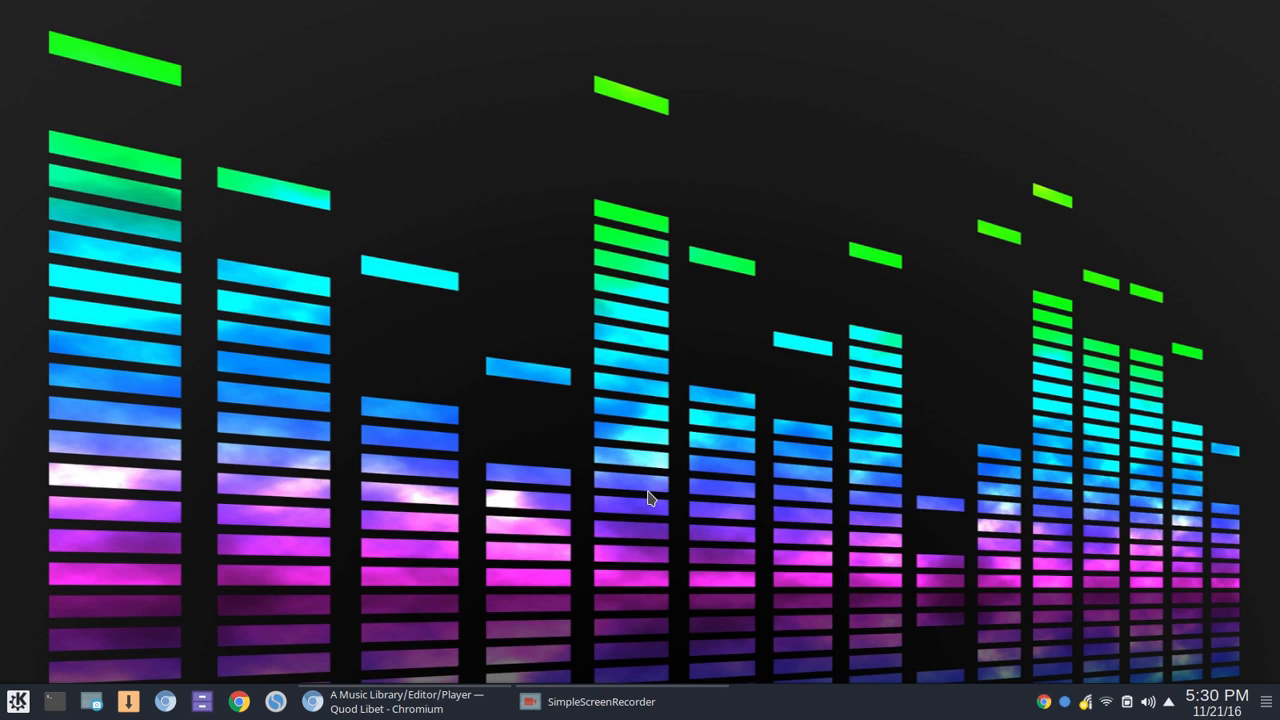
- Show the documentation home page and scroll to its table of contents
left_click(400, 700)
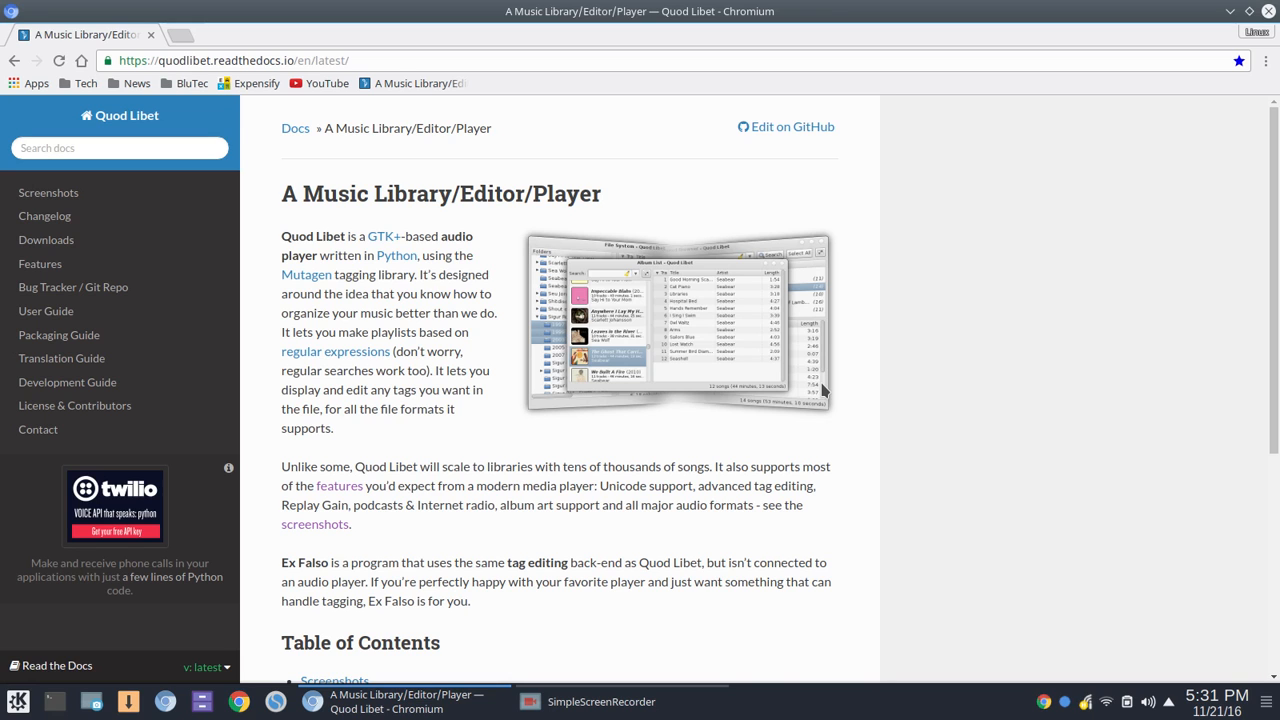
scroll("down", 3)
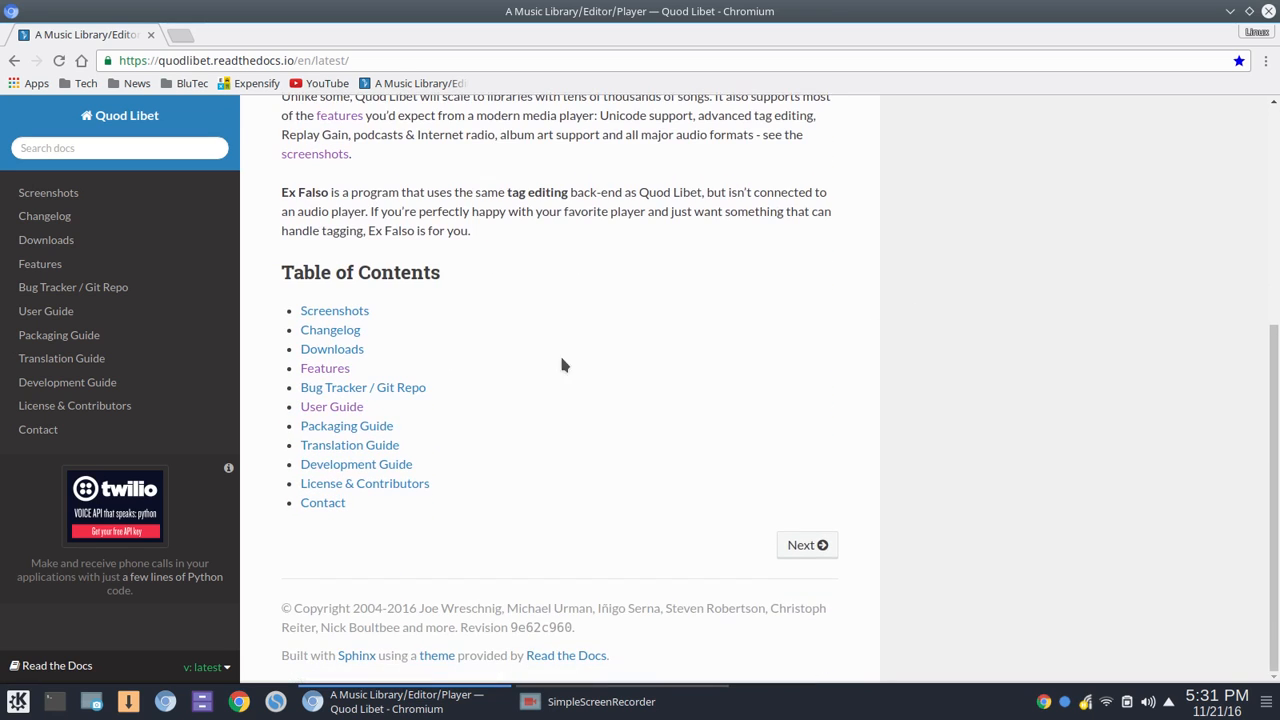
- Read the Features page down through playback, tagging, library, plugin and file format sections
left_click(324, 368)
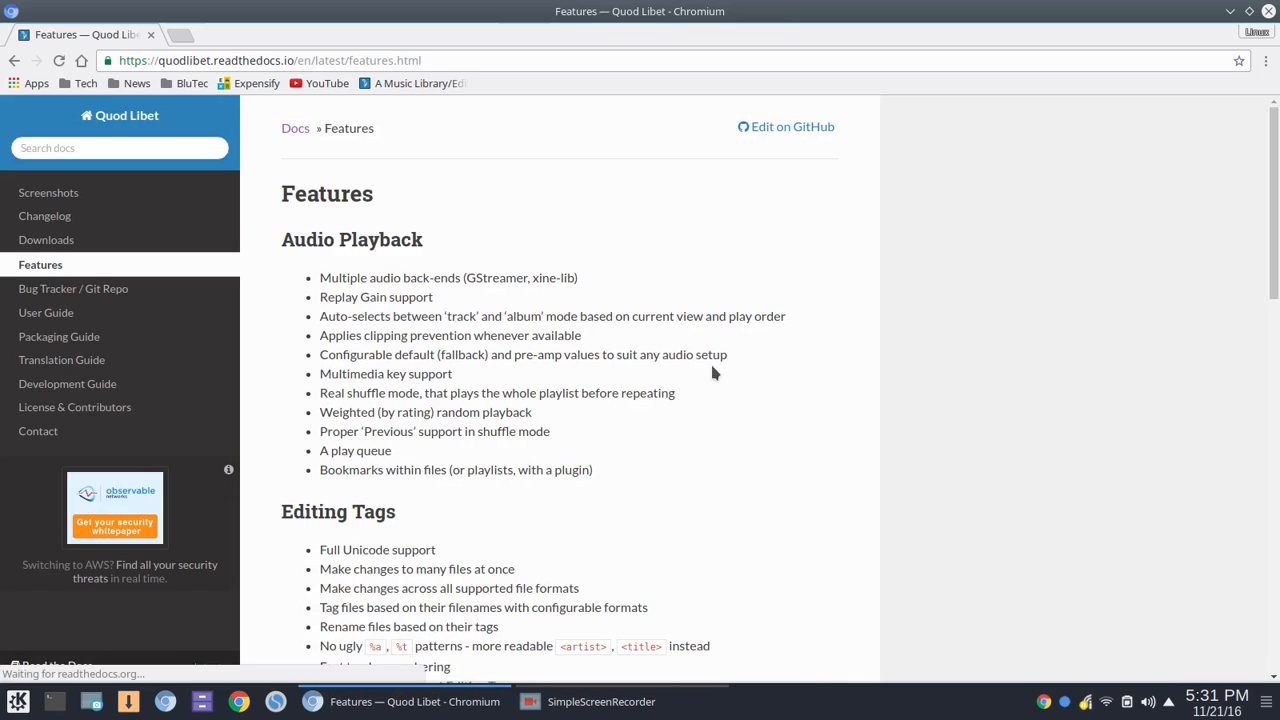
mouse_move(784, 468)
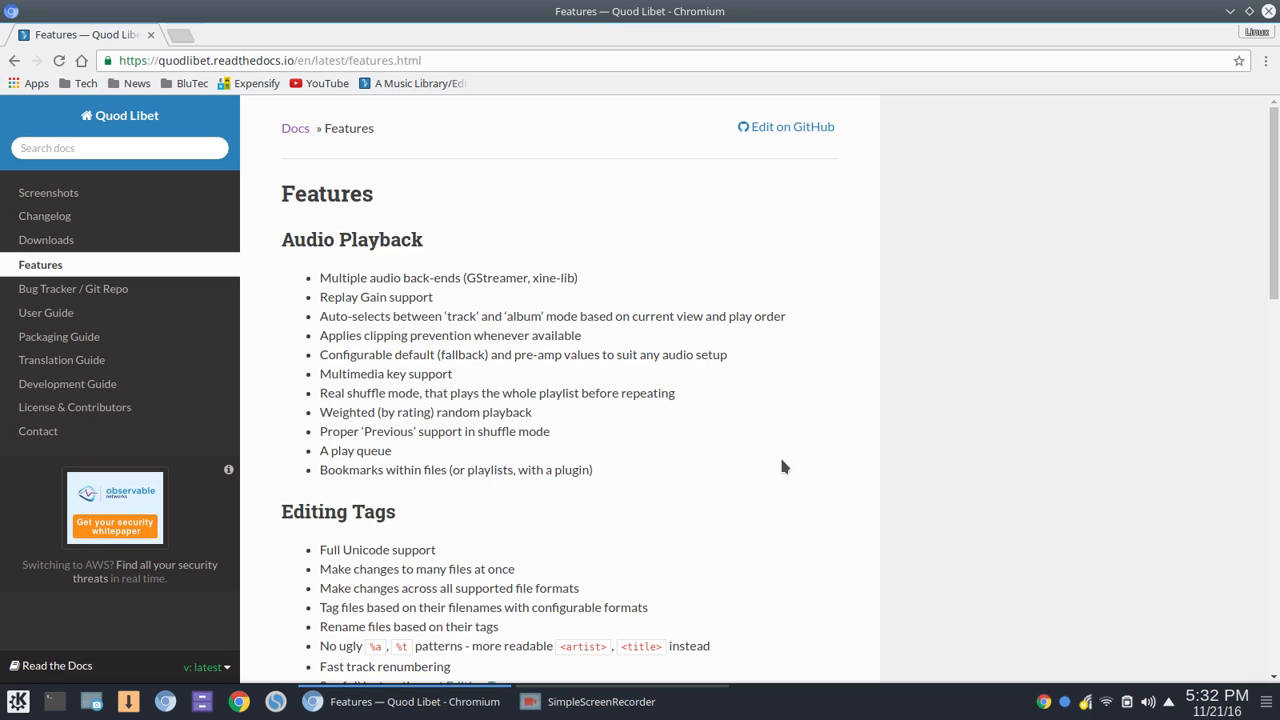
scroll("down", 3)
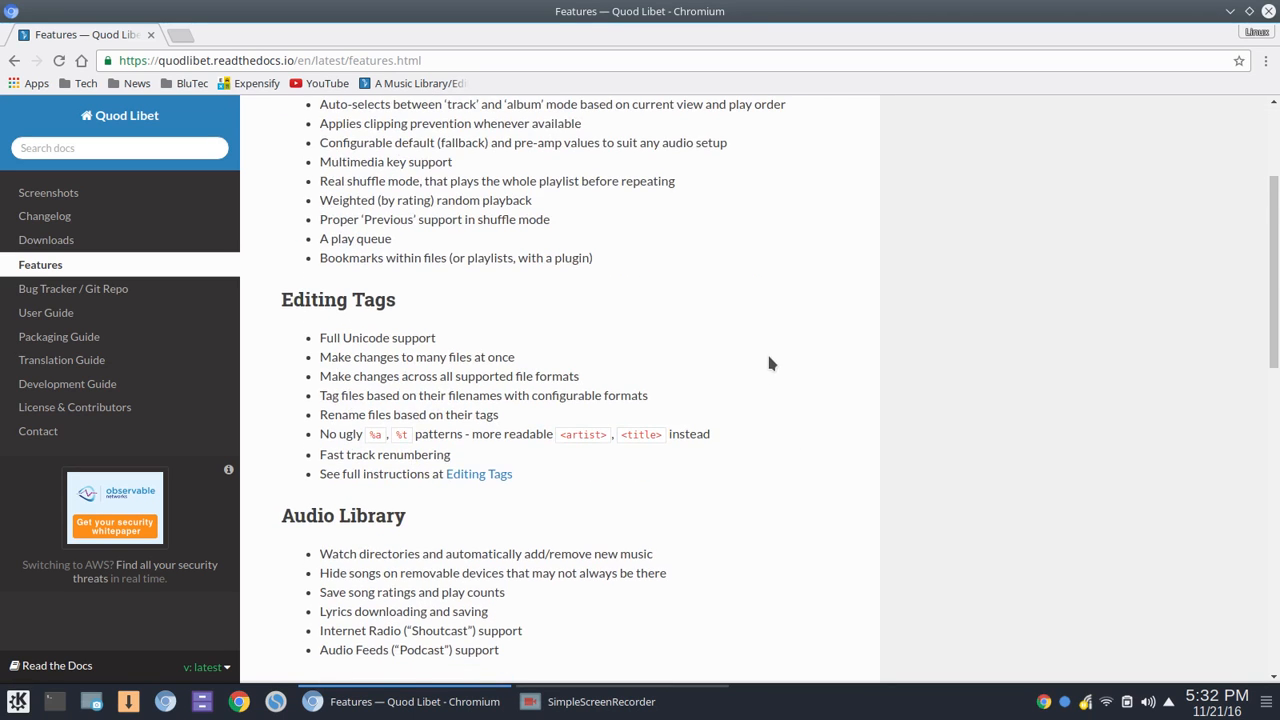
scroll("down", 3)
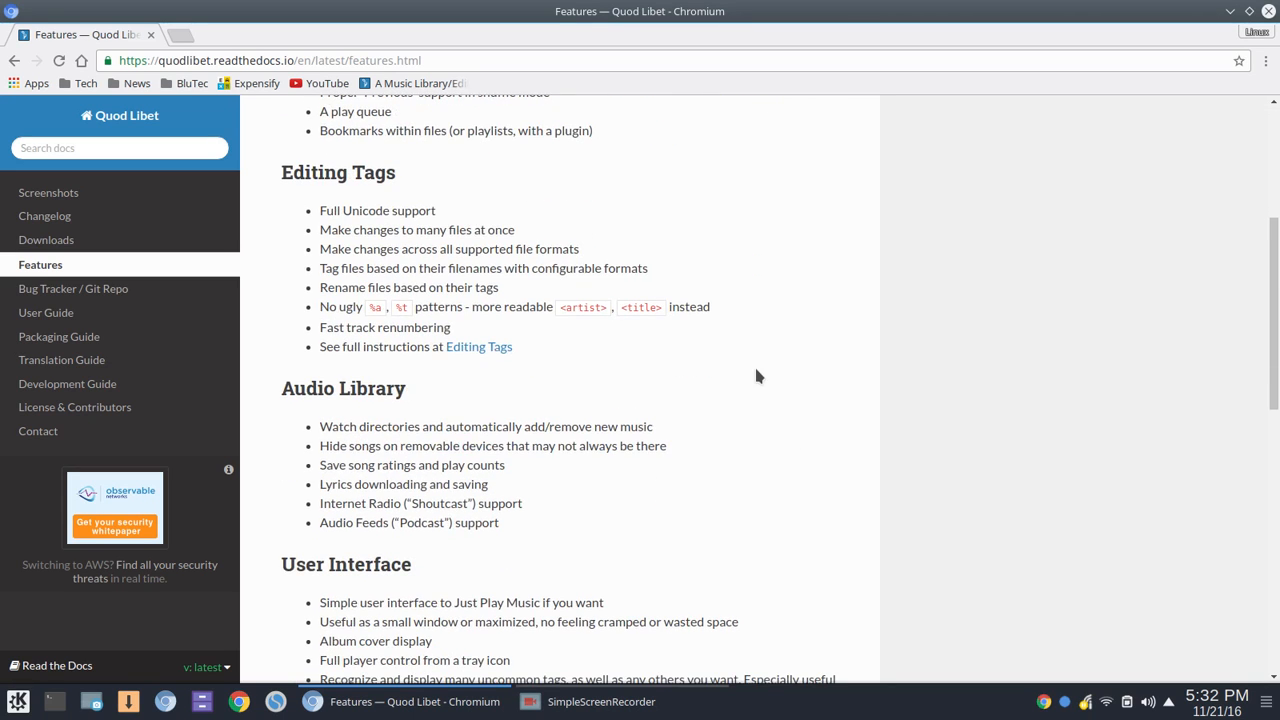
scroll("down", 3)
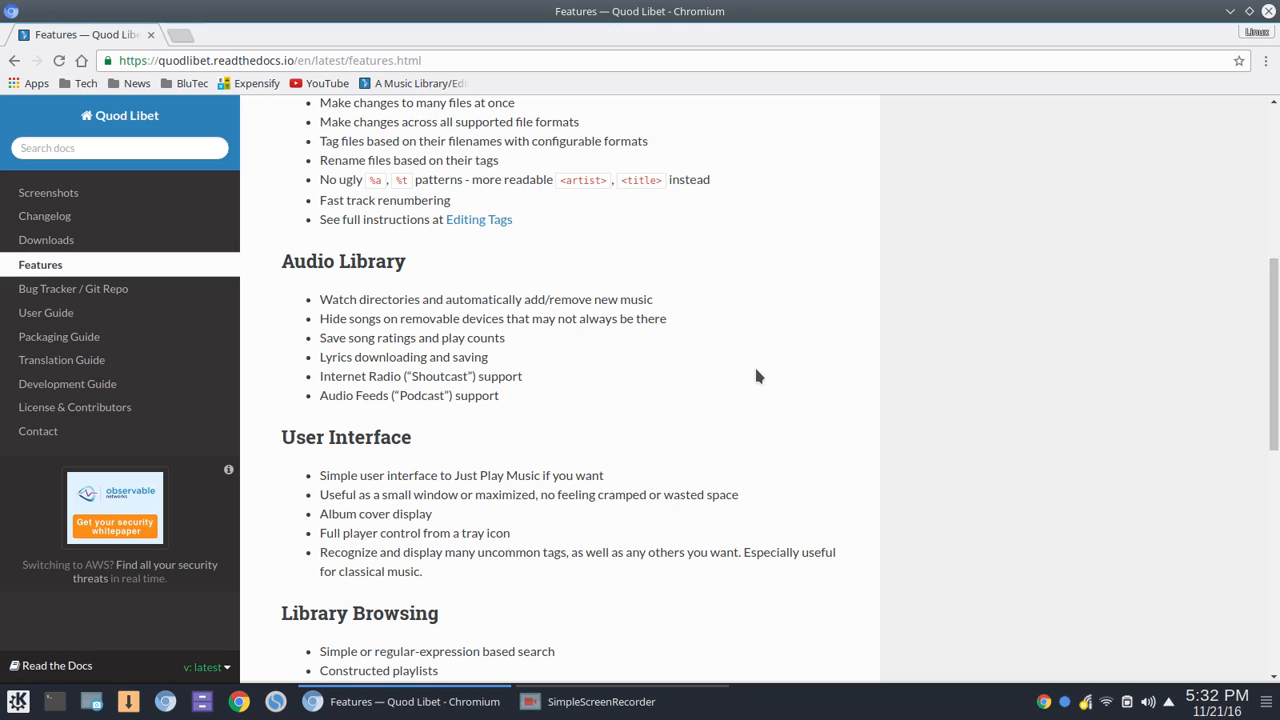
scroll("down", 3)
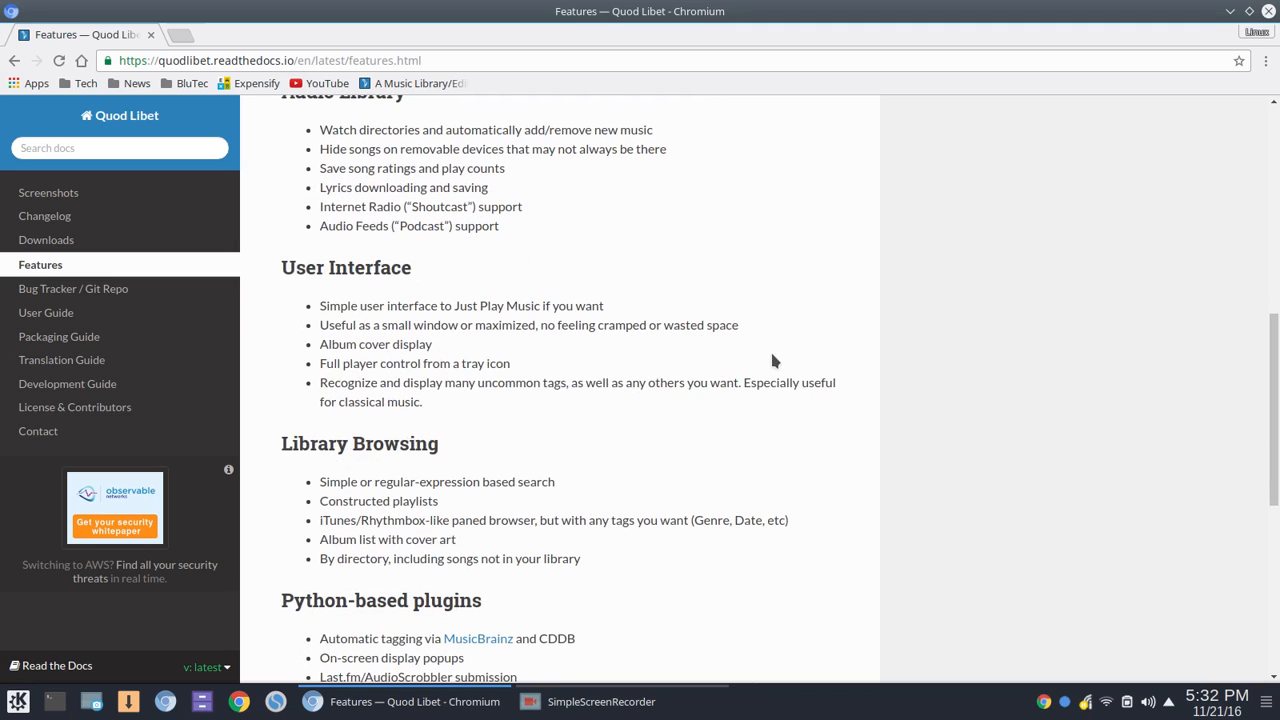
mouse_move(796, 328)
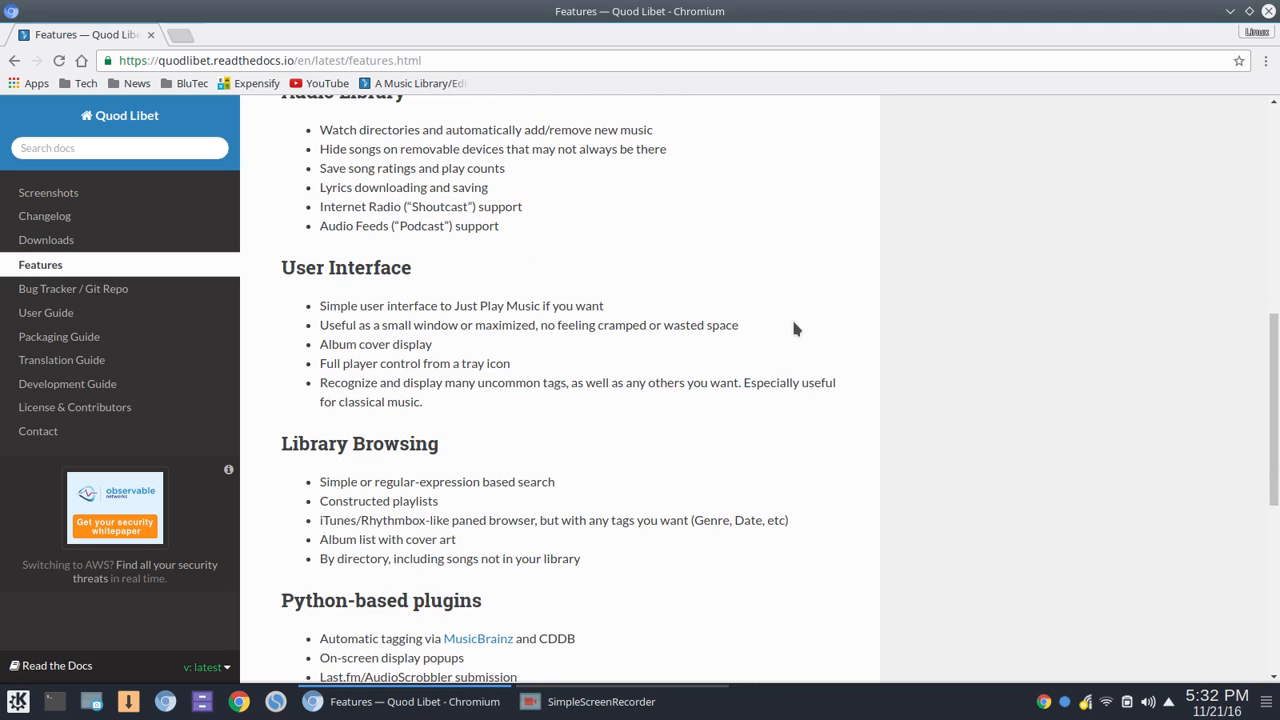
mouse_move(804, 318)
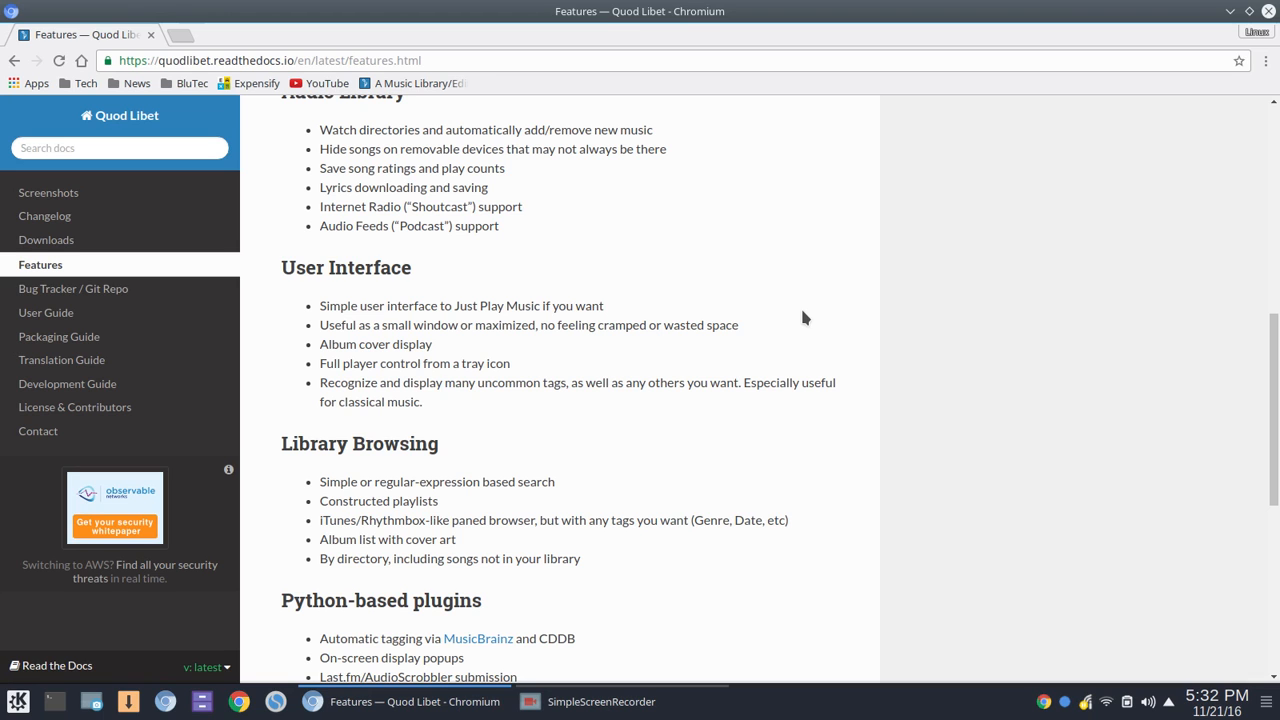
scroll("down", 3)
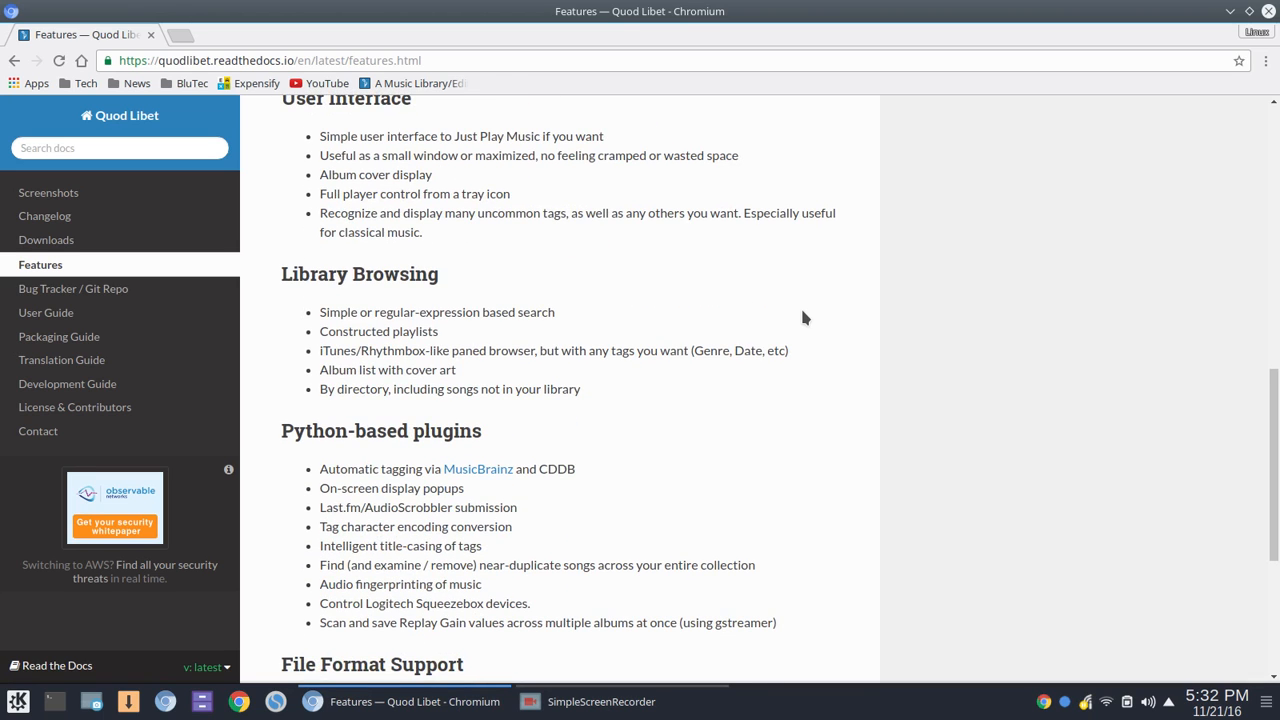
scroll("down", 3)
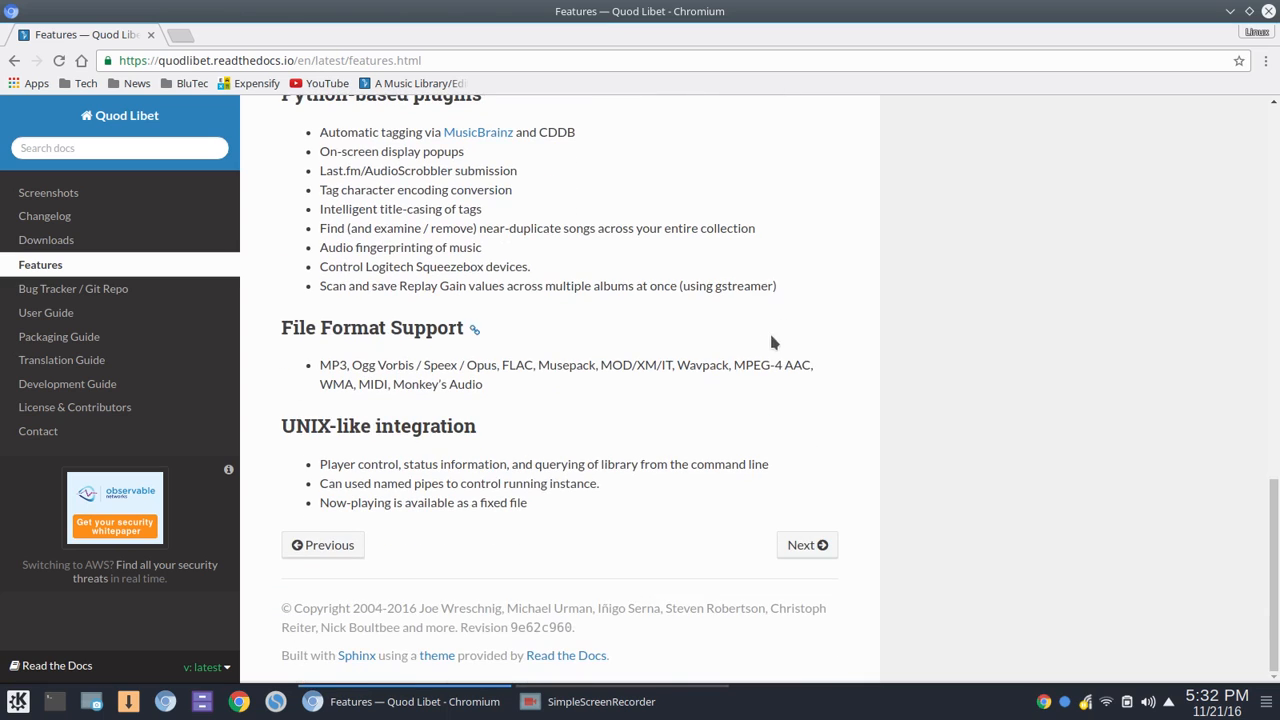
mouse_move(484, 400)
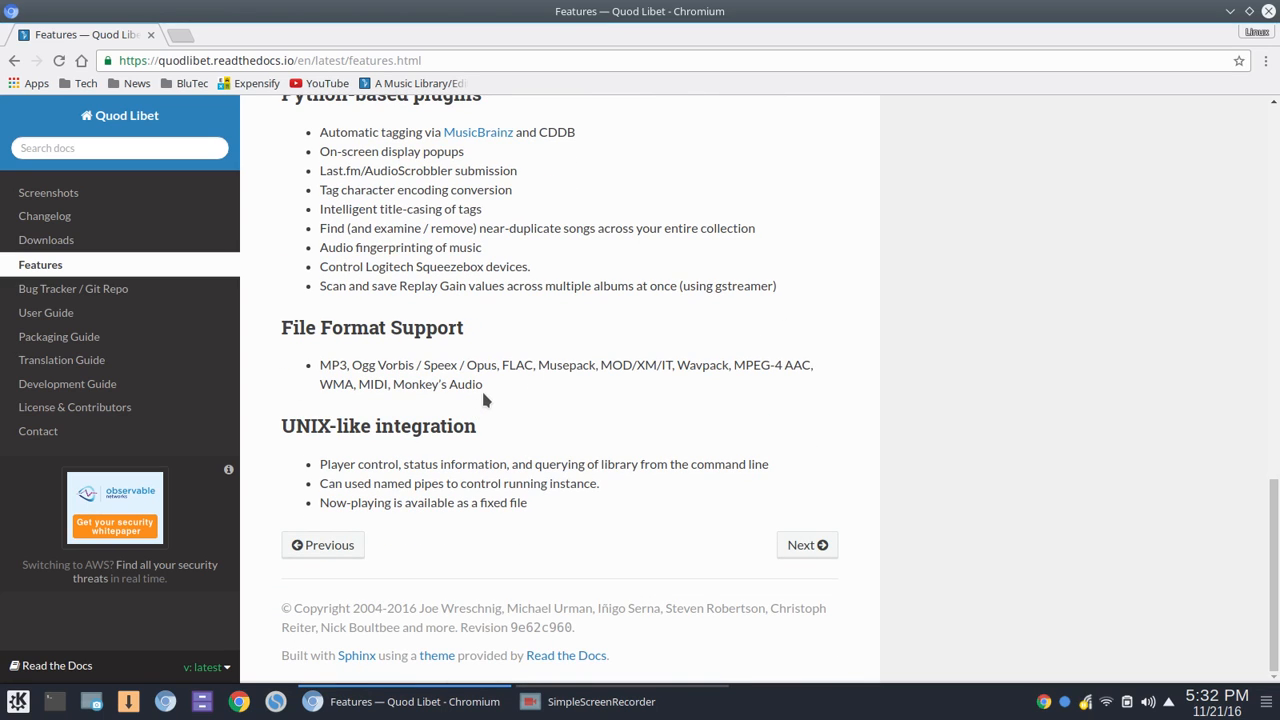
mouse_move(530, 402)
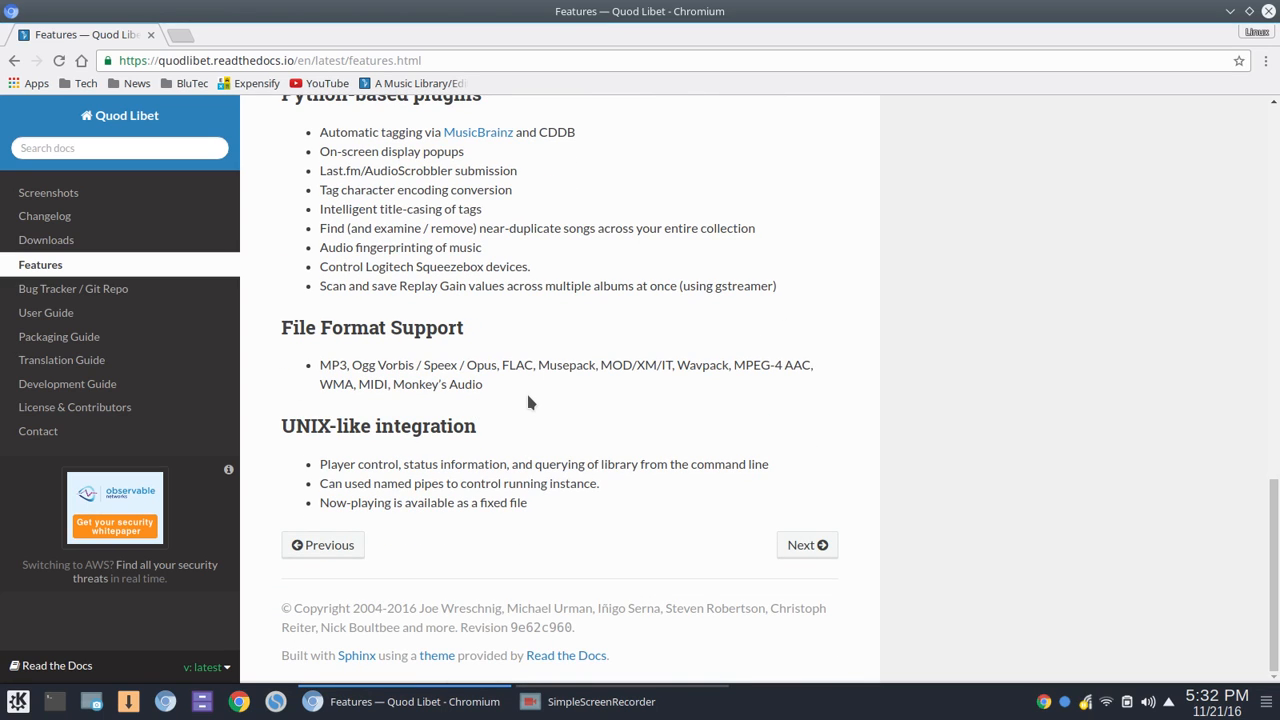
mouse_move(544, 412)
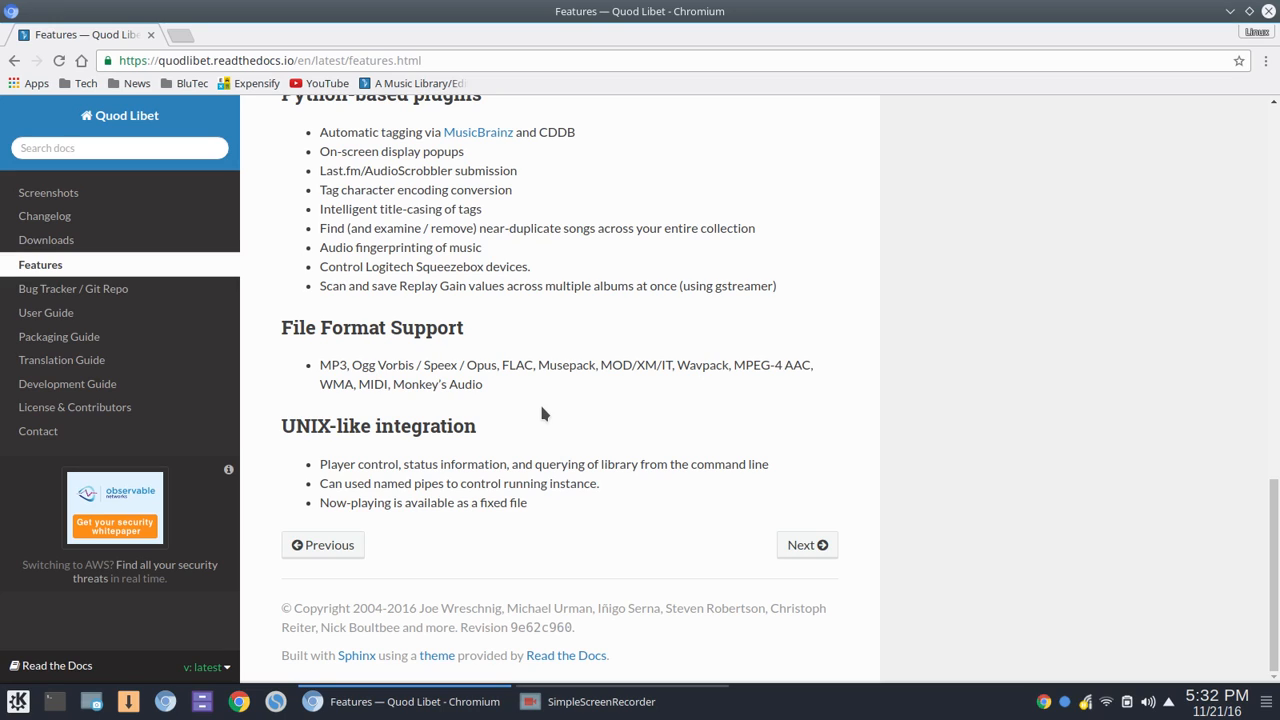
mouse_move(604, 400)
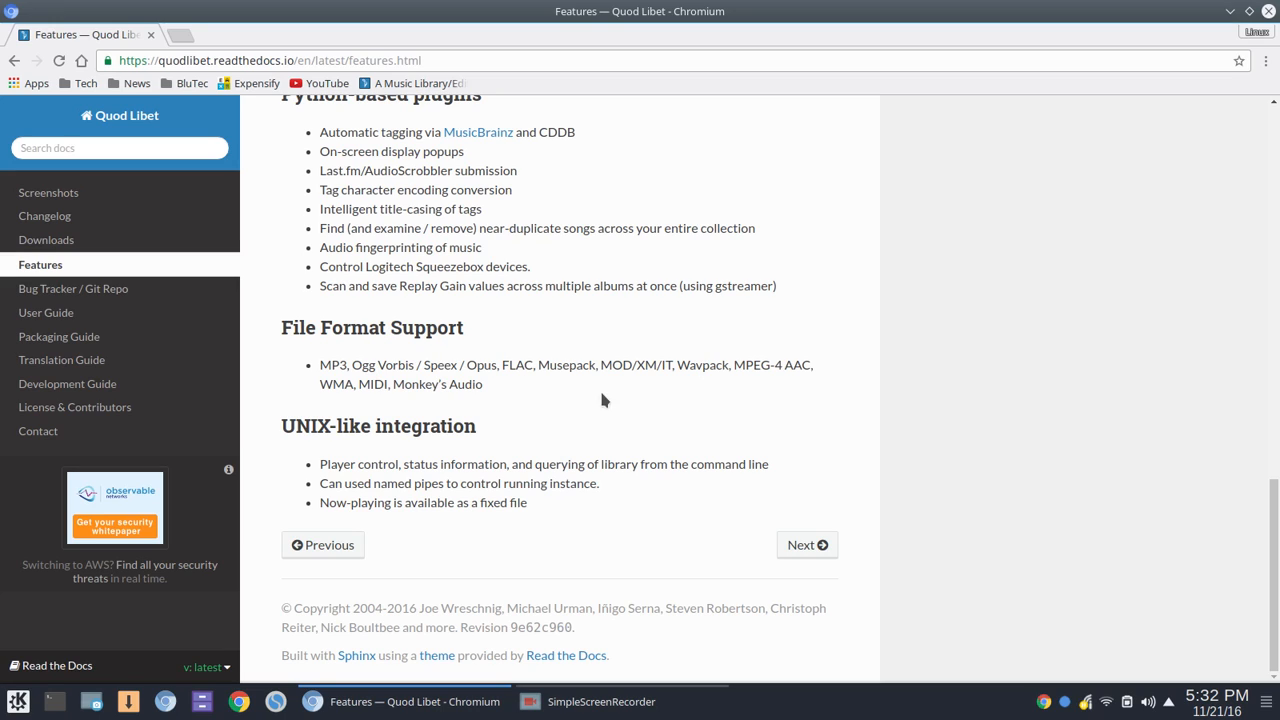
mouse_move(808, 390)
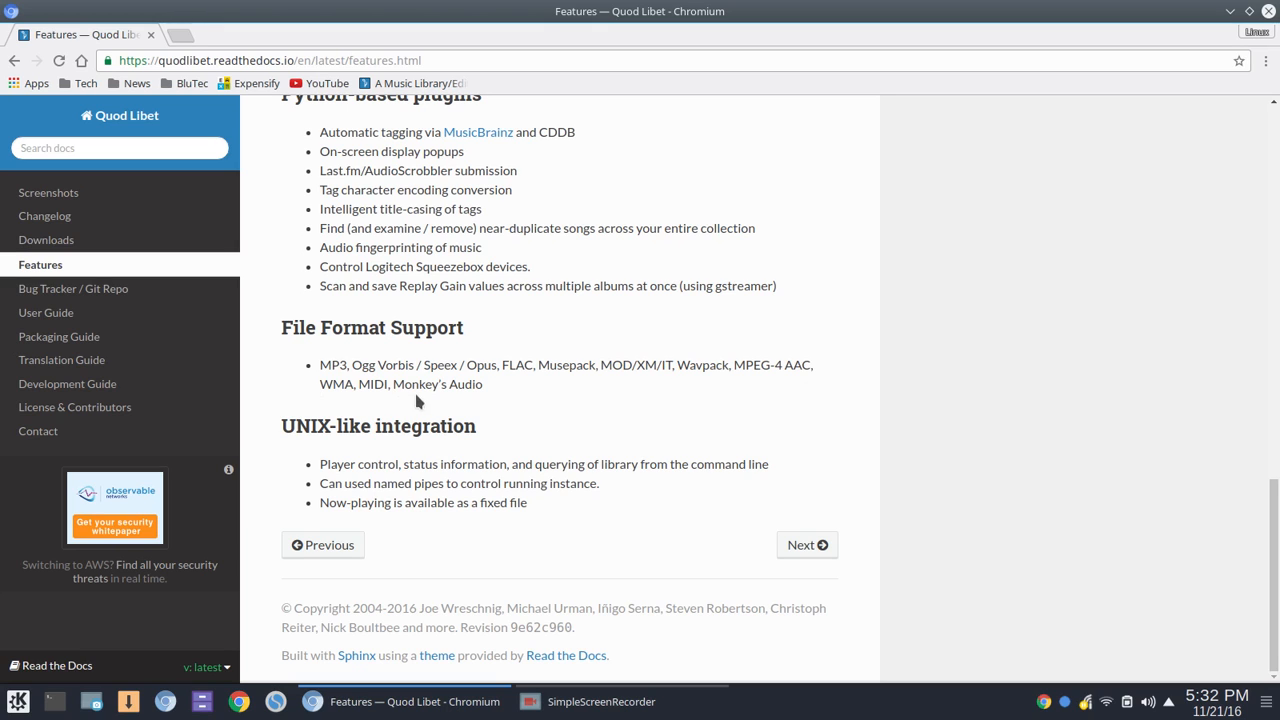
mouse_move(590, 396)
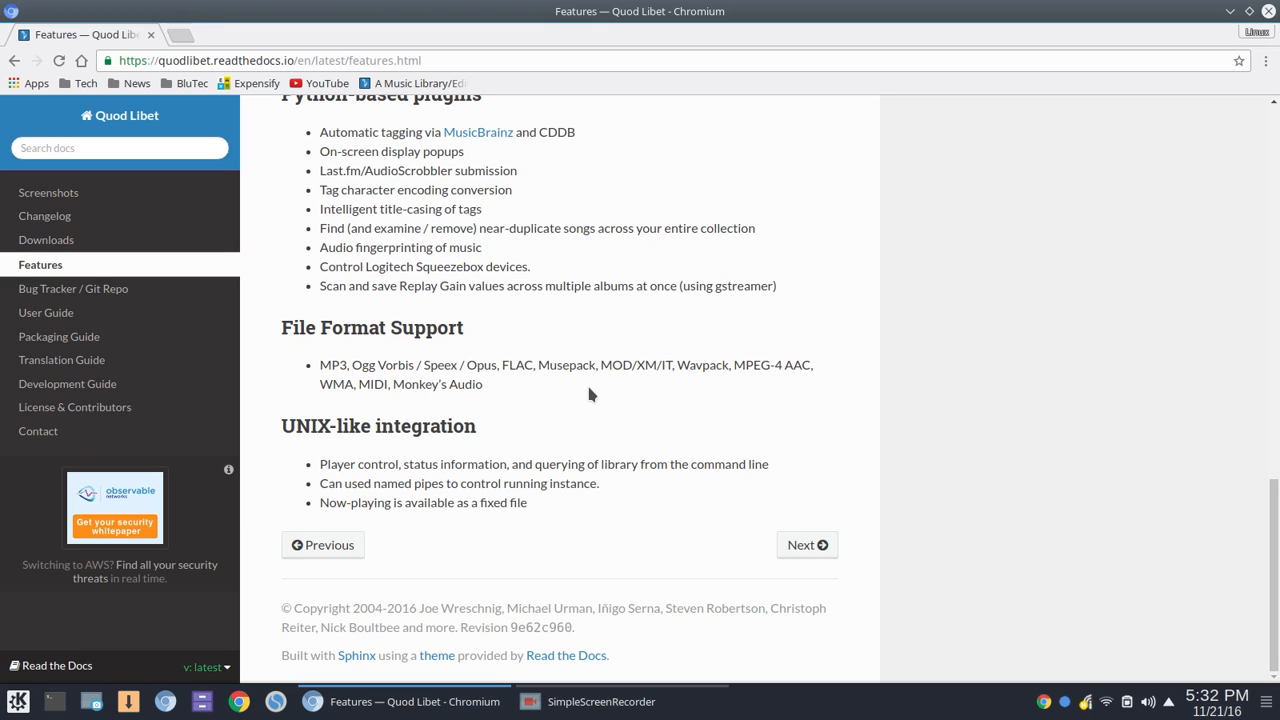
scroll("up", 3)
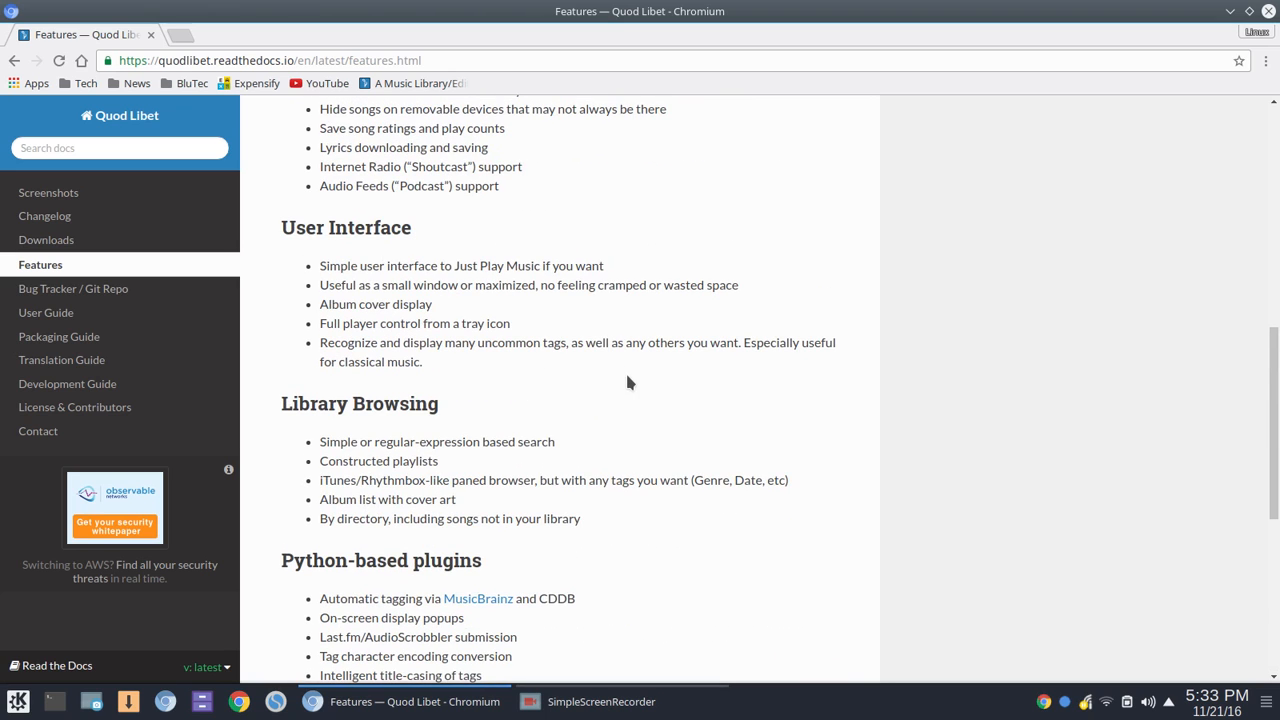
mouse_move(642, 408)
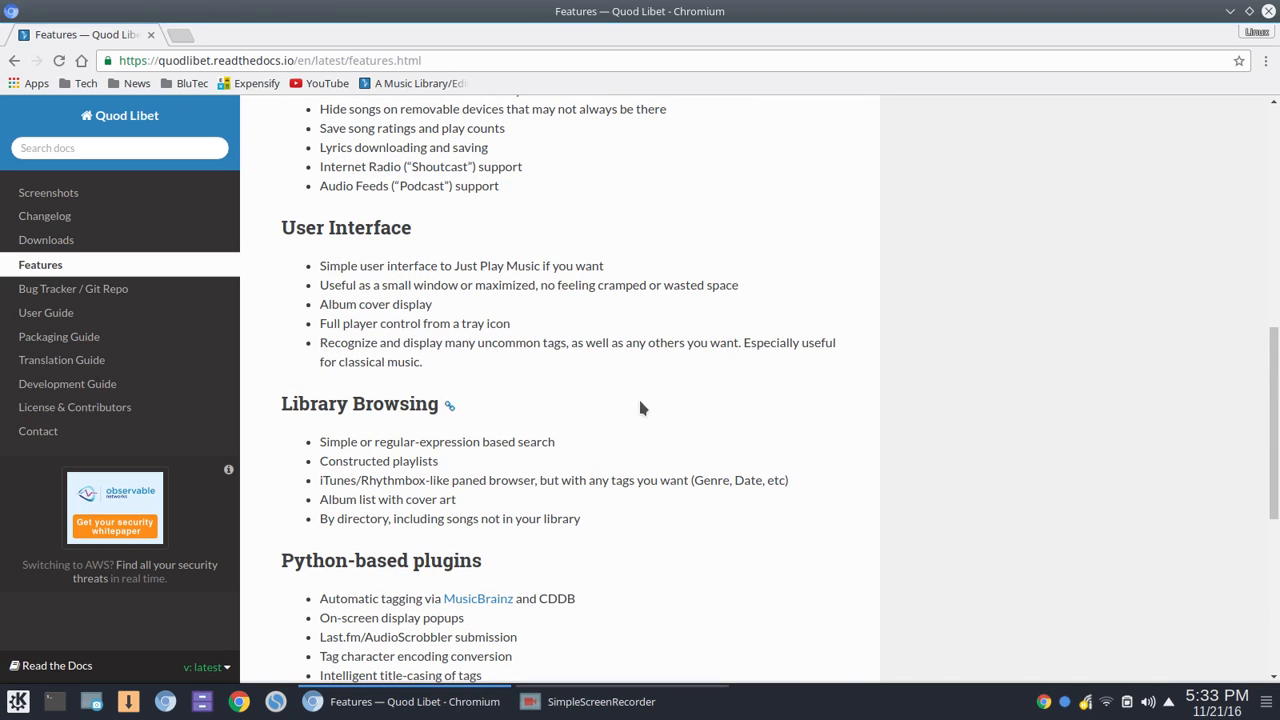
scroll("up", 3)
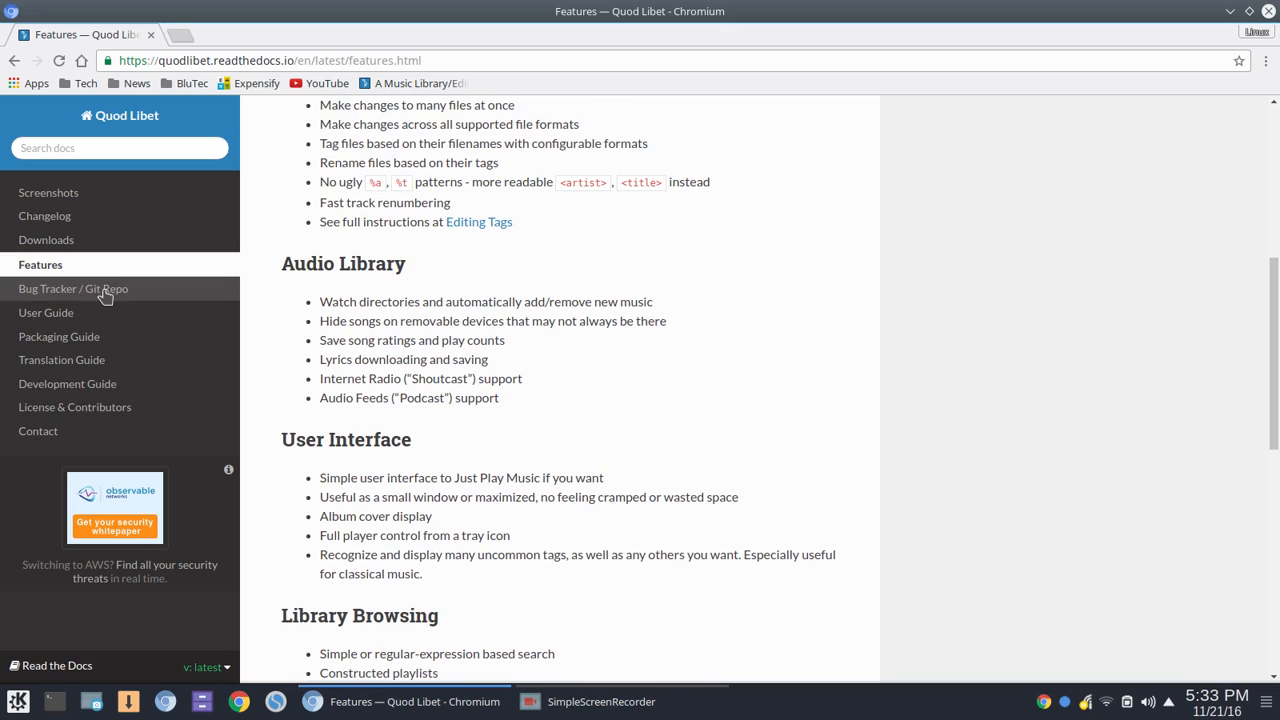
- From the User Guide, skim the Introduction to Tags and library browsing Overview articles
left_click(46, 312)
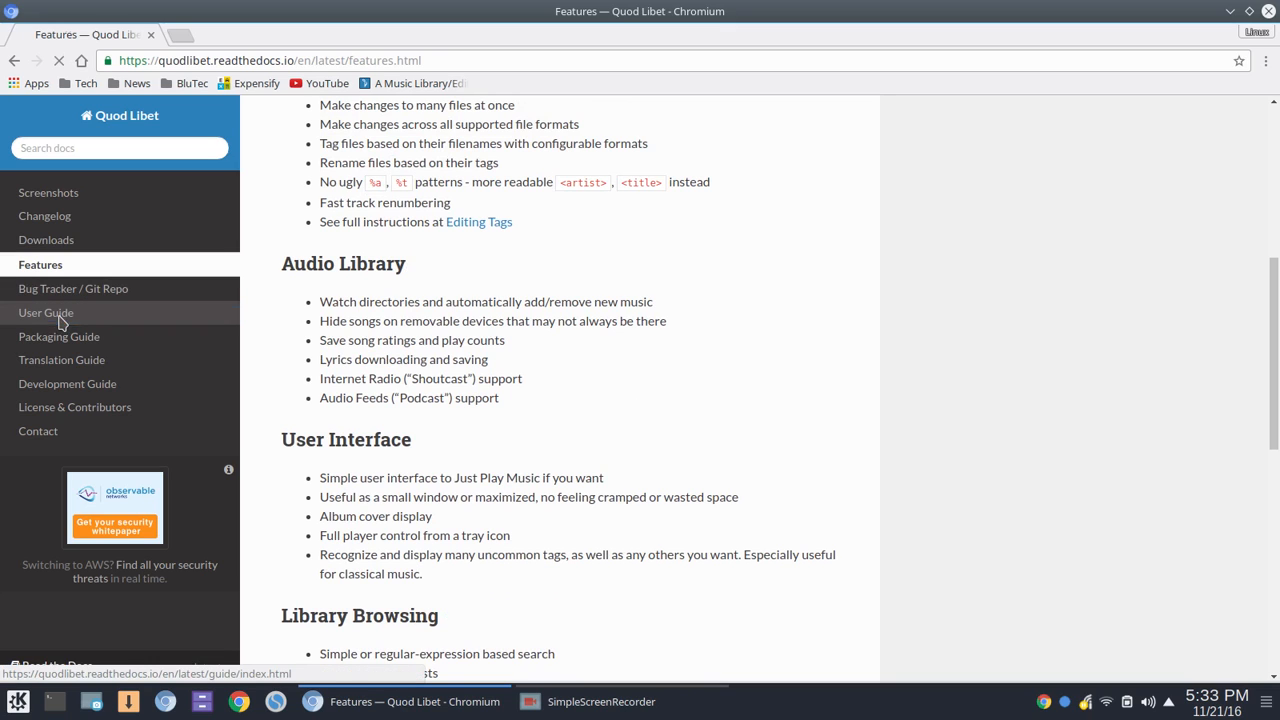
left_click(44, 312)
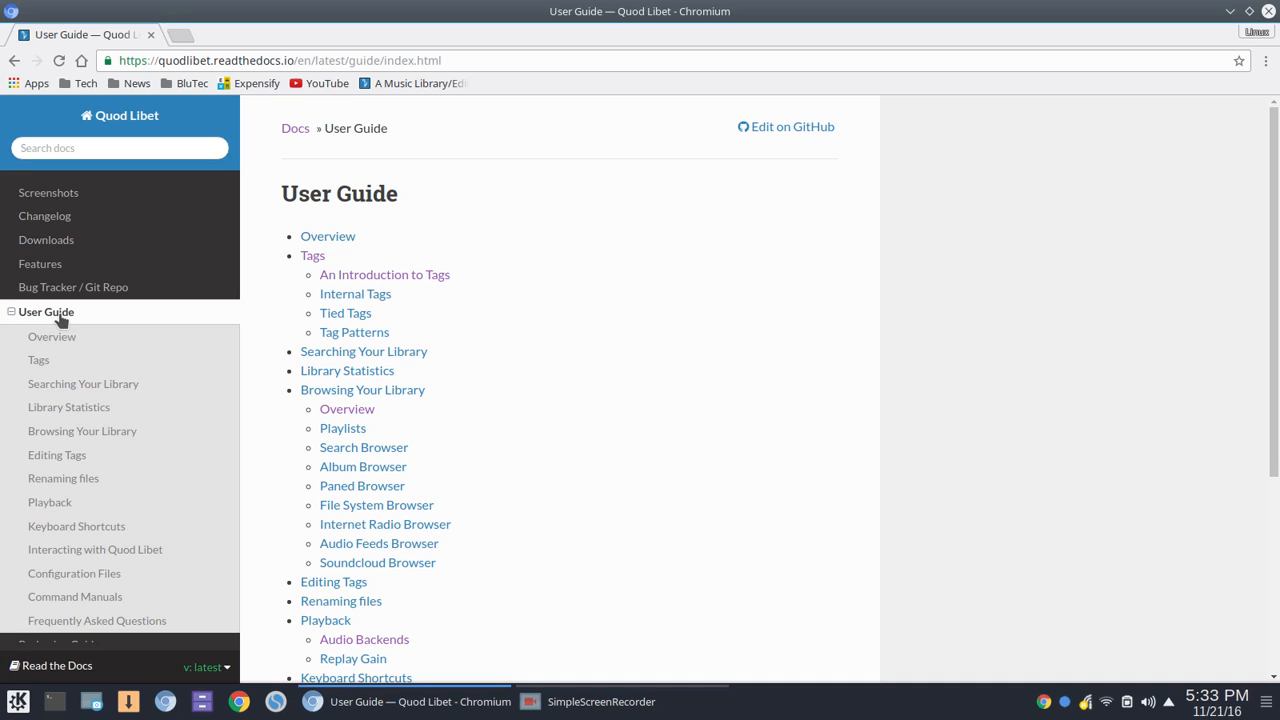
mouse_move(432, 284)
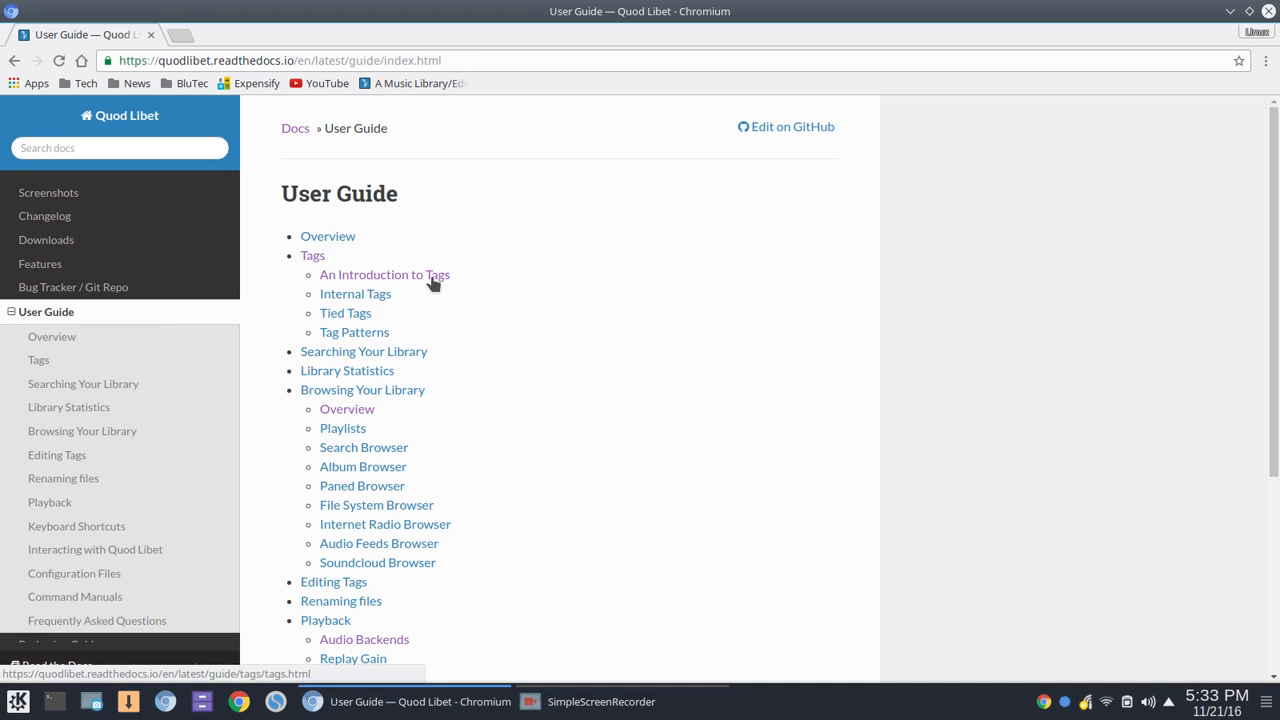
left_click(384, 274)
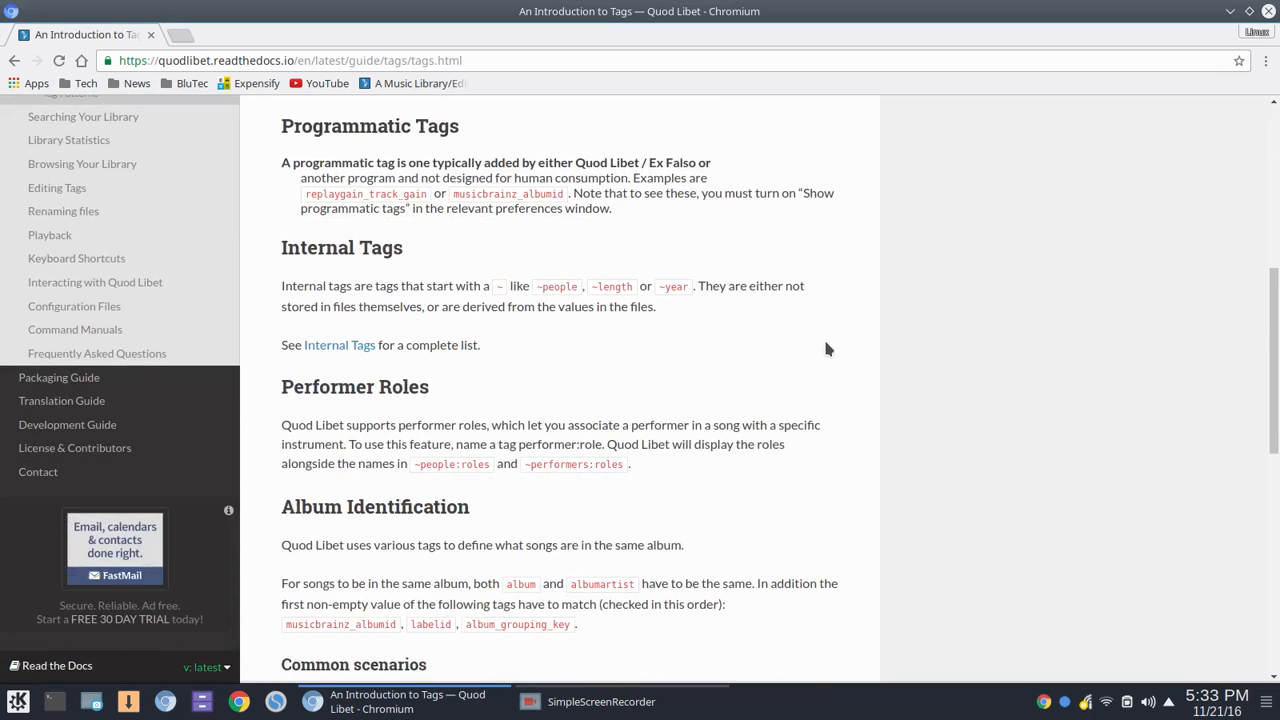
scroll("up", 3)
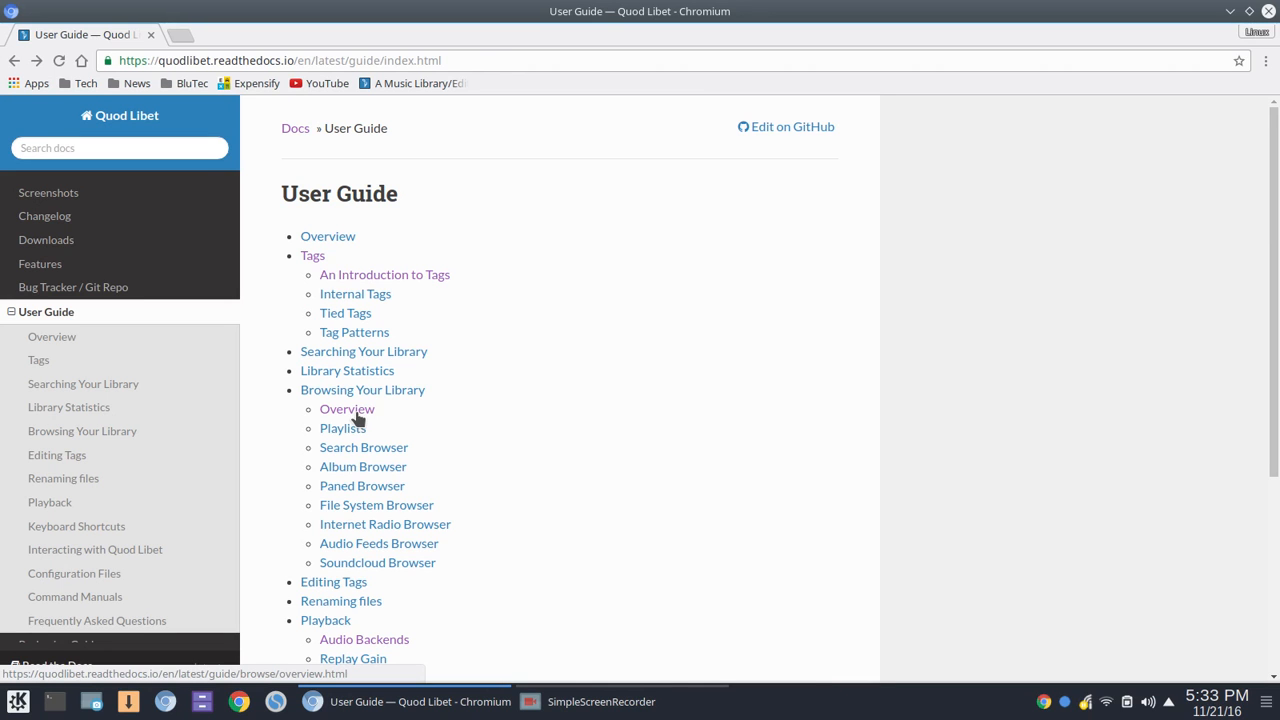
left_click(348, 408)
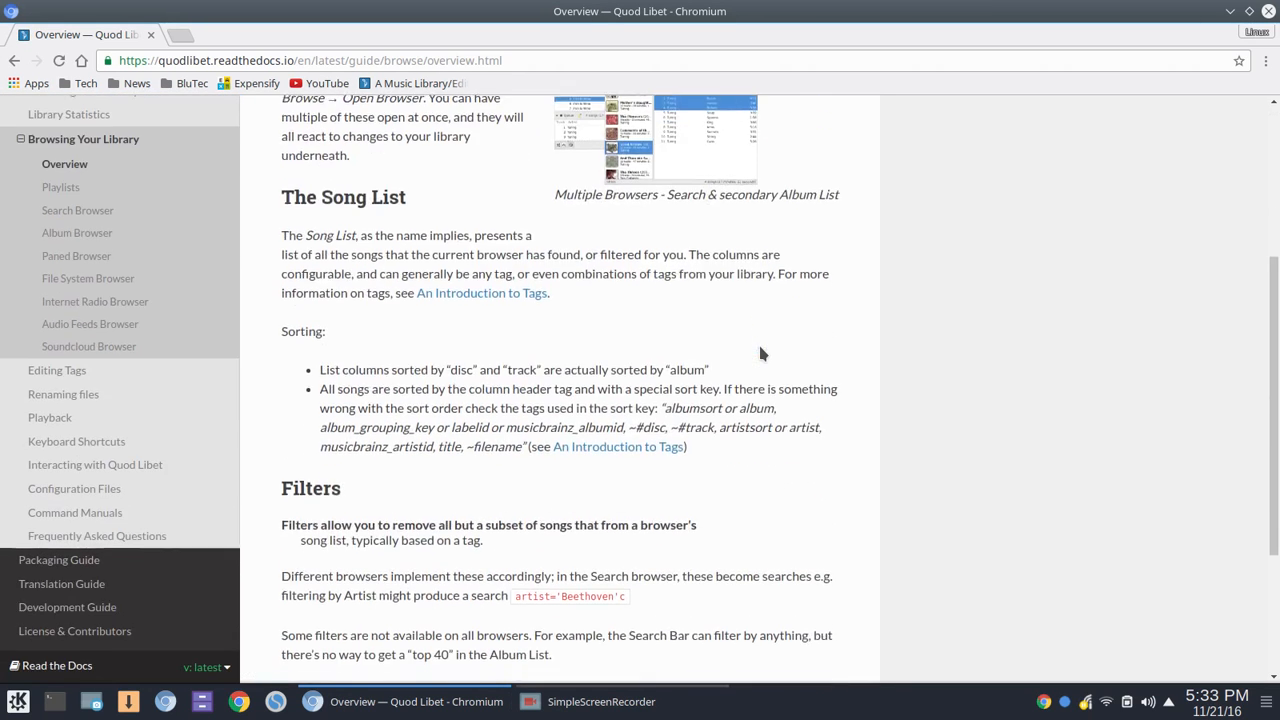
scroll("up", 3)
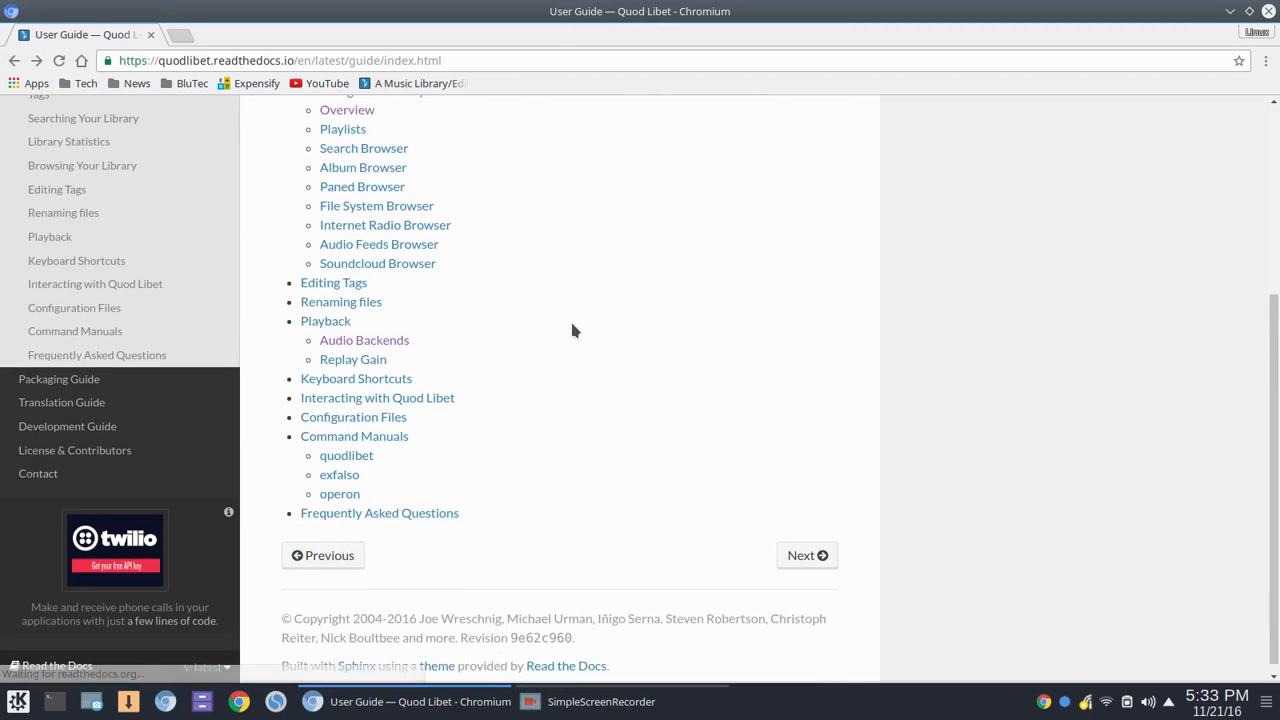
- Read the Audio Backends article to the end and return to the User Guide overview
left_click(364, 340)
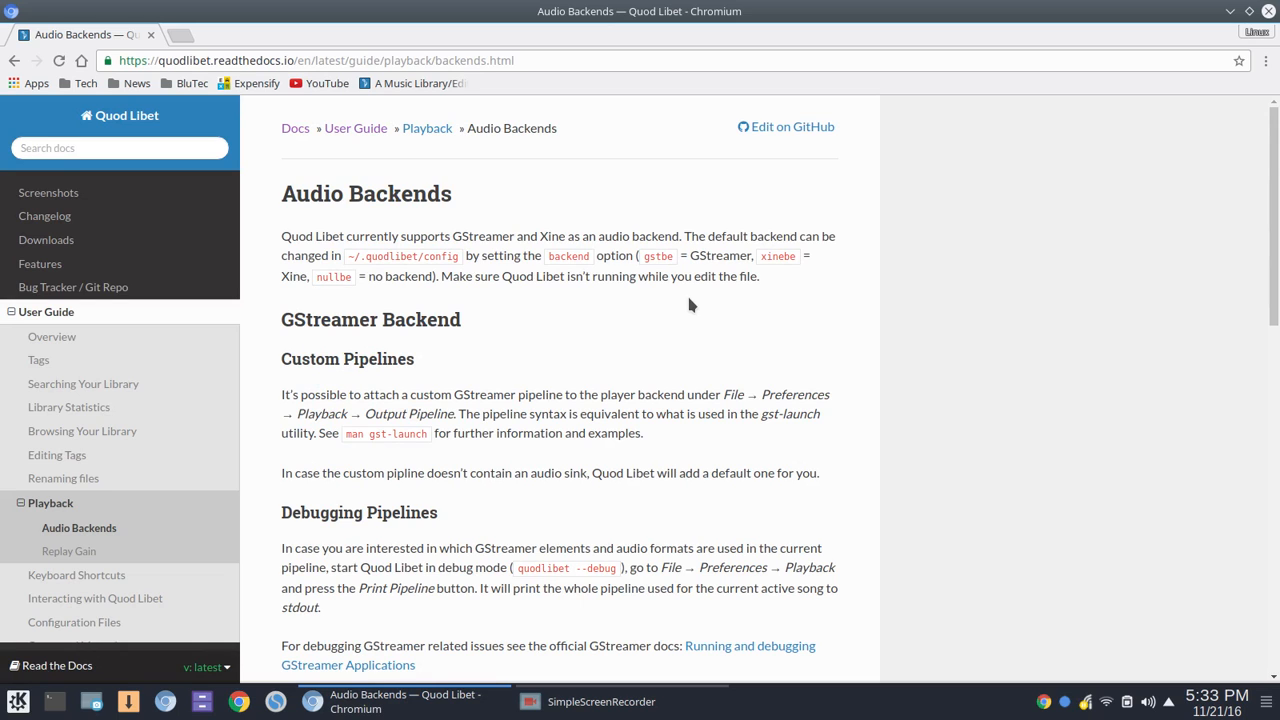
scroll("down", 3)
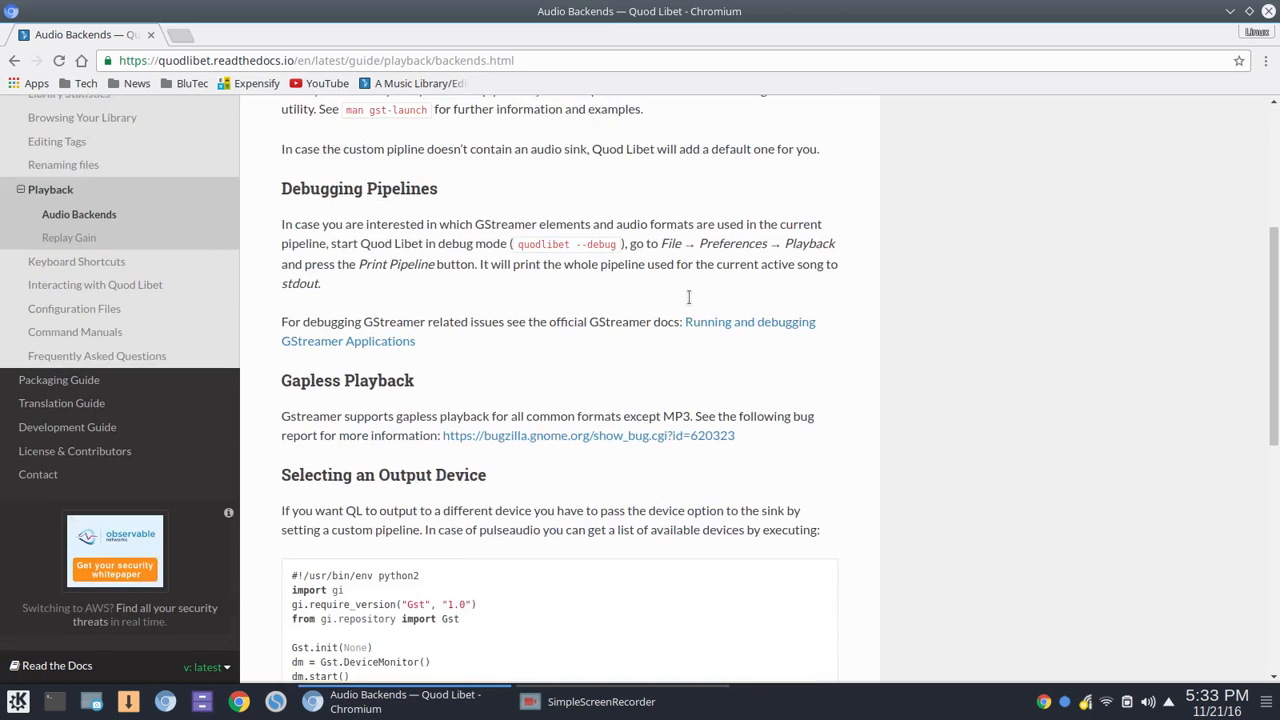
scroll("down", 3)
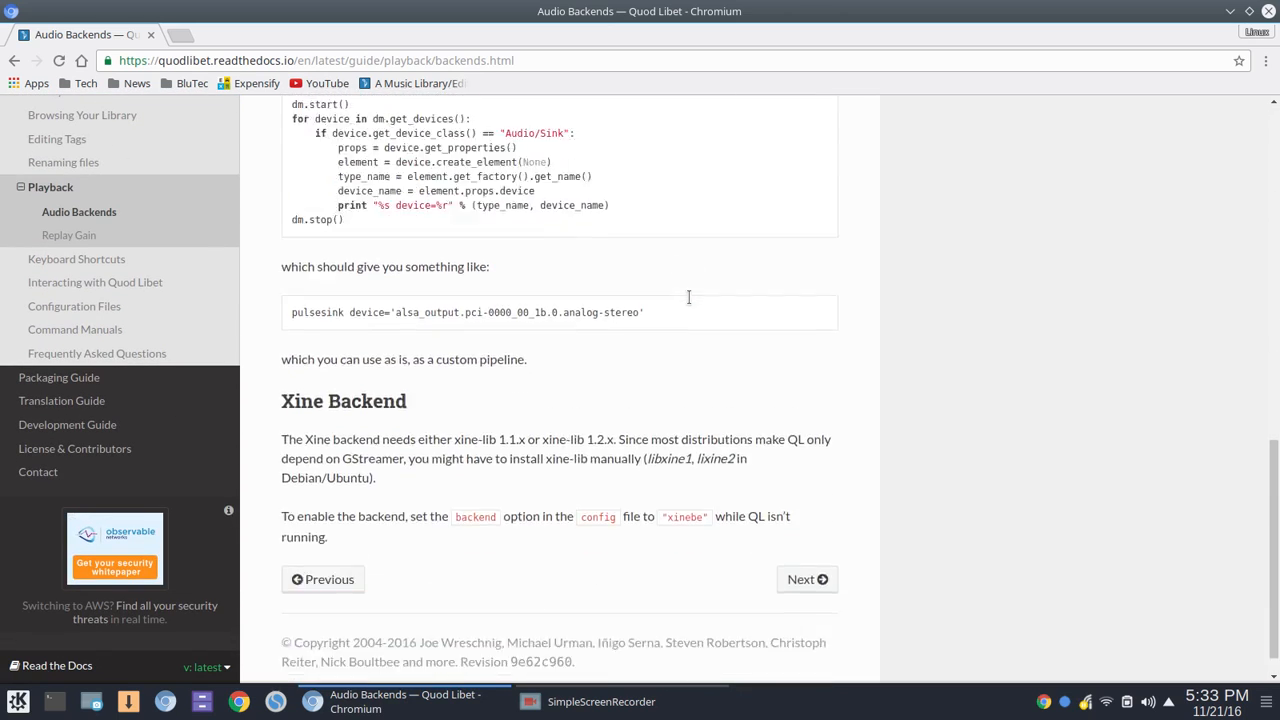
scroll("up", 3)
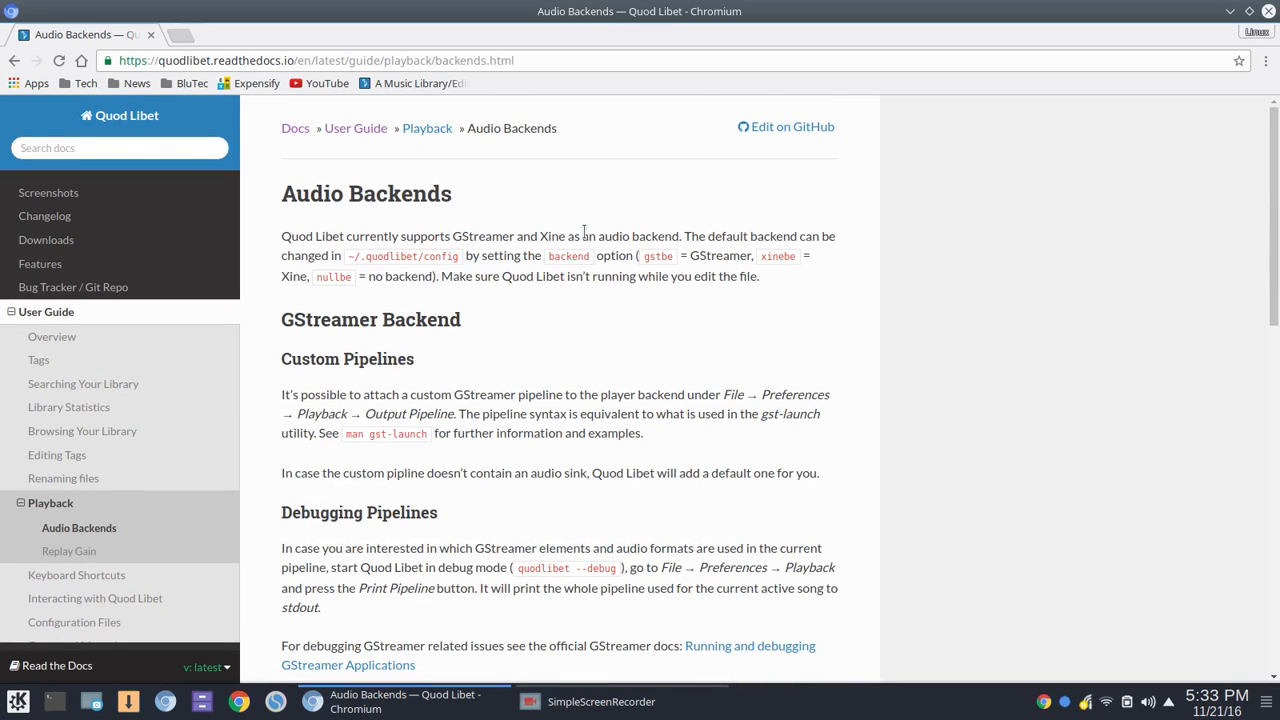
mouse_move(52, 336)
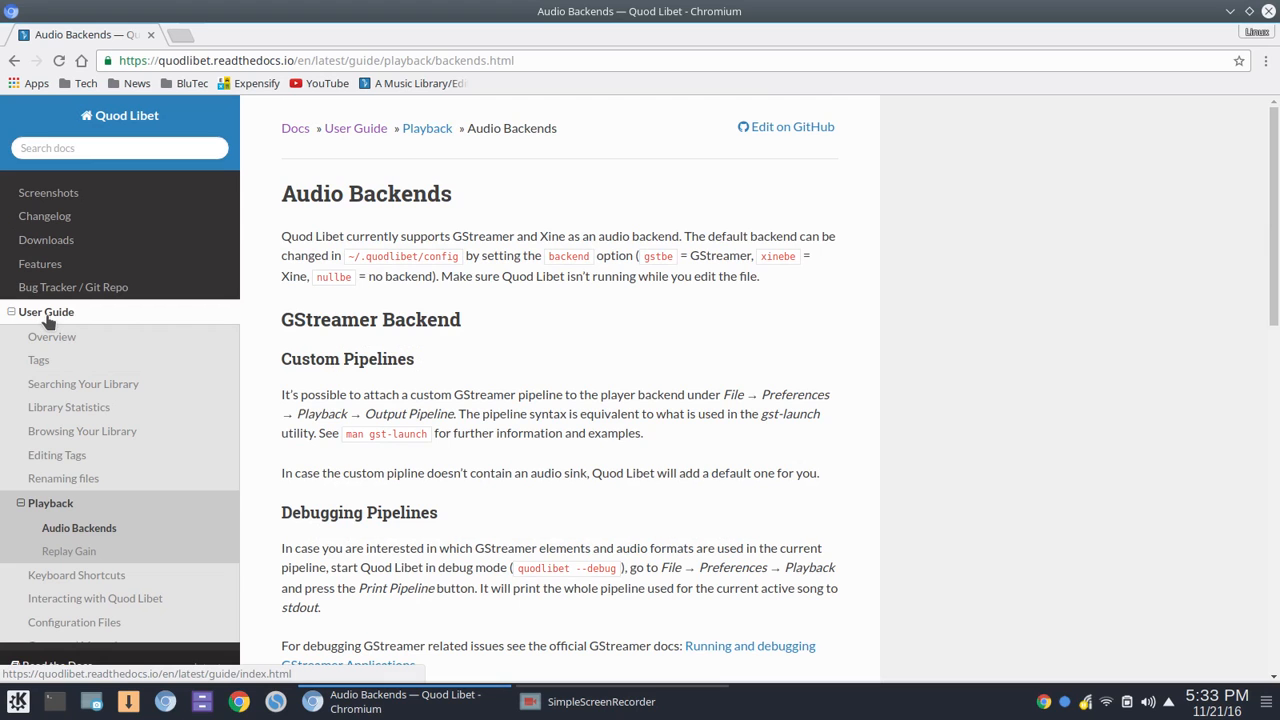
left_click(356, 128)
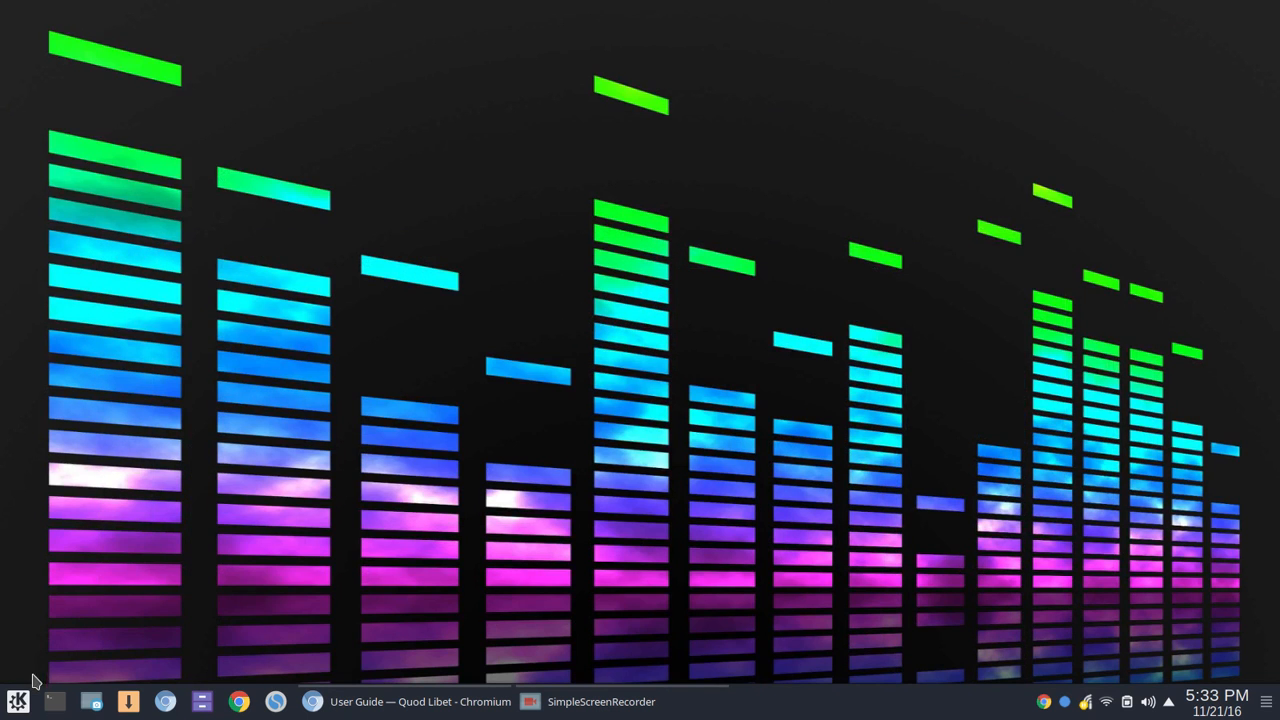
- Launch Quod Libet from the Multimedia section of the application launcher
left_click(16, 700)
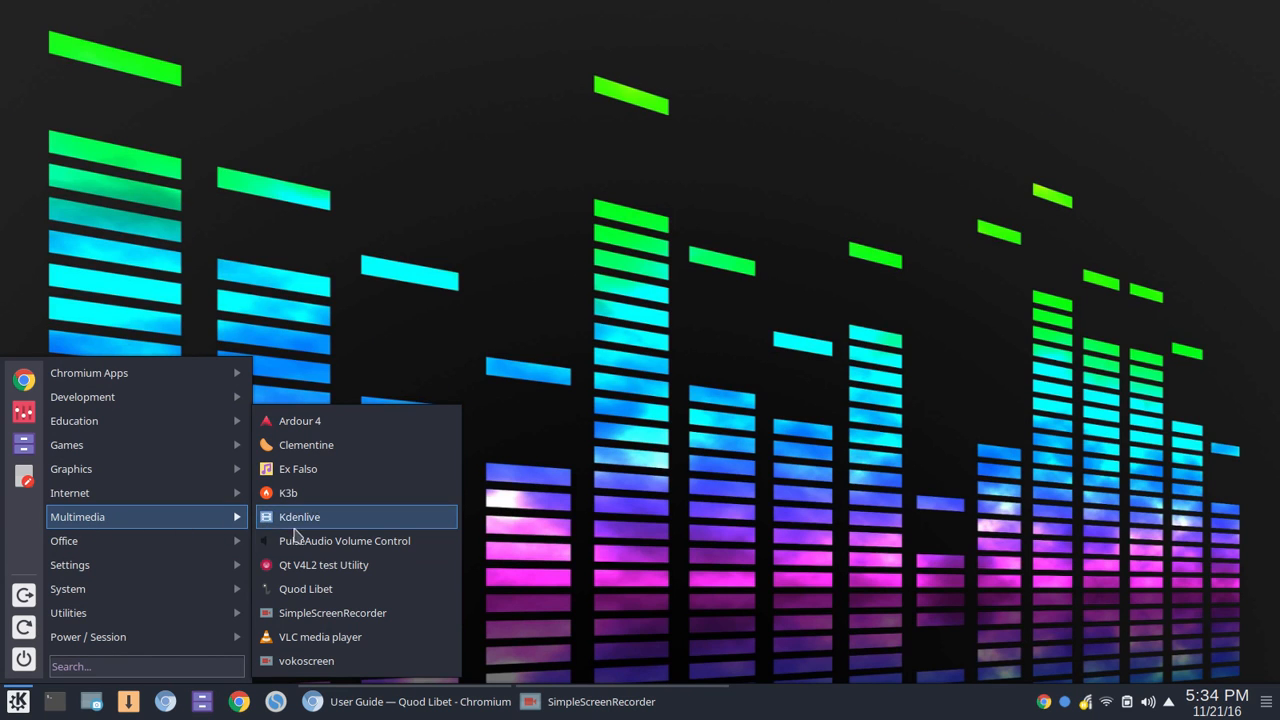
left_click(306, 588)
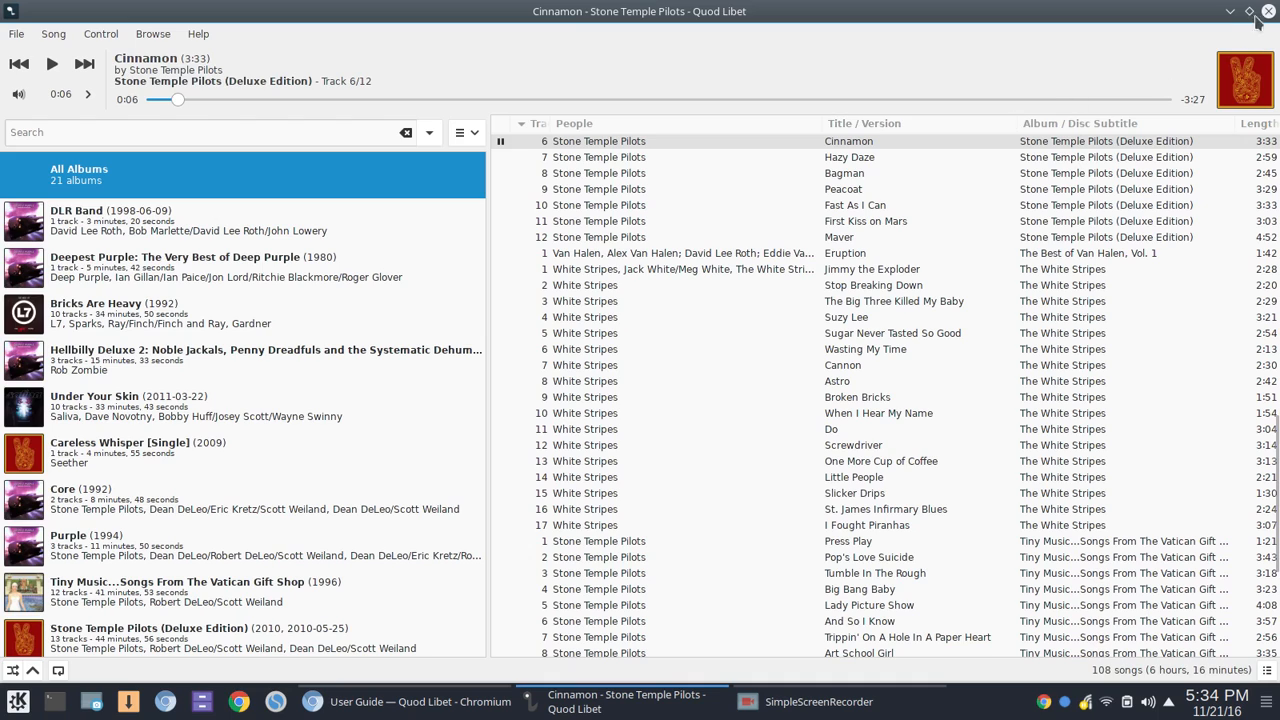
left_click(1248, 12)
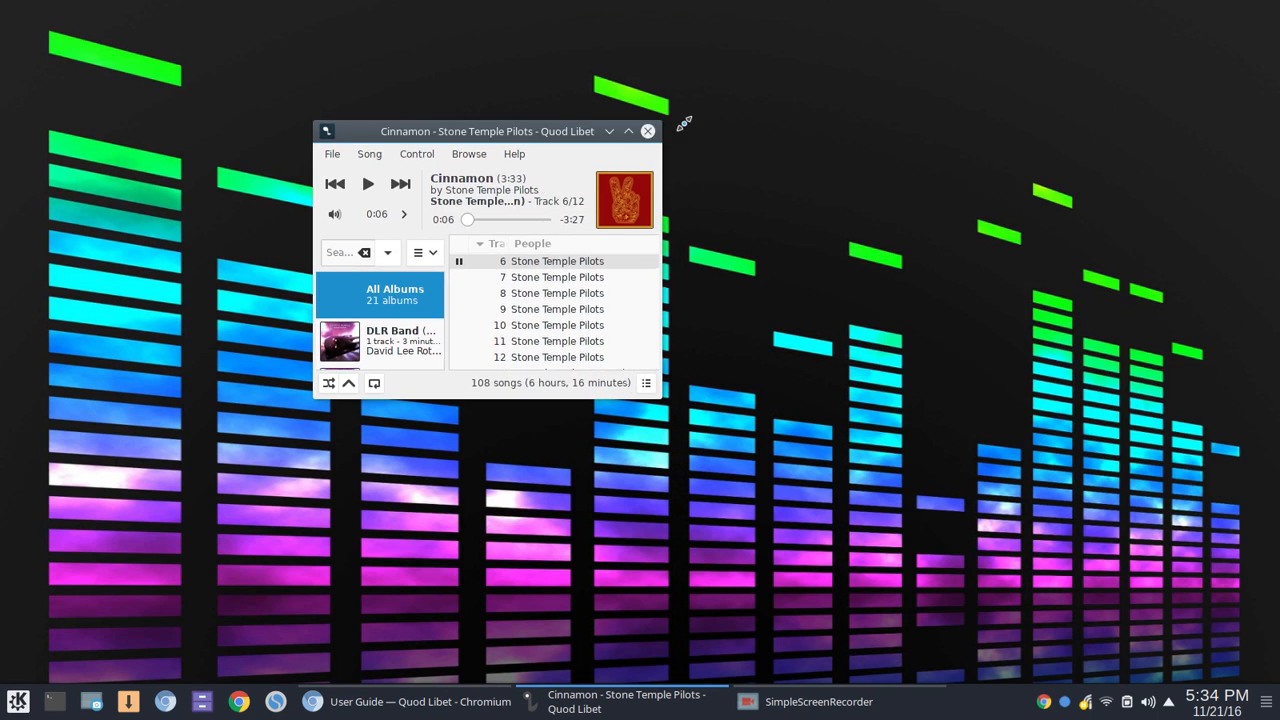
left_click(628, 132)
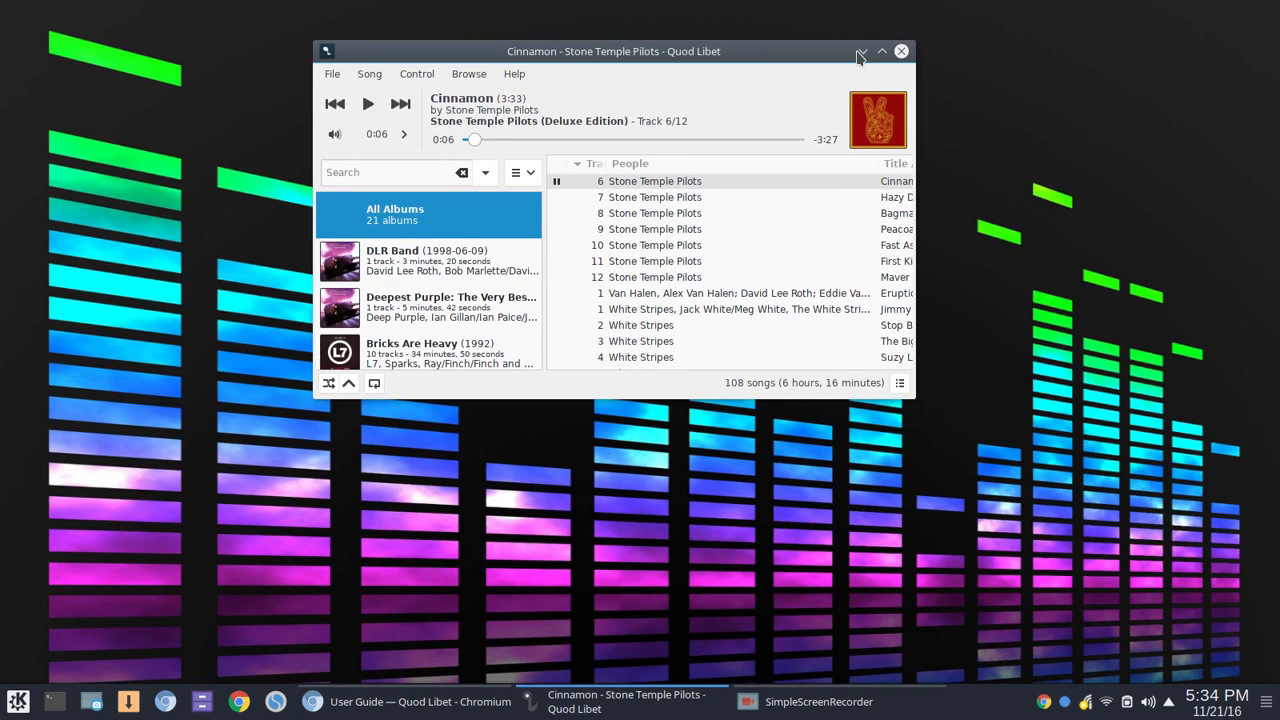
mouse_move(630, 316)
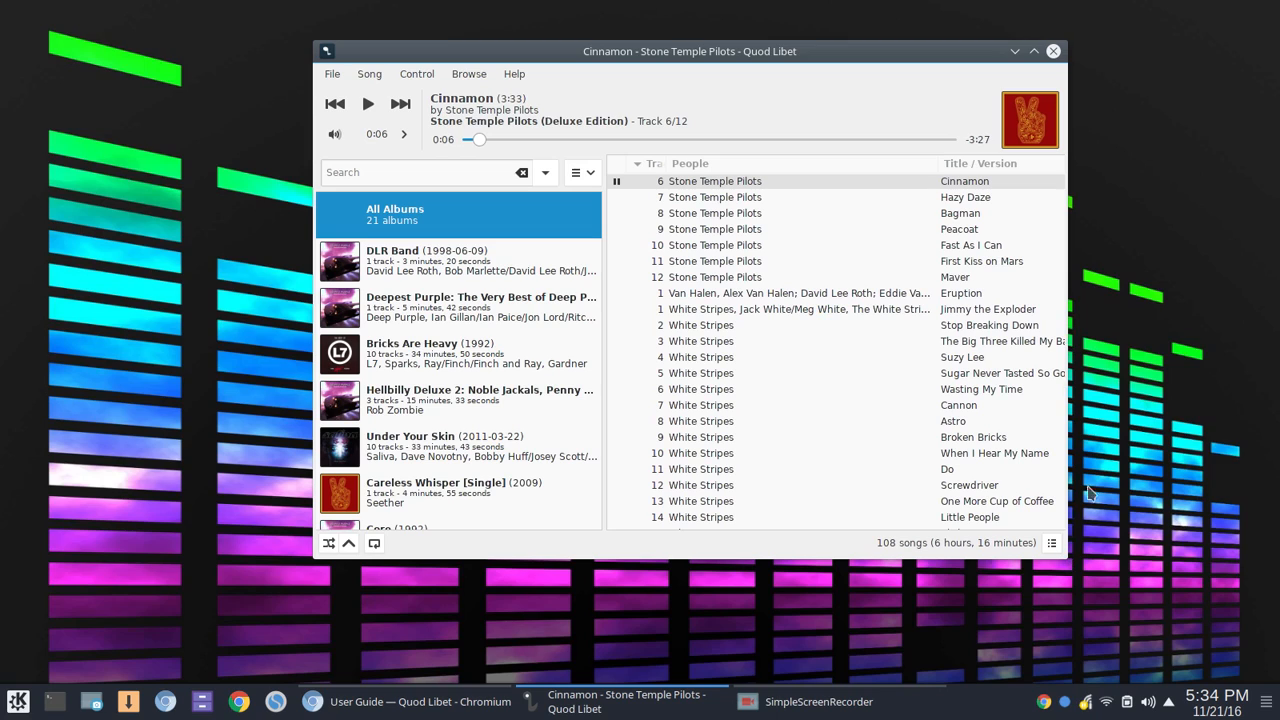
mouse_move(1156, 688)
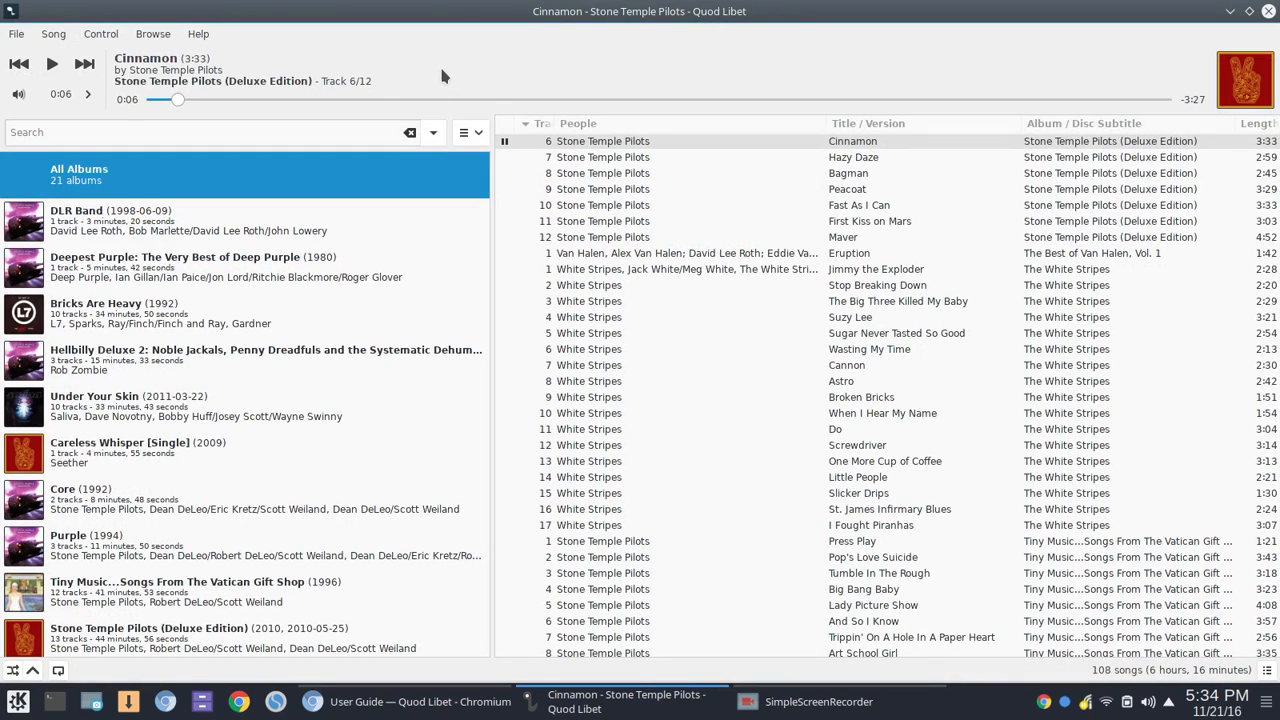
- Look over the Browse menu's views, then the File menu's add-music and preferences options
left_click(152, 32)
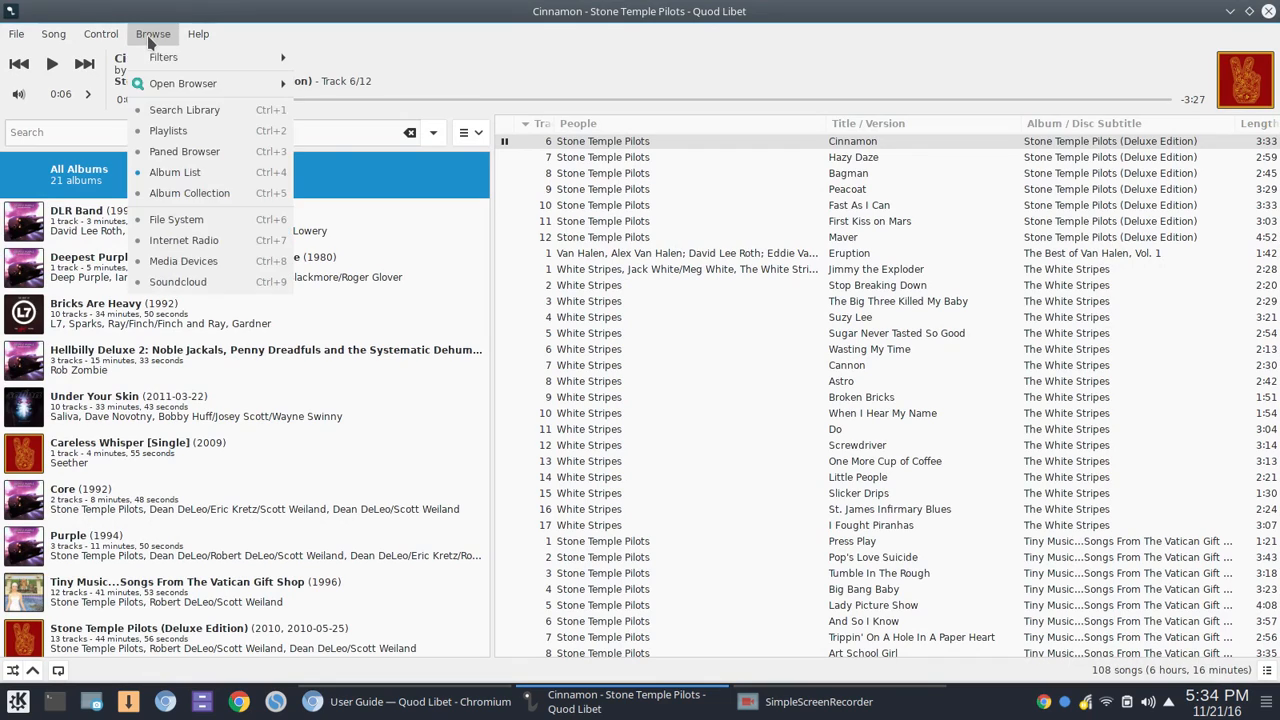
mouse_move(176, 172)
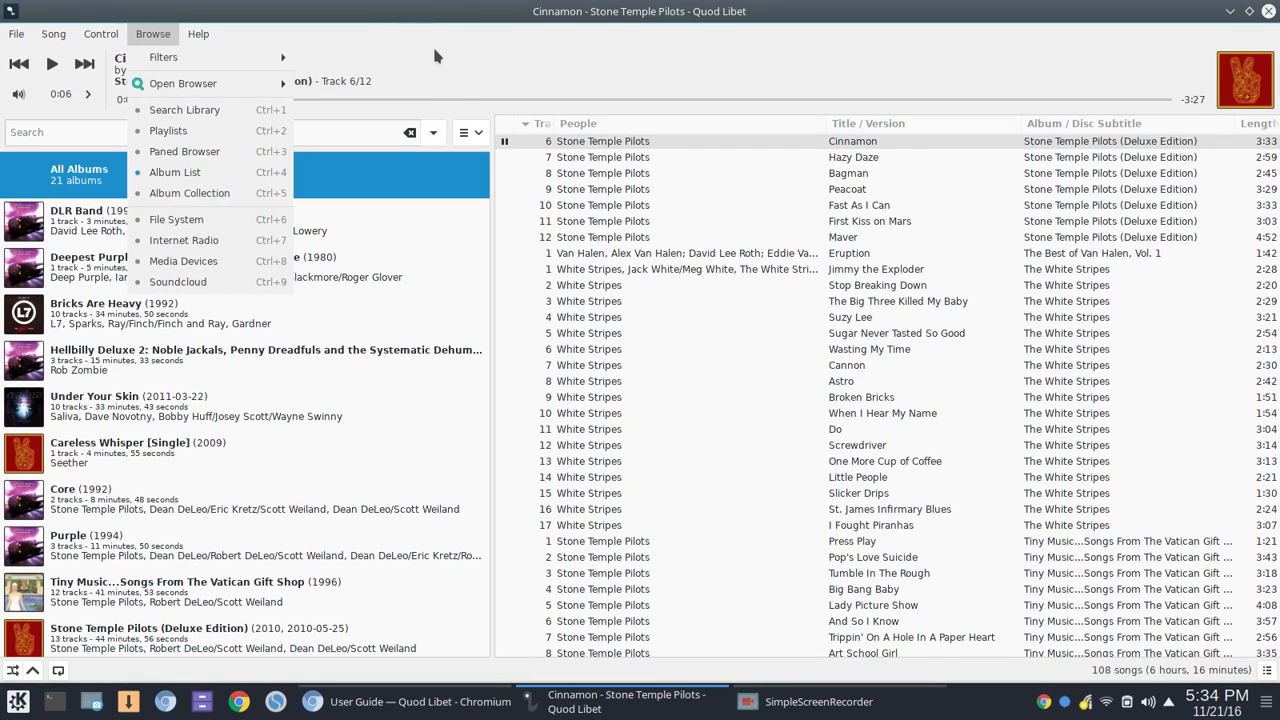
left_click(16, 32)
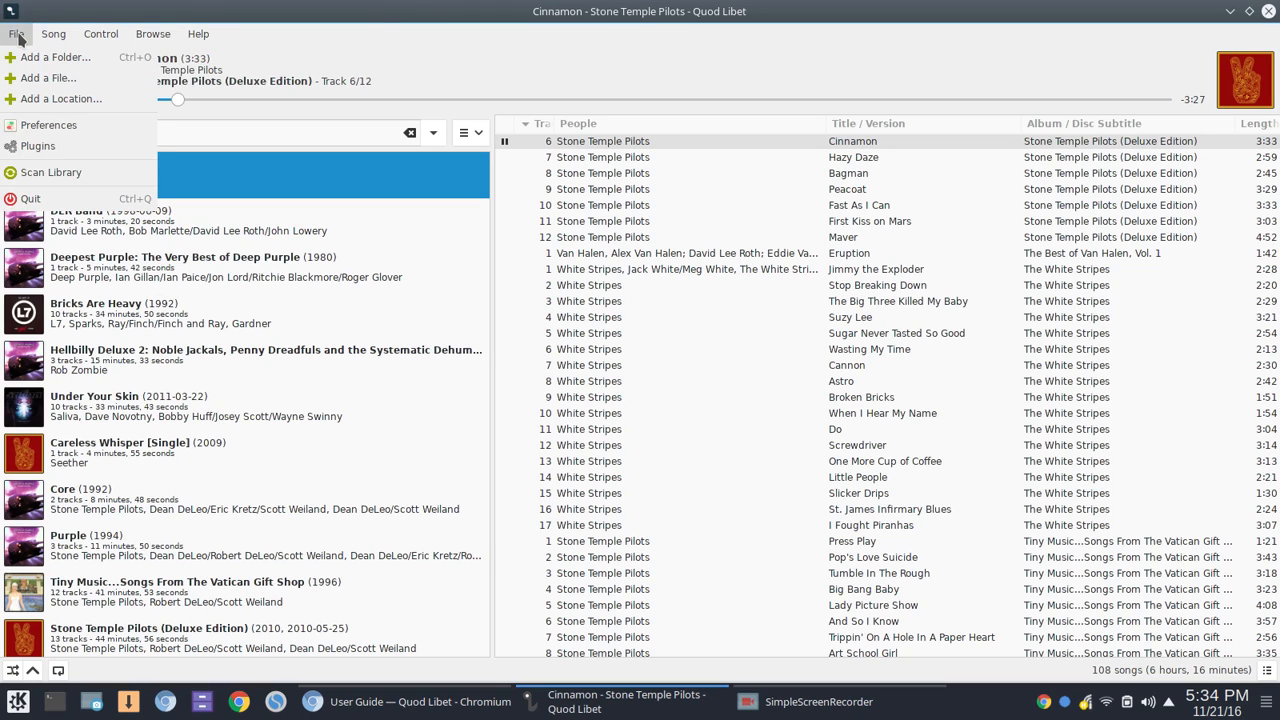
mouse_move(48, 78)
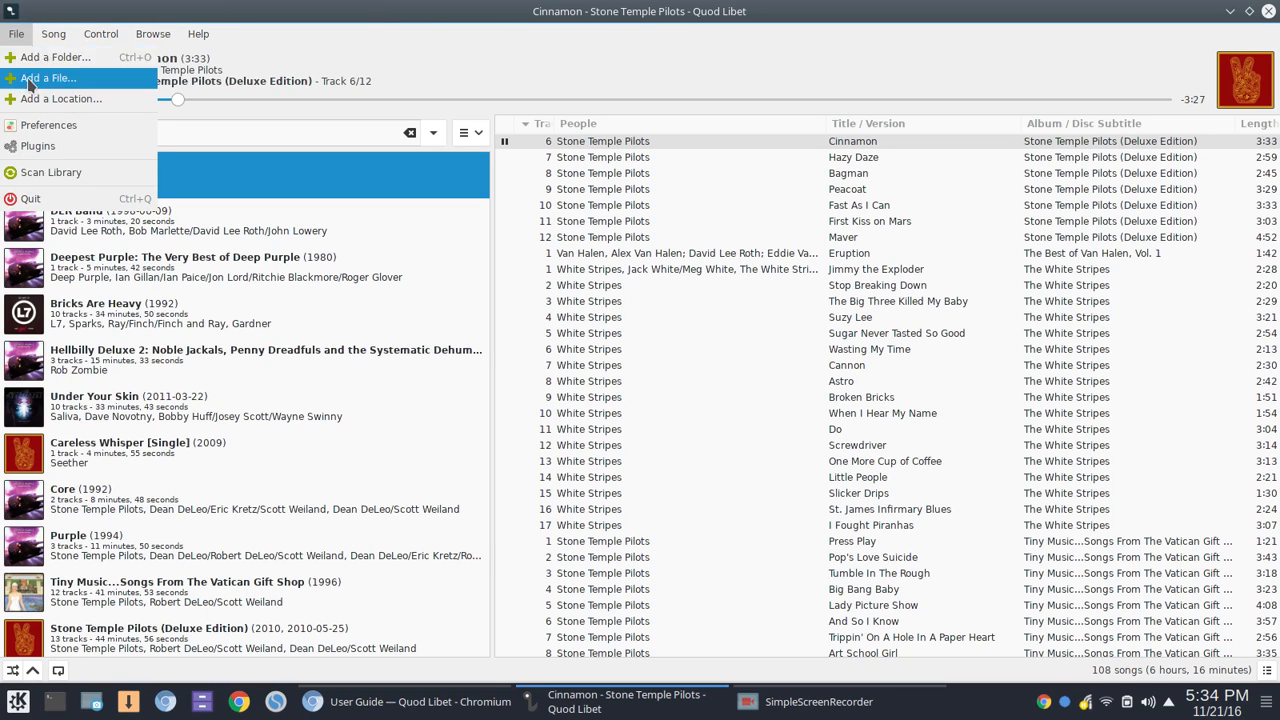
mouse_move(60, 100)
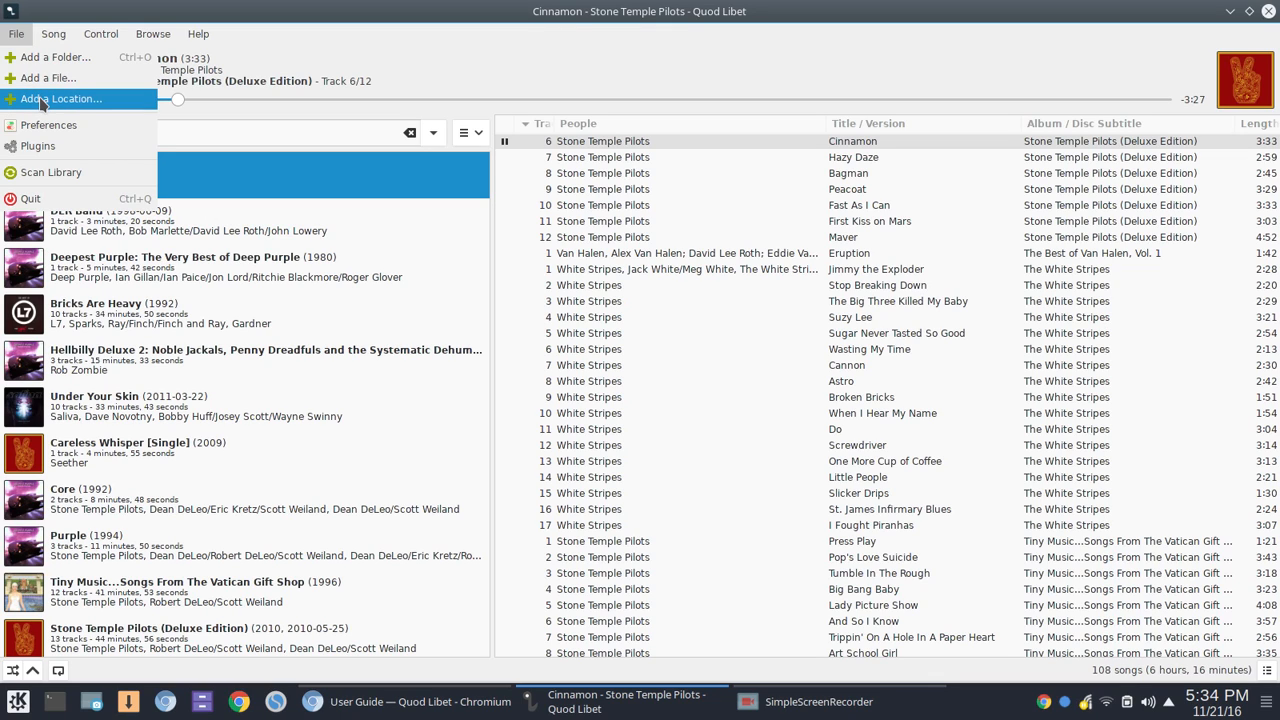
mouse_move(48, 124)
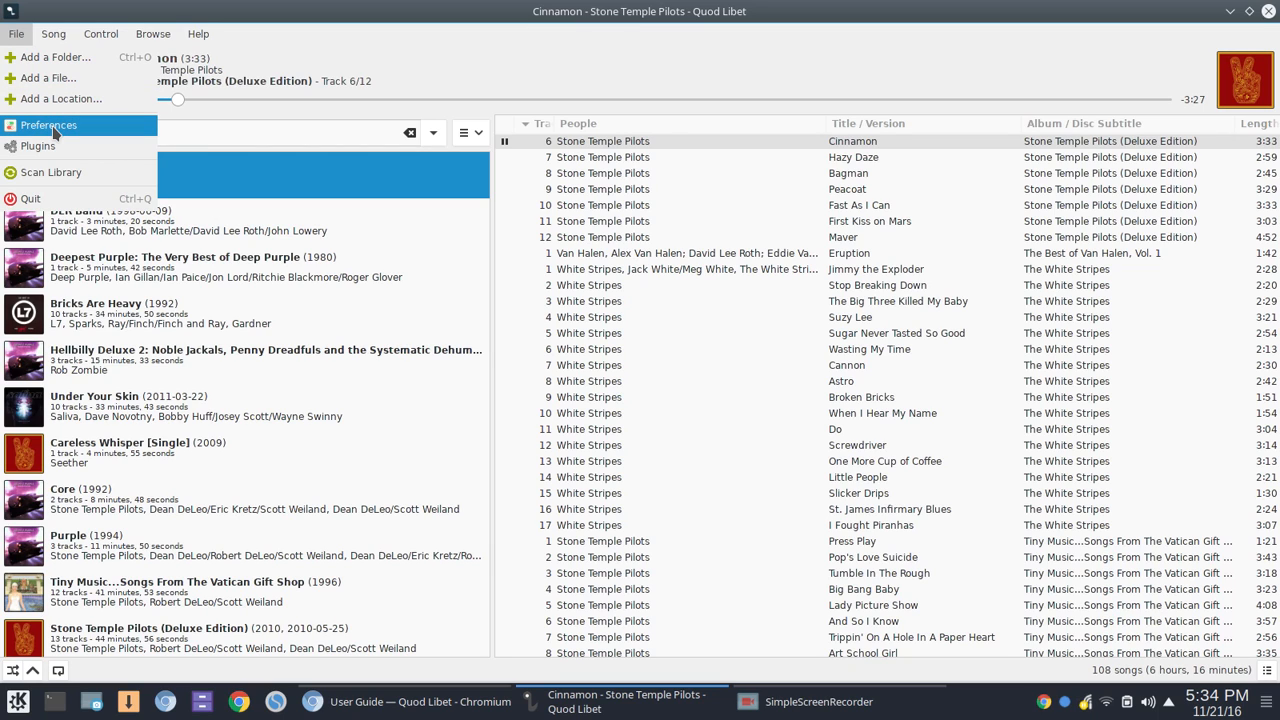
- Review Preferences pages Song List, Browsers, Playback and Library, ending on the Tags page
left_click(48, 124)
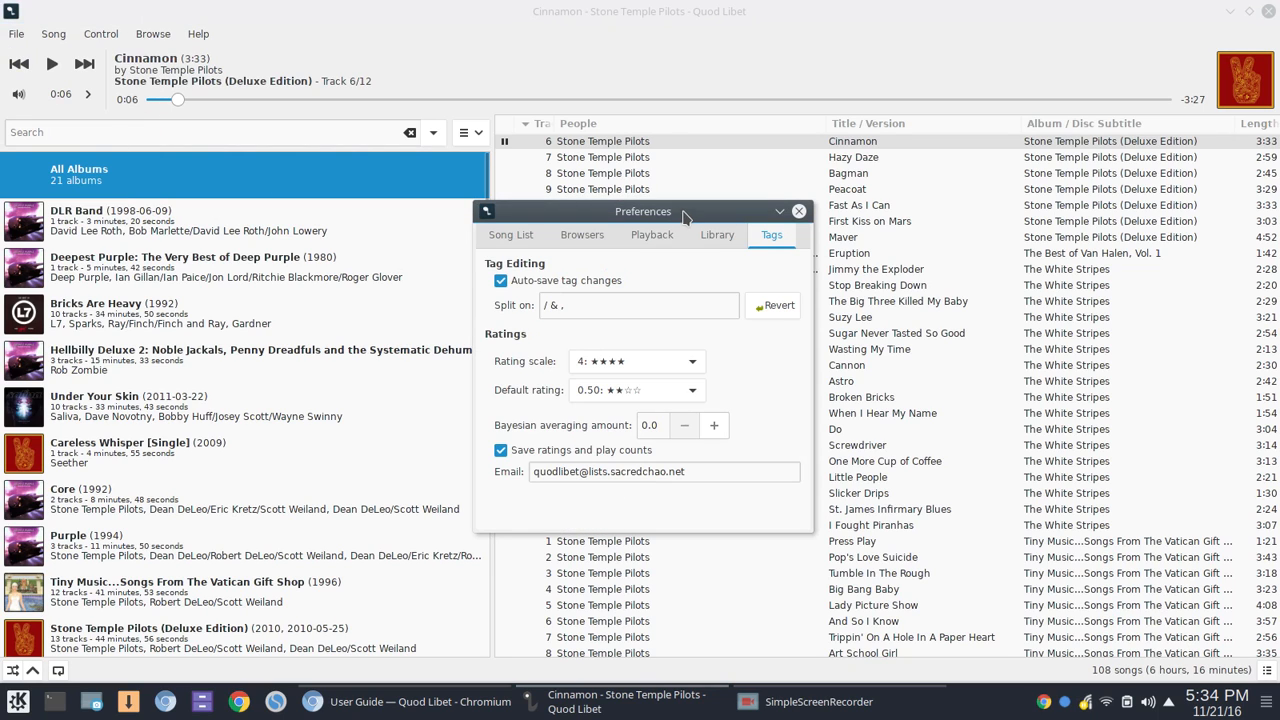
left_click(512, 234)
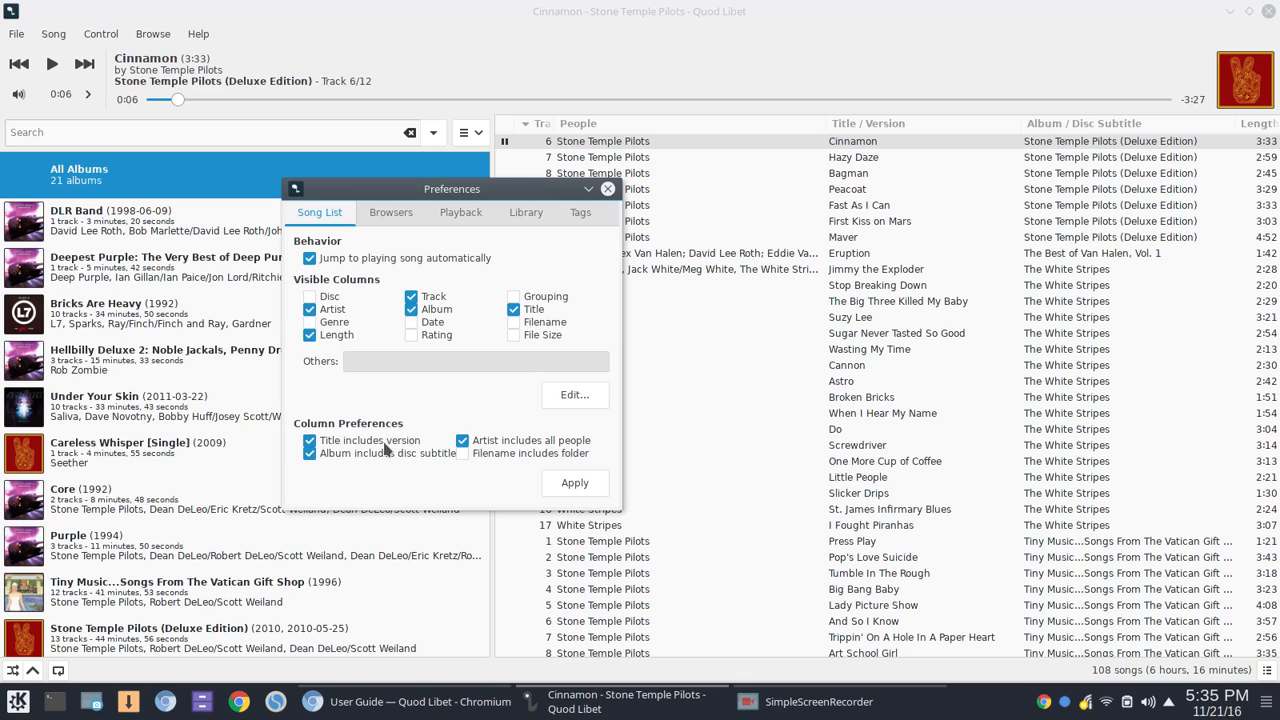
left_click(392, 212)
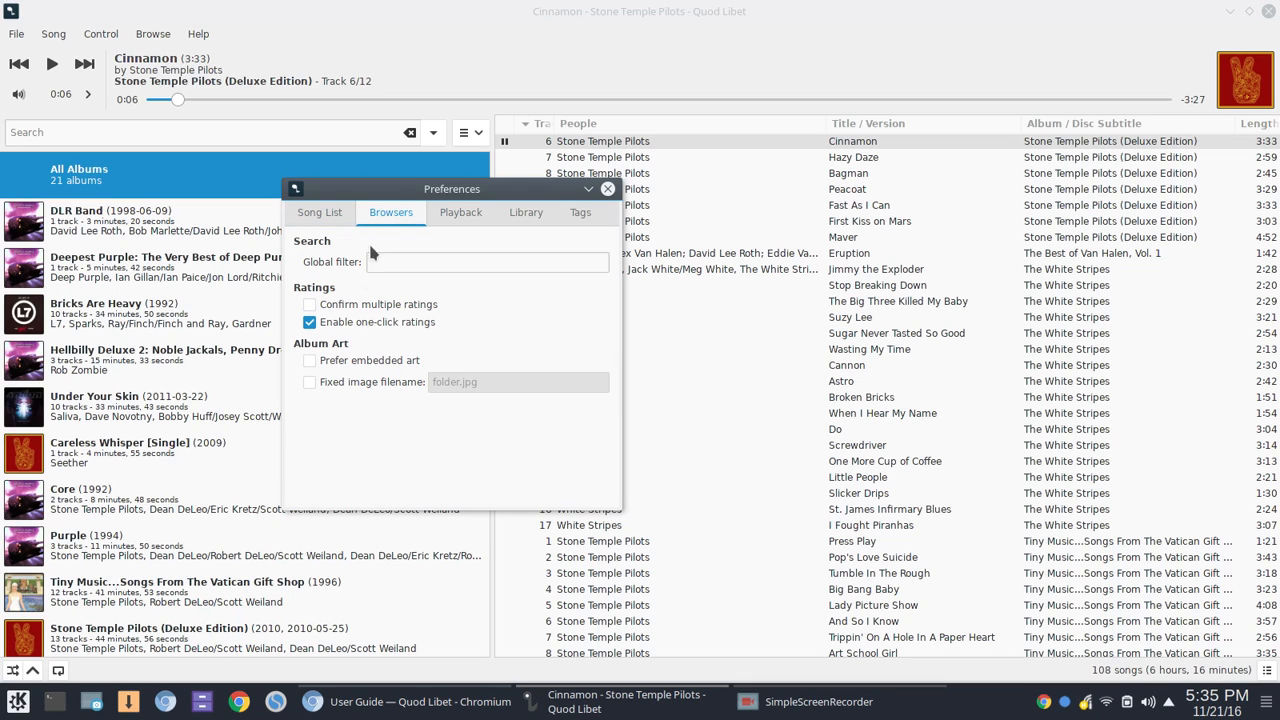
mouse_move(404, 262)
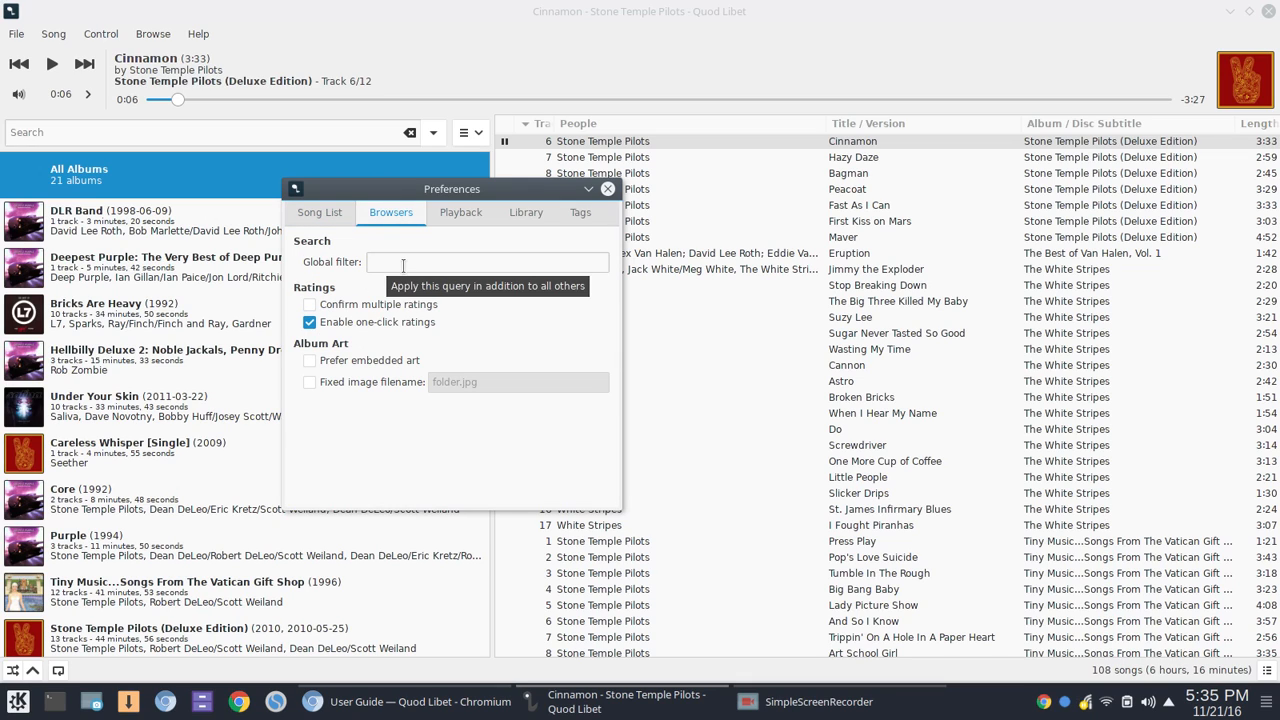
mouse_move(392, 332)
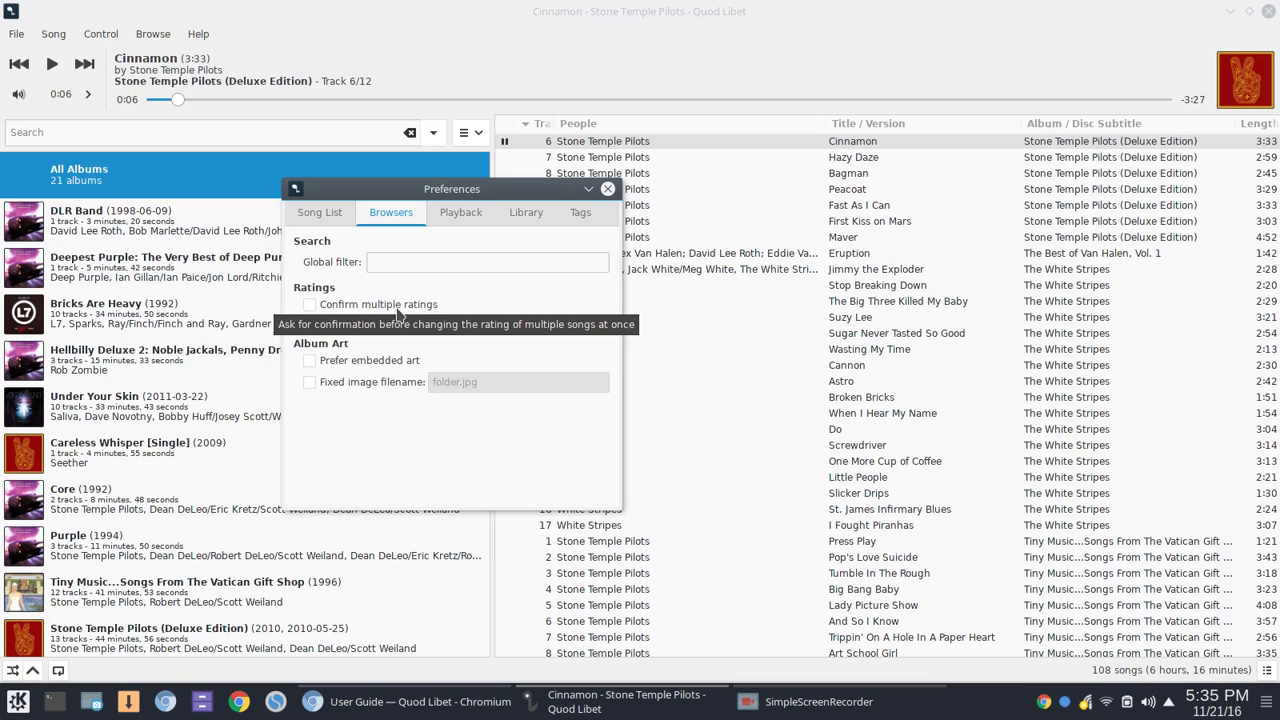
left_click(310, 322)
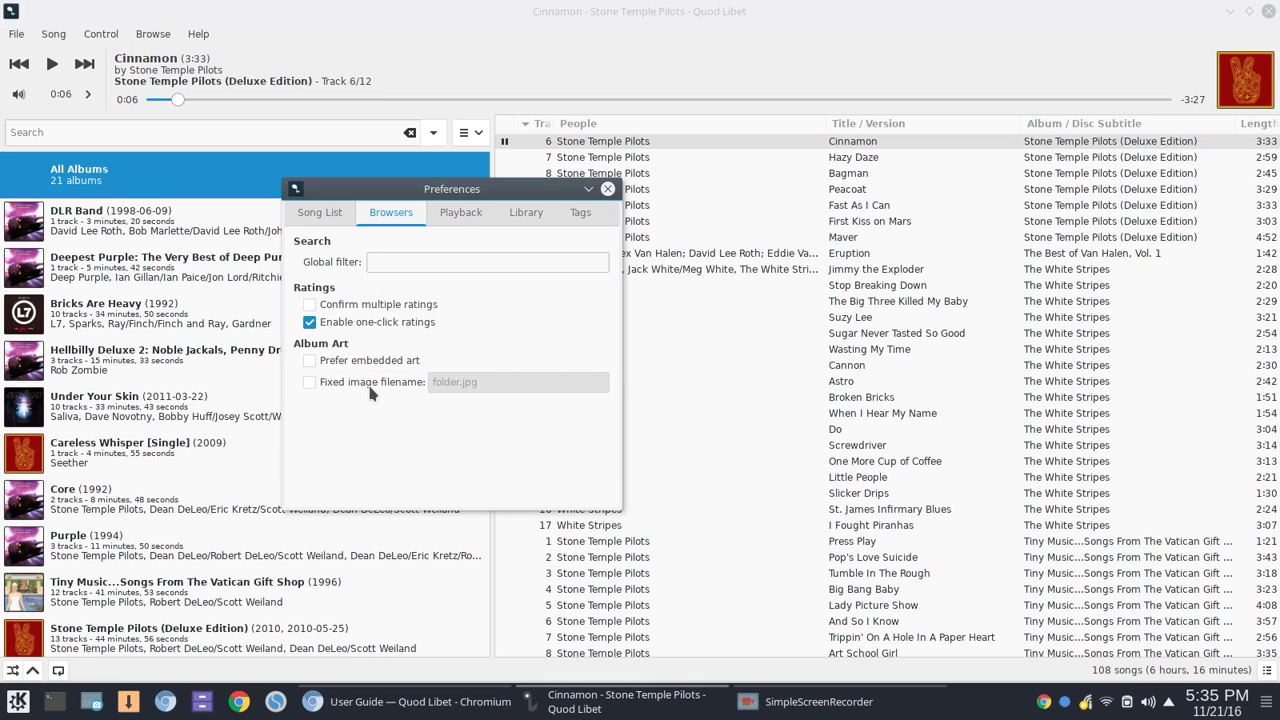
left_click(460, 212)
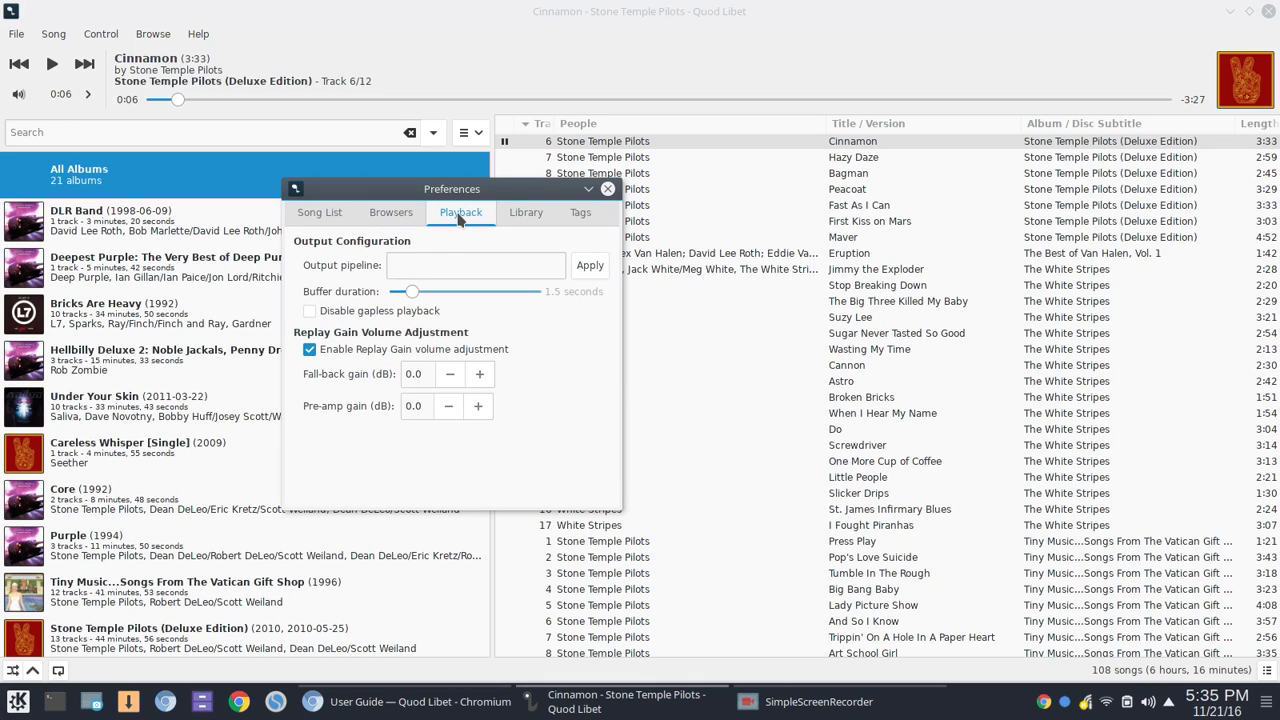
mouse_move(344, 388)
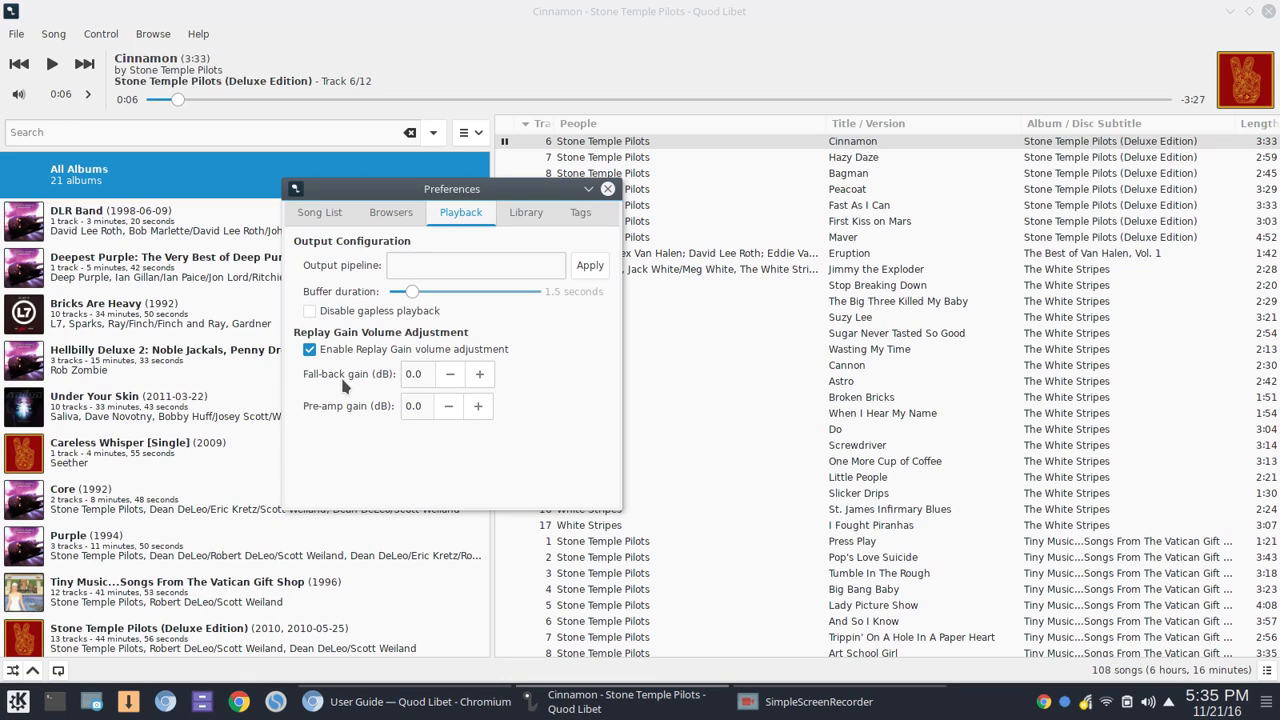
mouse_move(420, 356)
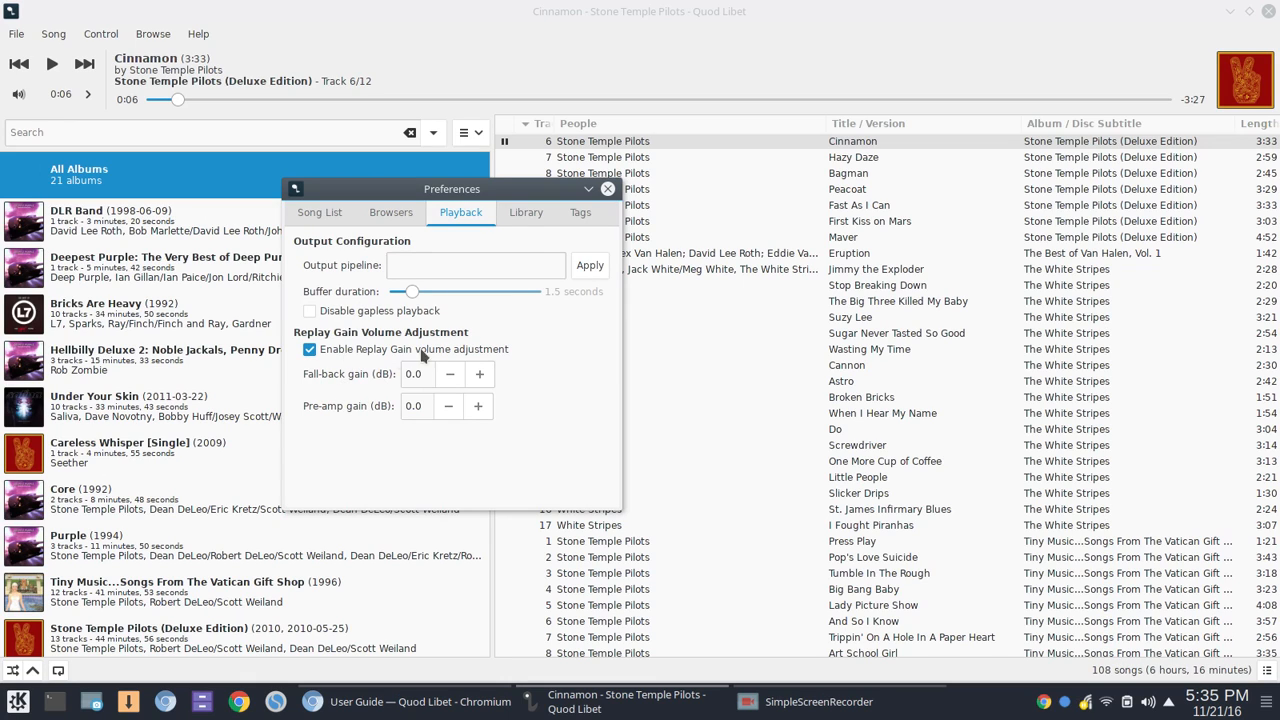
left_click(526, 212)
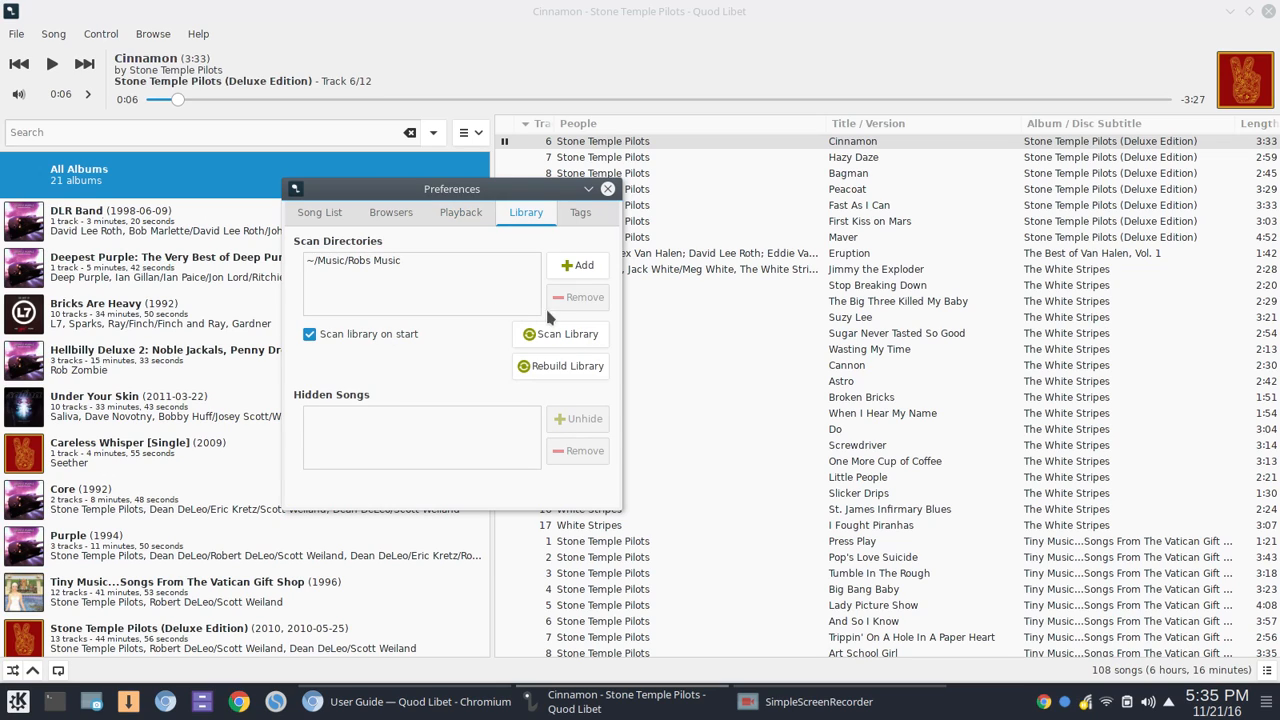
mouse_move(558, 338)
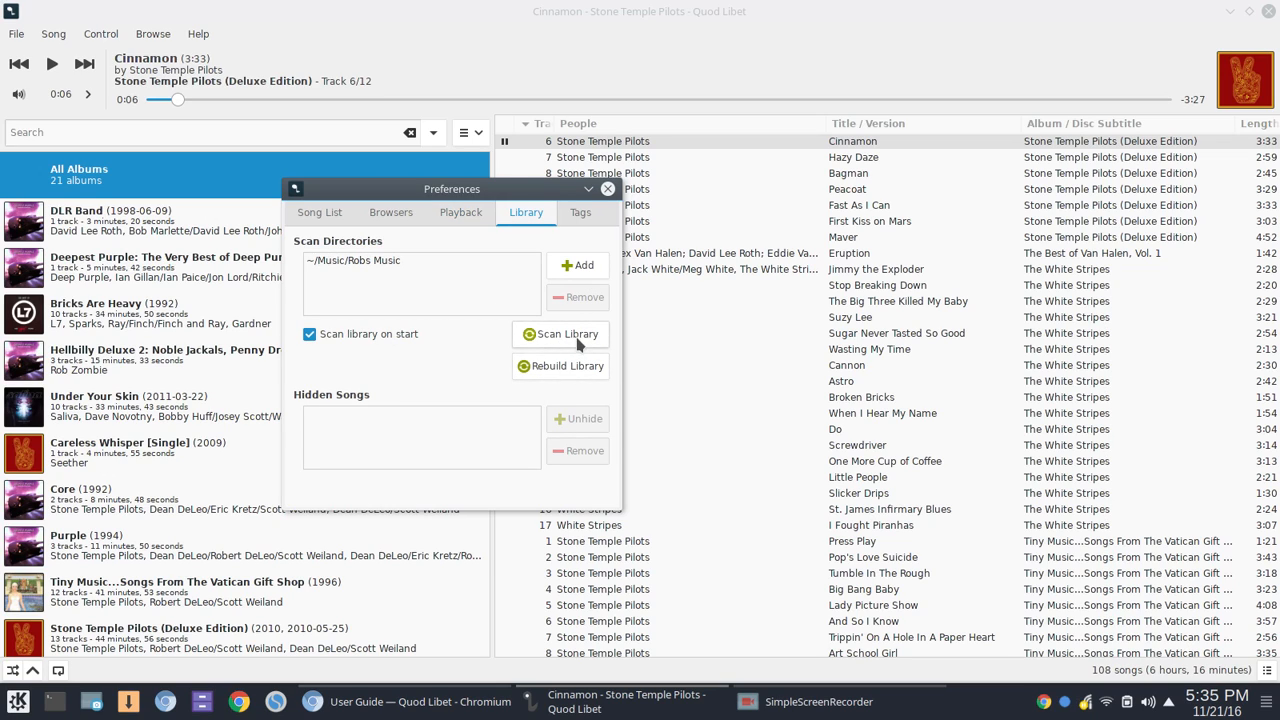
mouse_move(322, 420)
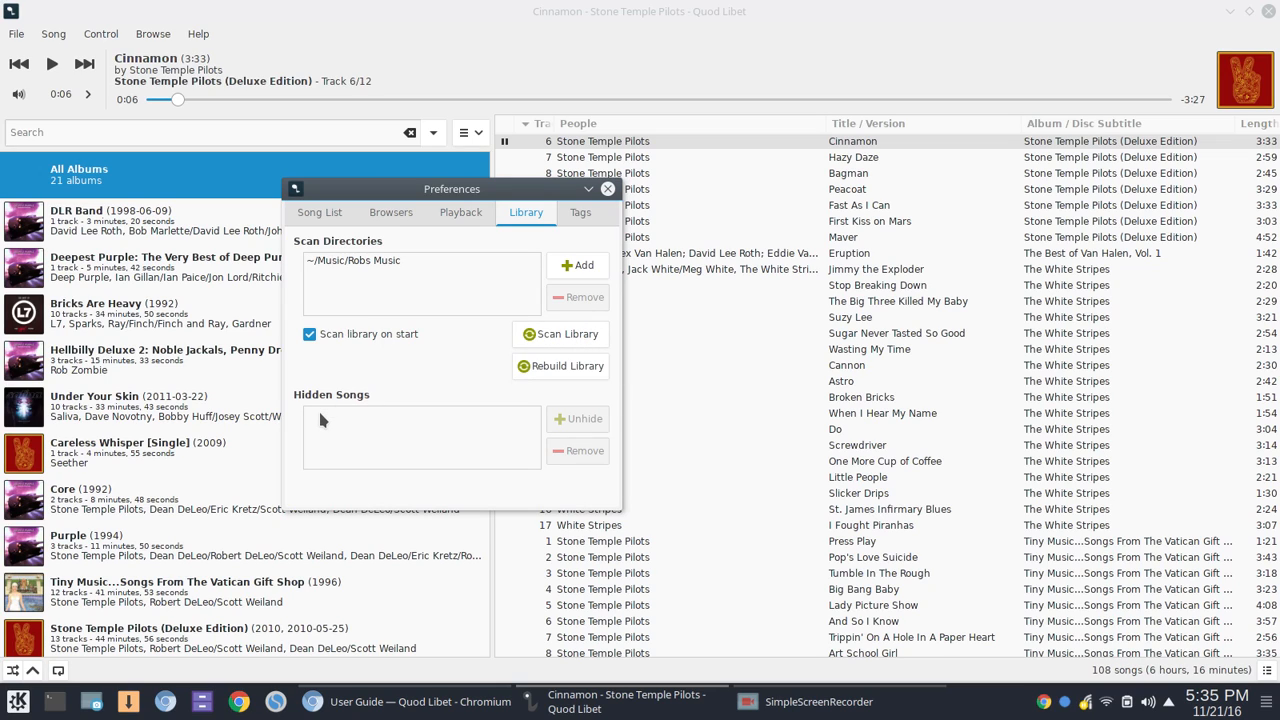
mouse_move(538, 436)
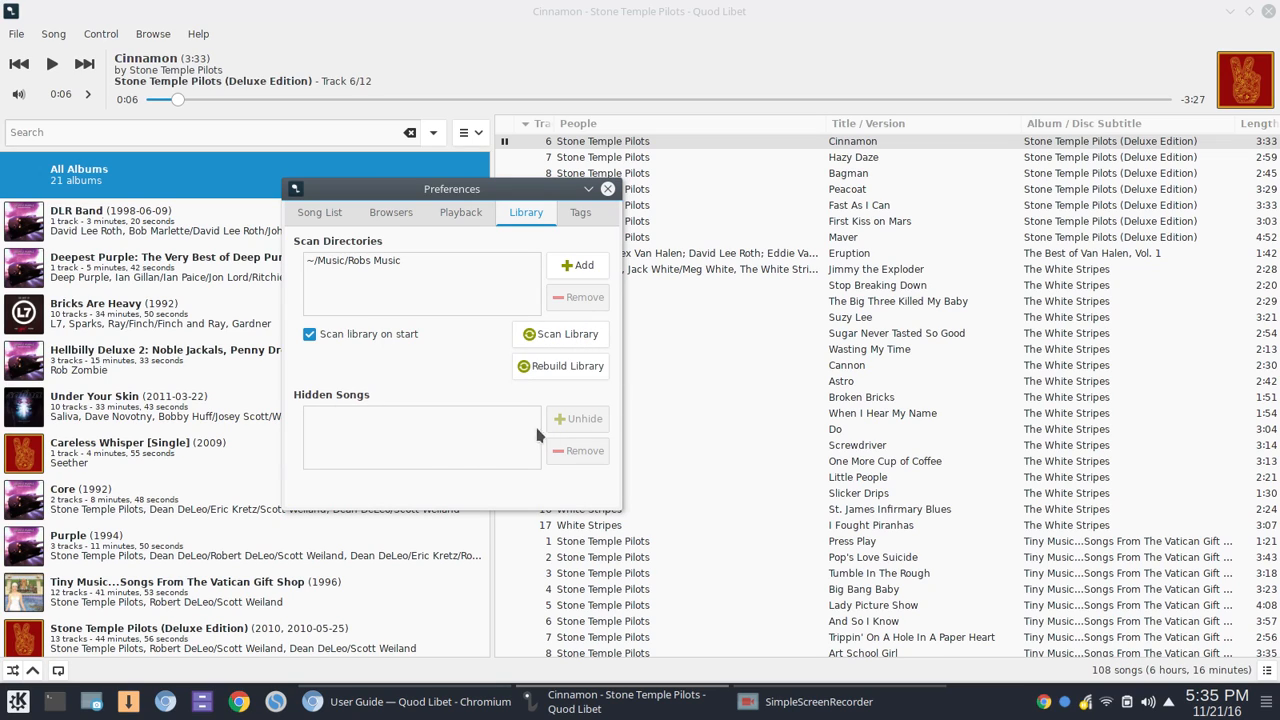
mouse_move(596, 240)
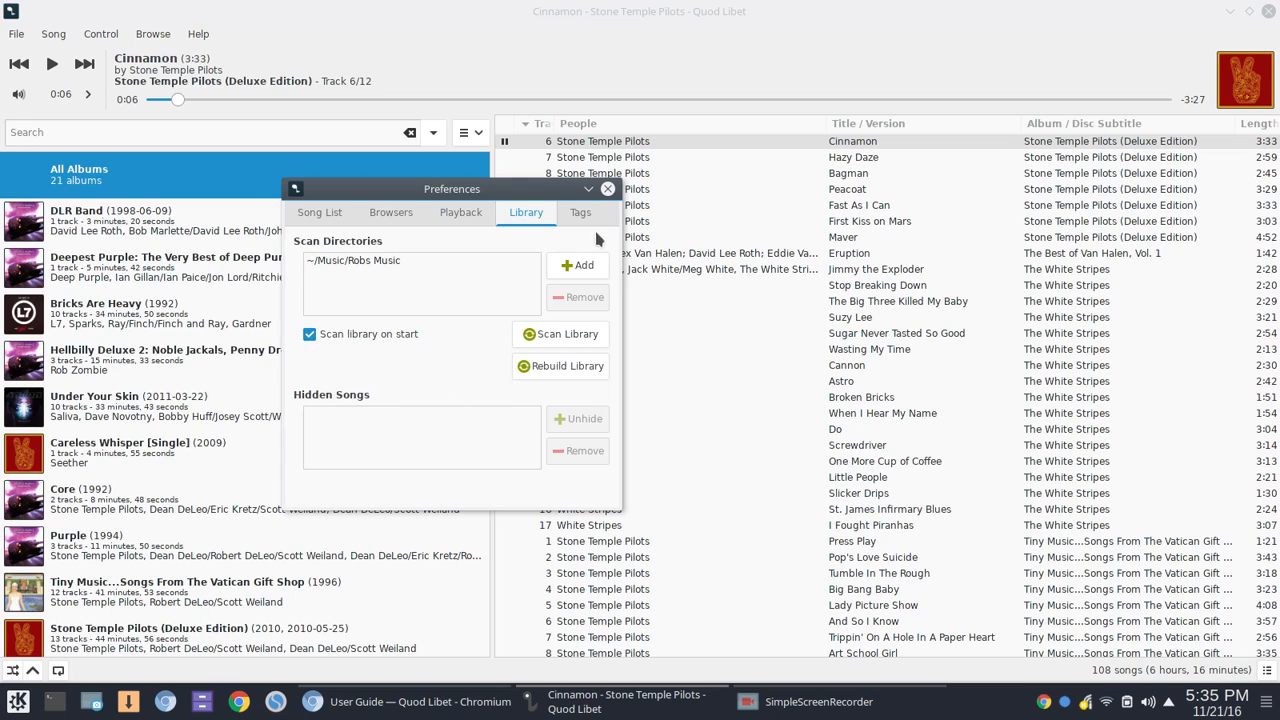
left_click(580, 212)
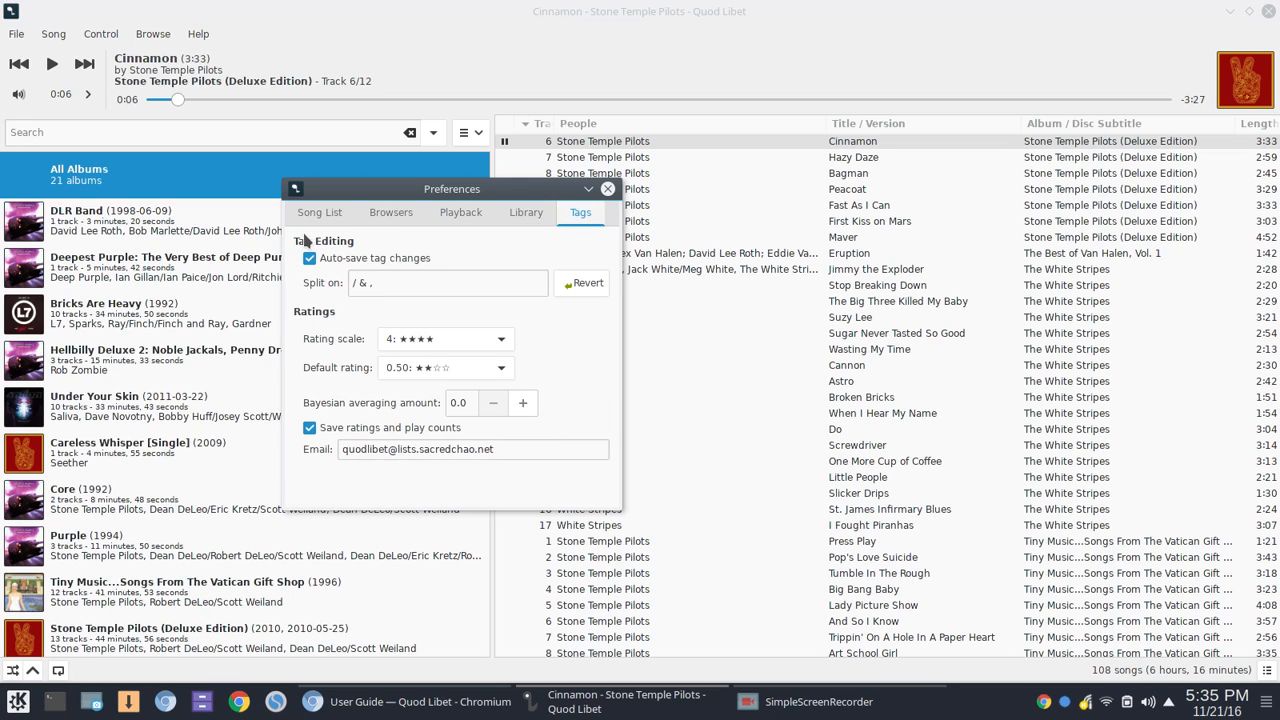
mouse_move(360, 368)
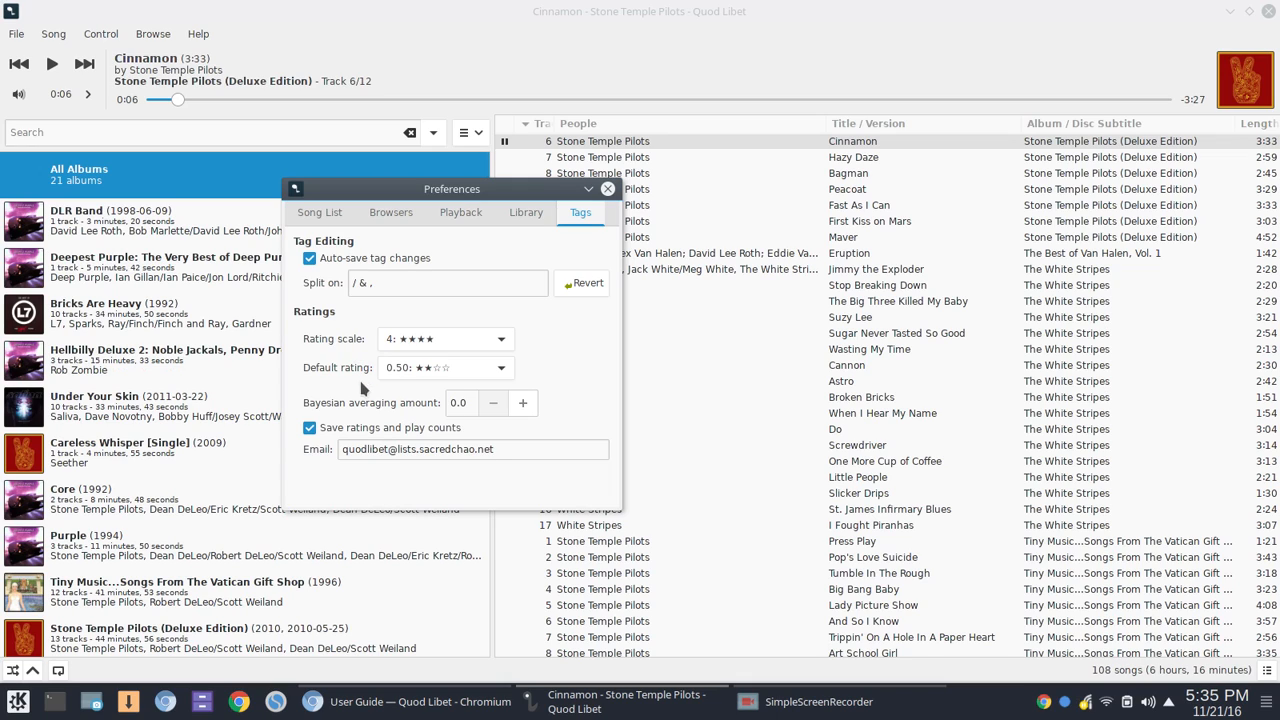
mouse_move(448, 440)
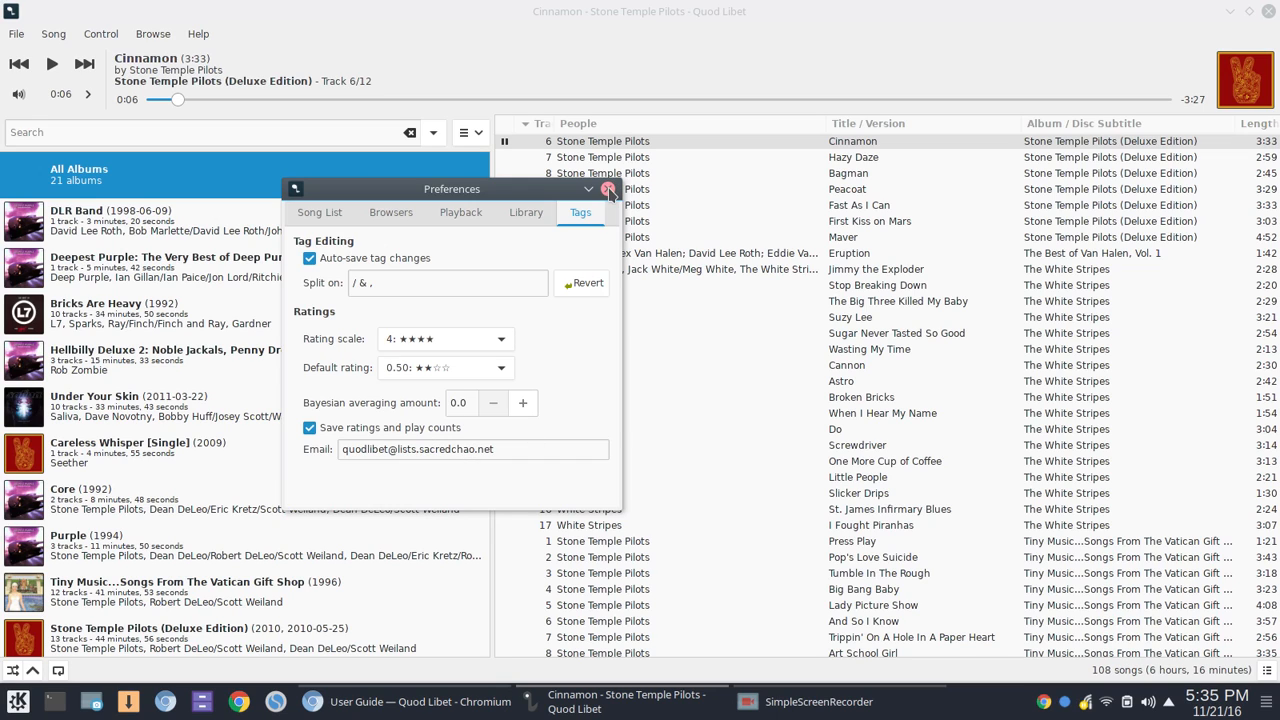
- Close Preferences and show the Song menu's bookmark, tag-editing and information actions
left_click(52, 32)
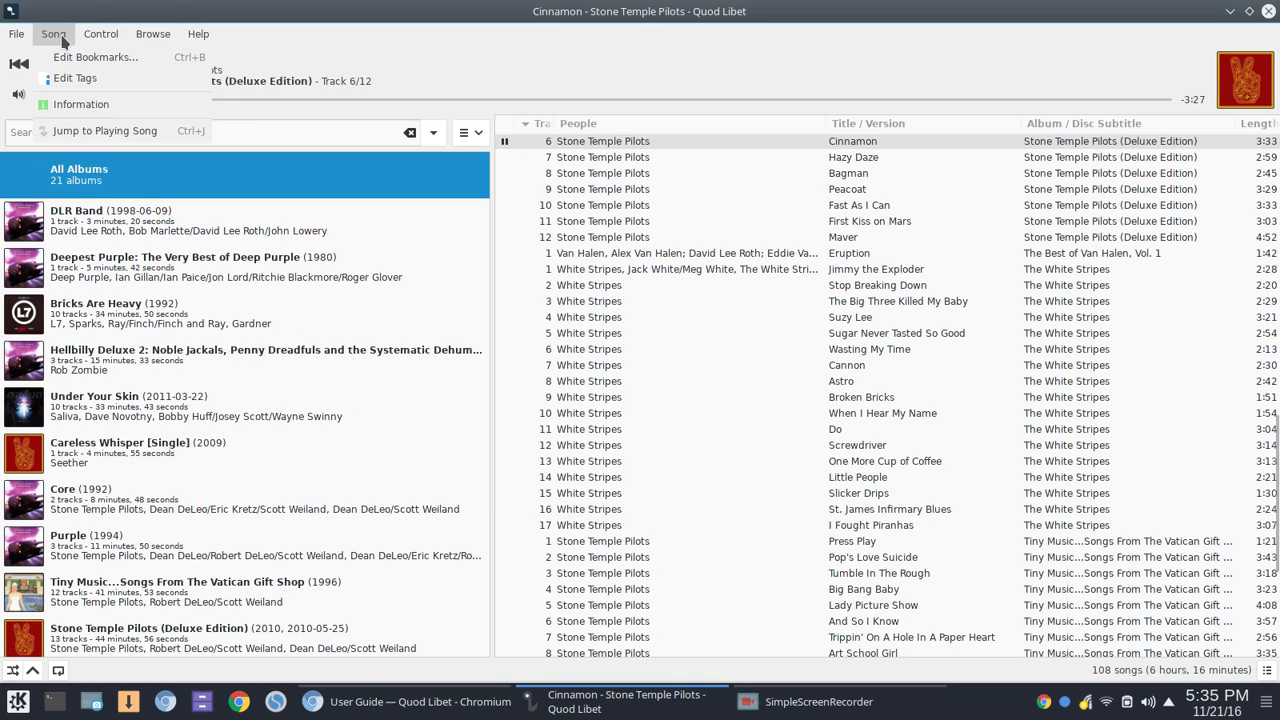
mouse_move(96, 56)
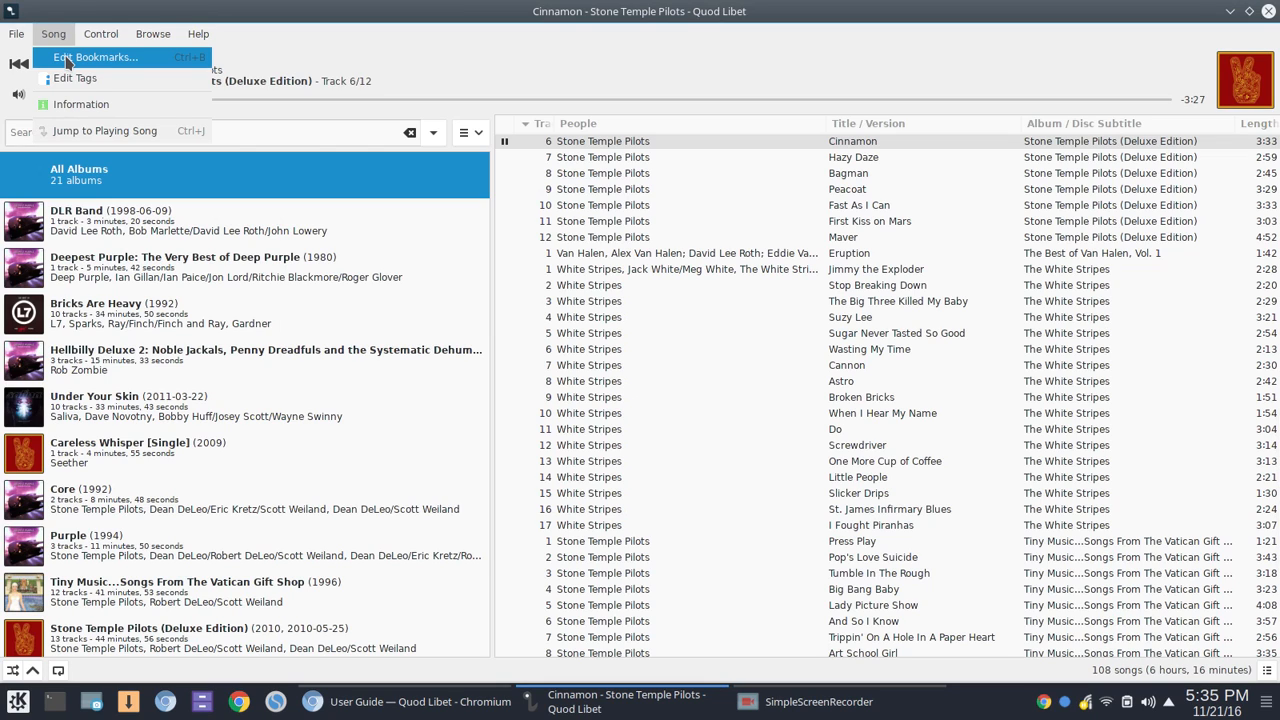
left_click(96, 56)
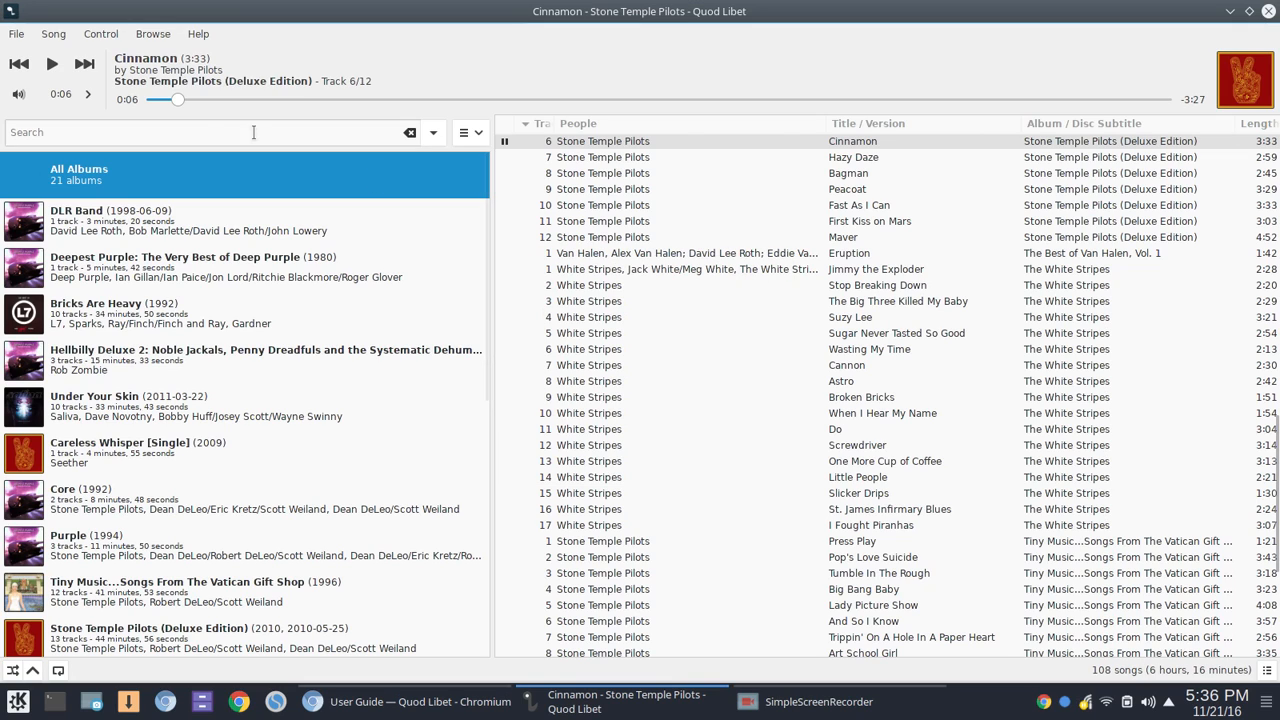
left_click(52, 32)
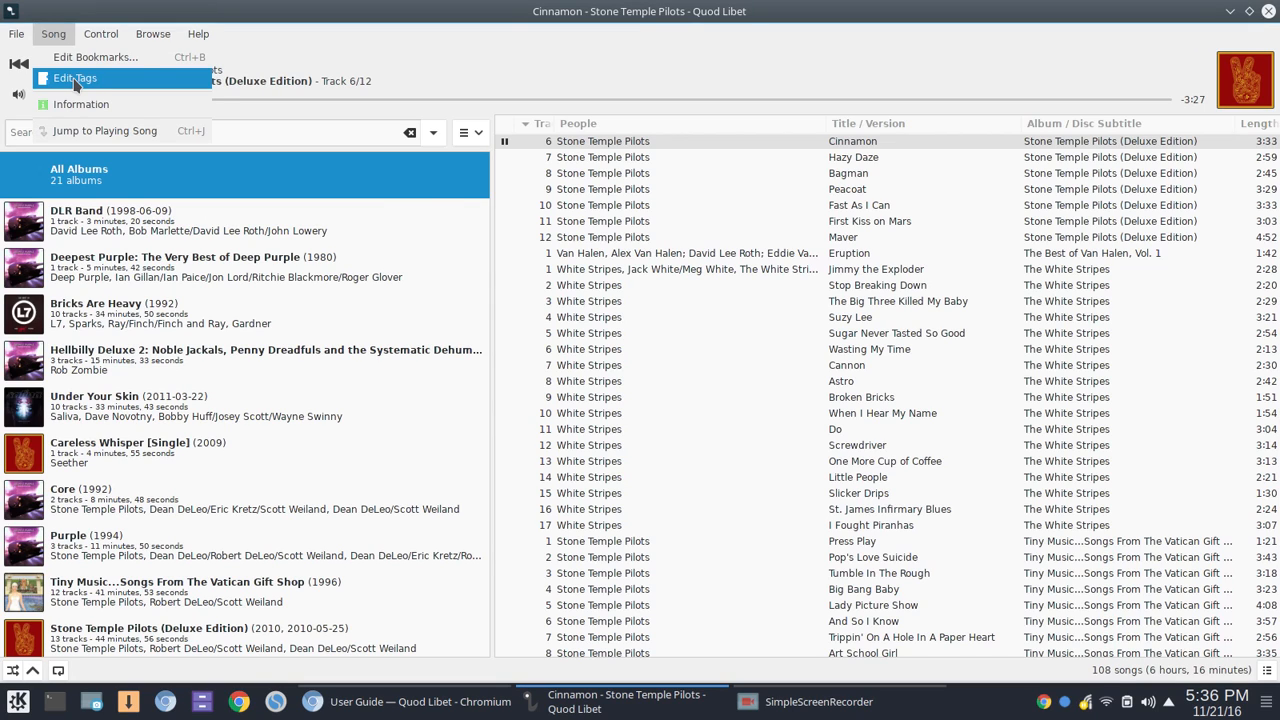
- Open Edit Tags for Cinnamon and reposition the Properties dialog for a clearer view
left_click(74, 78)
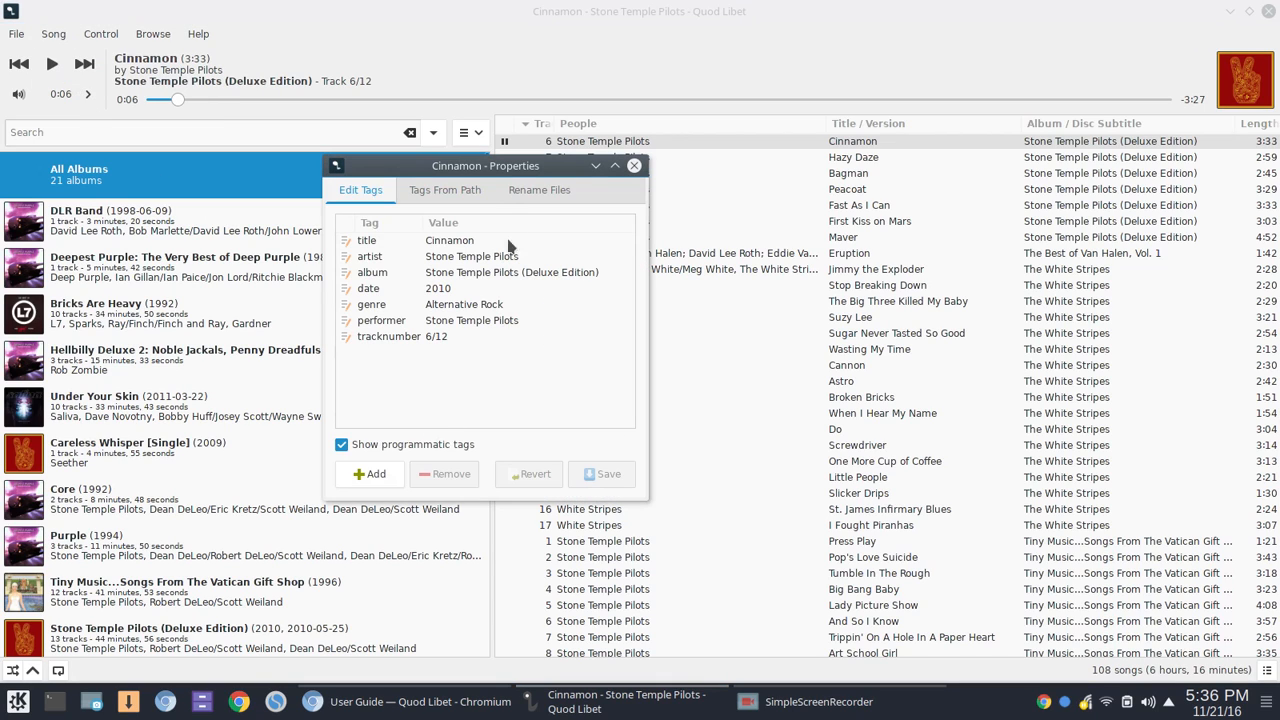
left_click_drag(486, 164, 518, 188)
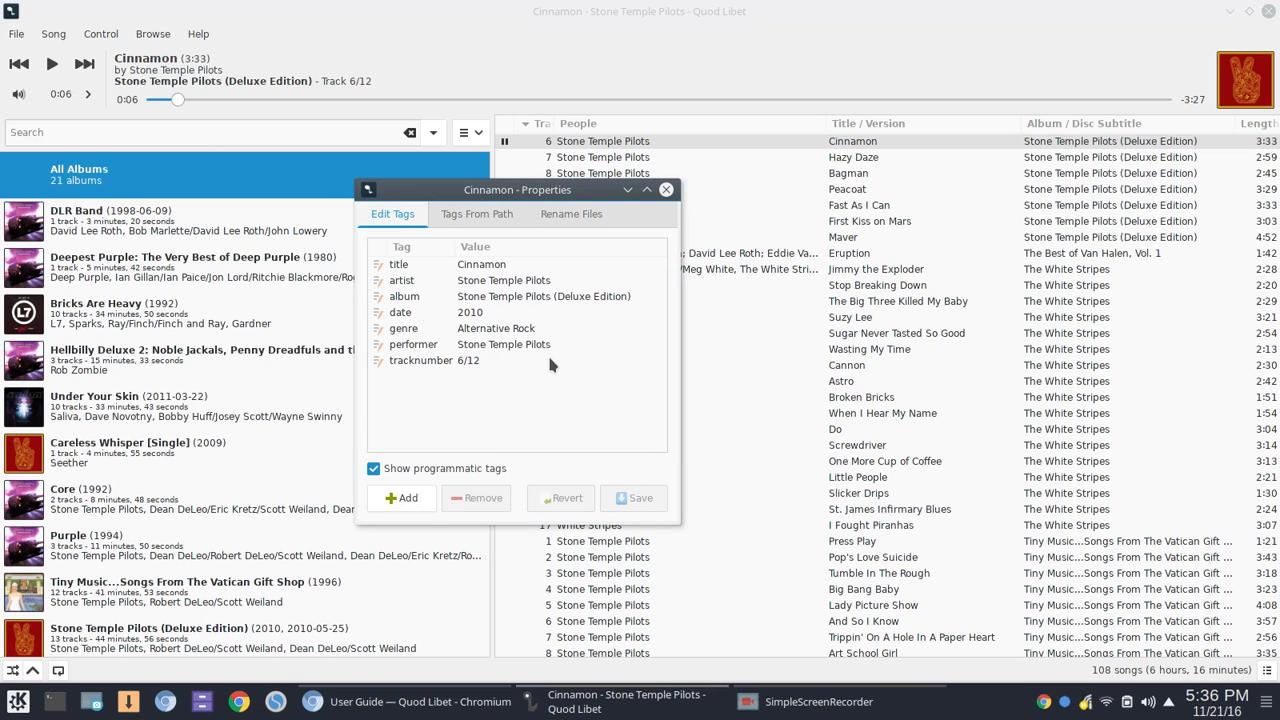
mouse_move(488, 368)
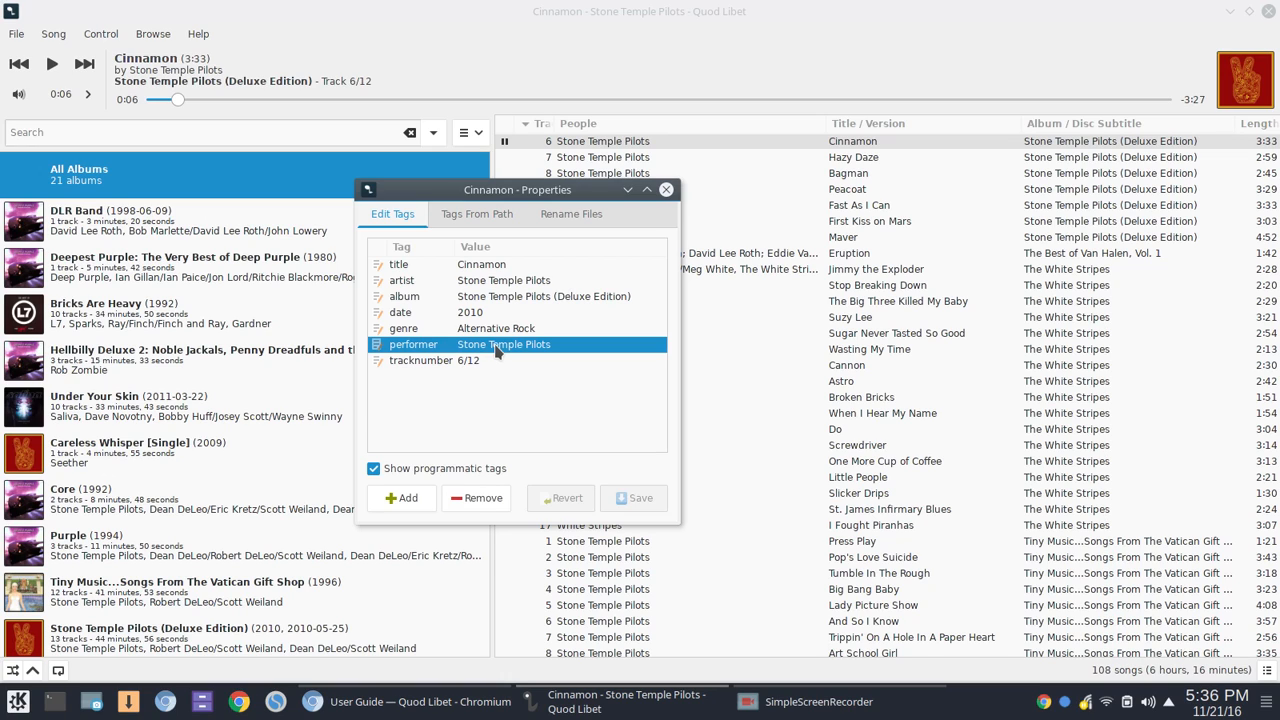
mouse_move(560, 352)
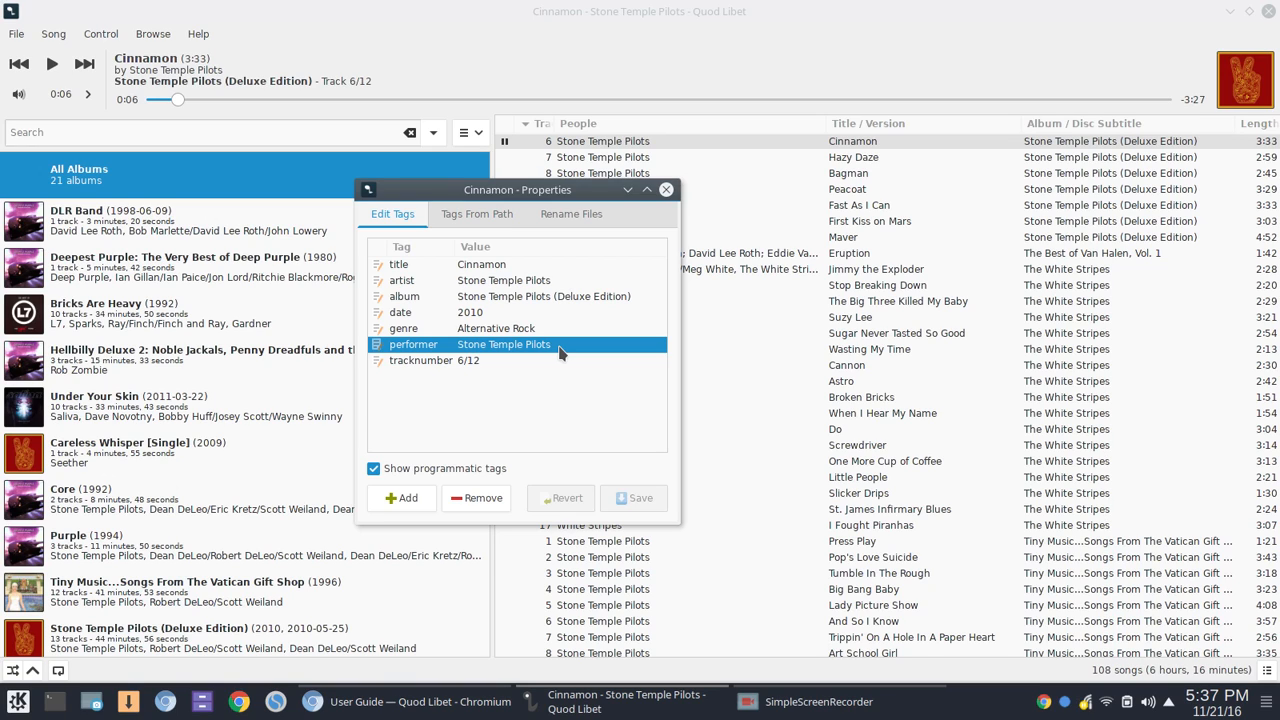
- Check the Tags From Path and Rename Files pages, then close the song's properties
left_click(476, 212)
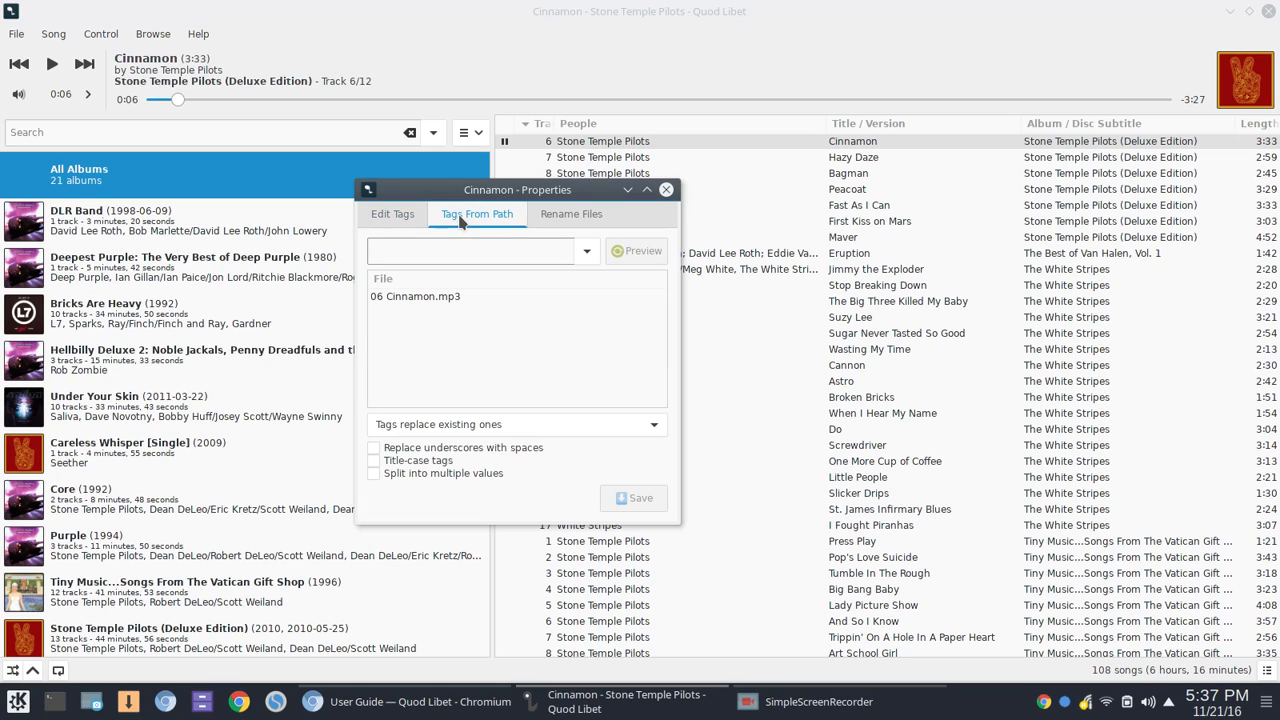
left_click(572, 214)
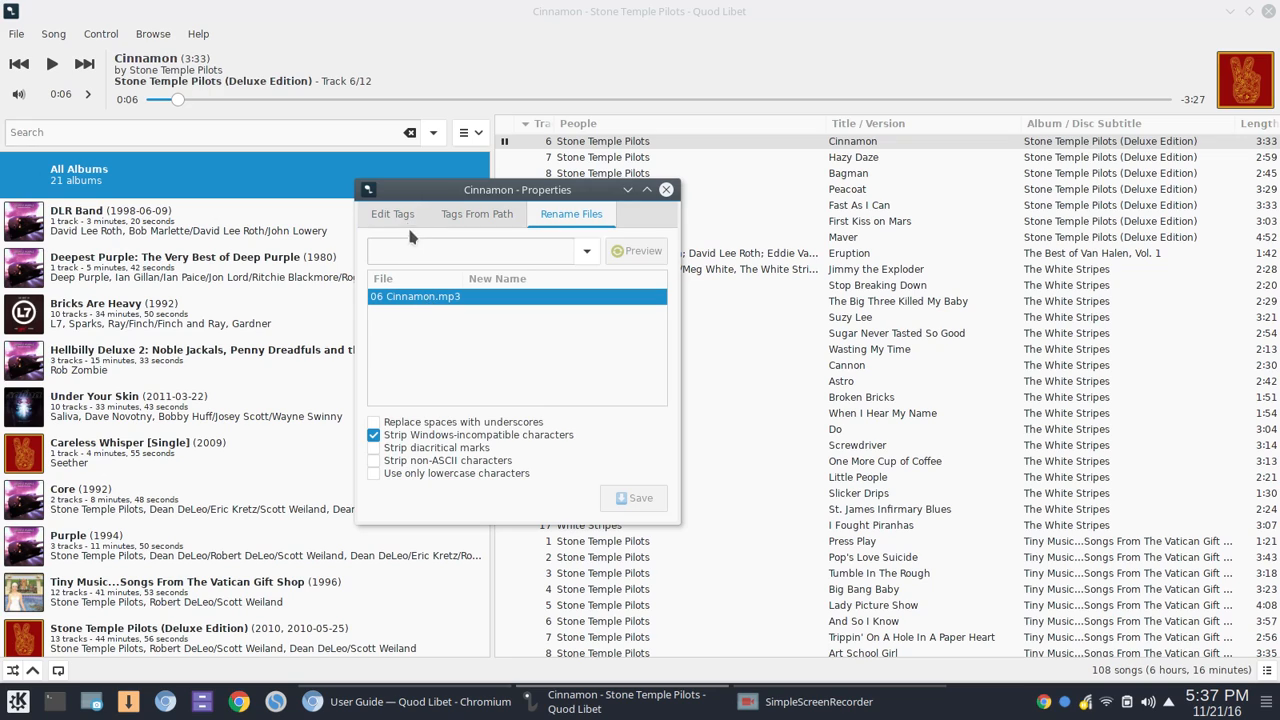
left_click(392, 214)
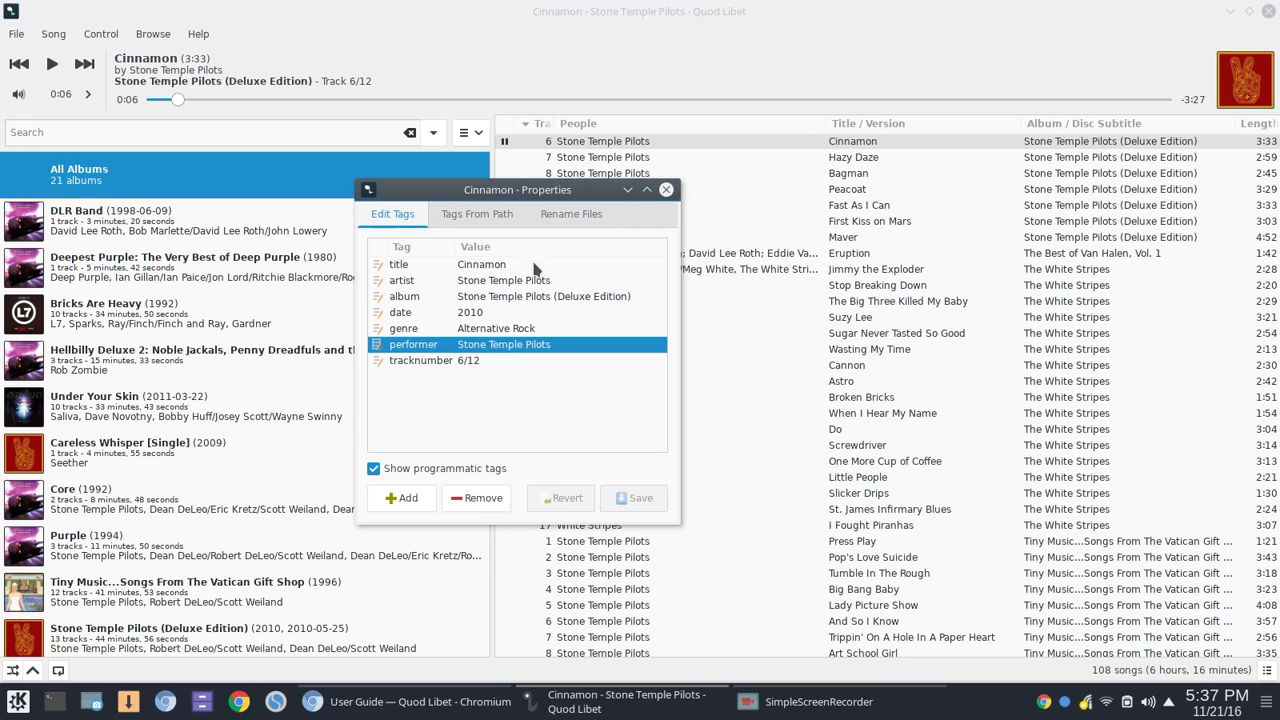
left_click(572, 214)
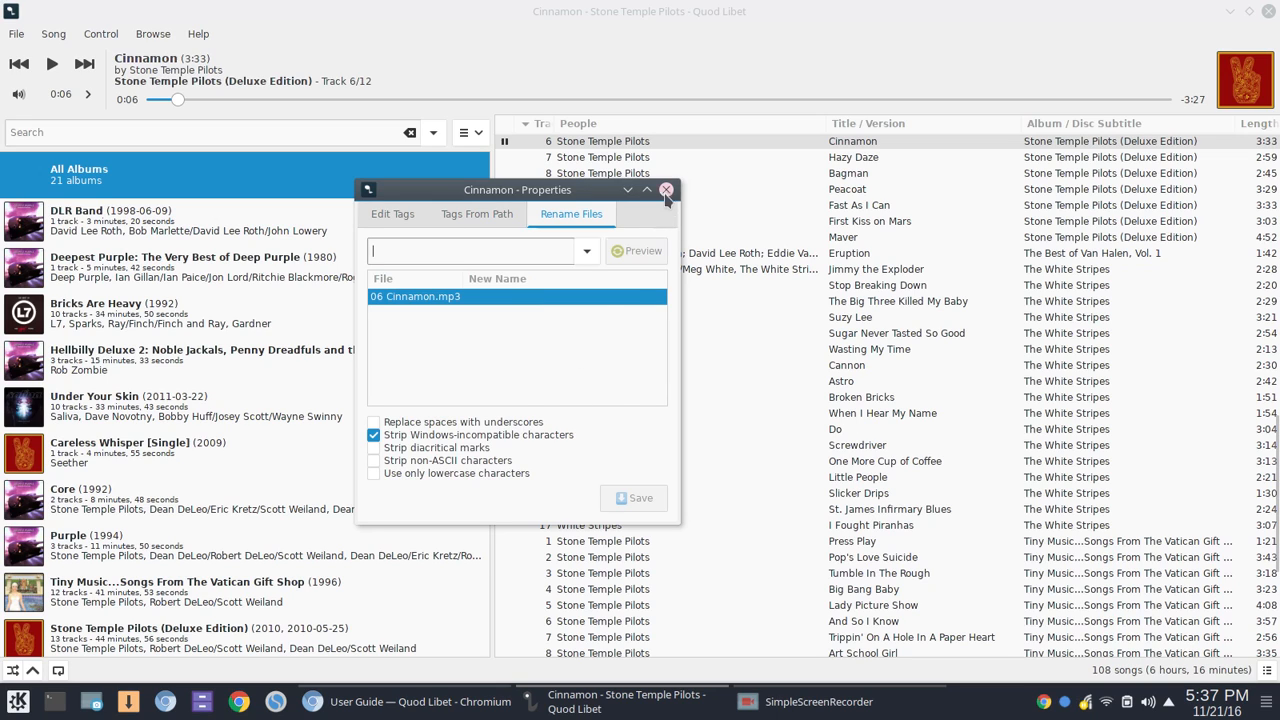
left_click(52, 32)
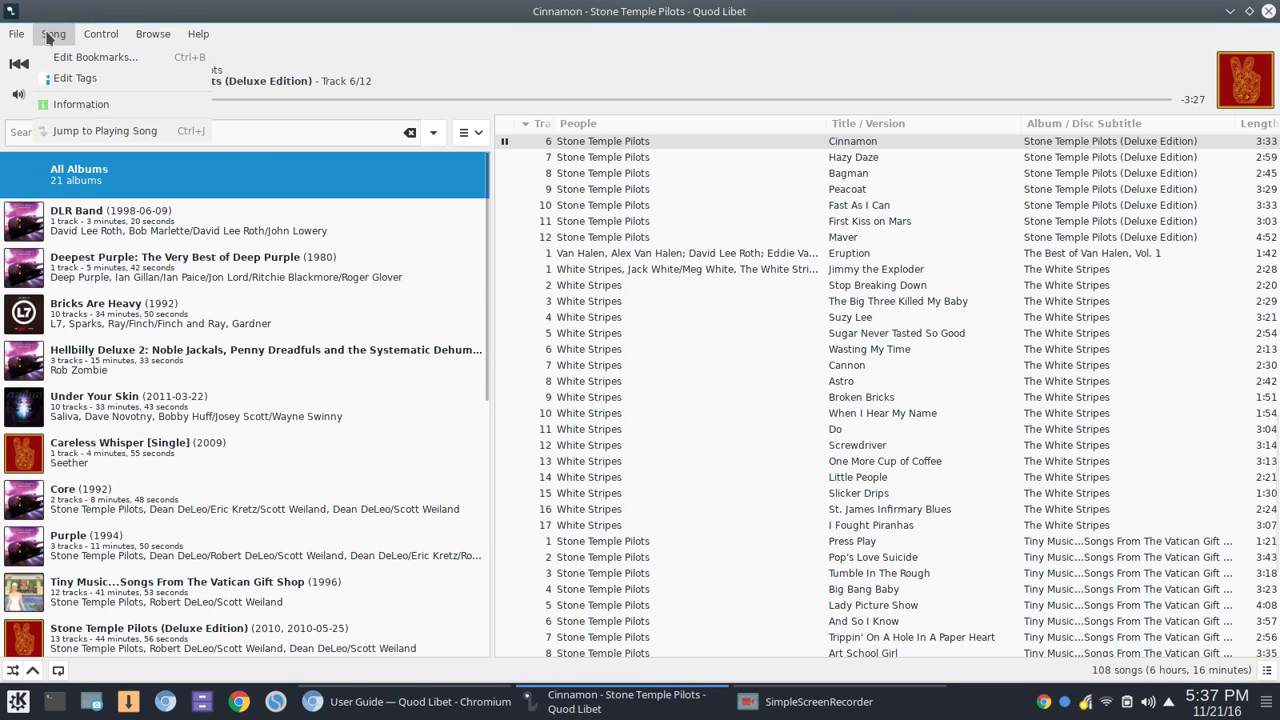
left_click(80, 104)
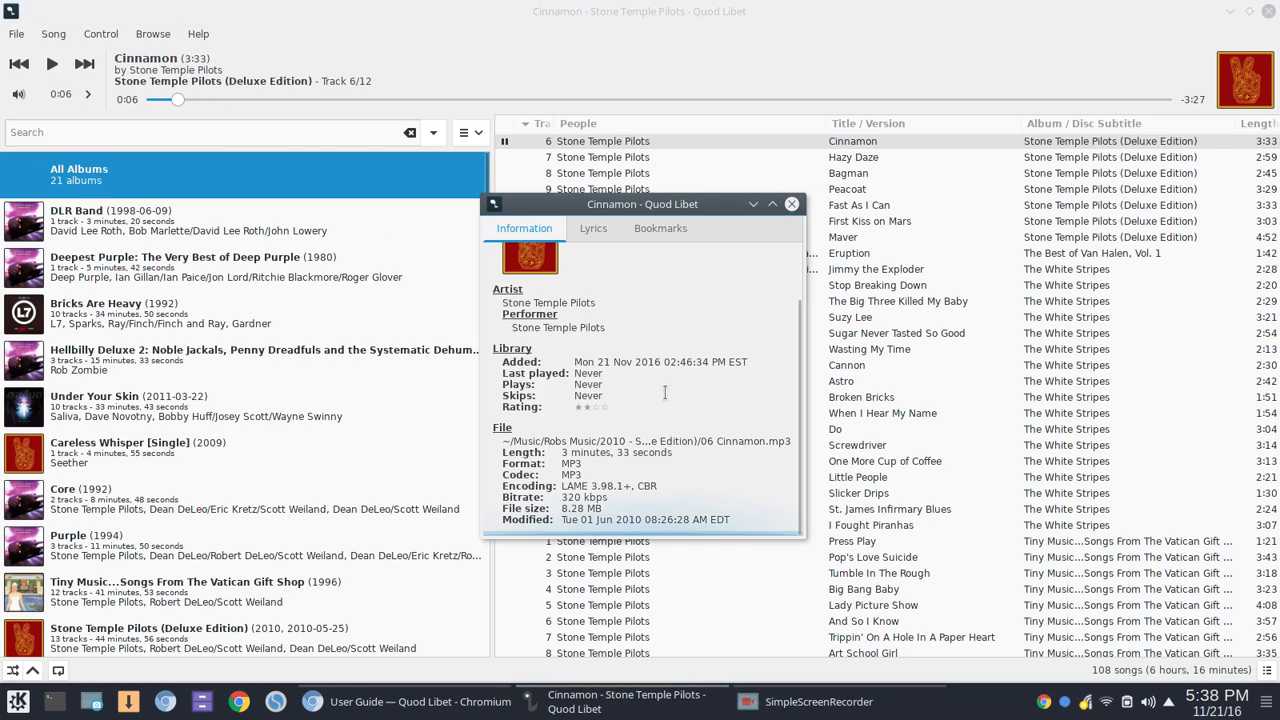
left_click(592, 228)
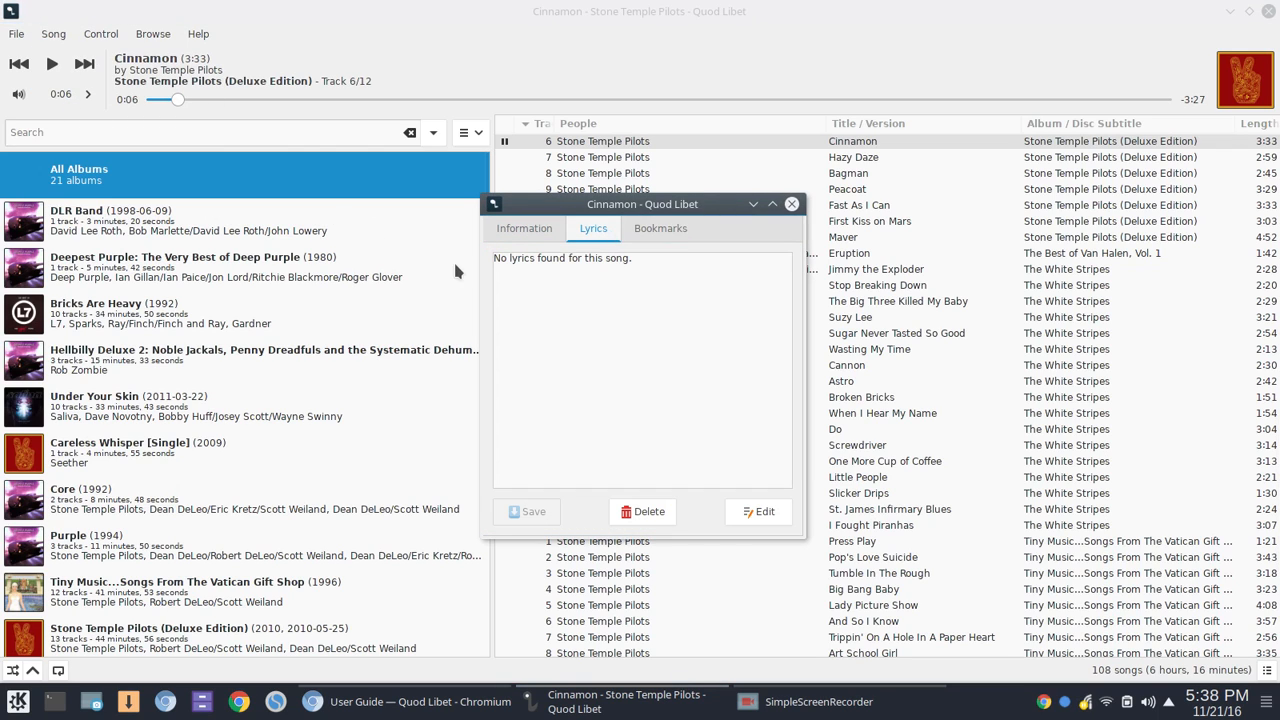
left_click(524, 228)
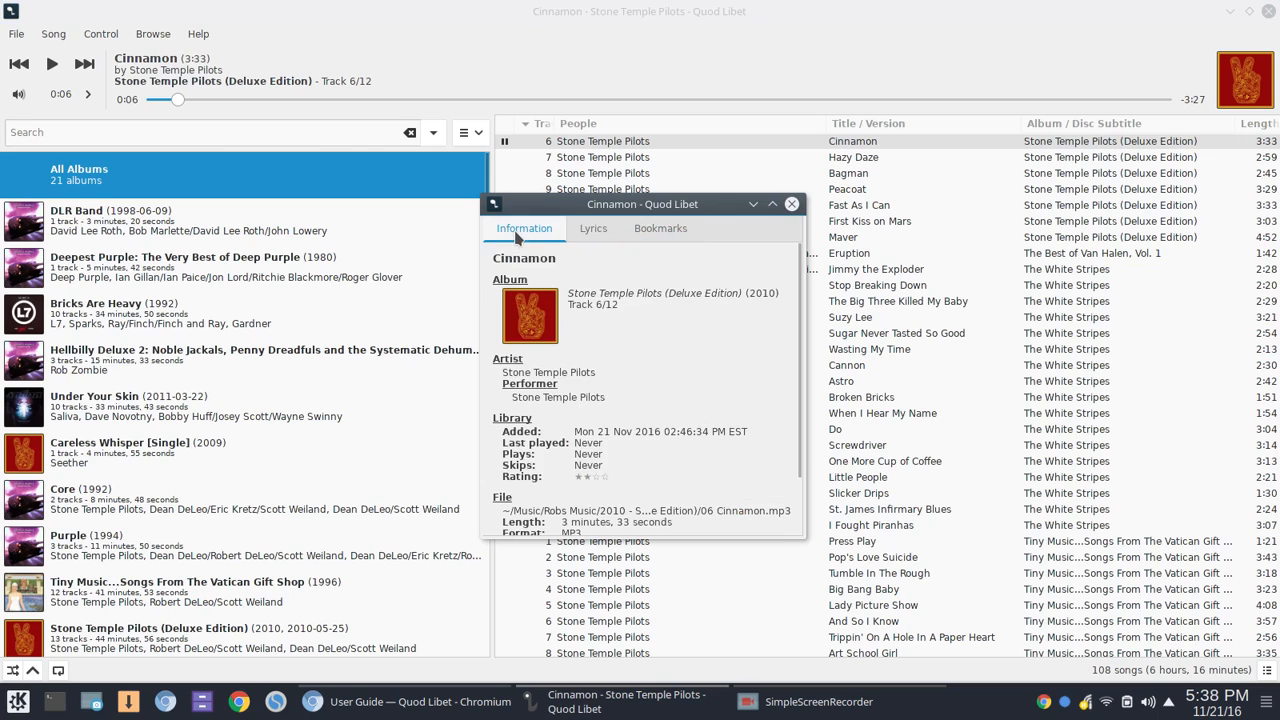
left_click(792, 204)
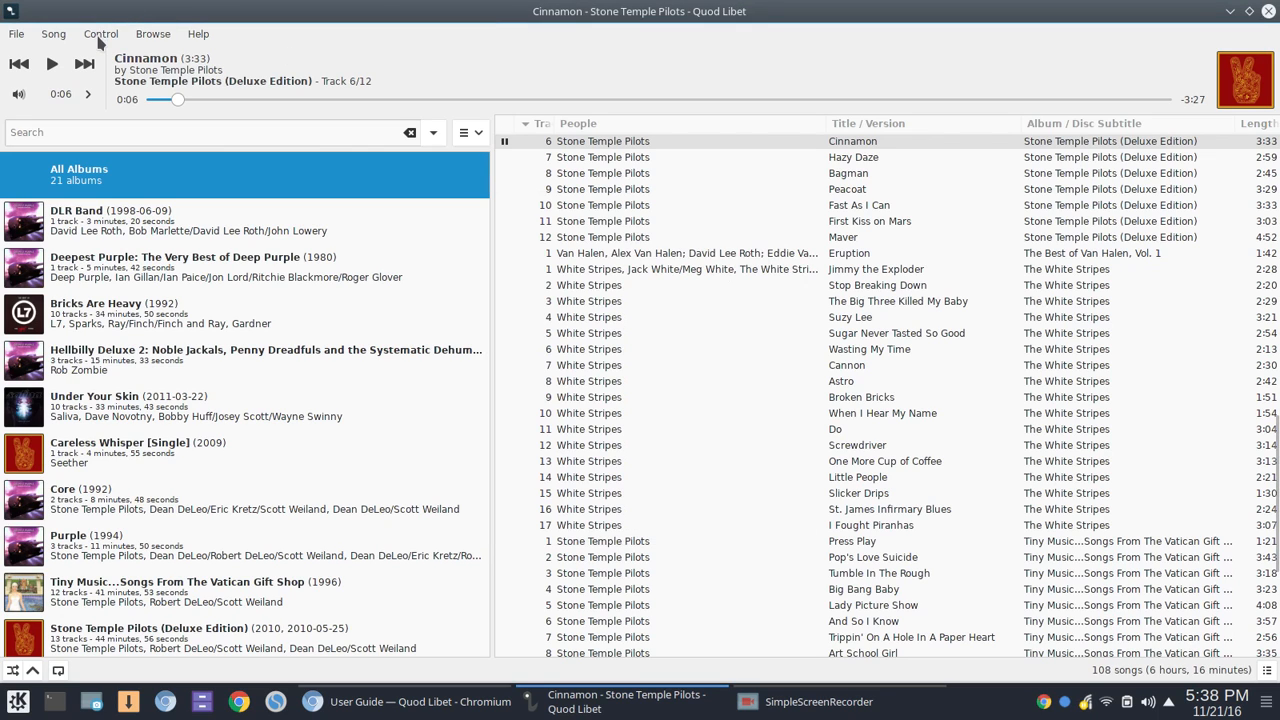
- Show the Control menu's playback actions, then the Browse menu's filters and Open Browser list
left_click(100, 32)
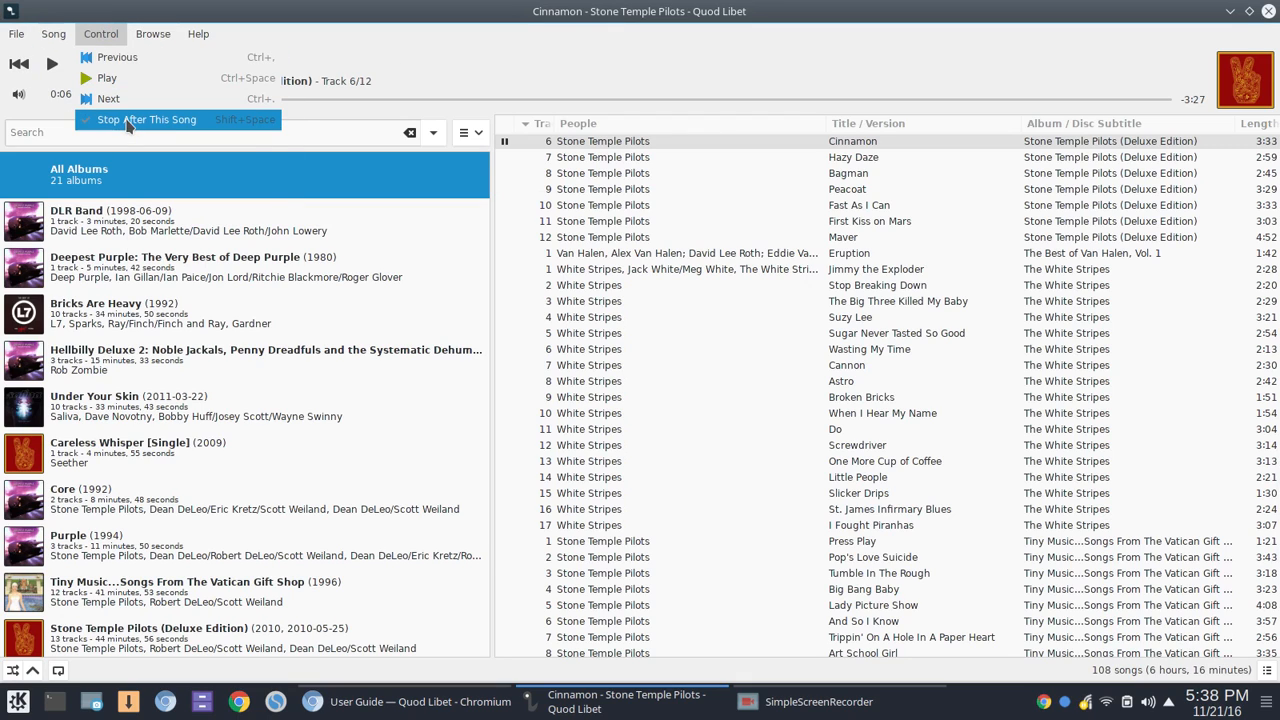
left_click(152, 32)
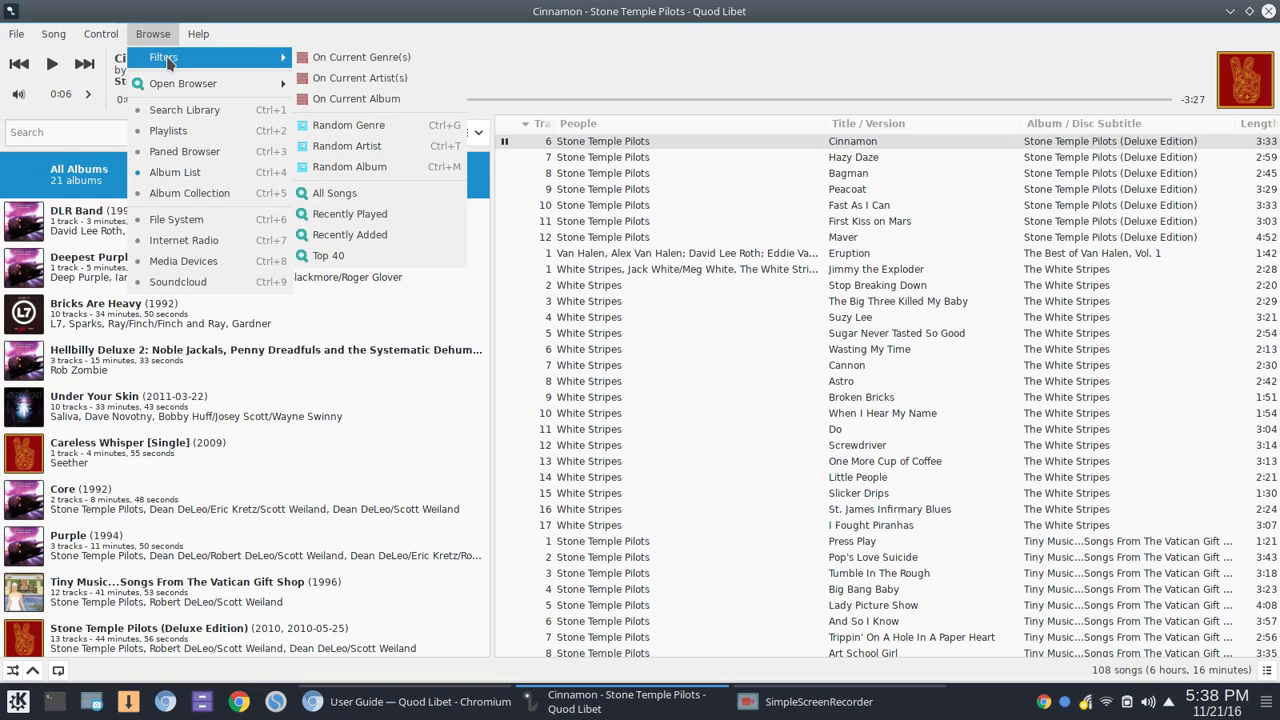
mouse_move(158, 72)
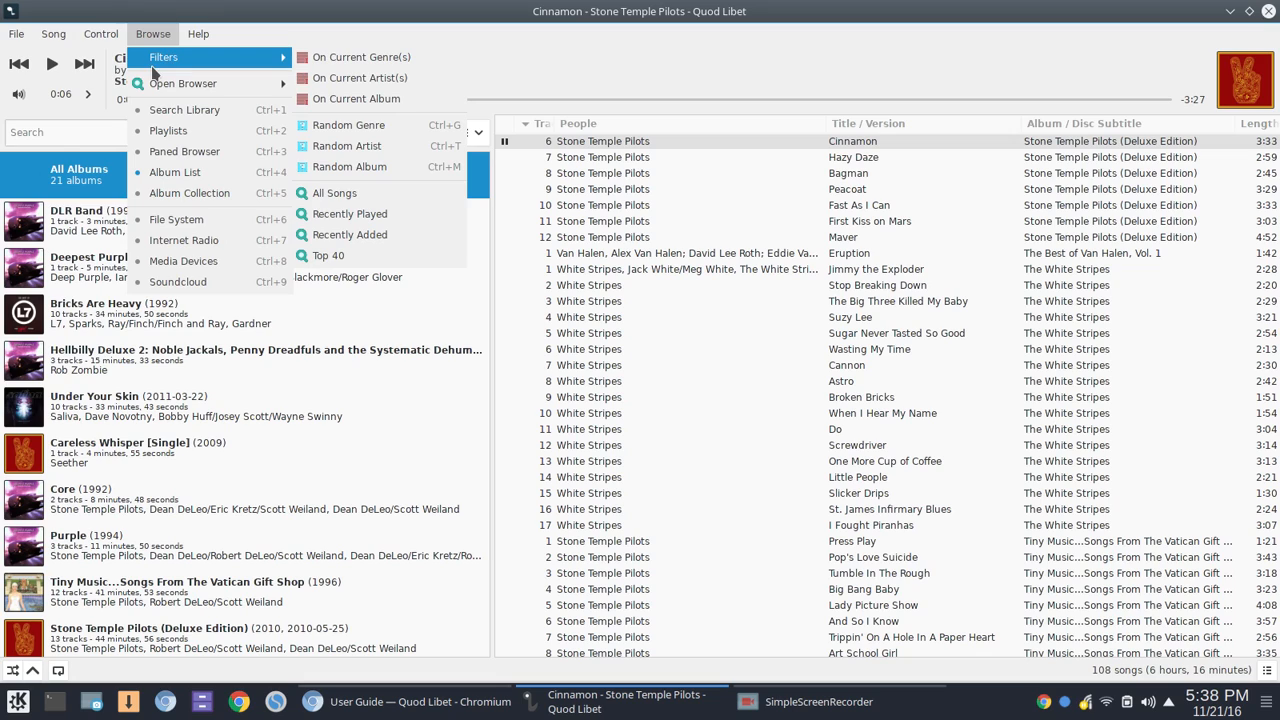
mouse_move(164, 56)
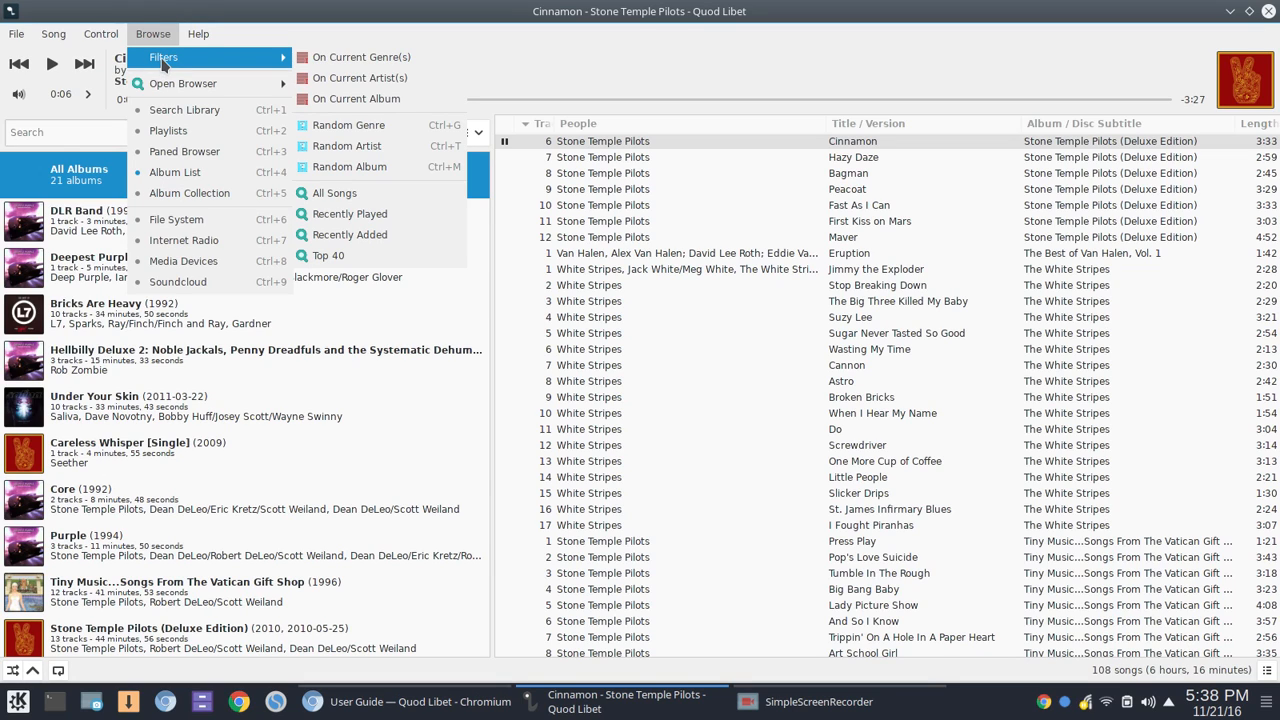
mouse_move(272, 68)
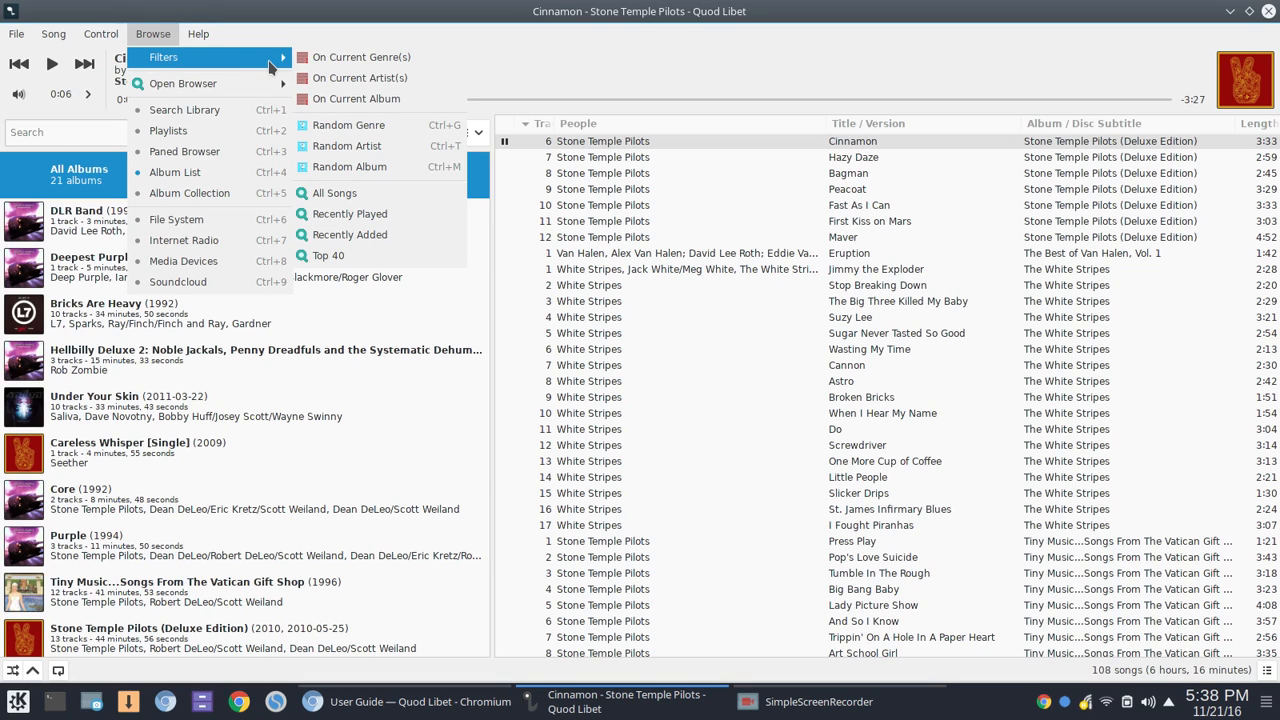
mouse_move(360, 78)
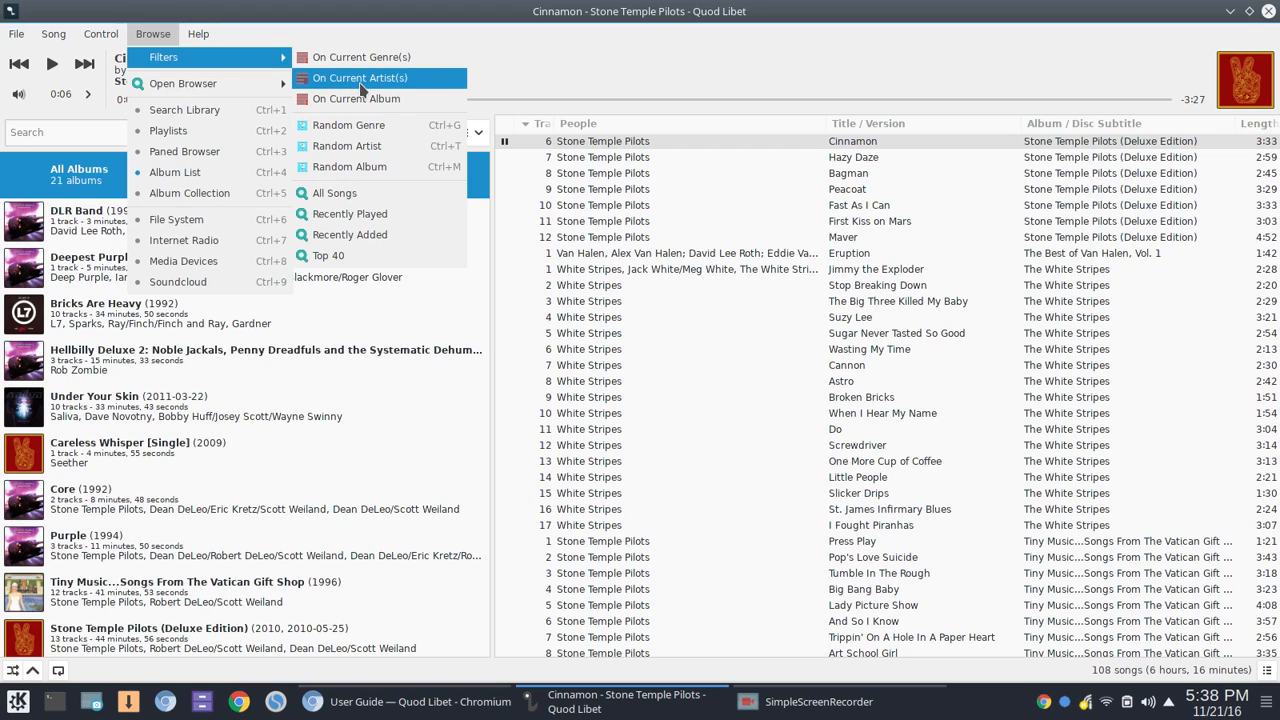
mouse_move(376, 146)
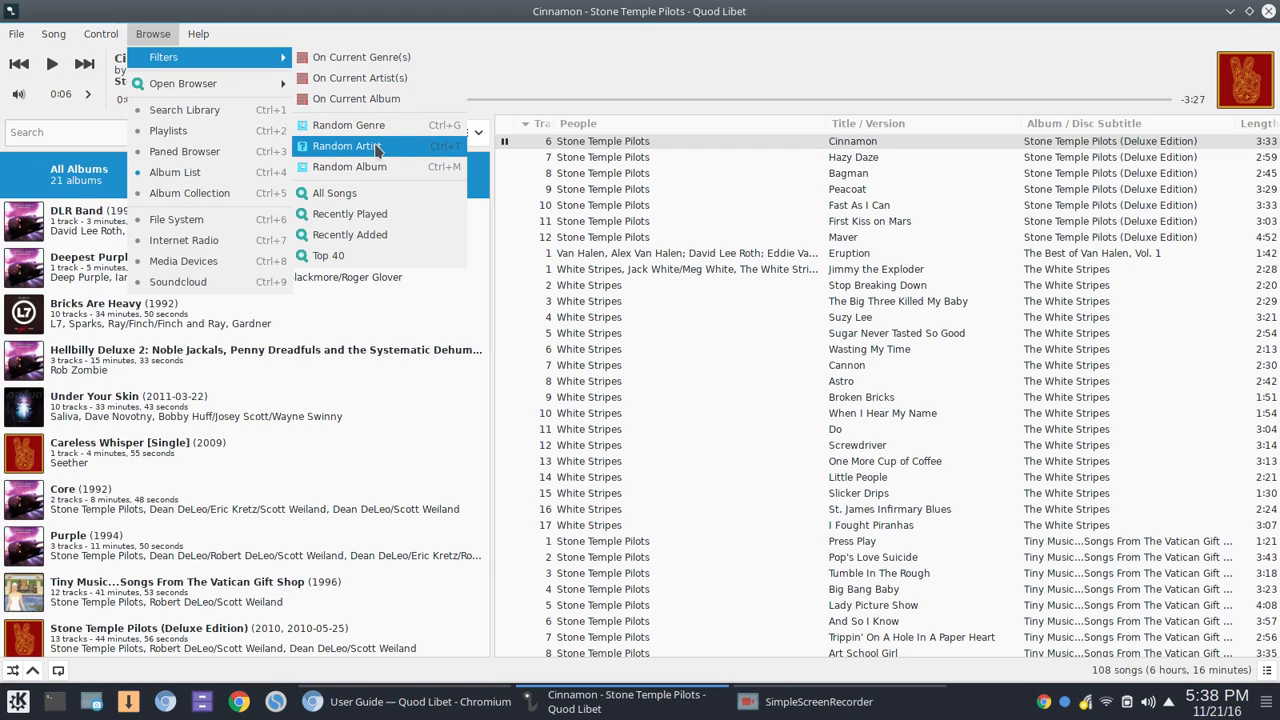
mouse_move(376, 168)
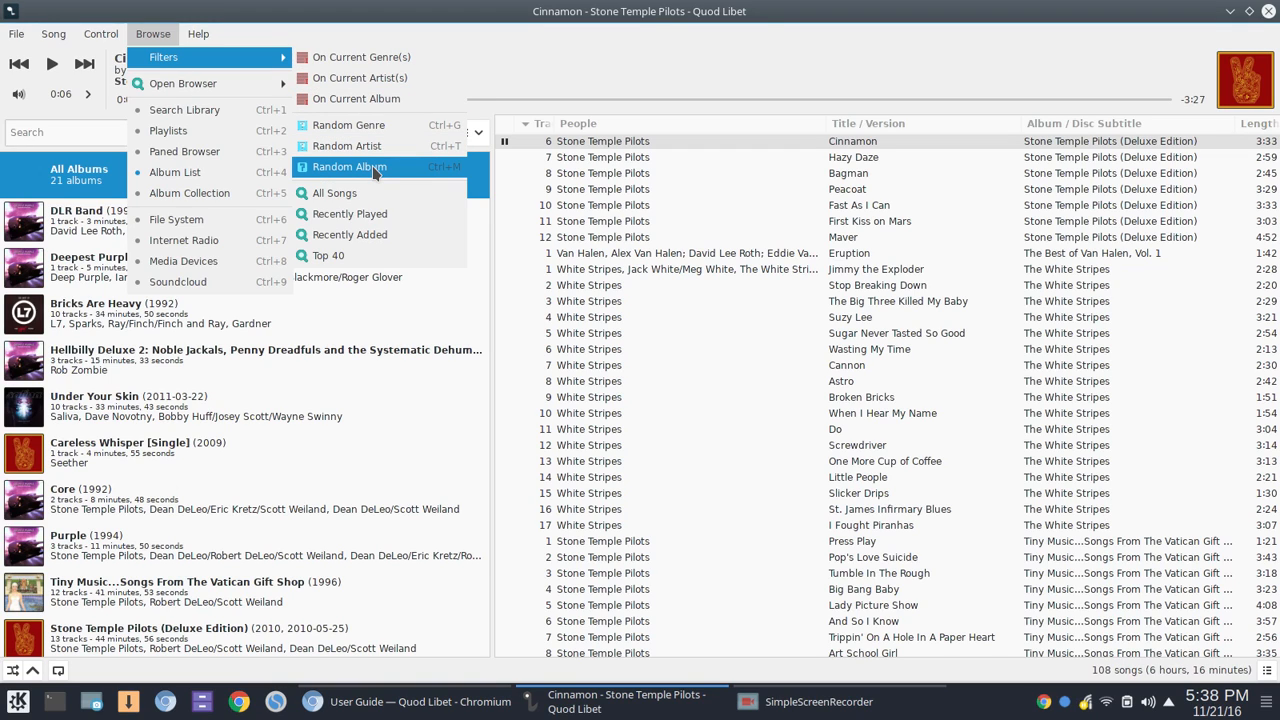
mouse_move(350, 234)
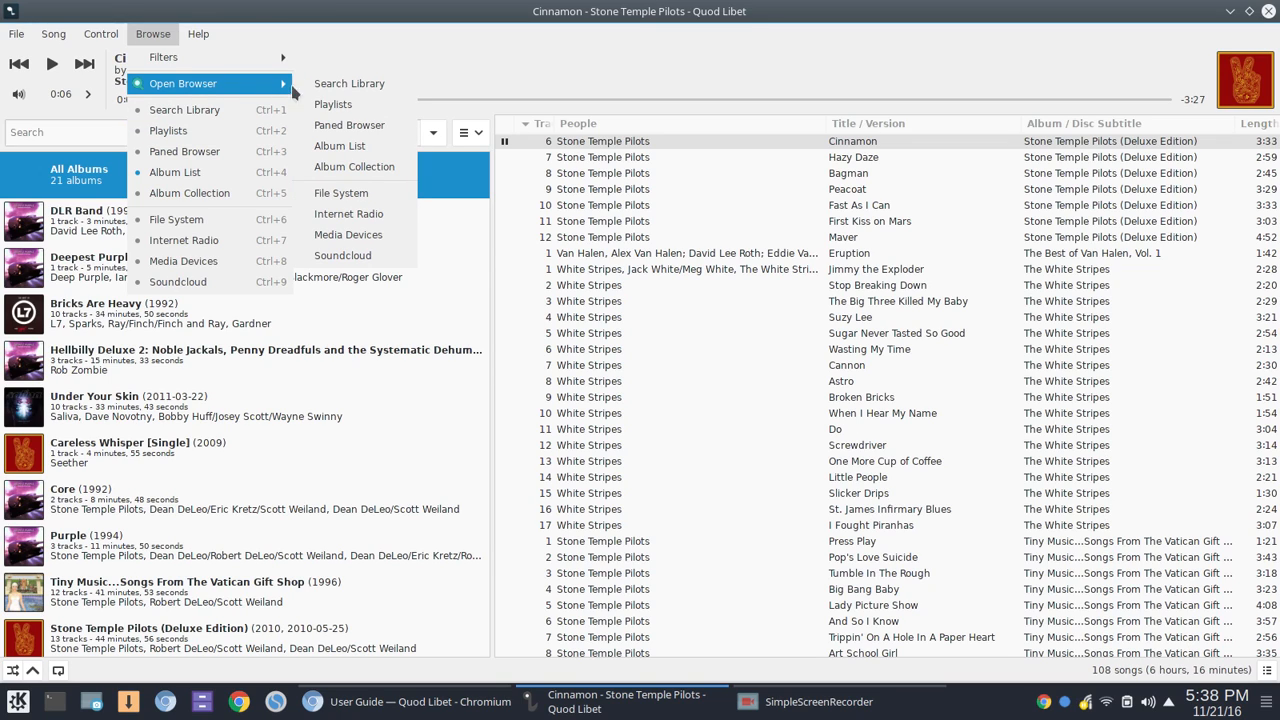
- Search the library for 'DLR' in the separate Search Library window, finding Little Texas
left_click(348, 84)
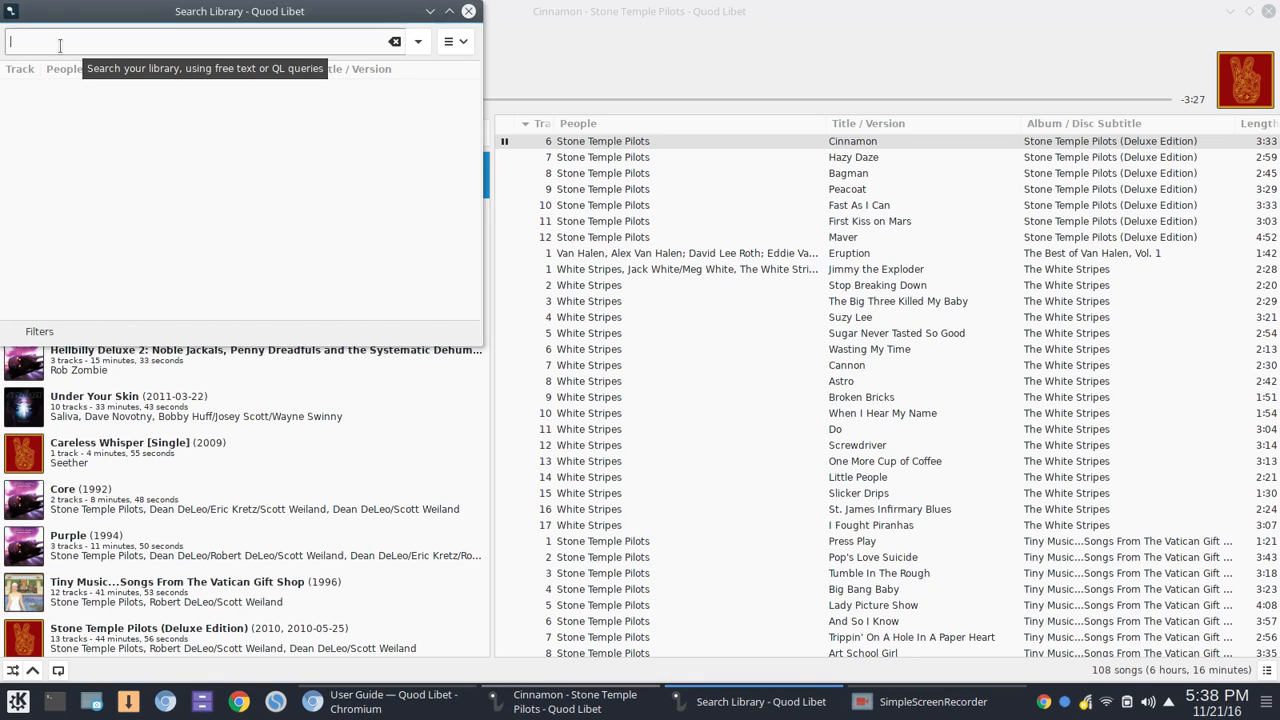
type("DLR")
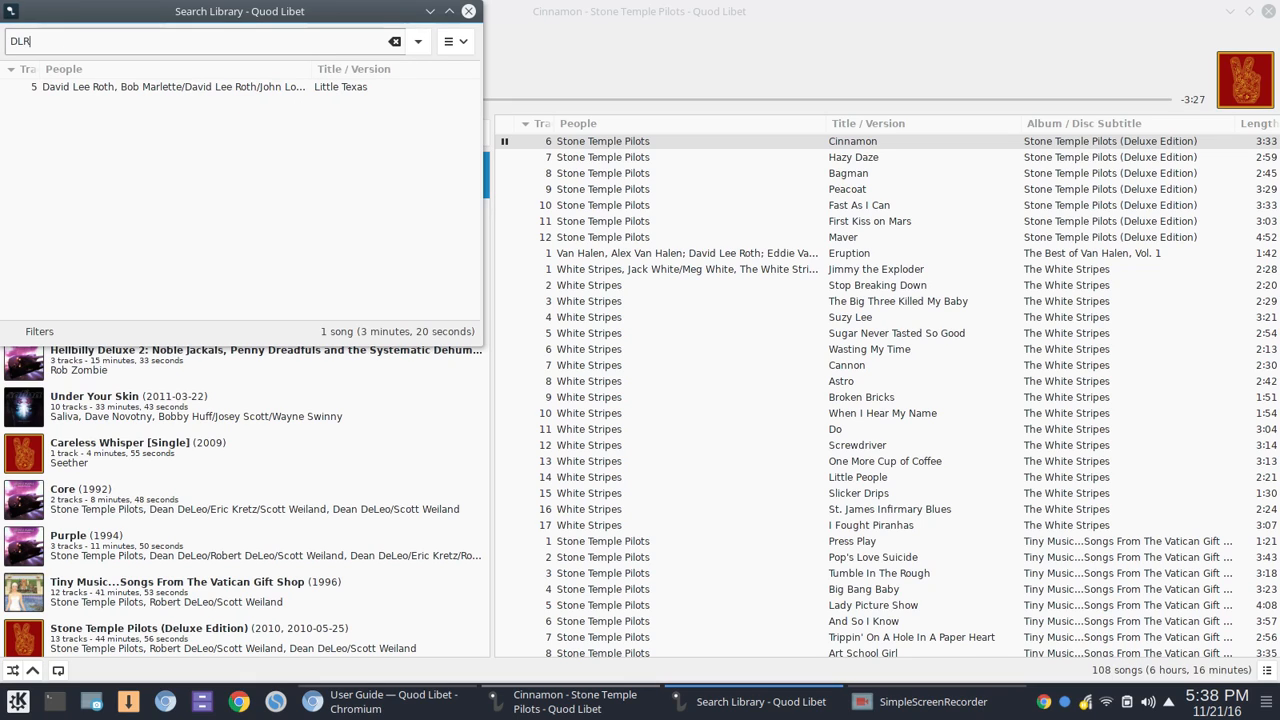
mouse_move(184, 104)
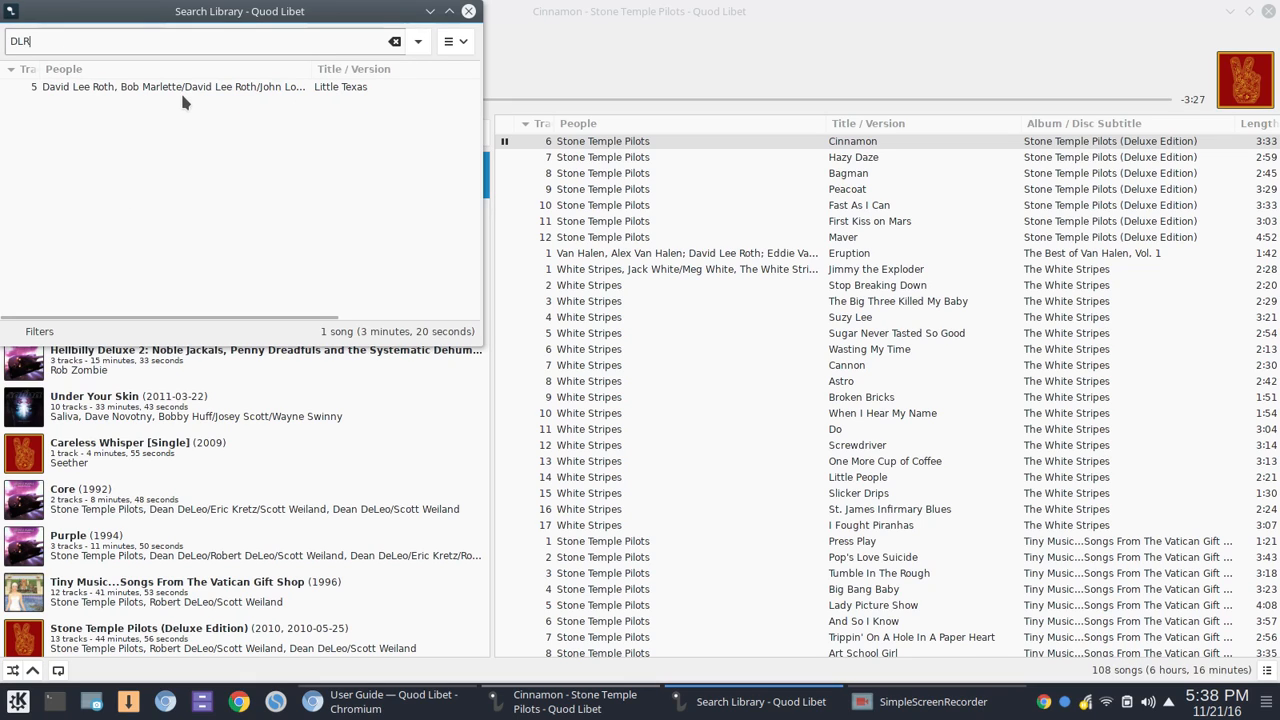
left_click(200, 88)
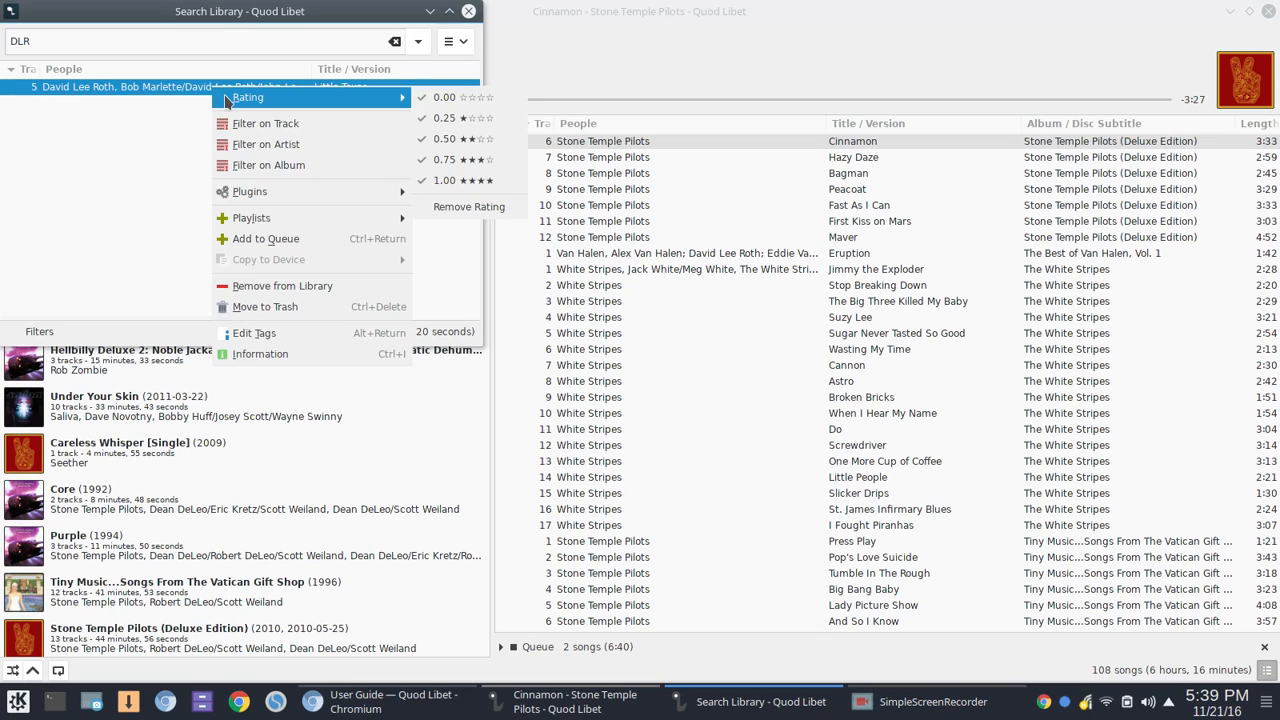
mouse_move(260, 354)
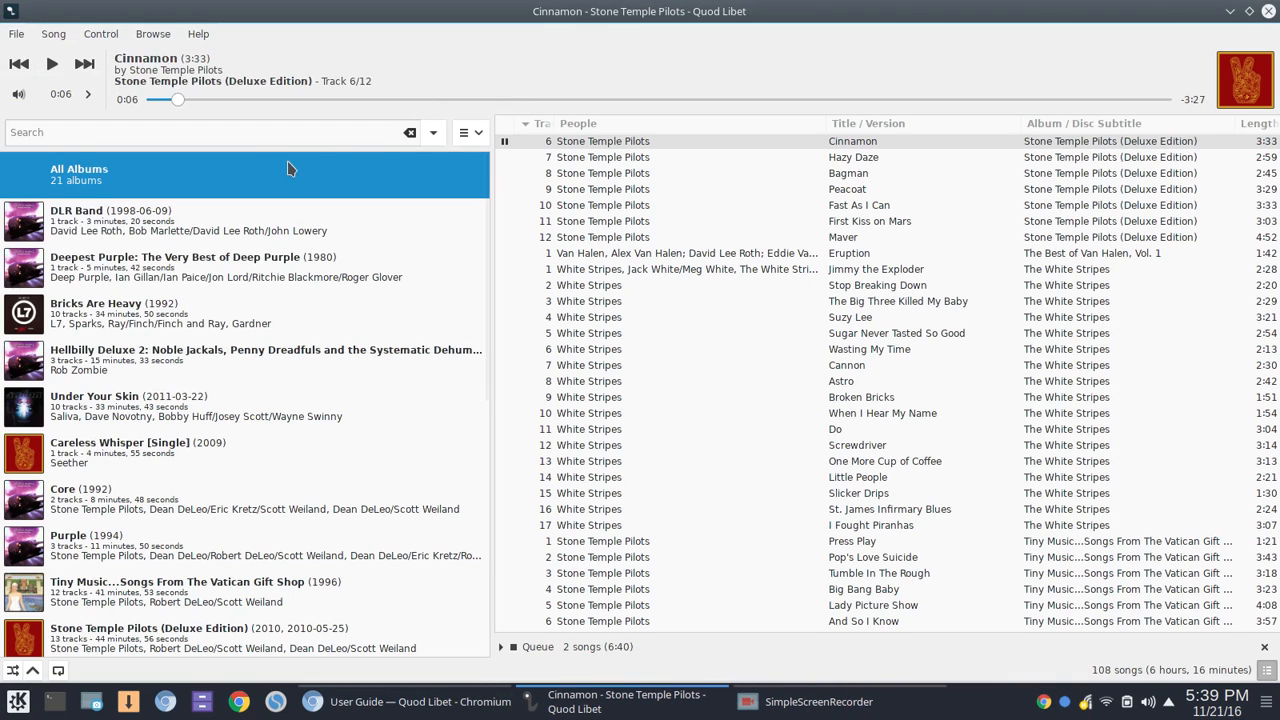
mouse_move(264, 180)
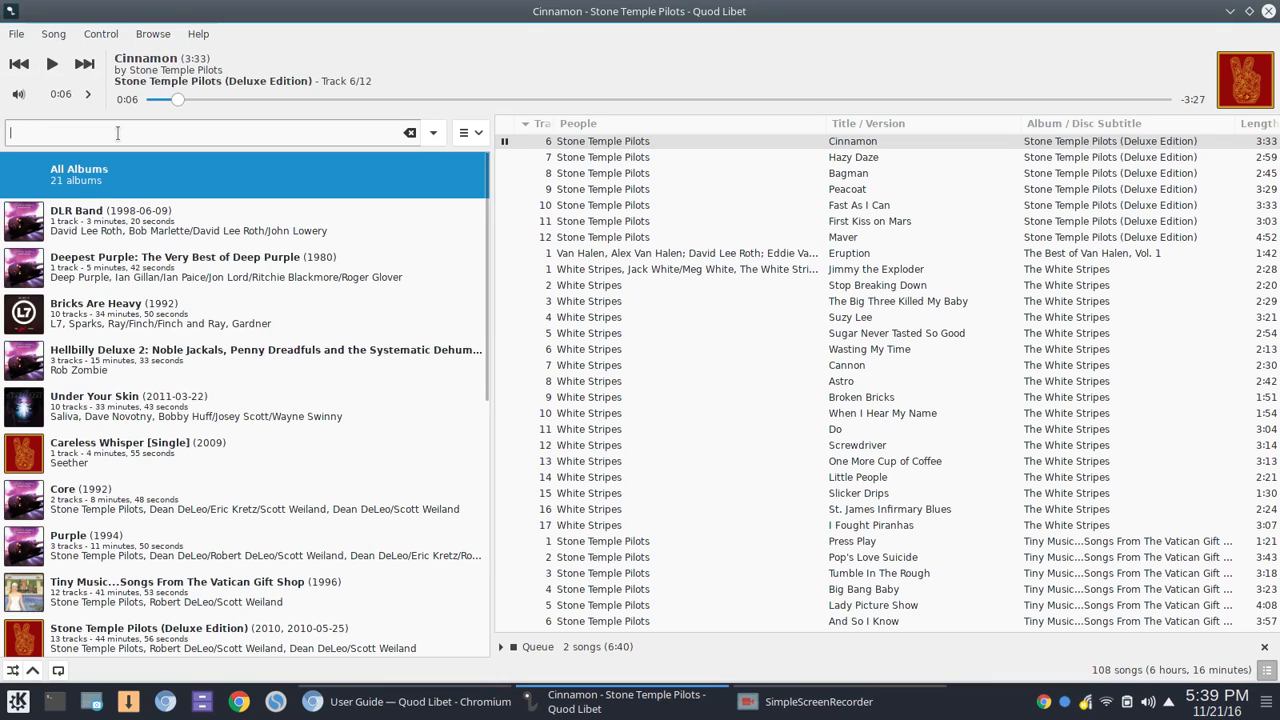
- Filter albums to 'dlr' (DLR Band), play Little Texas, then pause it
type("dlr")
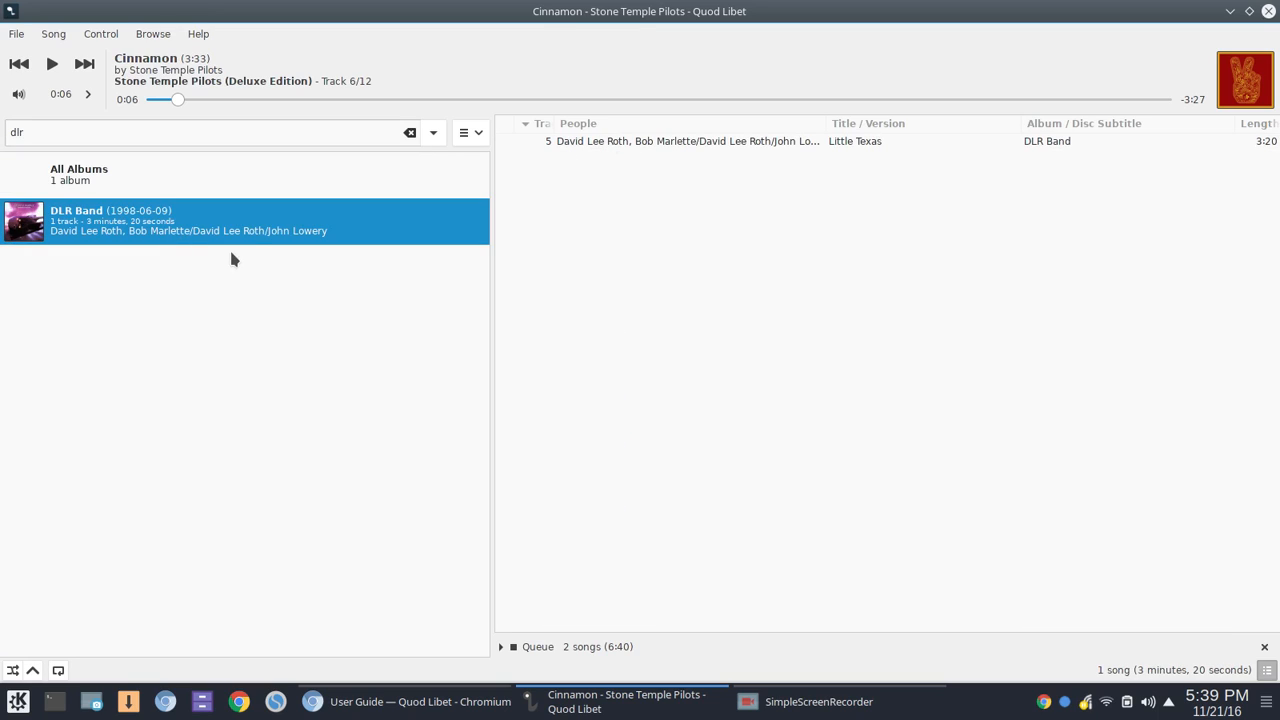
mouse_move(724, 160)
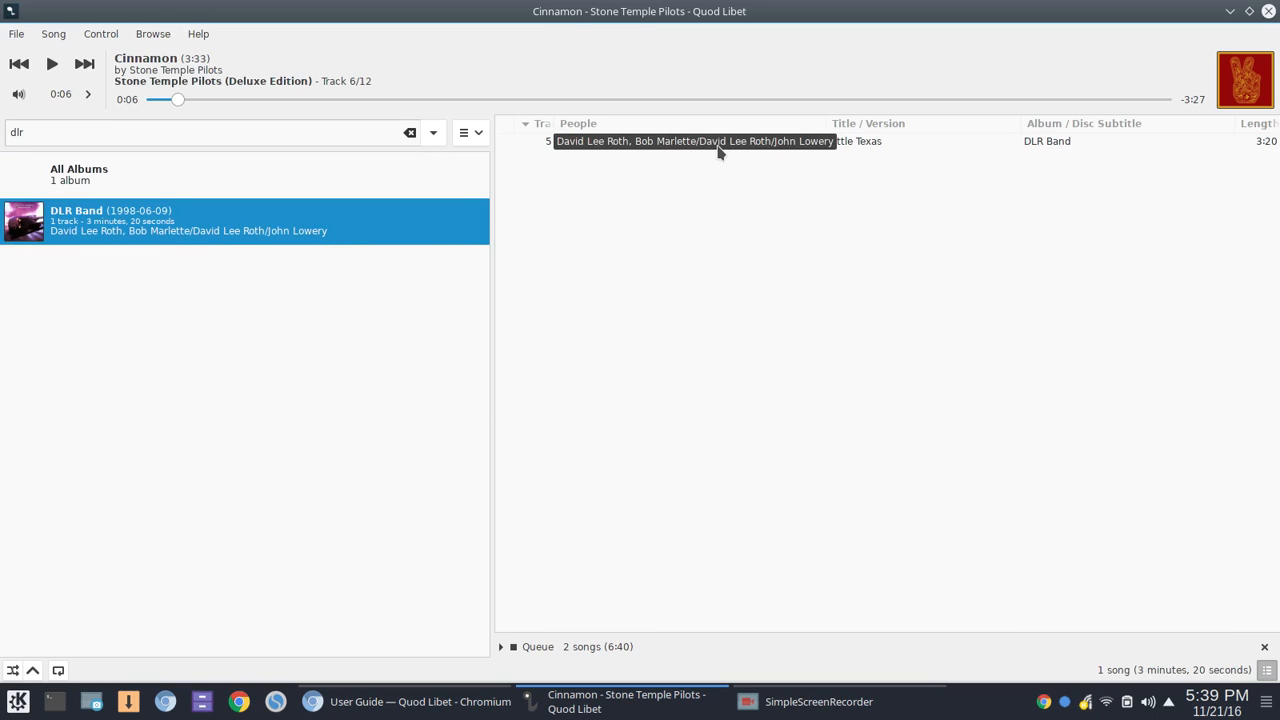
double_click(694, 140)
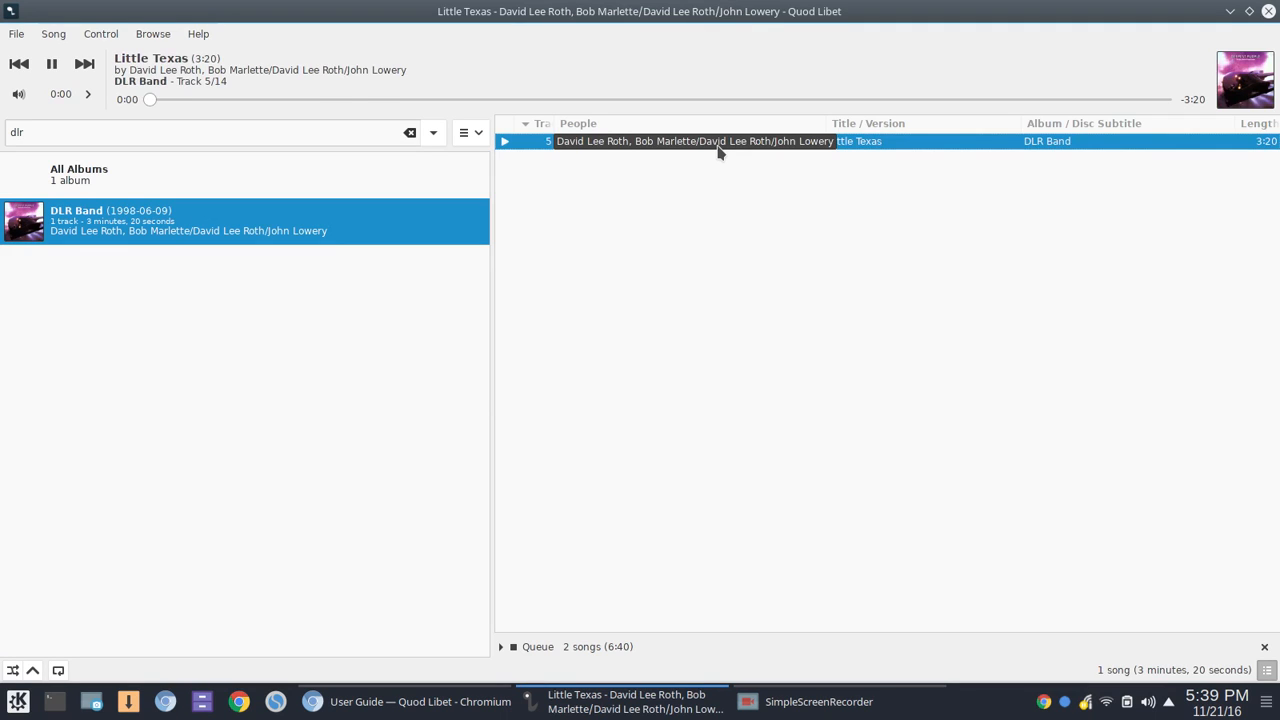
mouse_move(532, 348)
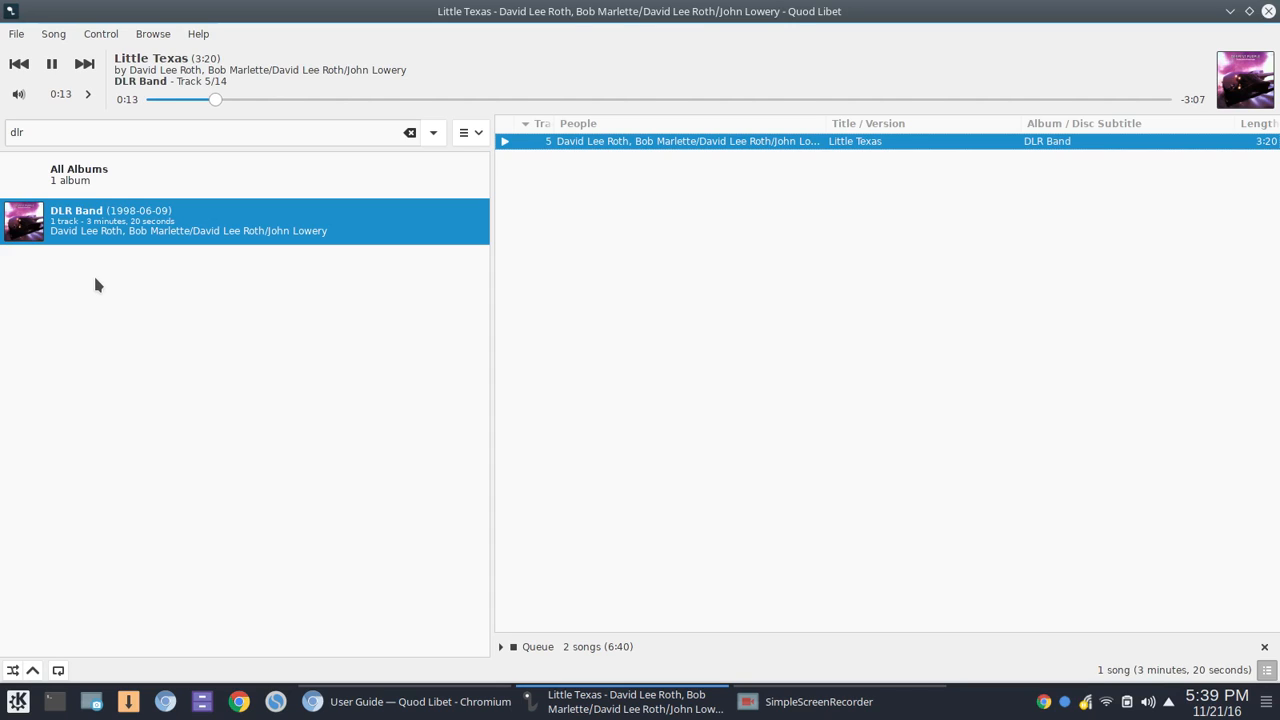
left_click(52, 62)
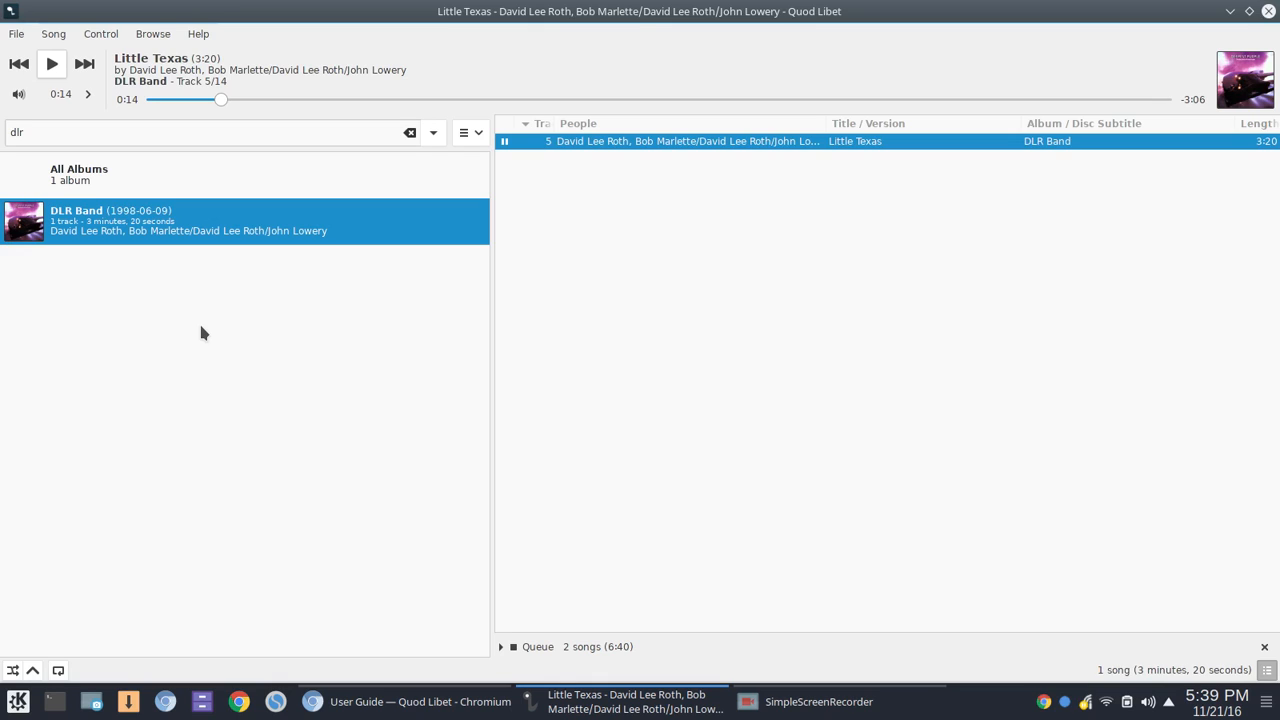
mouse_move(156, 286)
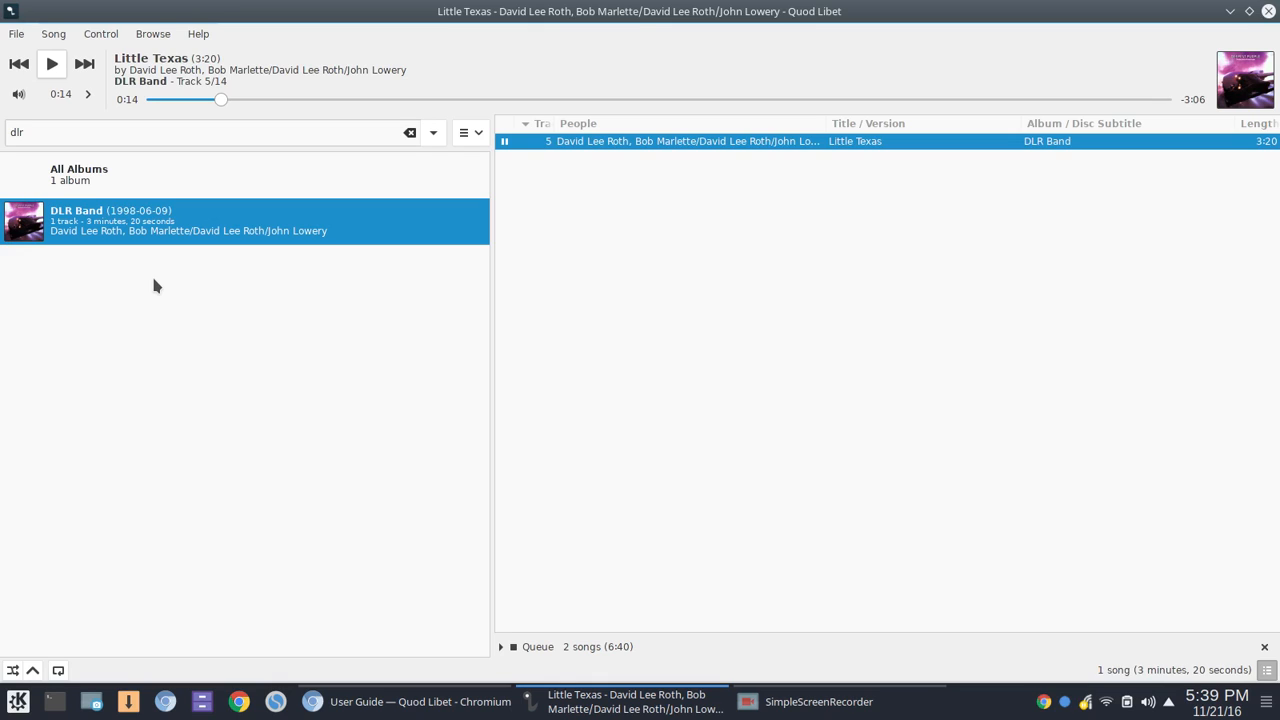
mouse_move(150, 272)
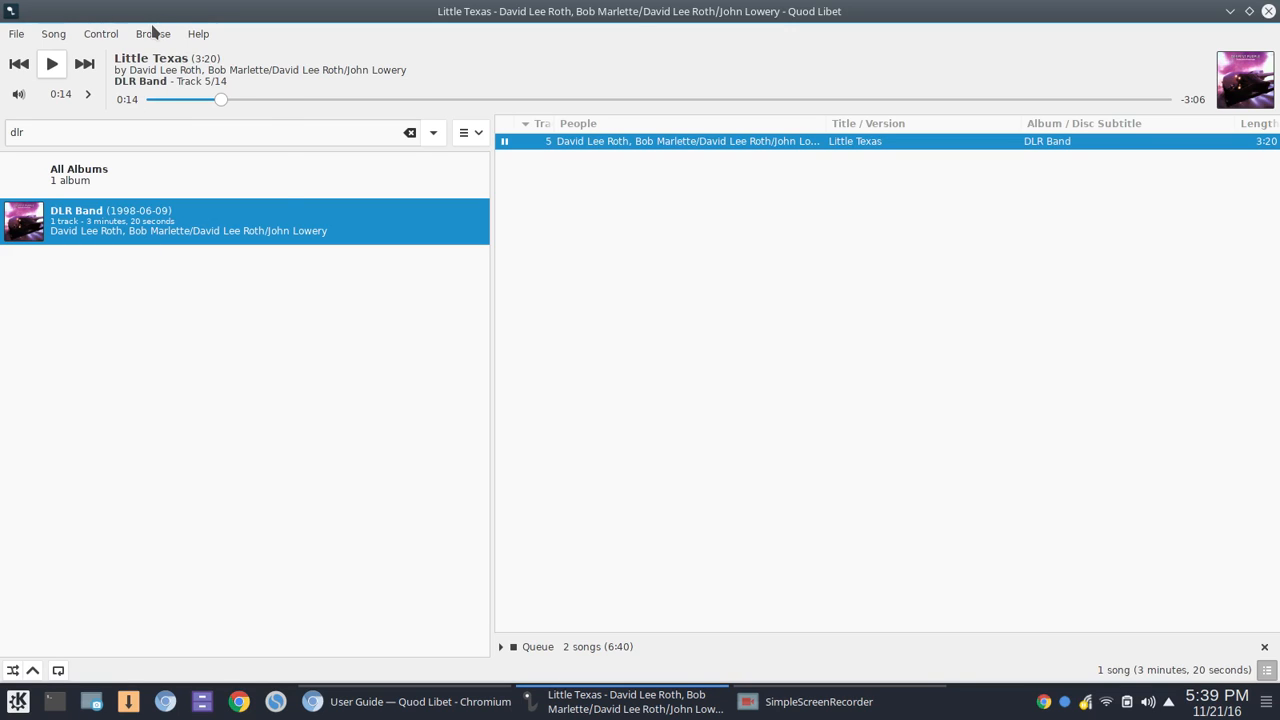
- Show the Cruising Tunes playlist's songs in the Playlists browser, then head toward the Paned Browser
left_click(152, 32)
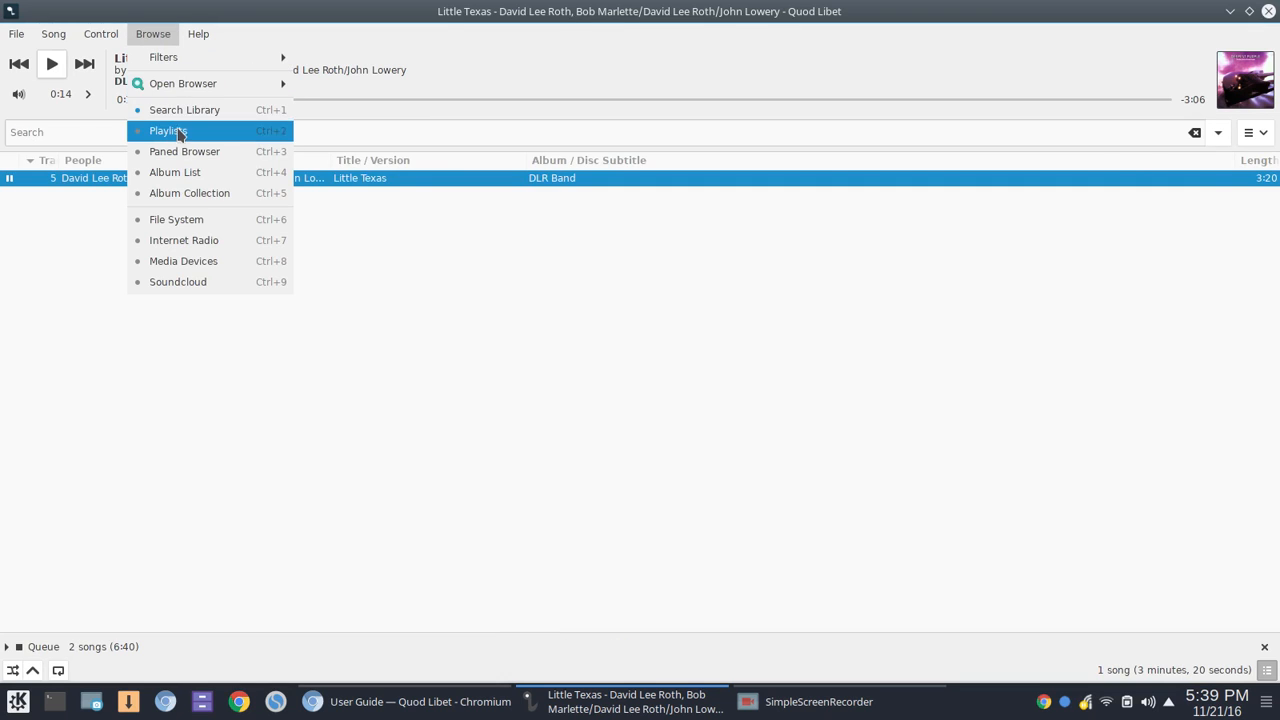
left_click(168, 130)
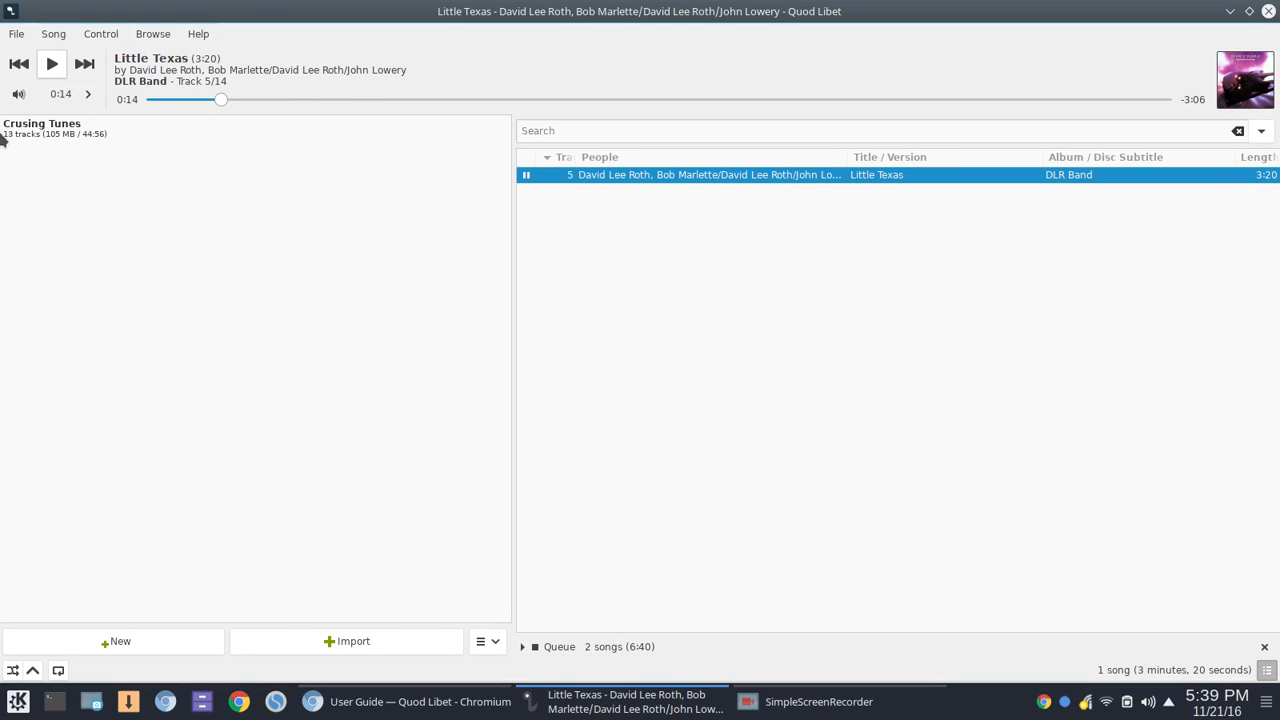
left_click(42, 124)
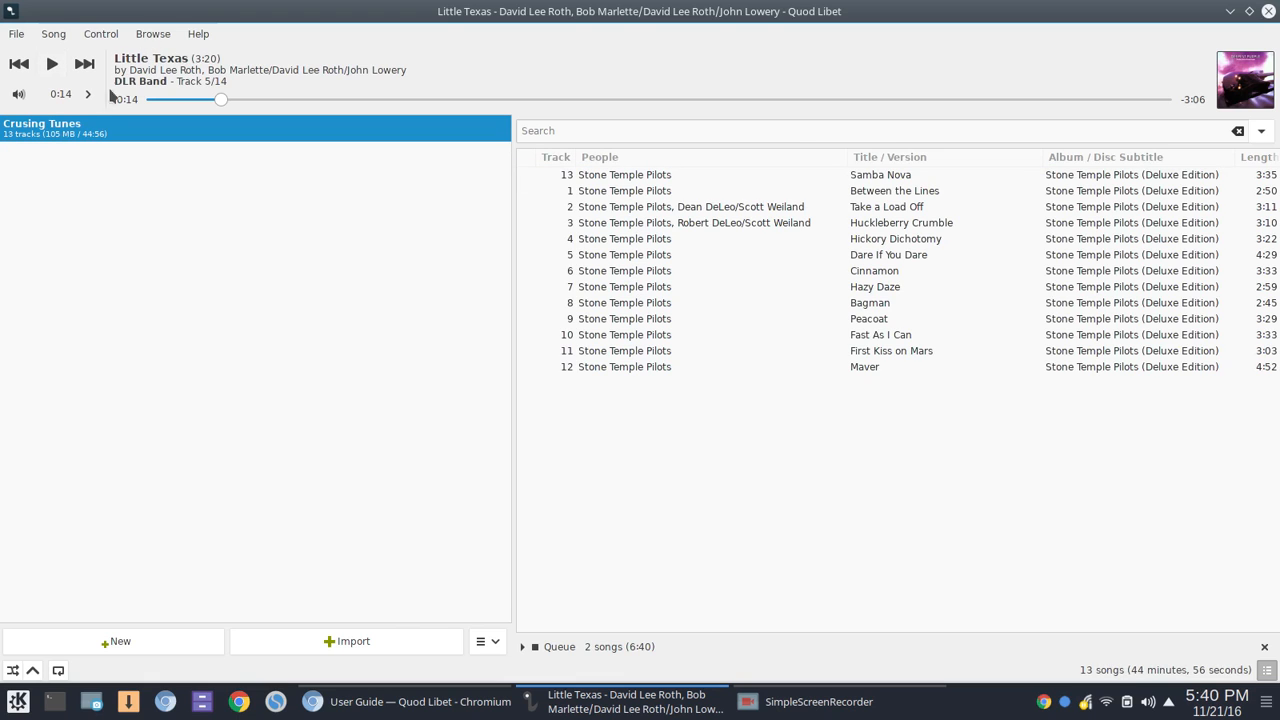
left_click(152, 32)
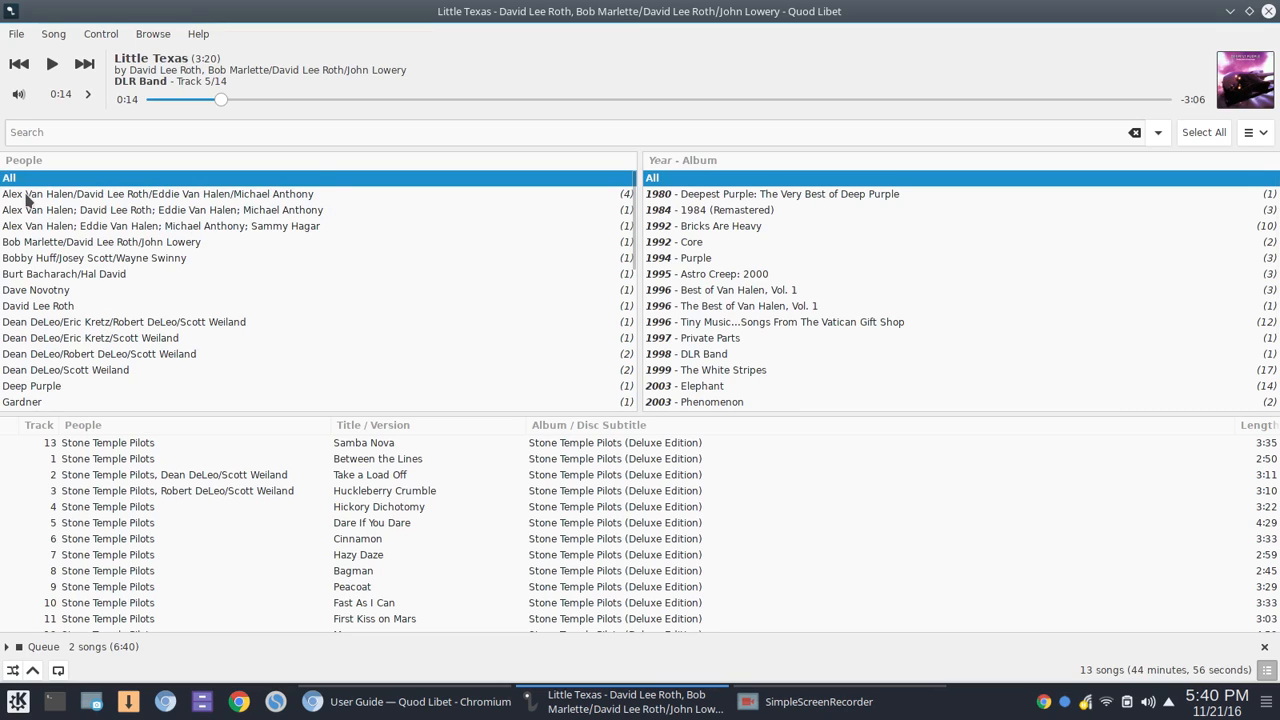
- Select All in People, filter to 1999 – The White Stripes, and enlarge the filter panes
scroll("down", 3)
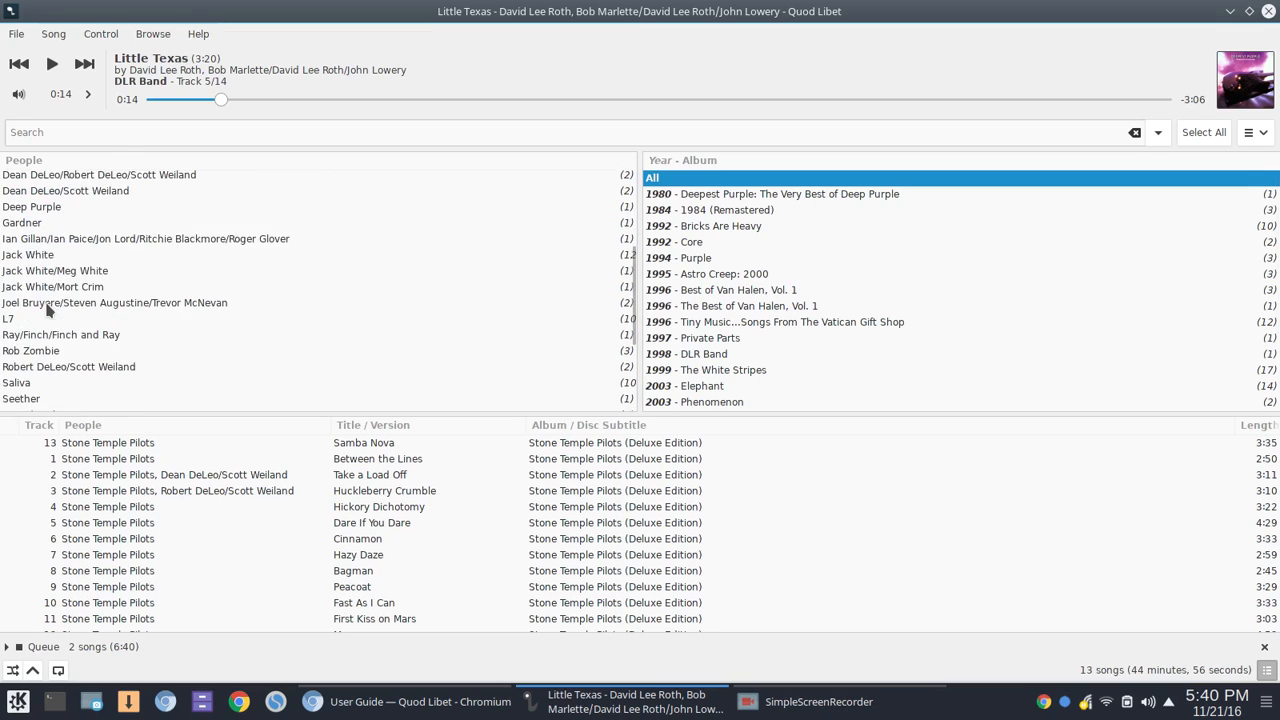
scroll("down", 3)
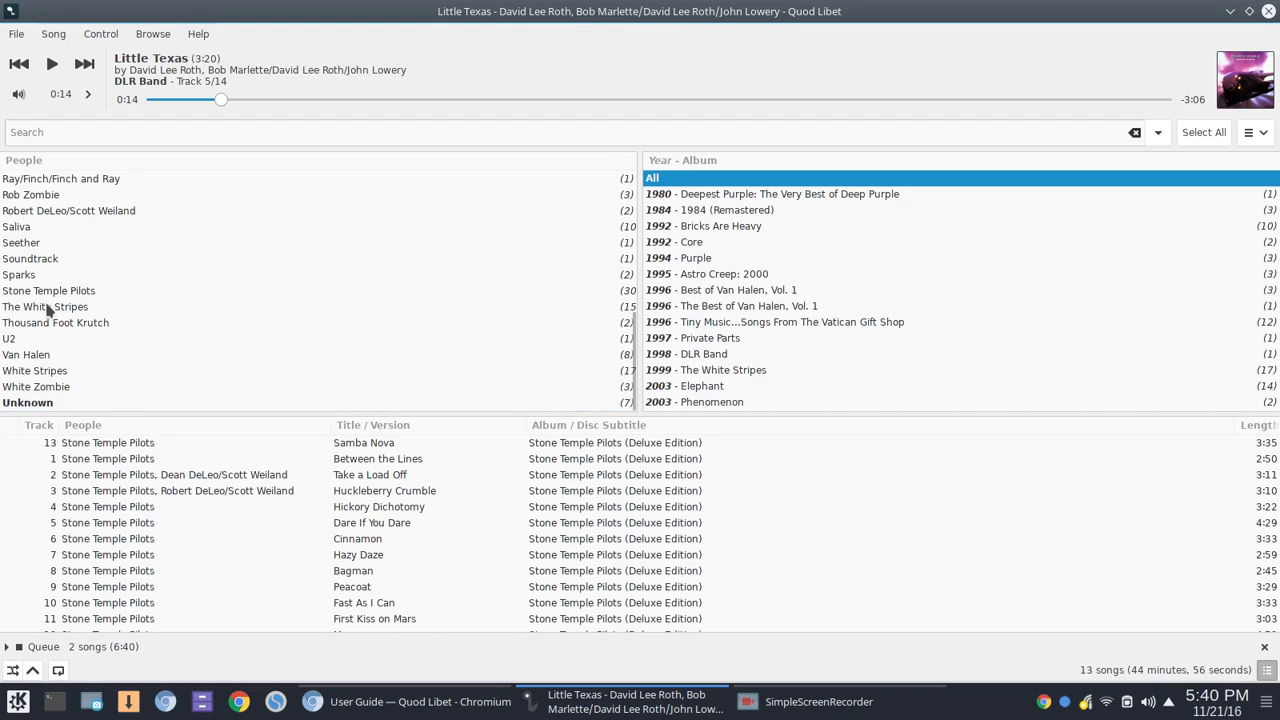
left_click(8, 176)
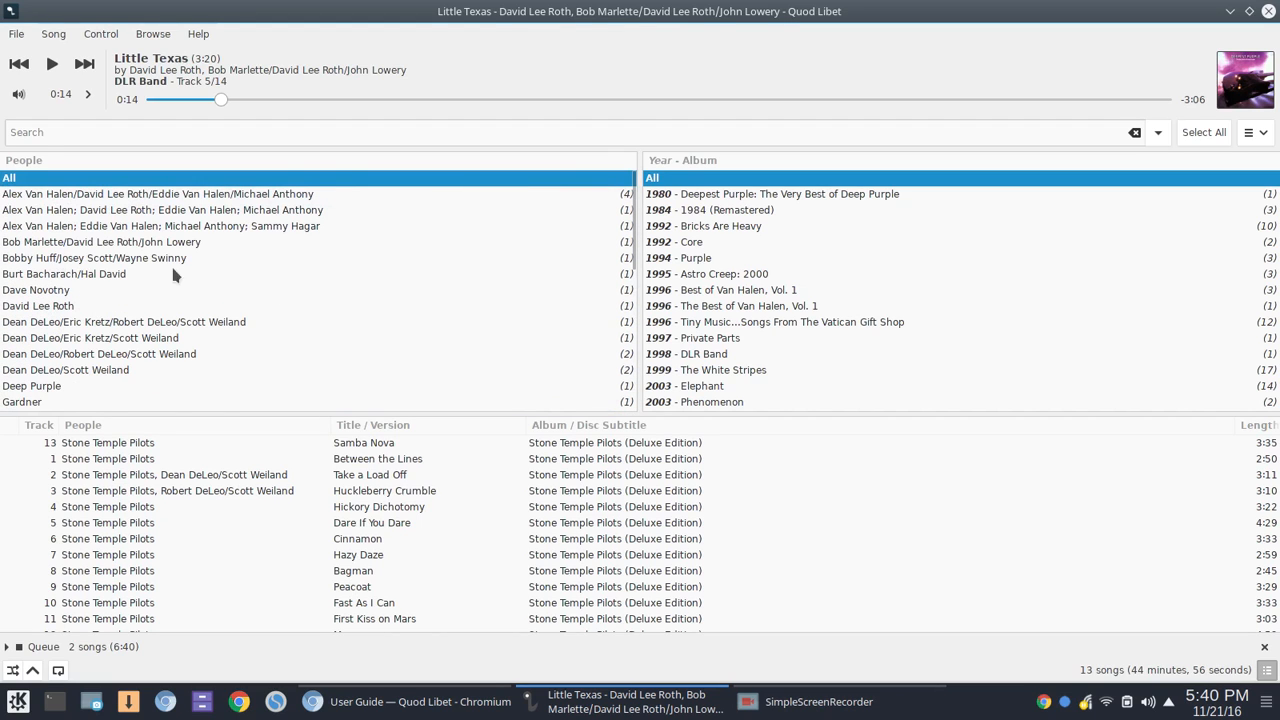
mouse_move(258, 280)
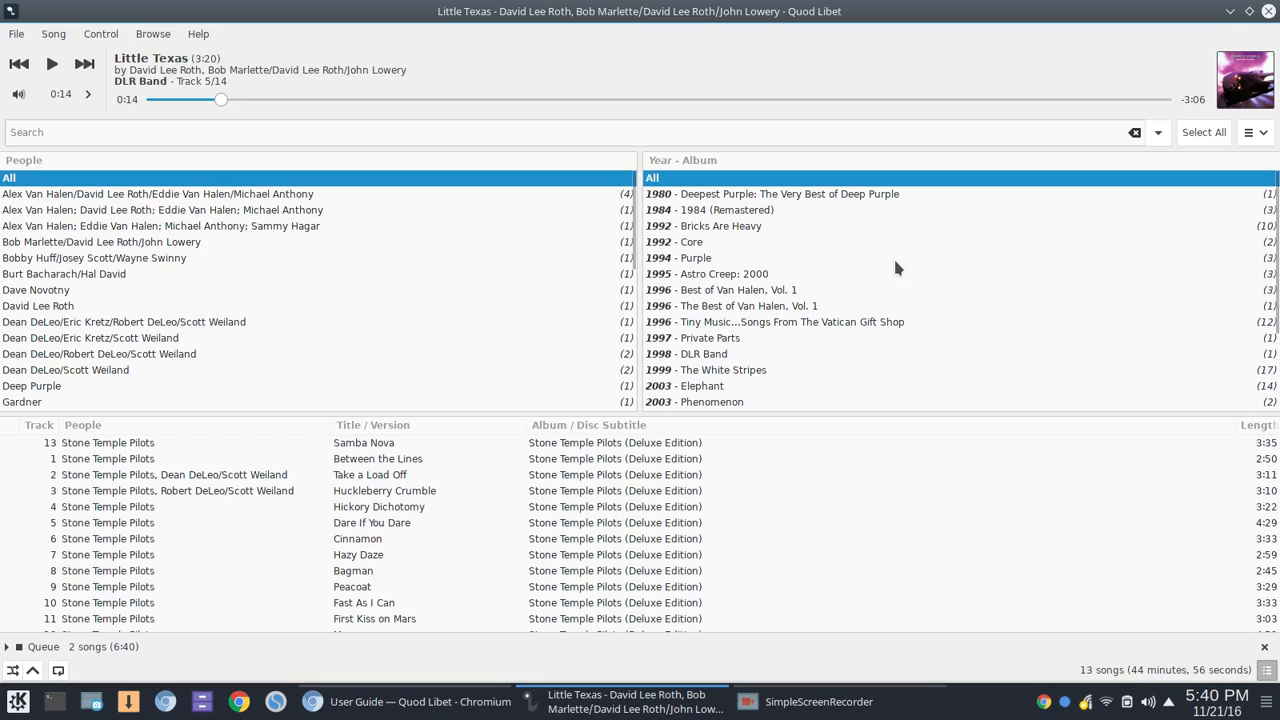
mouse_move(738, 220)
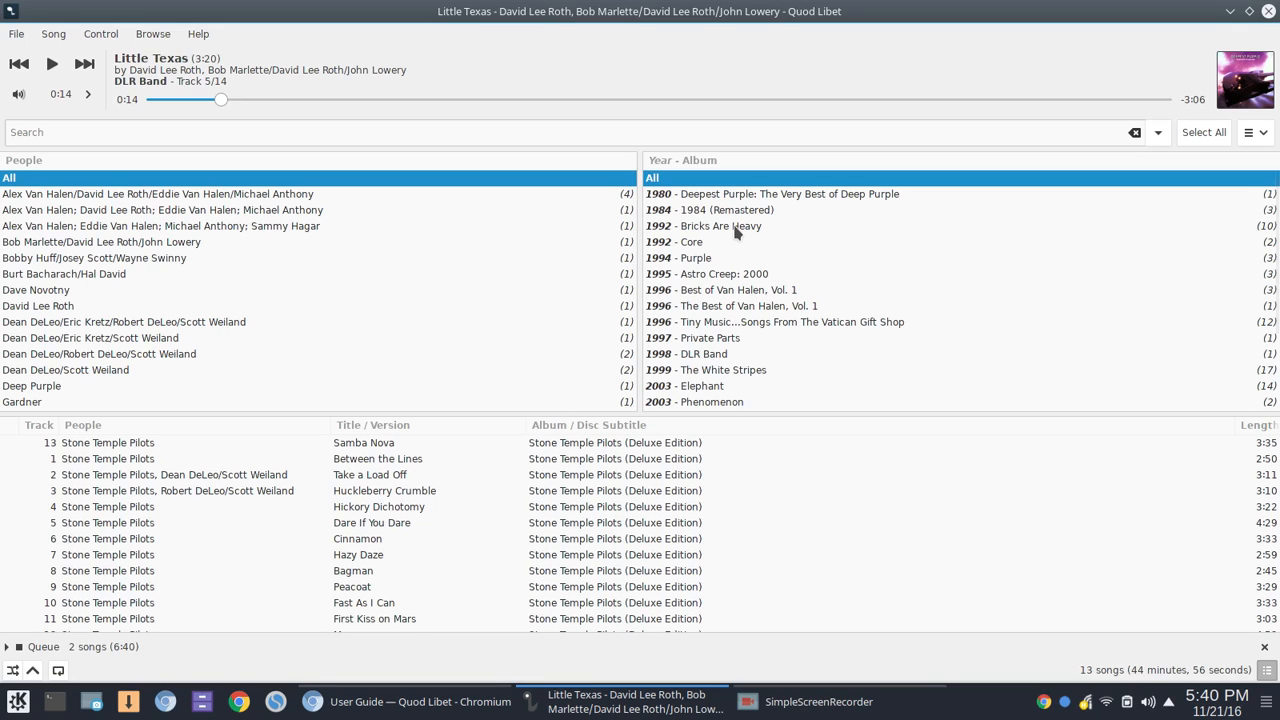
mouse_move(748, 370)
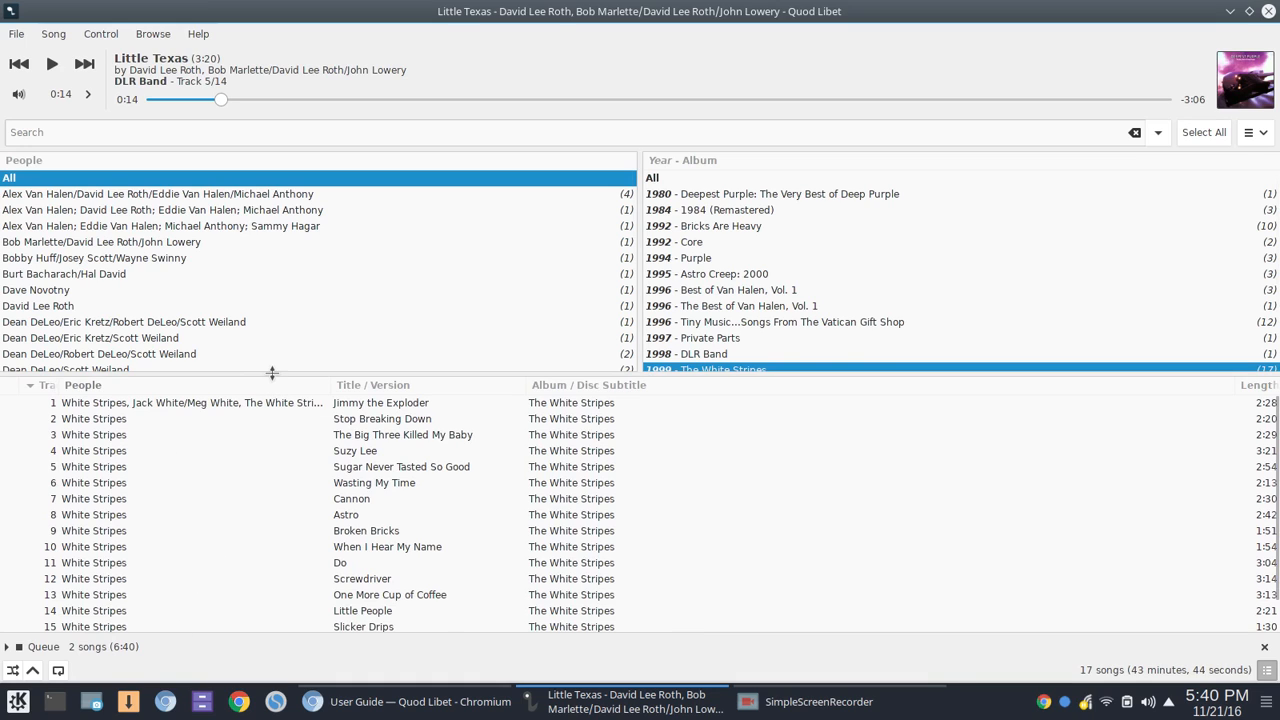
left_click_drag(272, 372, 276, 414)
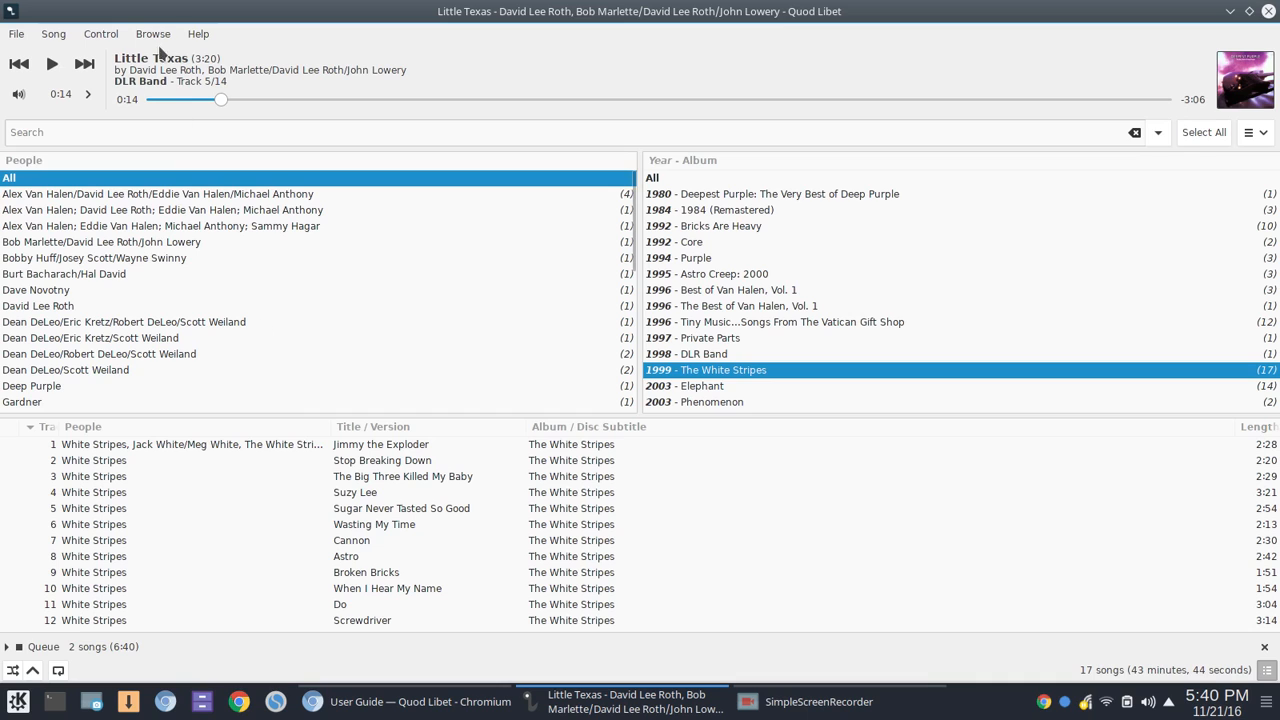
- Switch to the Album Collection artist tree and view L7's Bricks Are Heavy songs and context actions
left_click(152, 32)
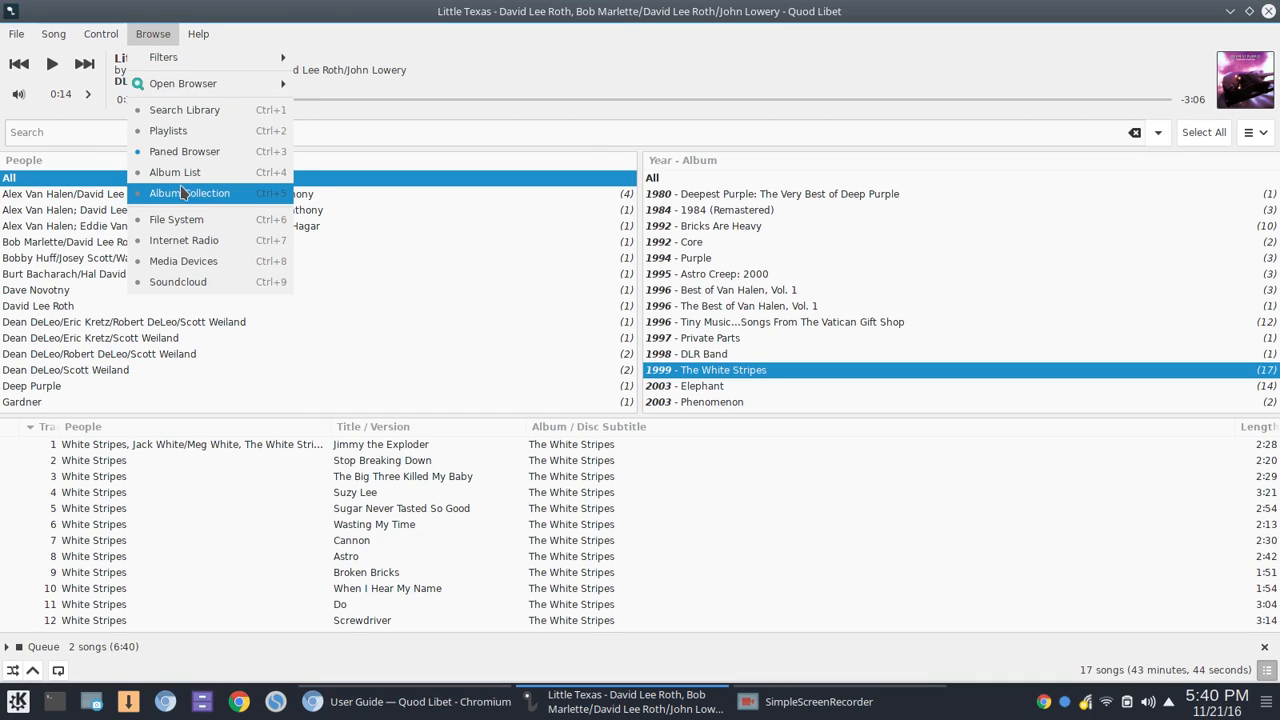
left_click(188, 192)
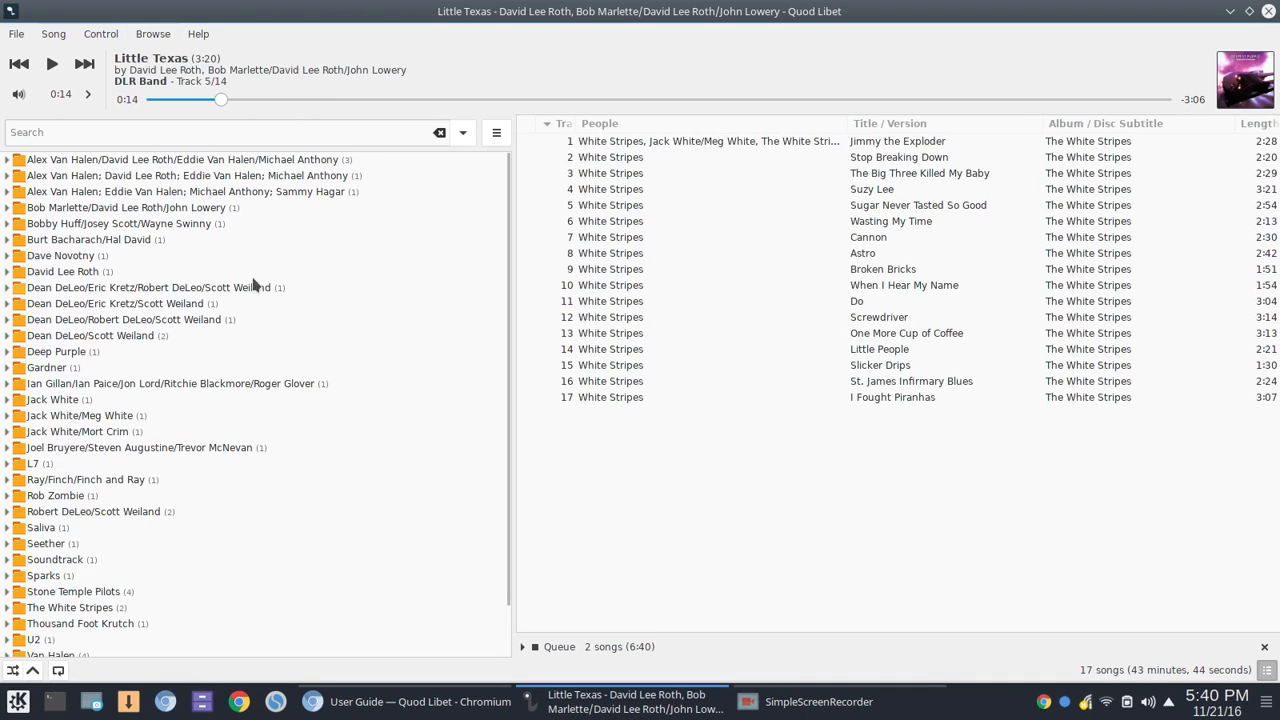
mouse_move(122, 168)
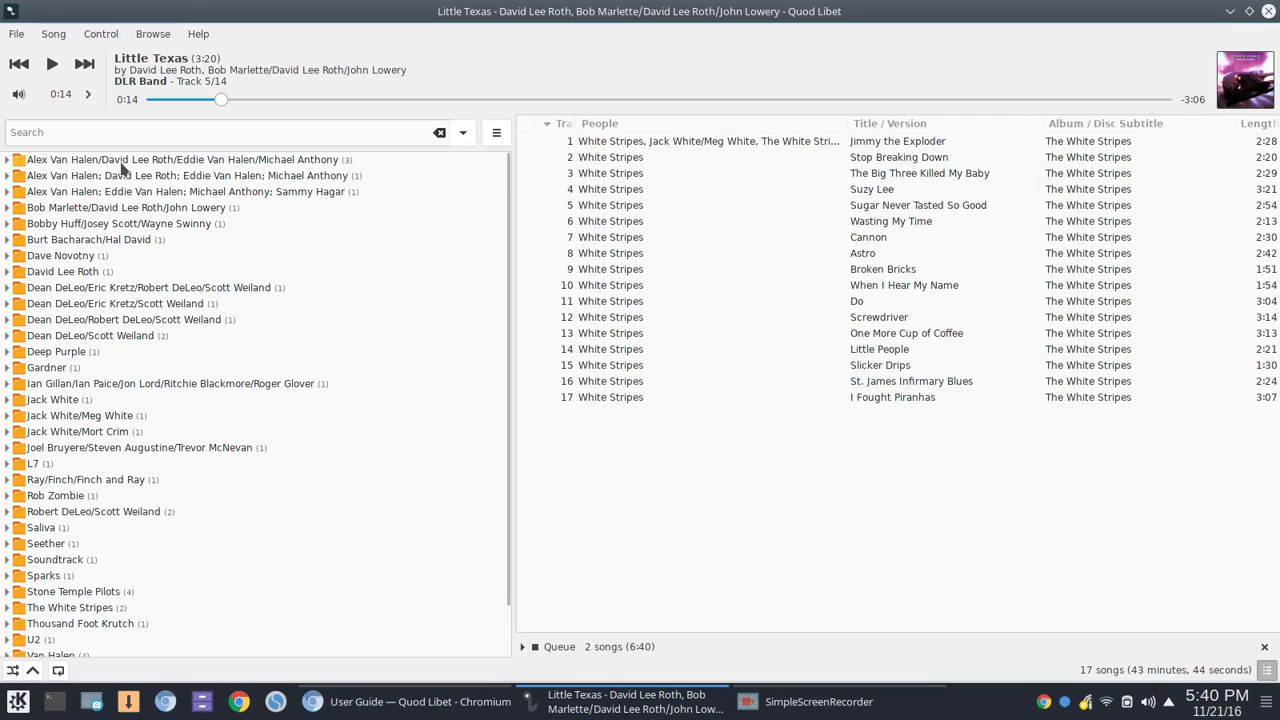
mouse_move(184, 324)
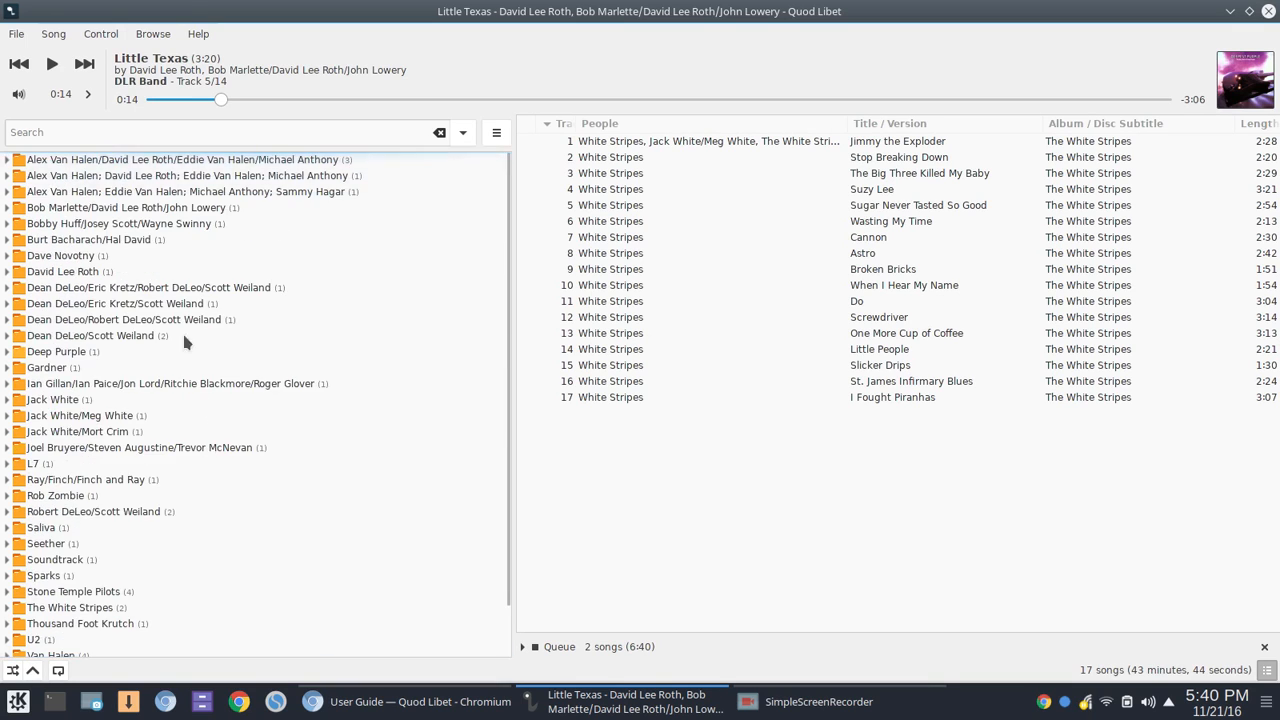
right_click(32, 464)
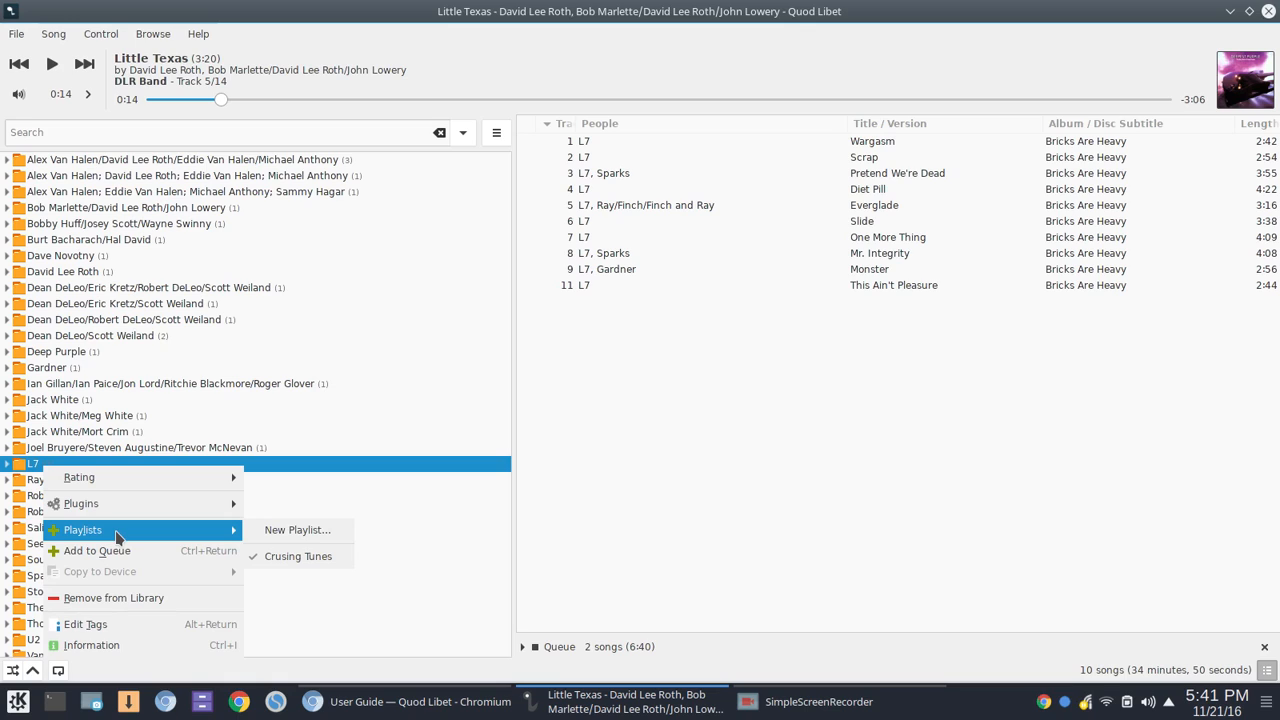
mouse_move(120, 270)
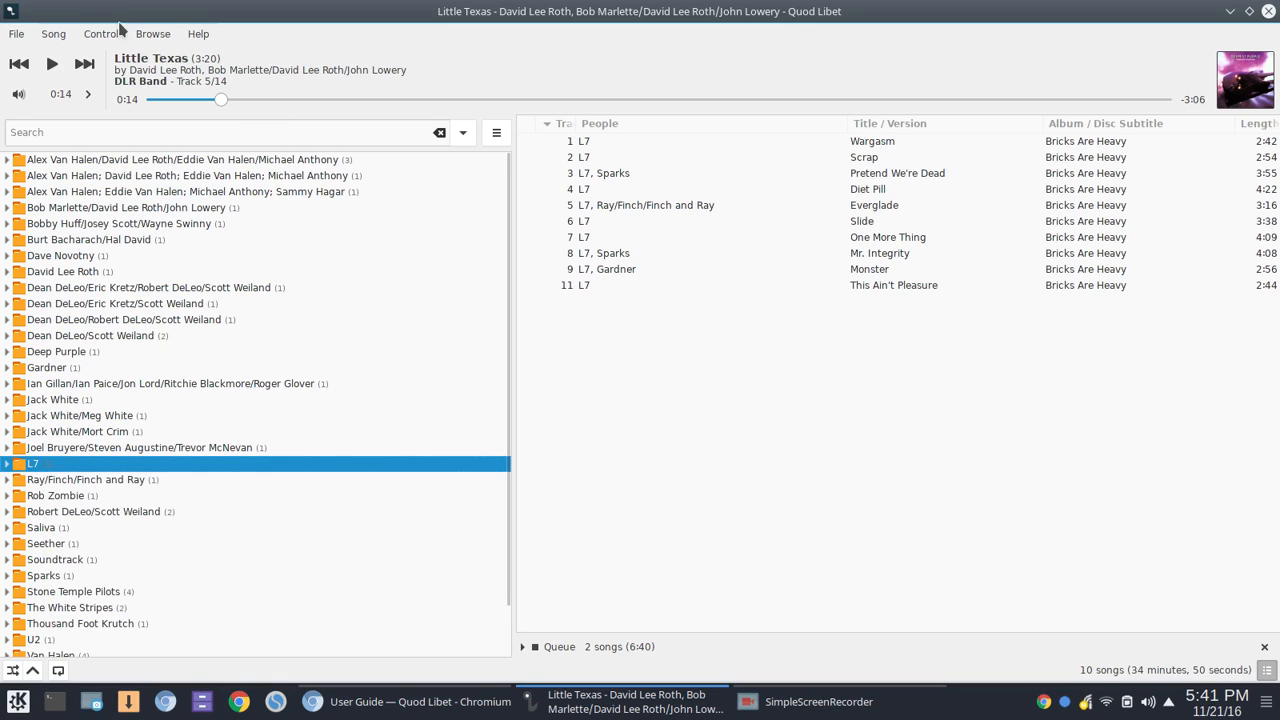
left_click(152, 32)
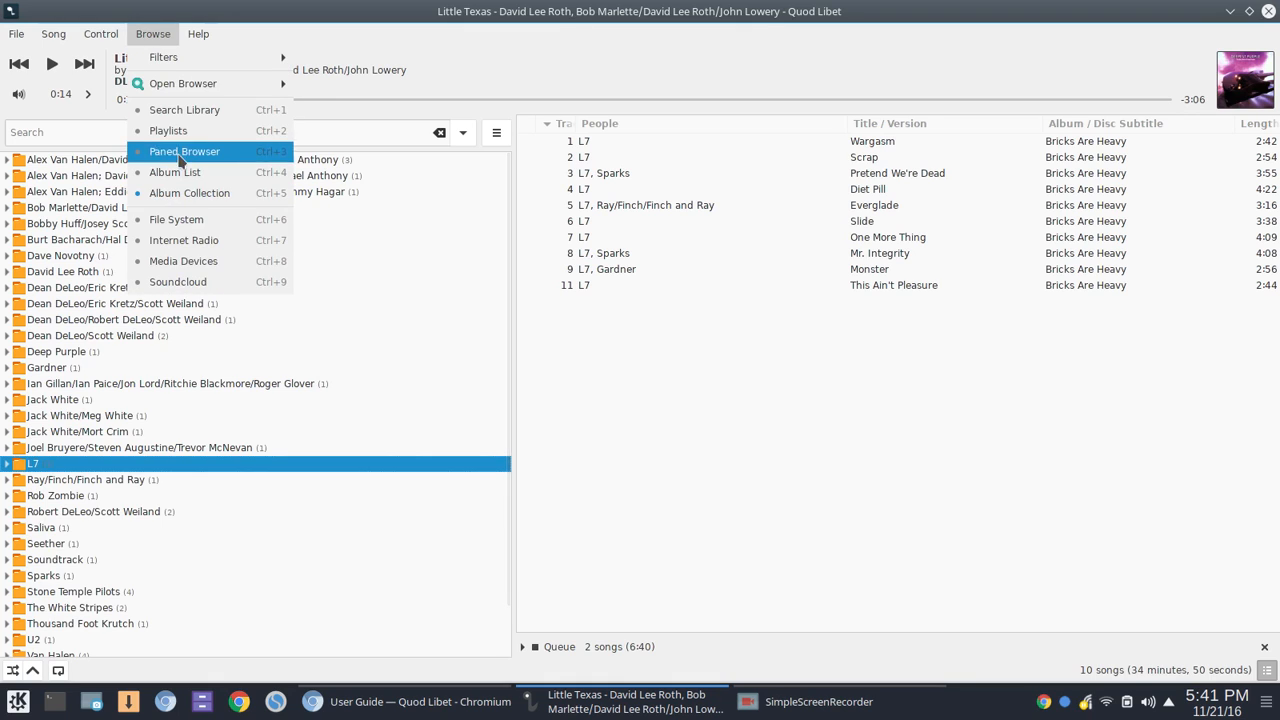
left_click(188, 192)
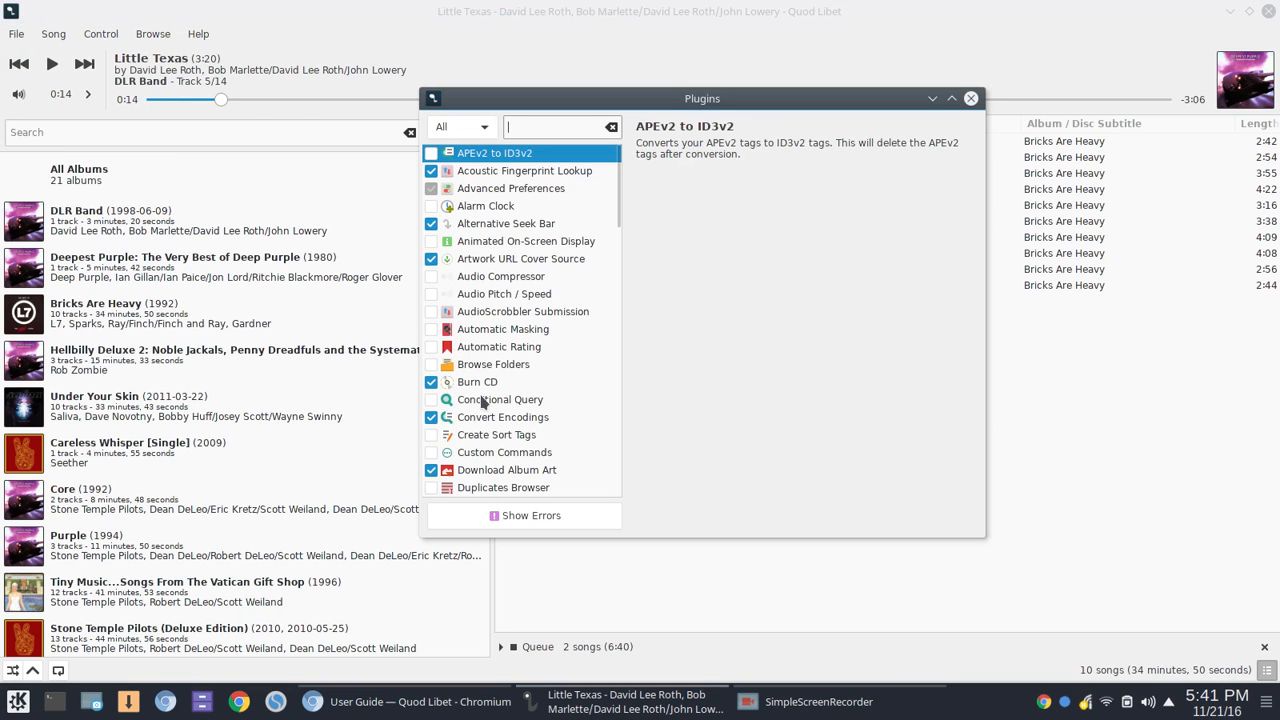
scroll("down", 3)
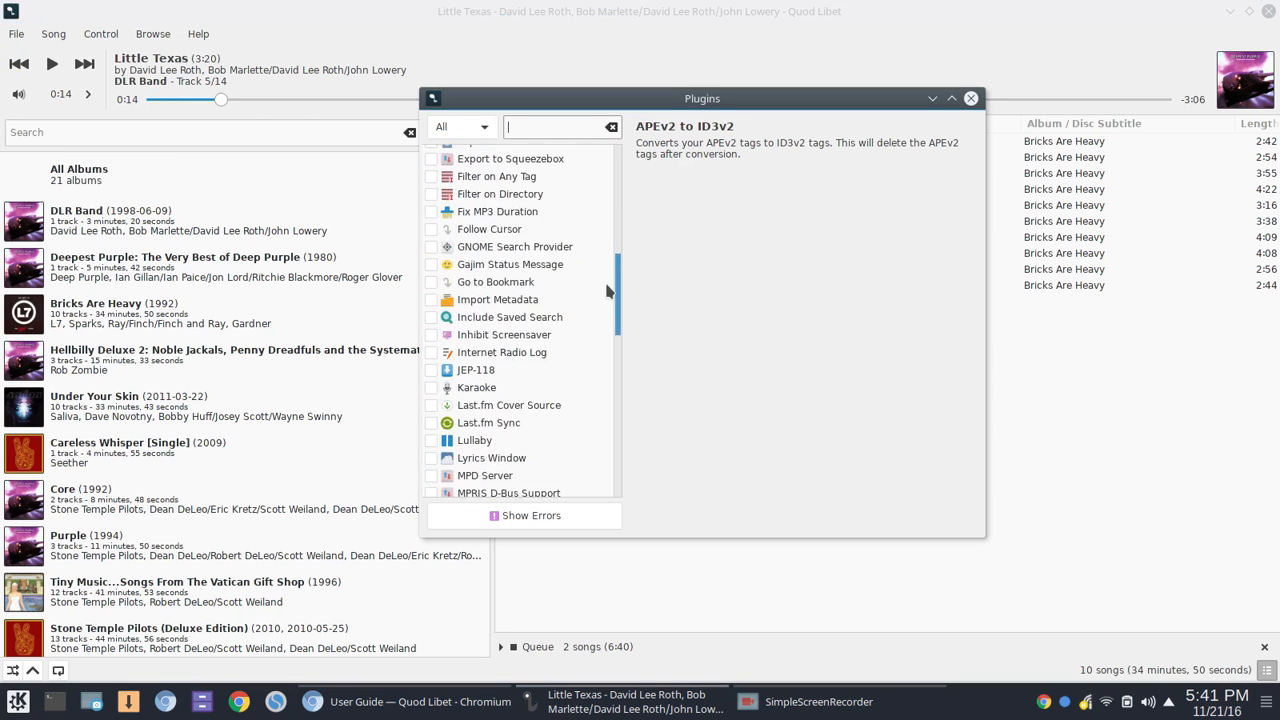
scroll("down", 3)
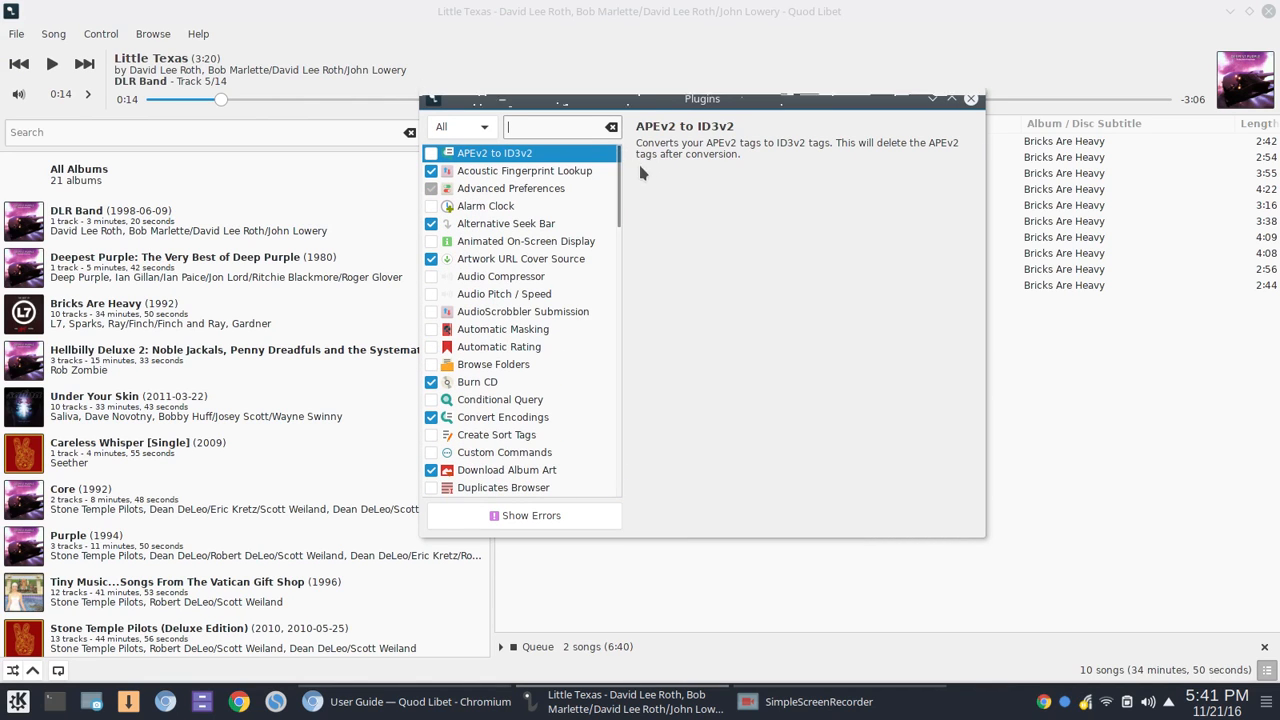
mouse_move(686, 212)
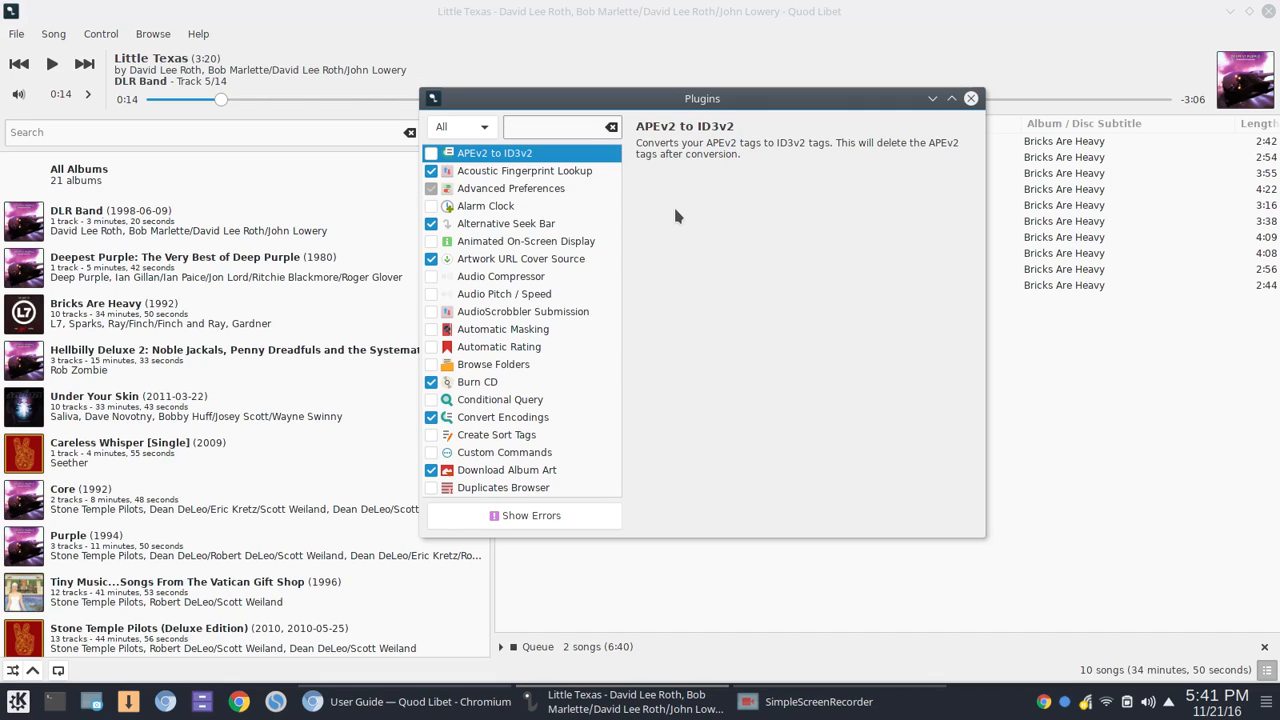
left_click(540, 126)
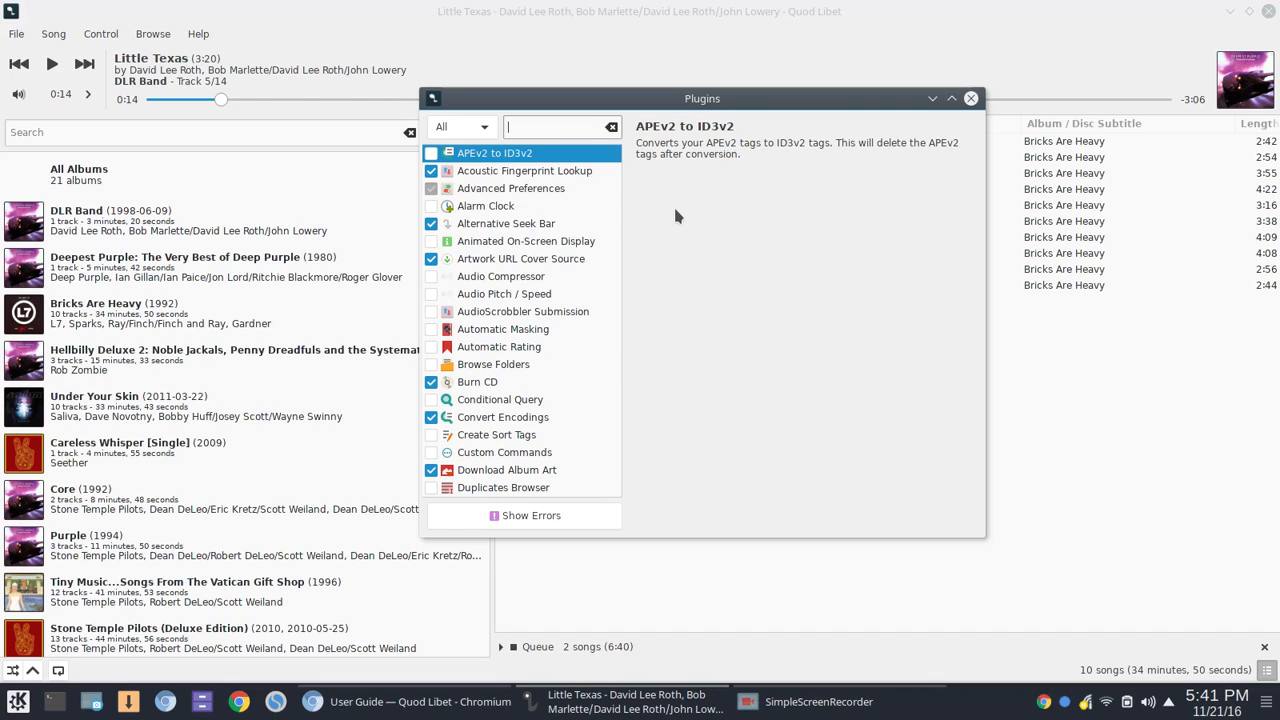
mouse_move(704, 180)
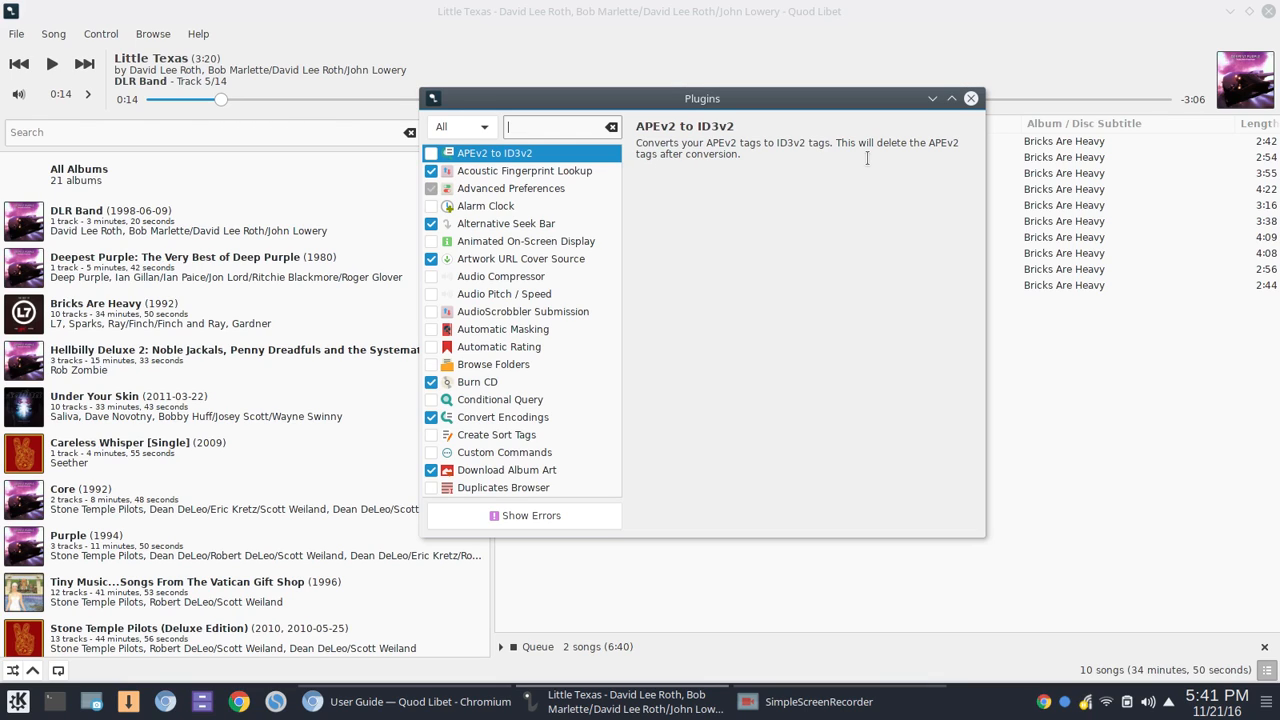
mouse_move(700, 402)
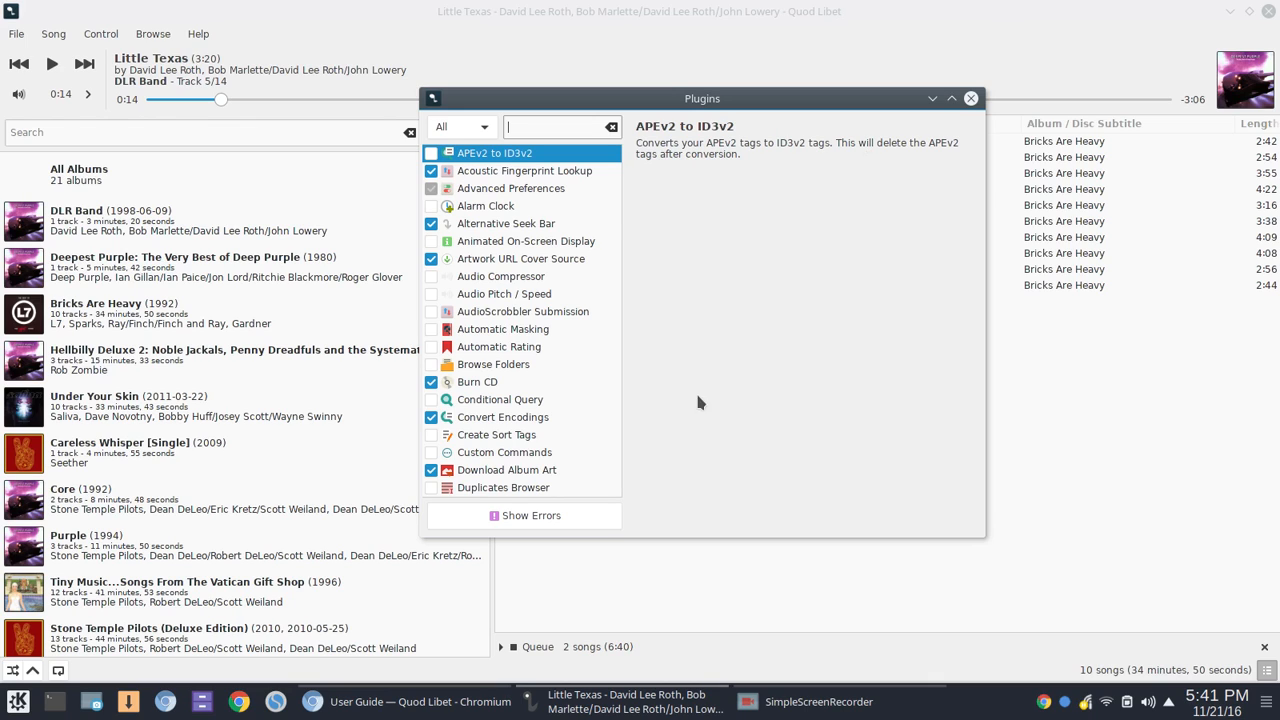
- Show Plugin Errors and expand crossfeed (missing GStreamer element bs2b) and kakasi details
left_click(532, 516)
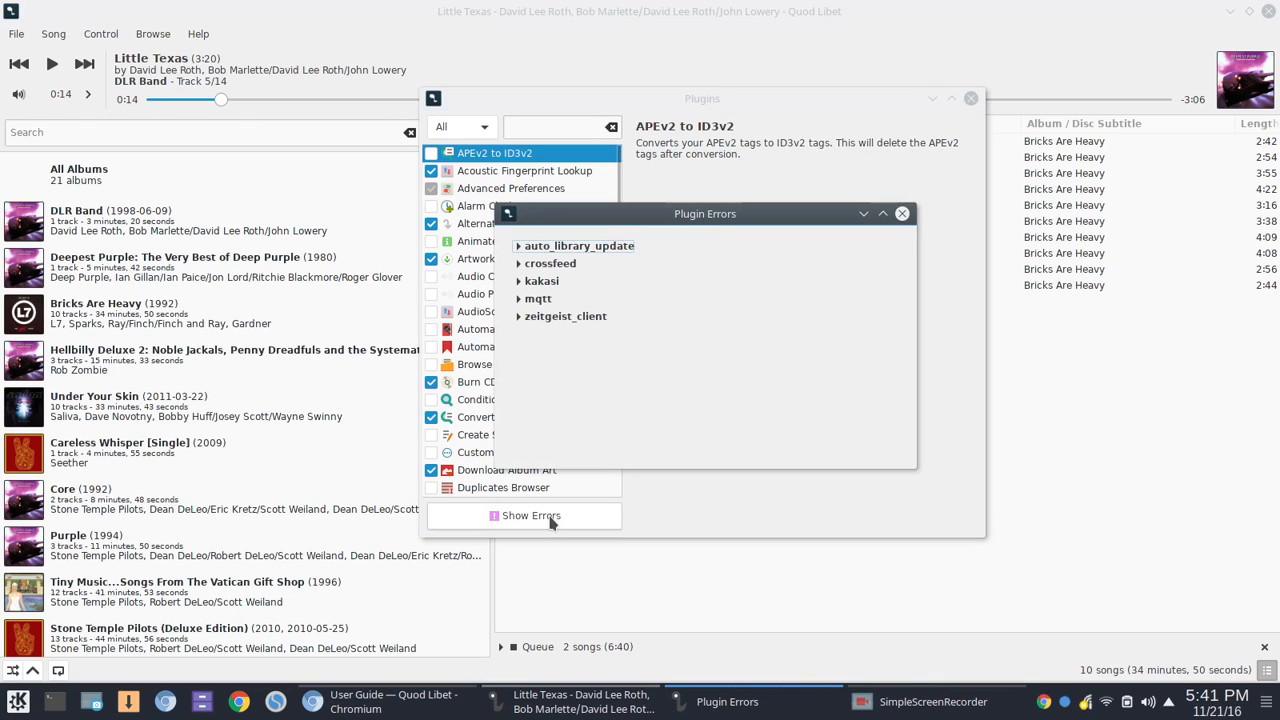
left_click(520, 264)
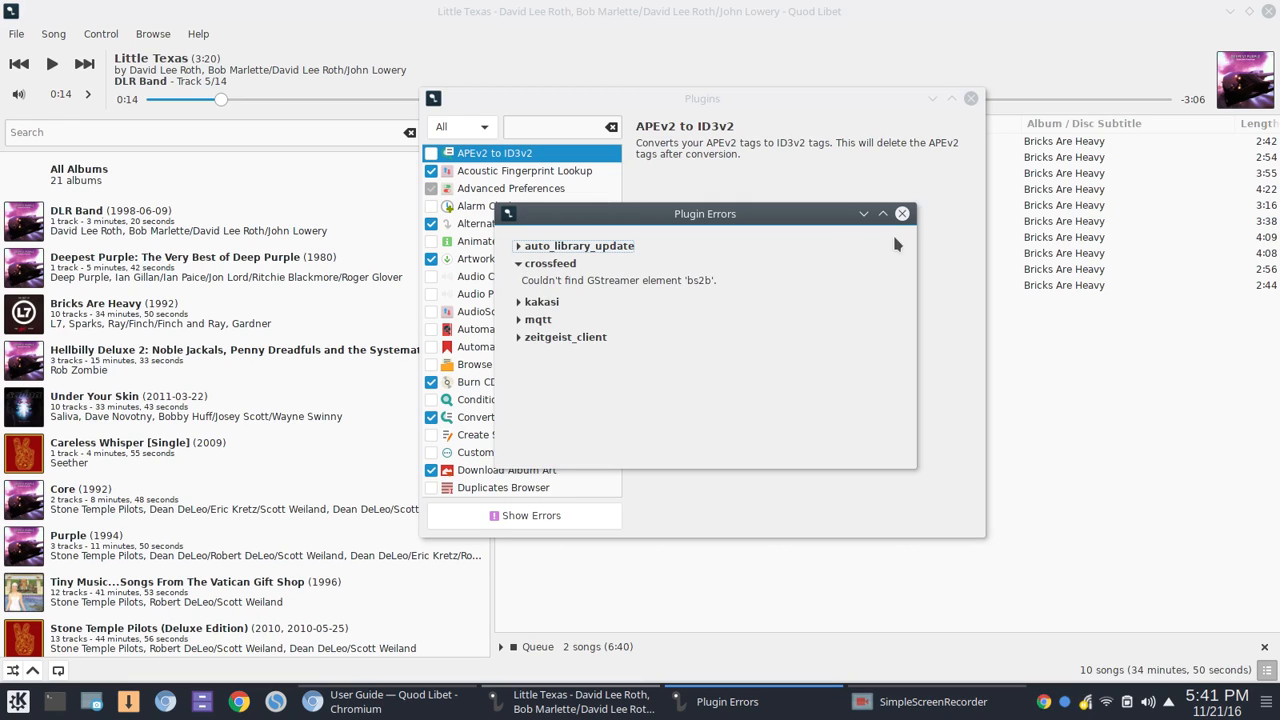
mouse_move(902, 212)
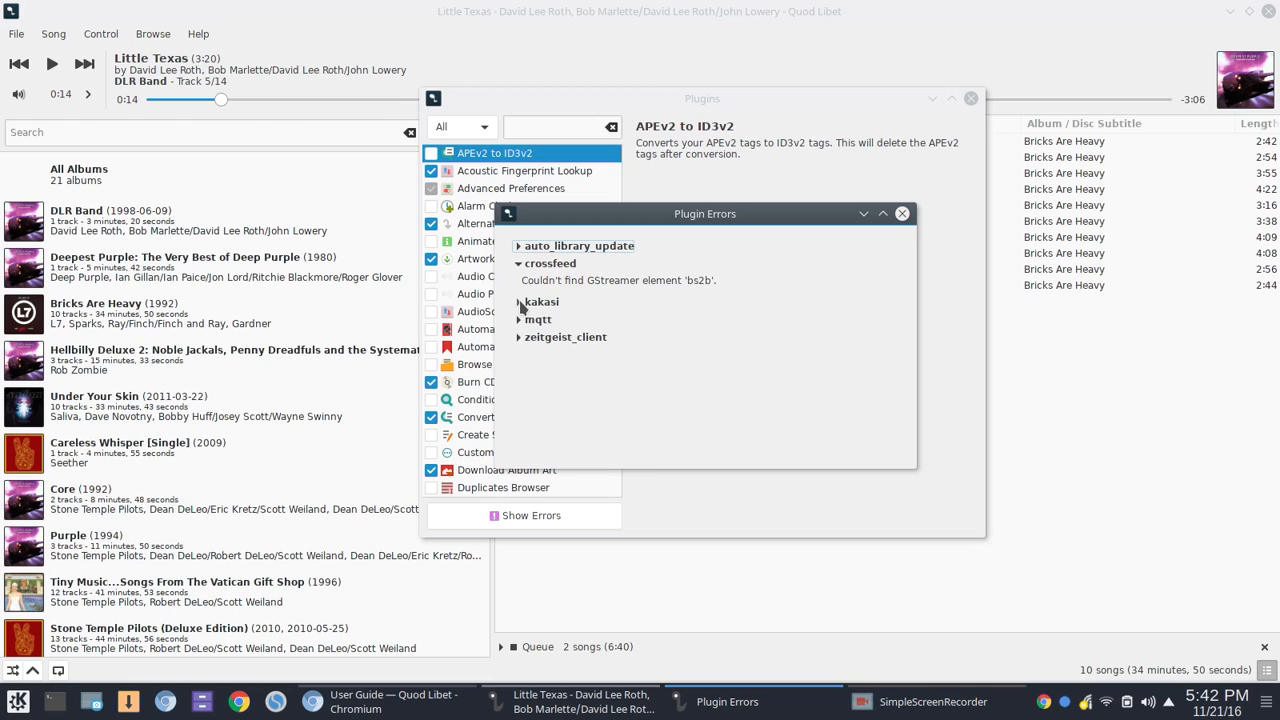
left_click(520, 300)
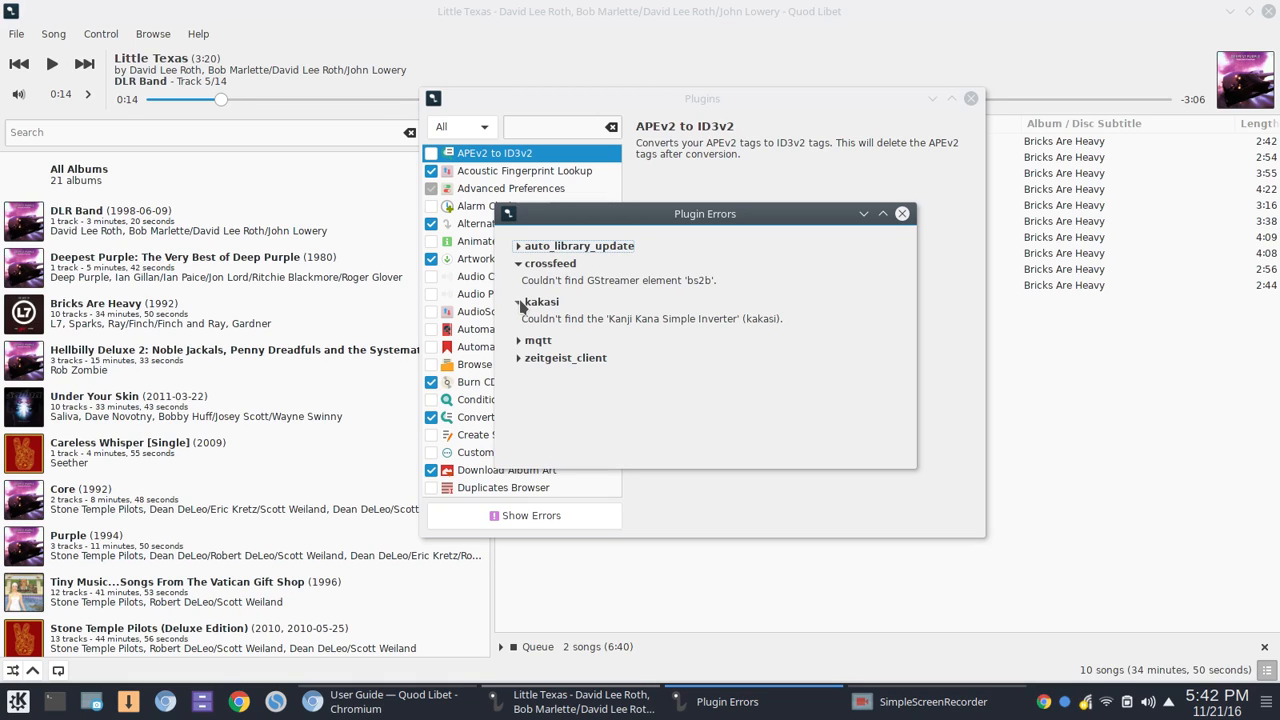
left_click(520, 300)
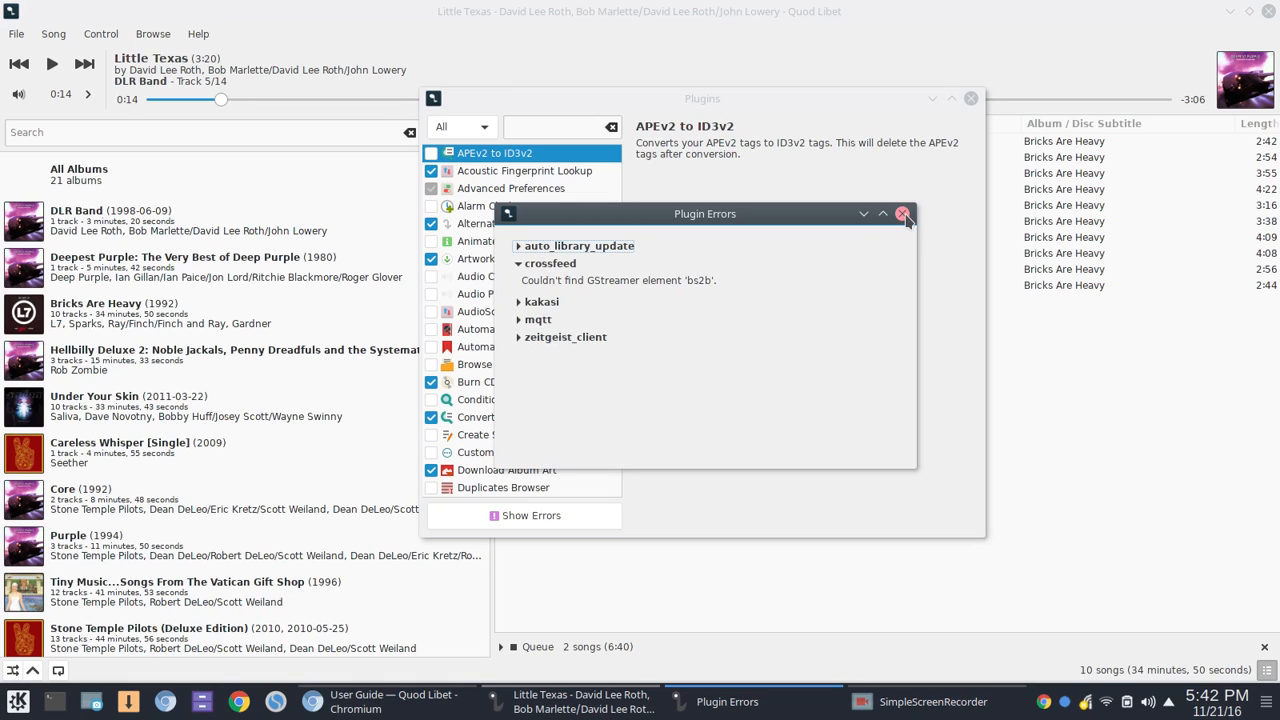
- Close the Plugin Errors window and scroll the Plugins list to its end at Website Search
left_click(904, 212)
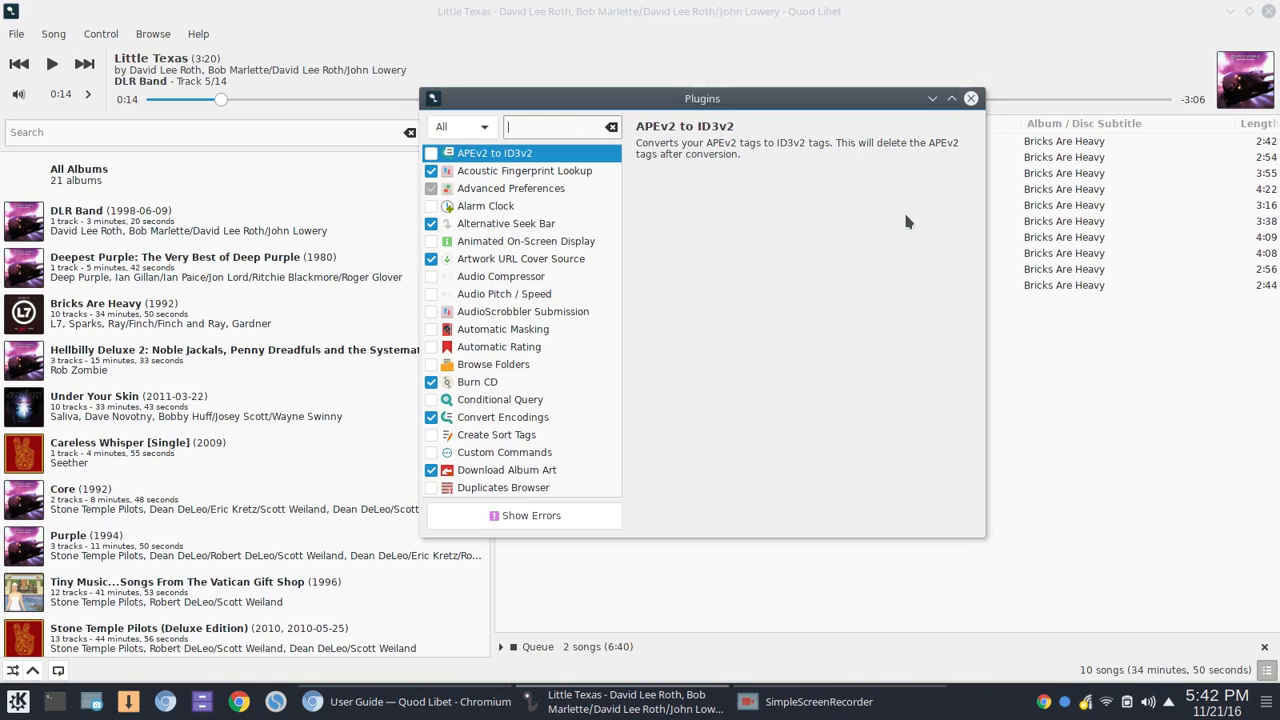
mouse_move(772, 218)
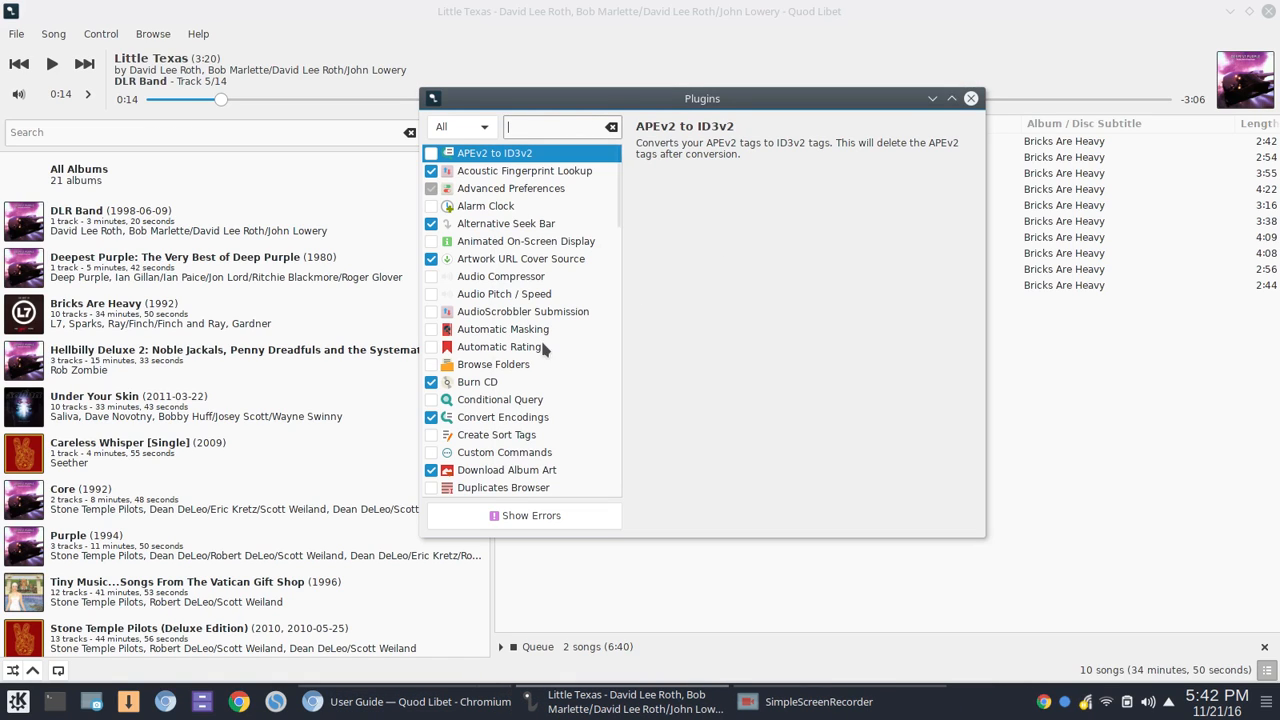
mouse_move(490, 388)
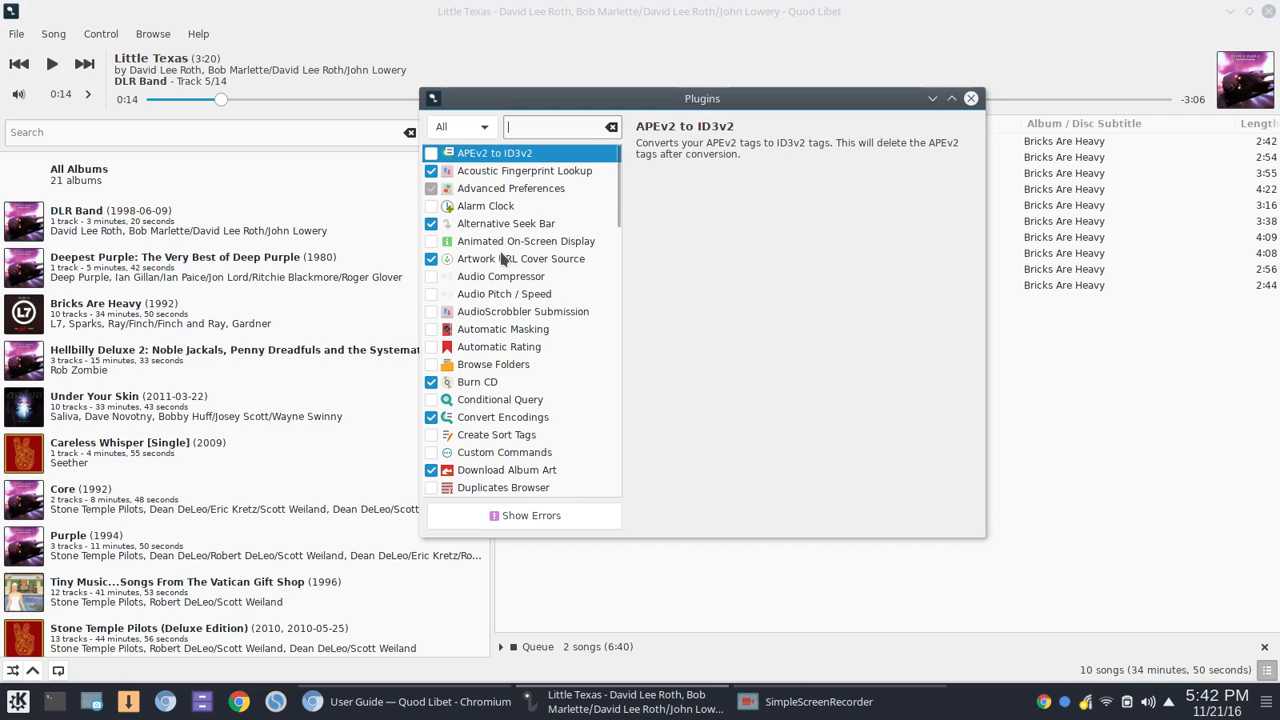
scroll("down", 3)
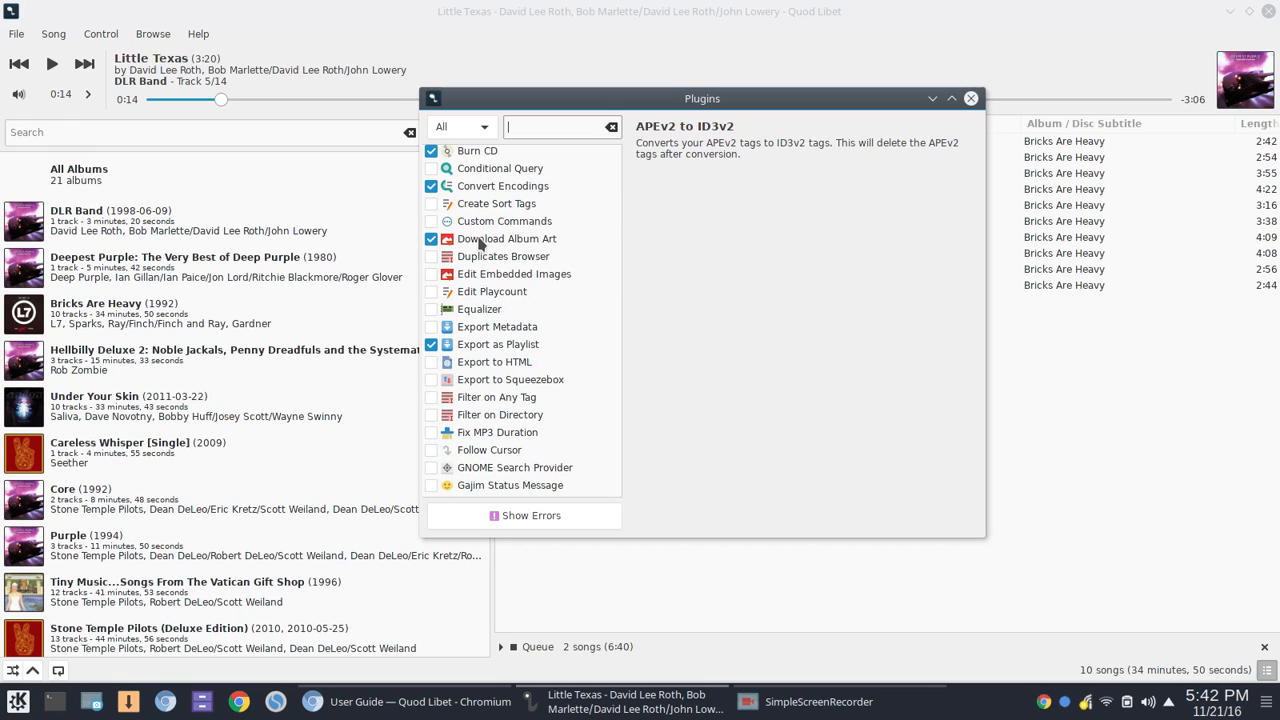
mouse_move(484, 312)
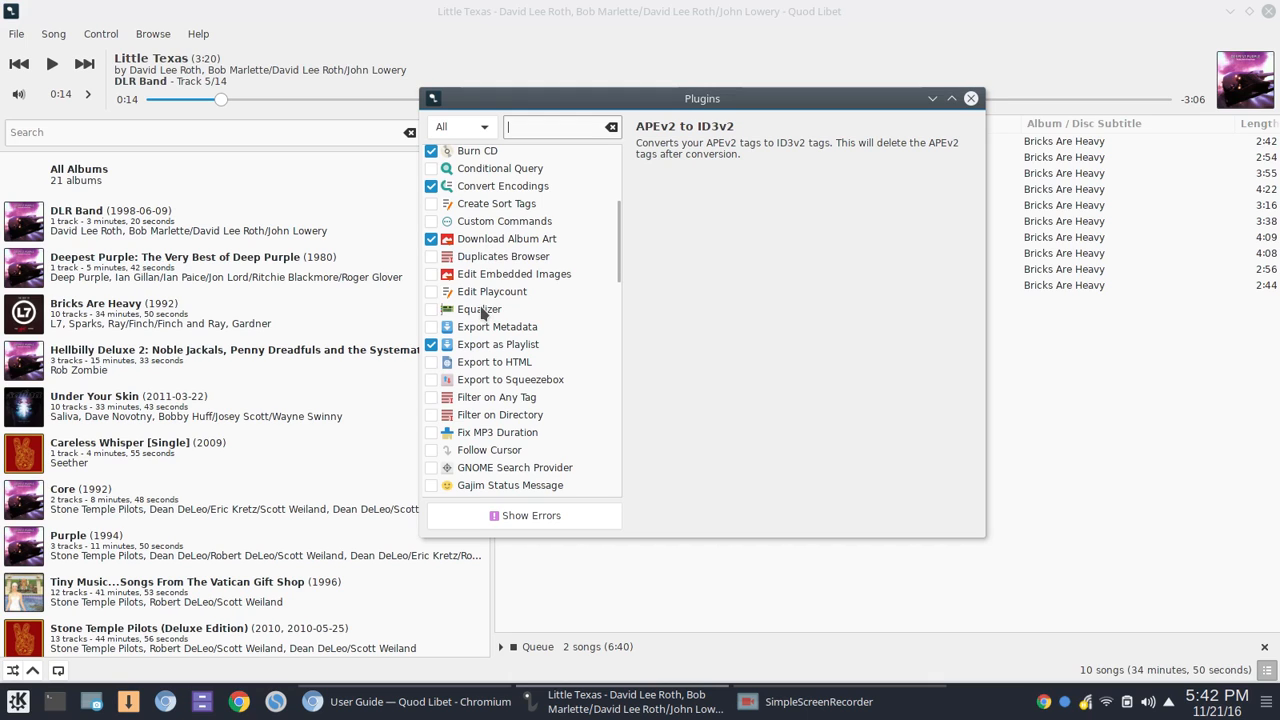
scroll("down", 3)
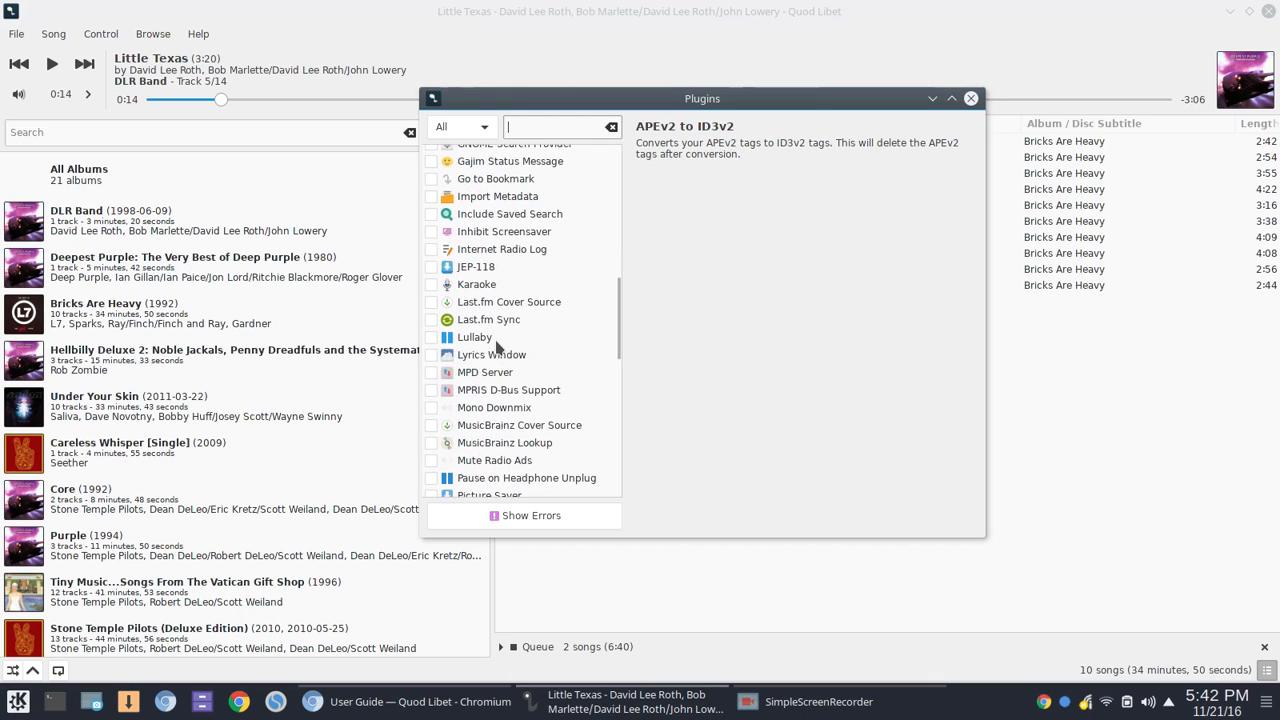
scroll("down", 3)
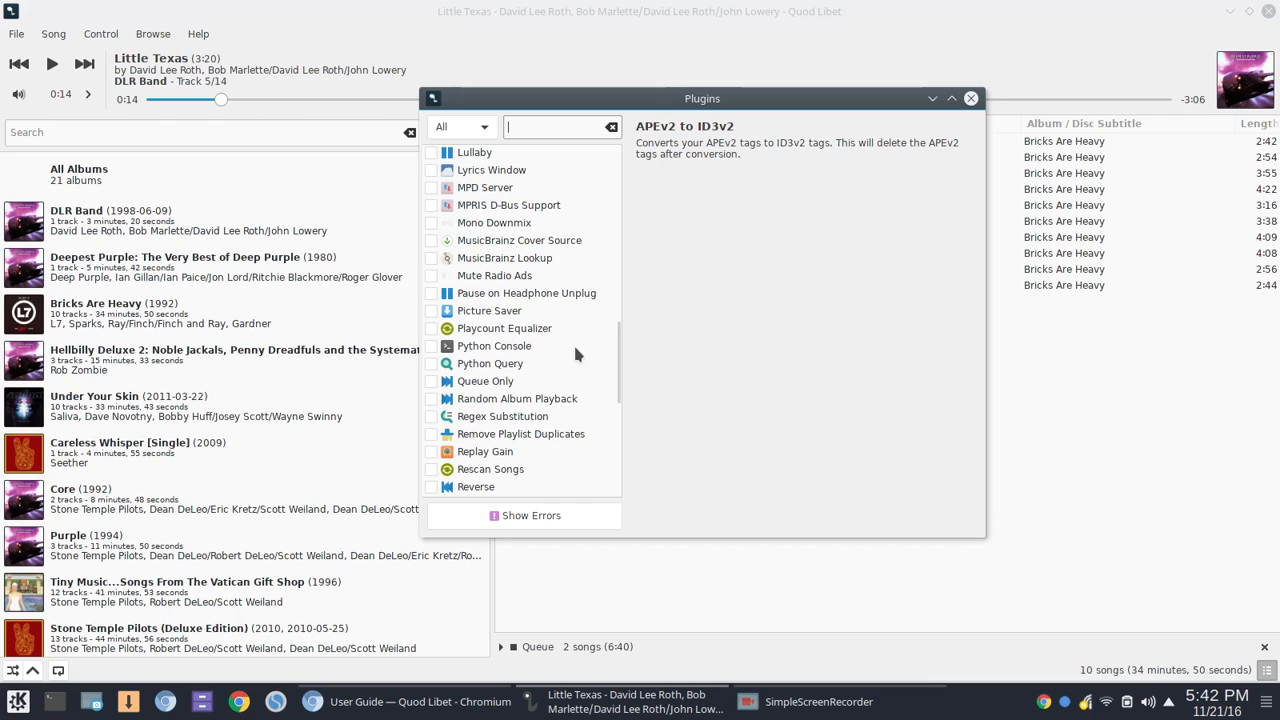
scroll("down", 3)
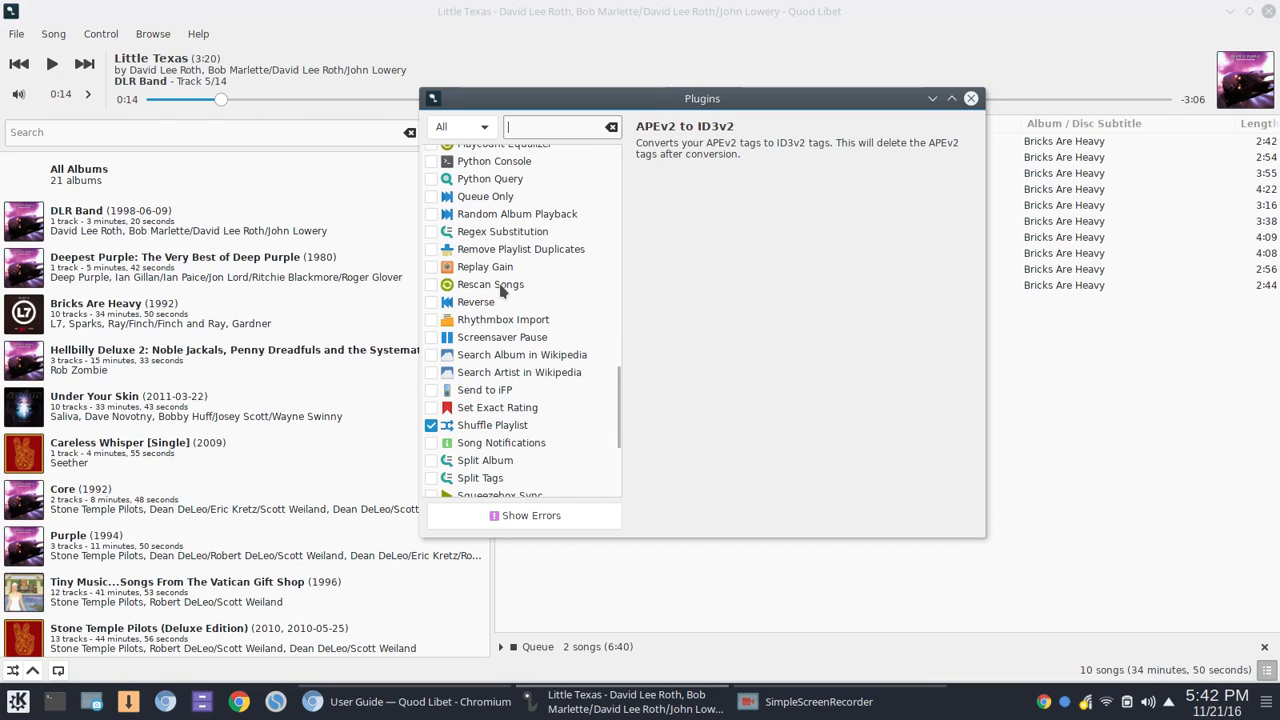
mouse_move(572, 312)
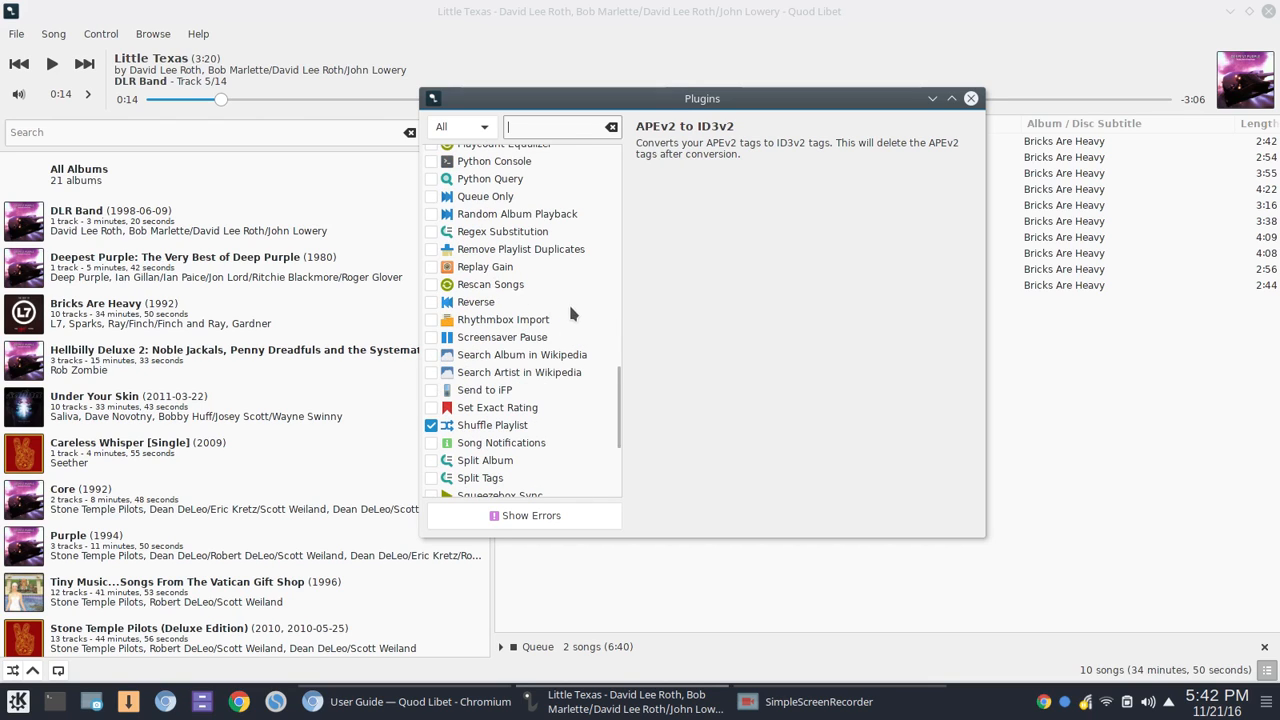
scroll("down", 3)
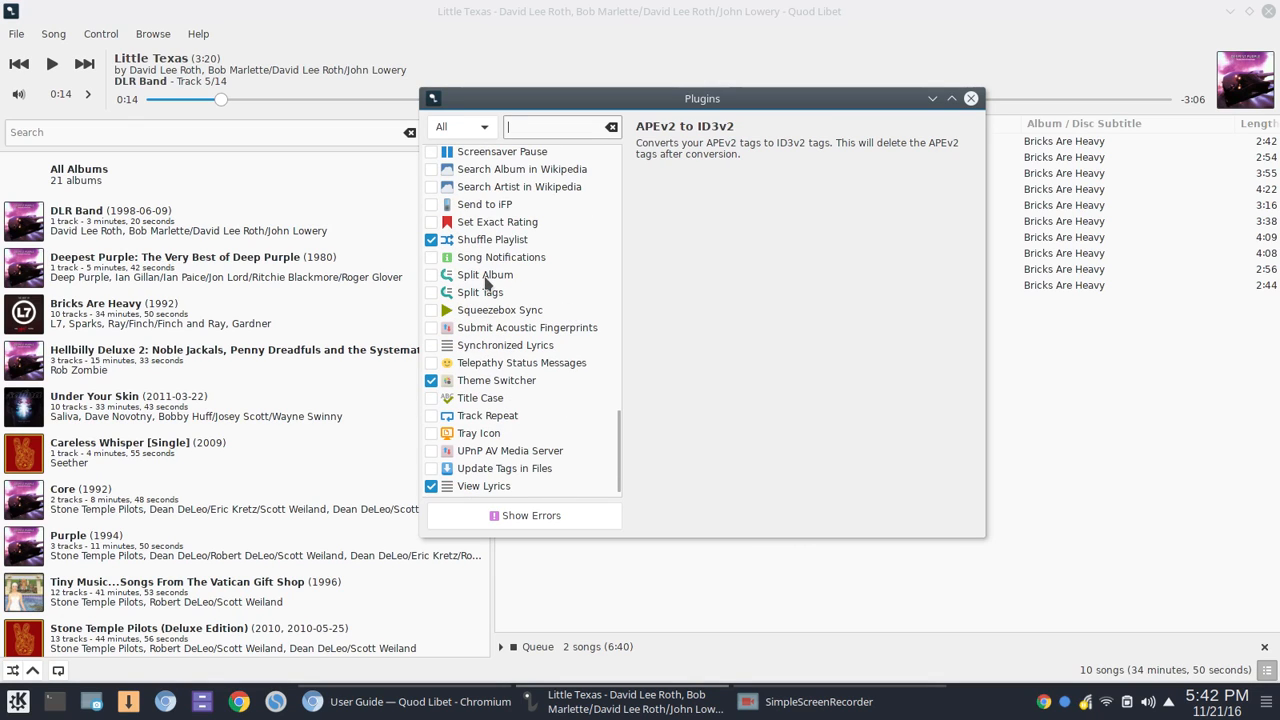
scroll("down", 3)
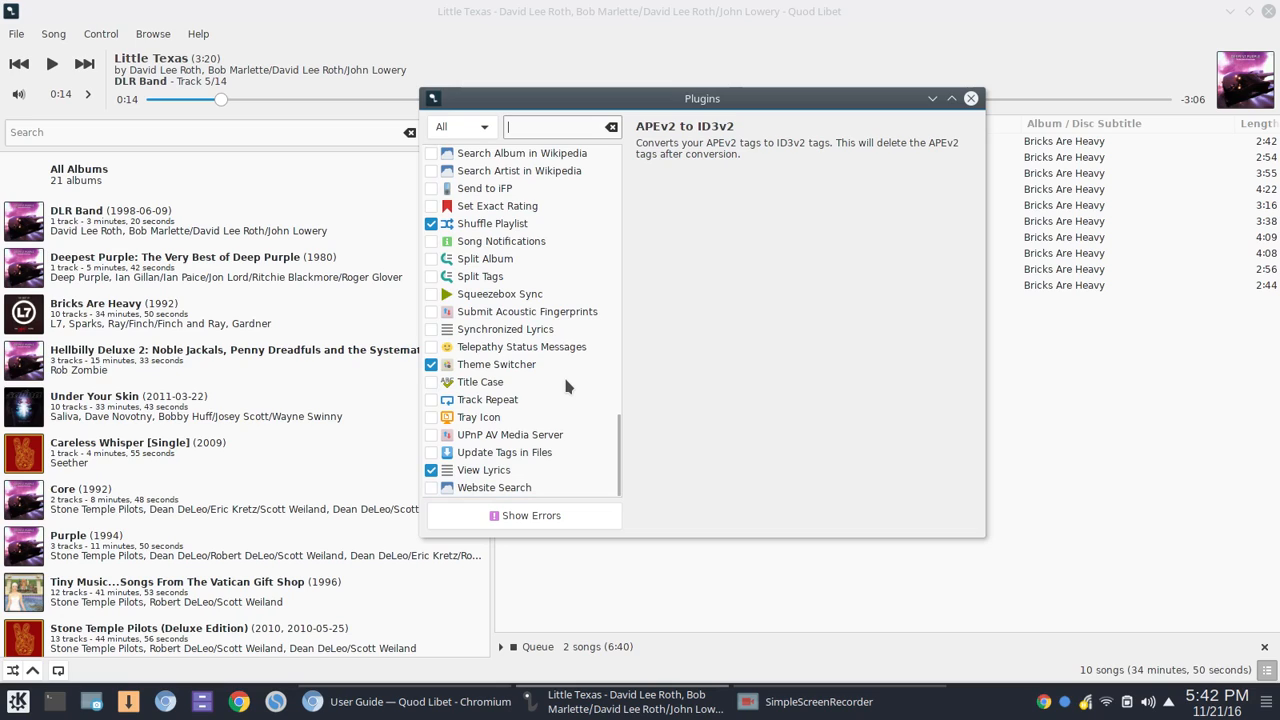
mouse_move(580, 448)
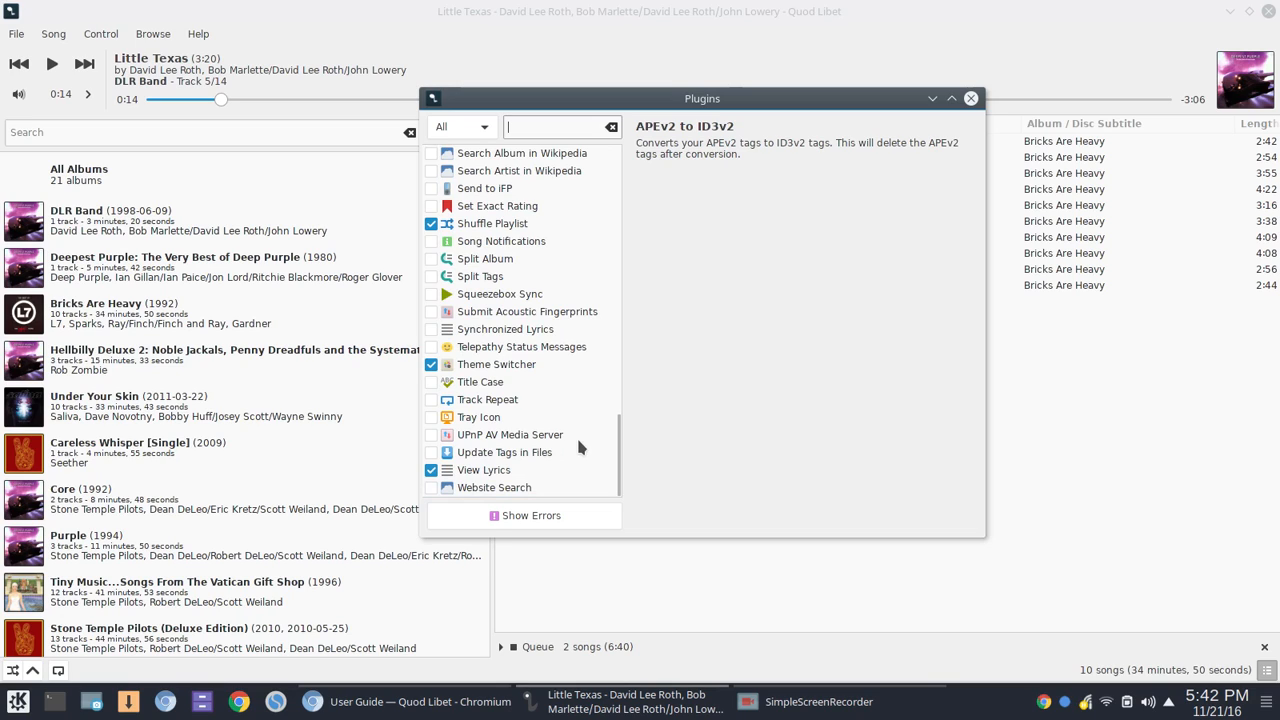
mouse_move(576, 376)
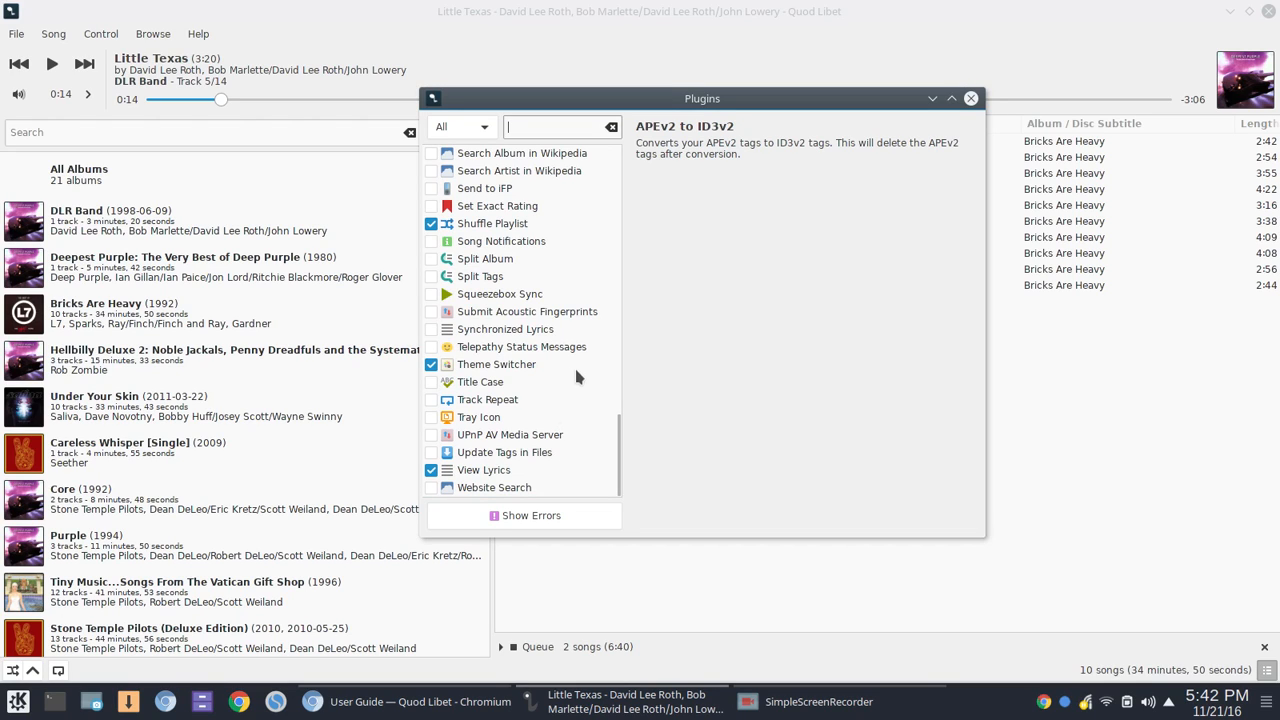
- Apply the Breeze-Dark theme via the Theme Switcher plugin and close the Plugins window
left_click(496, 364)
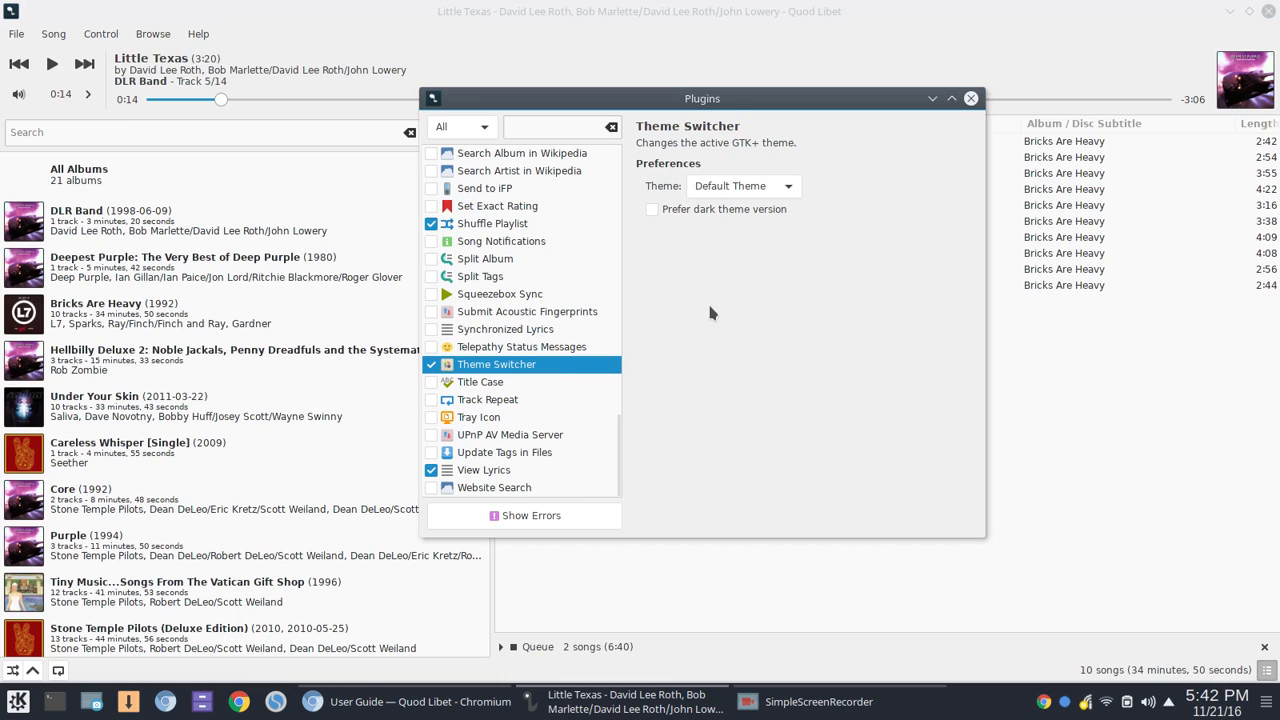
left_click(742, 186)
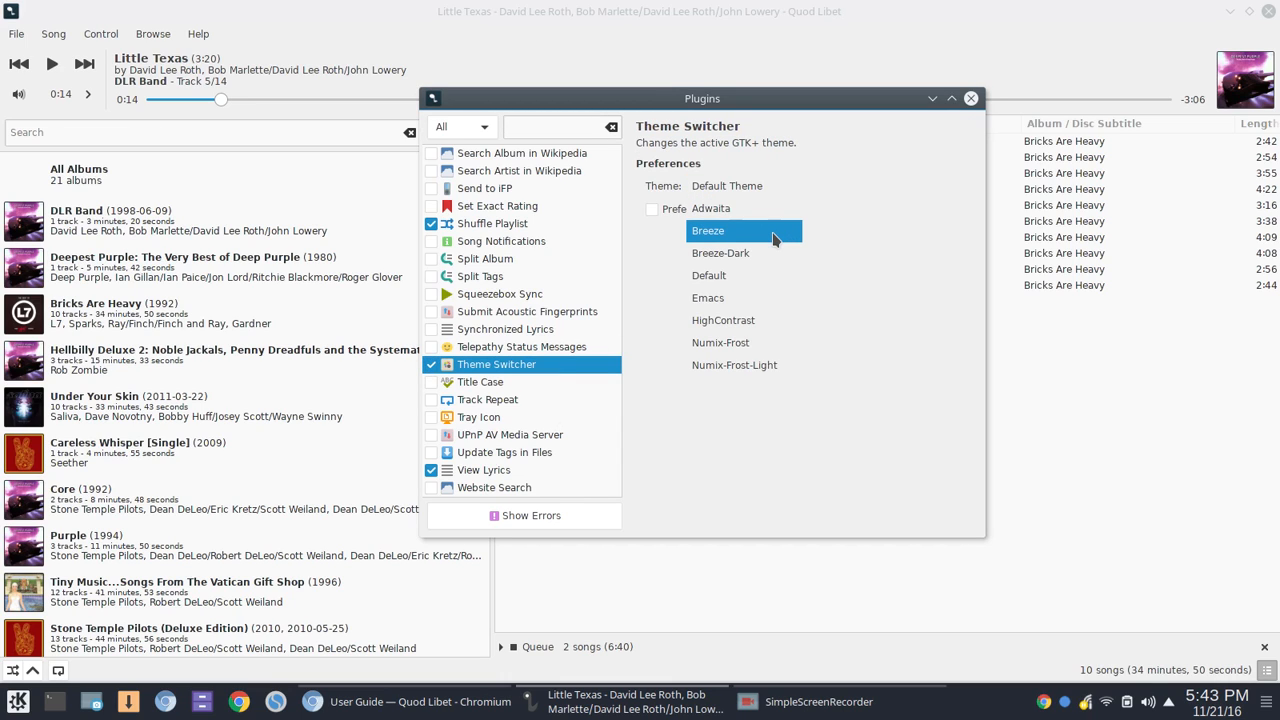
left_click(720, 252)
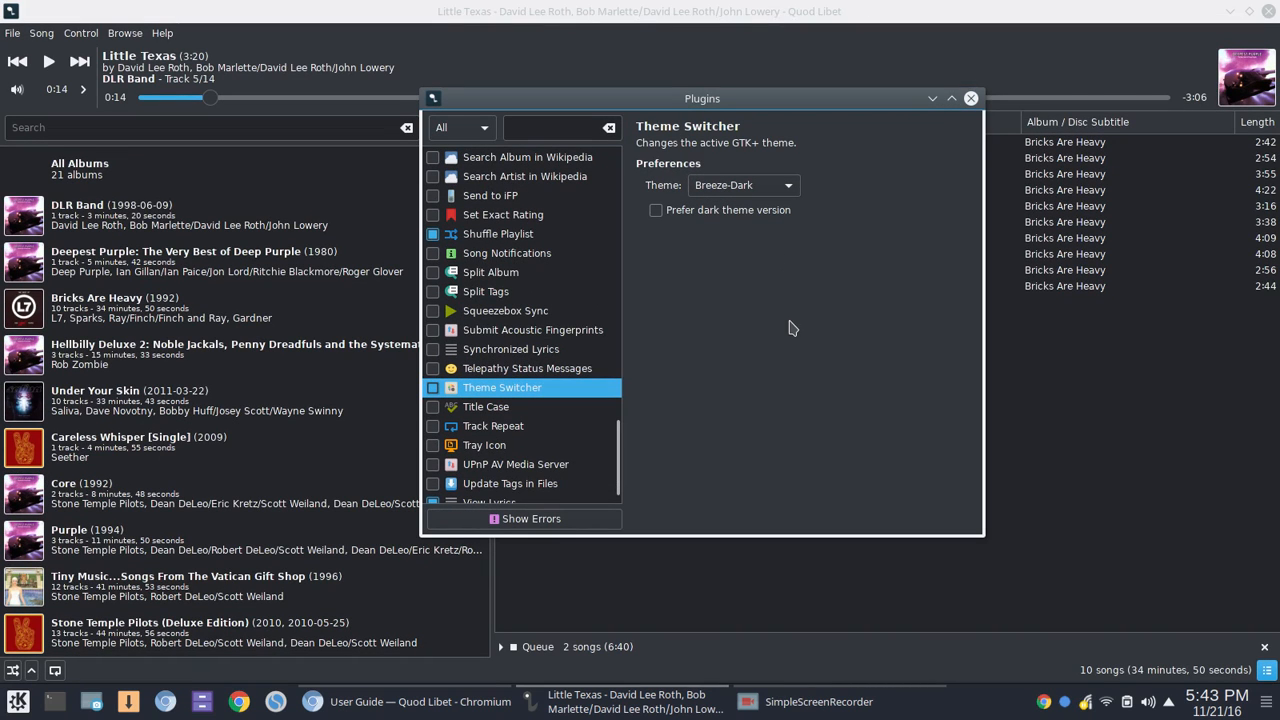
mouse_move(784, 320)
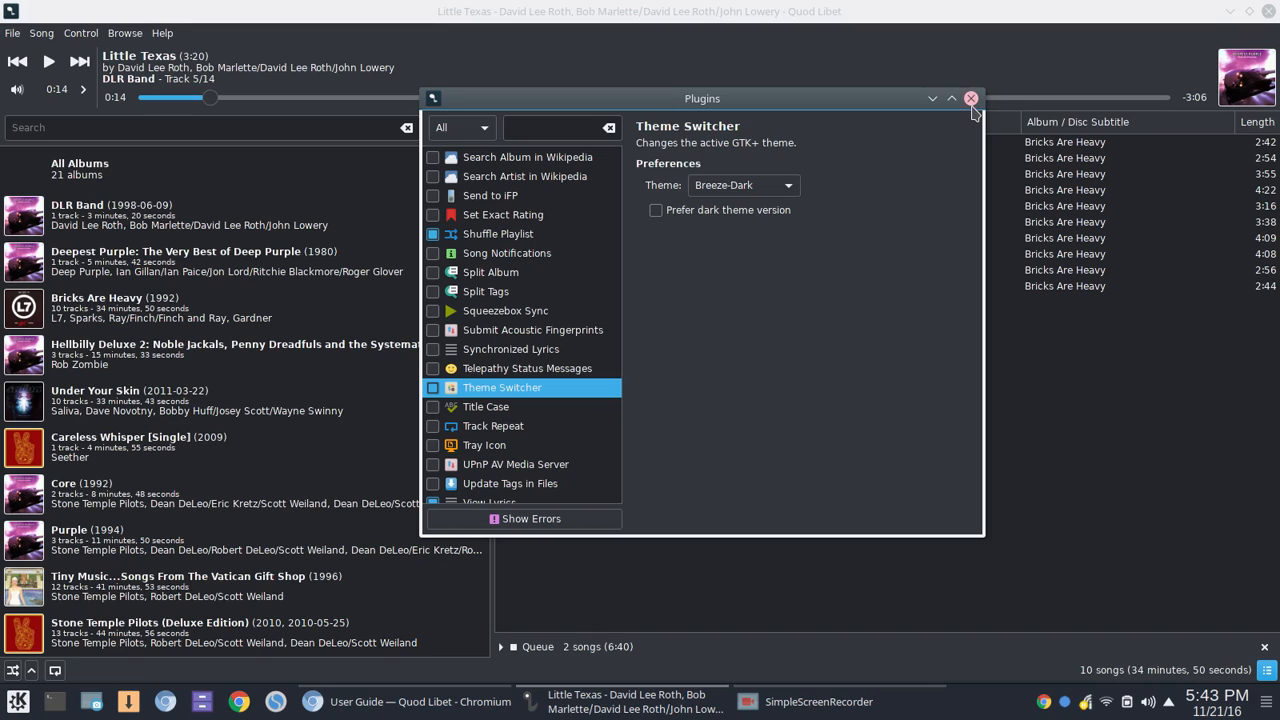
left_click(968, 98)
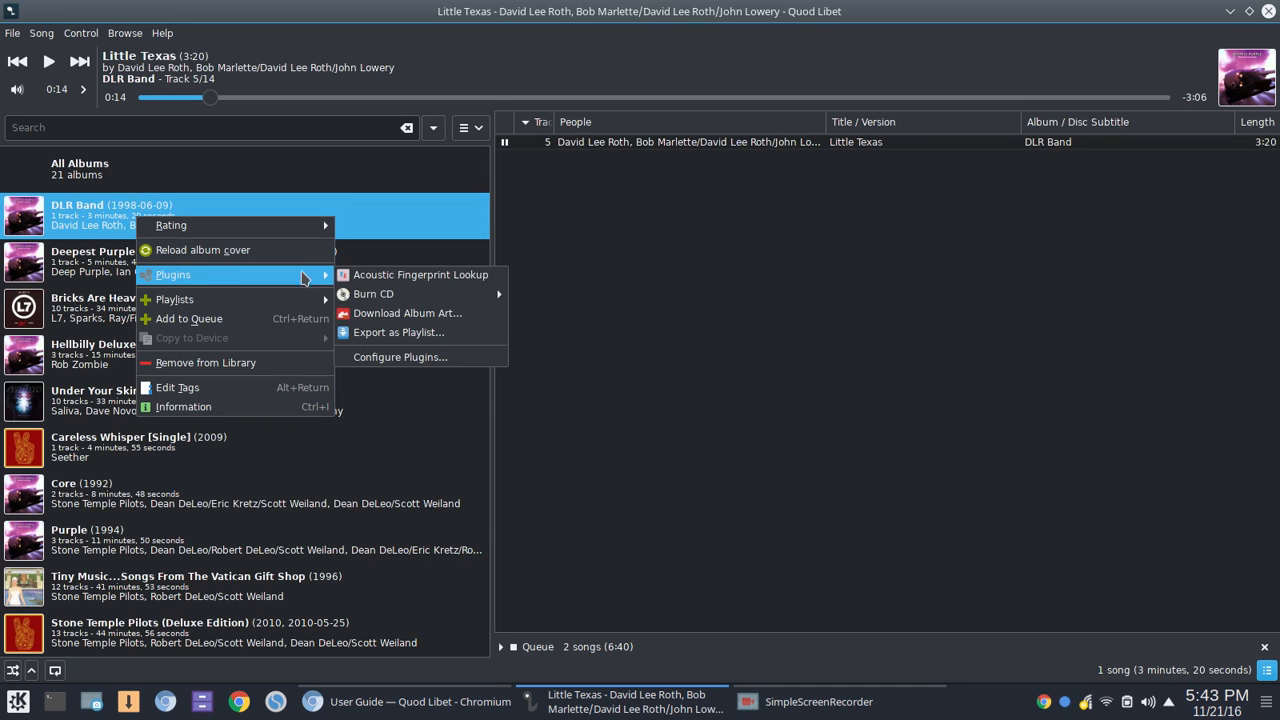
- Search DLR Band covers in the Album Art Downloader, preview two results, then close without saving
left_click(408, 312)
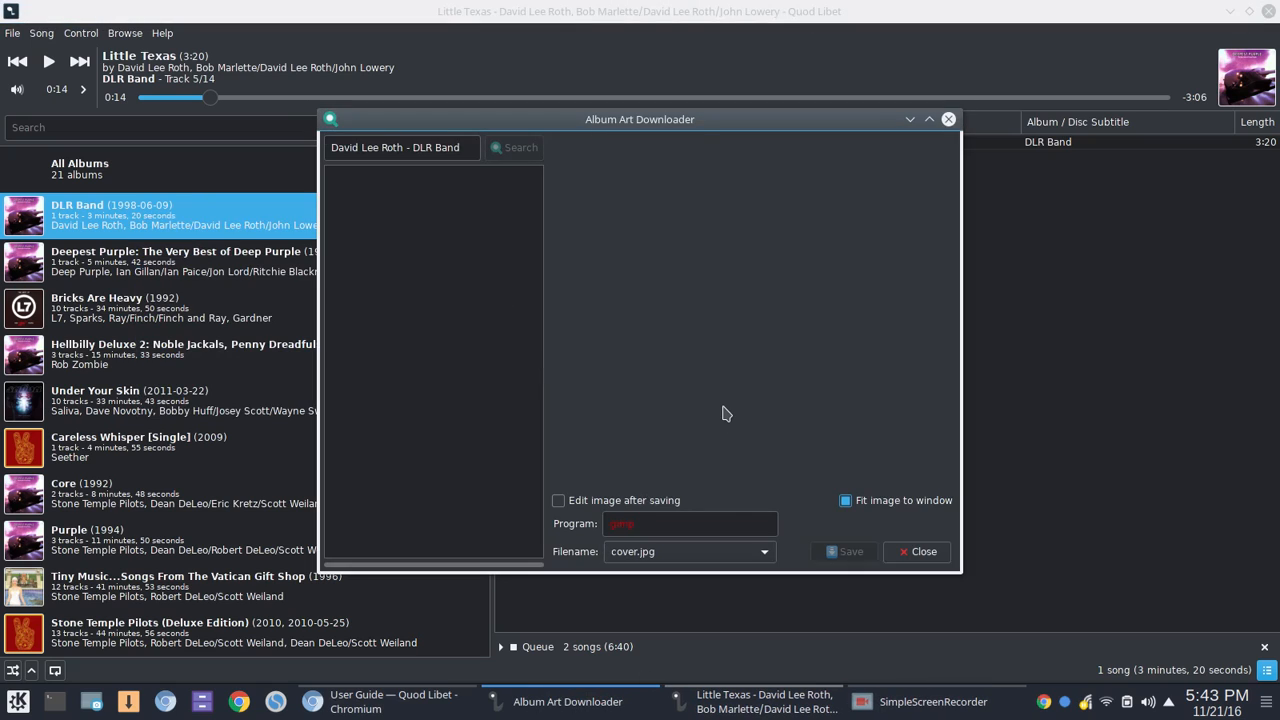
left_click(514, 148)
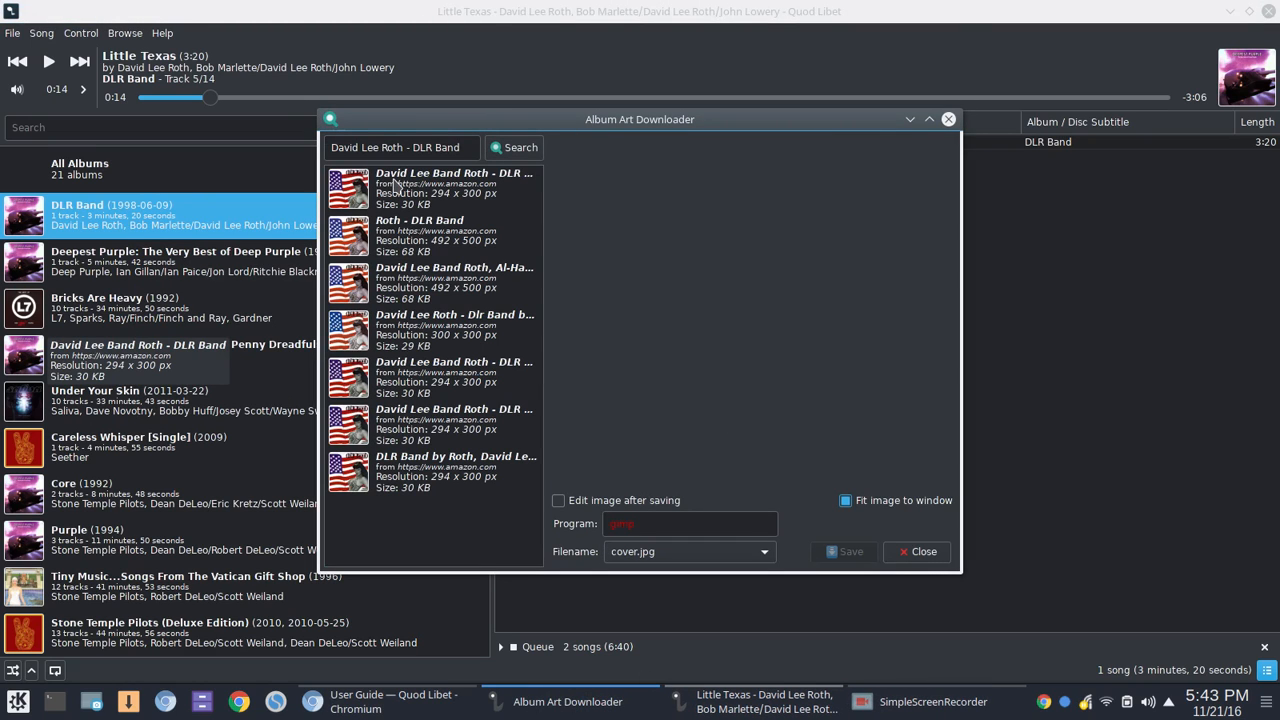
left_click(452, 188)
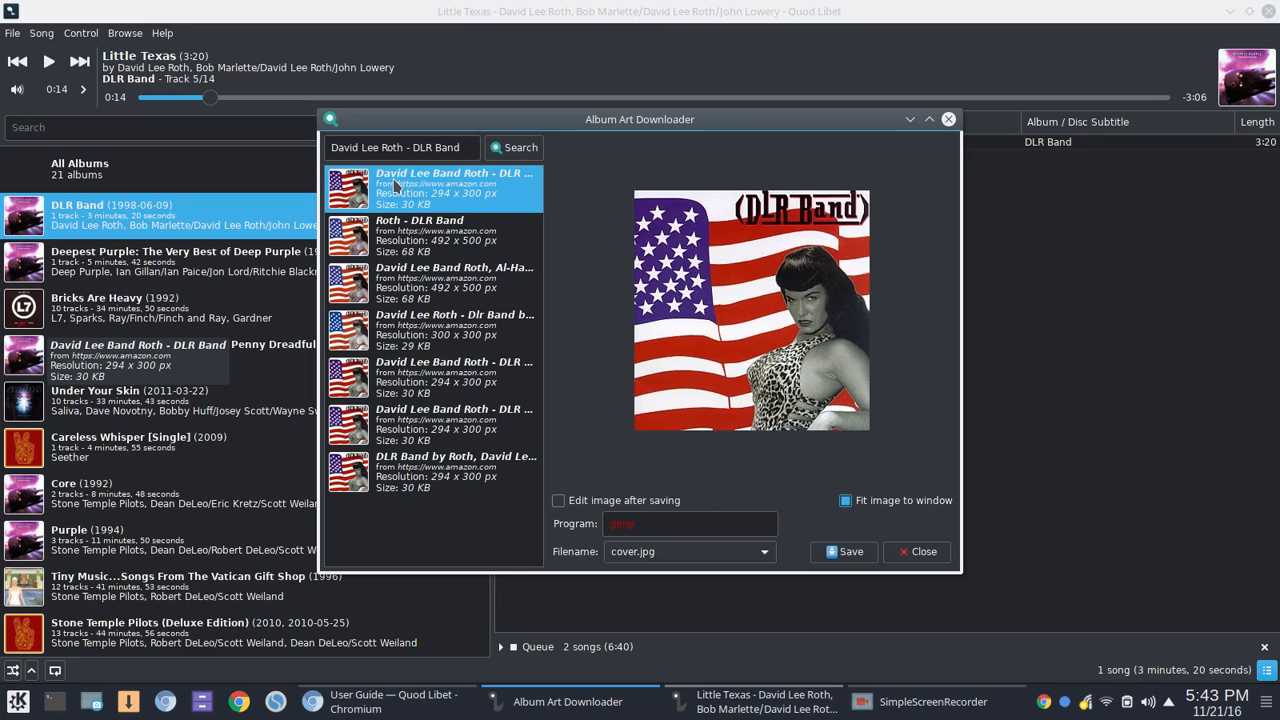
mouse_move(464, 208)
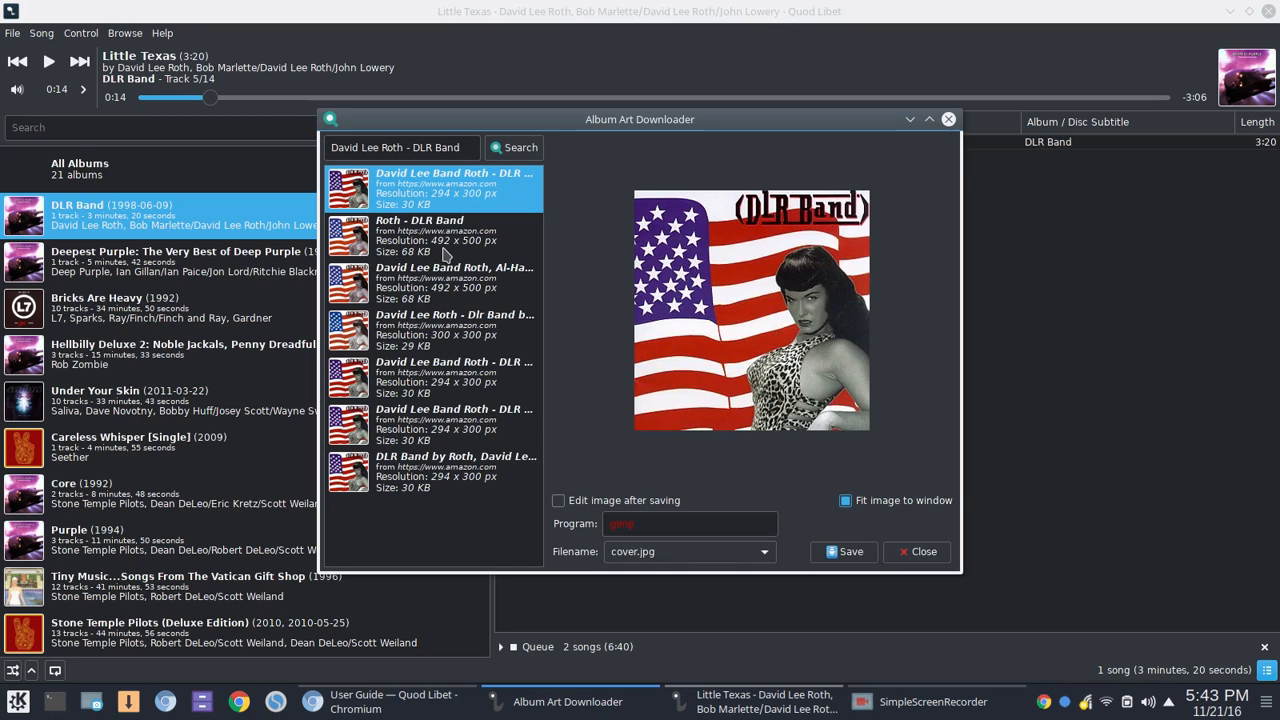
mouse_move(460, 380)
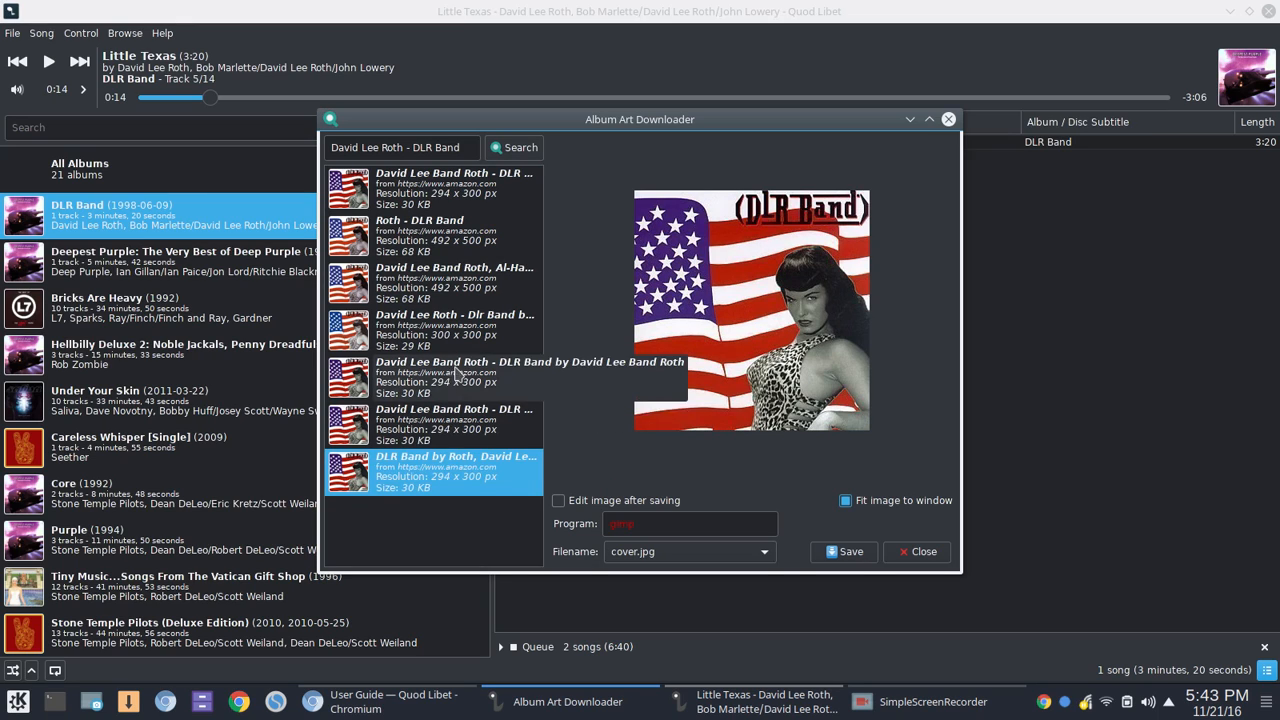
left_click(436, 236)
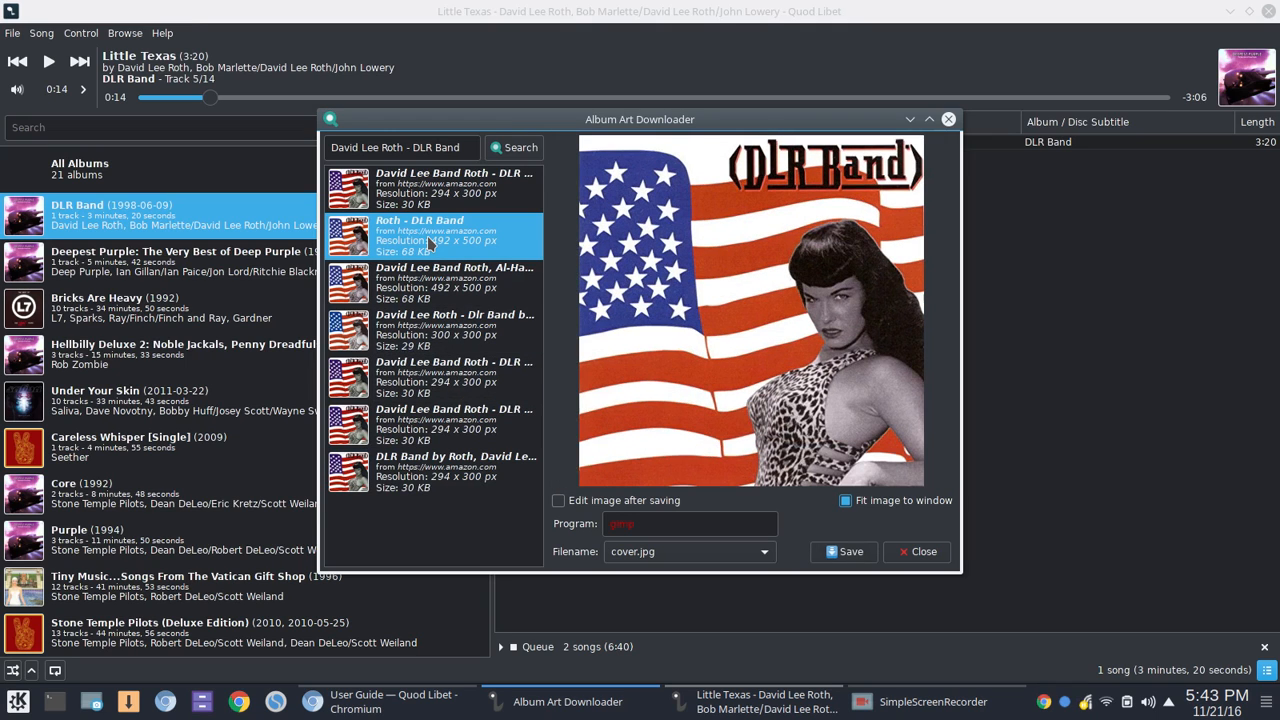
mouse_move(808, 604)
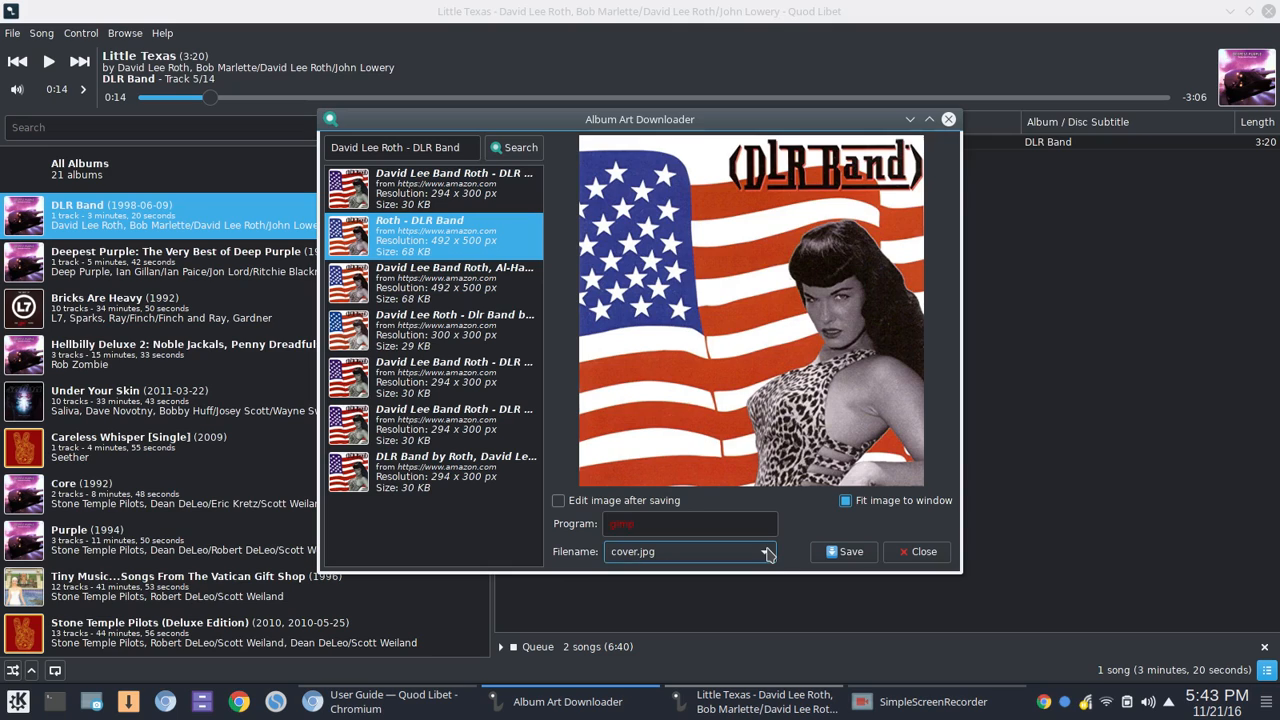
left_click(766, 552)
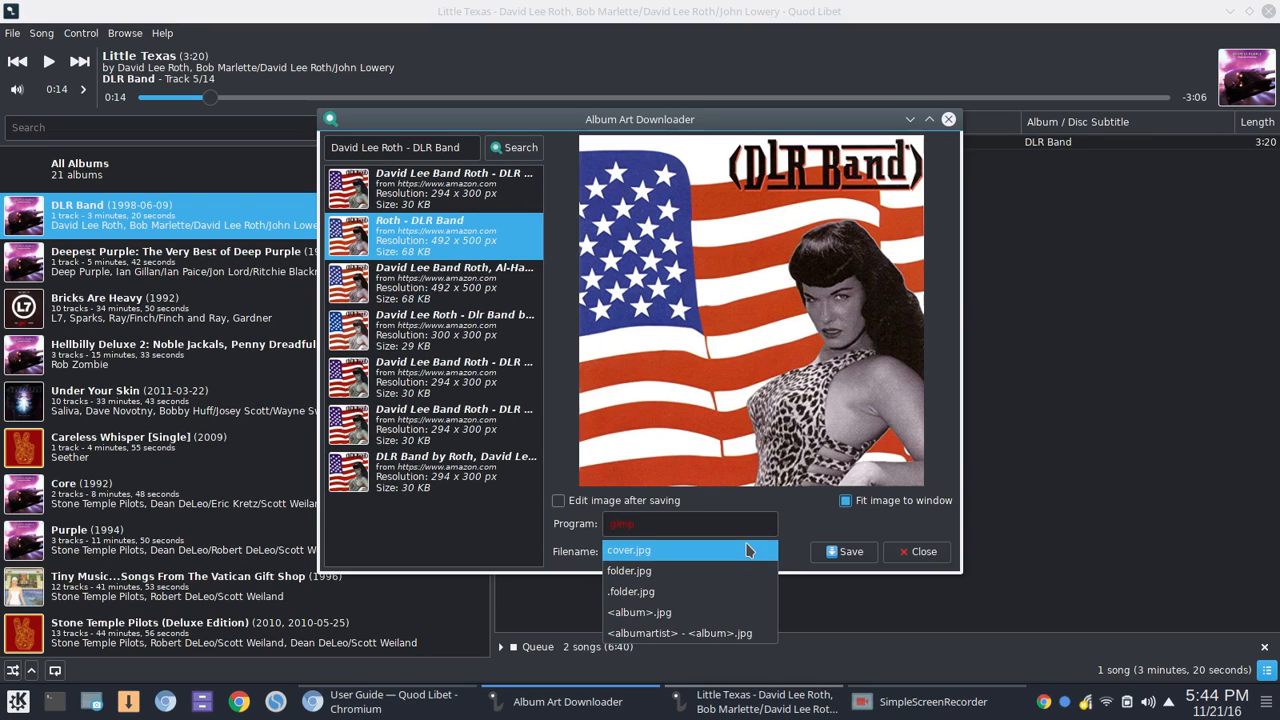
left_click(638, 612)
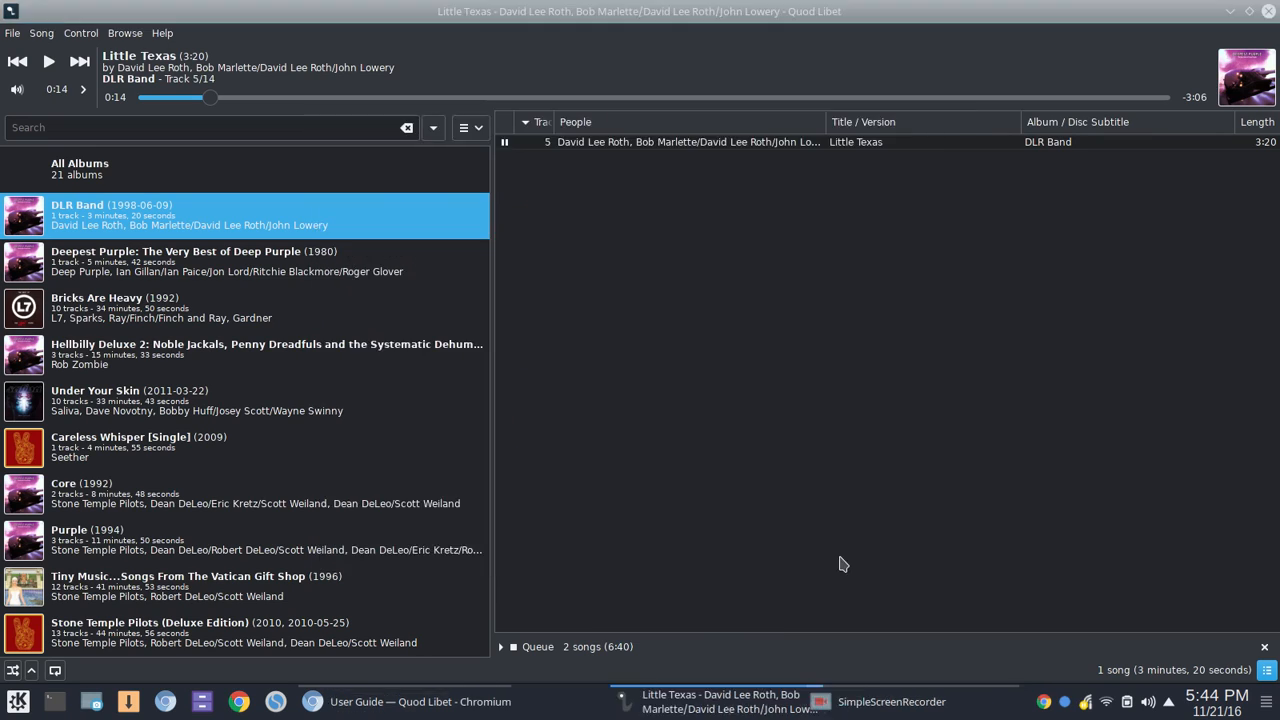
mouse_move(264, 212)
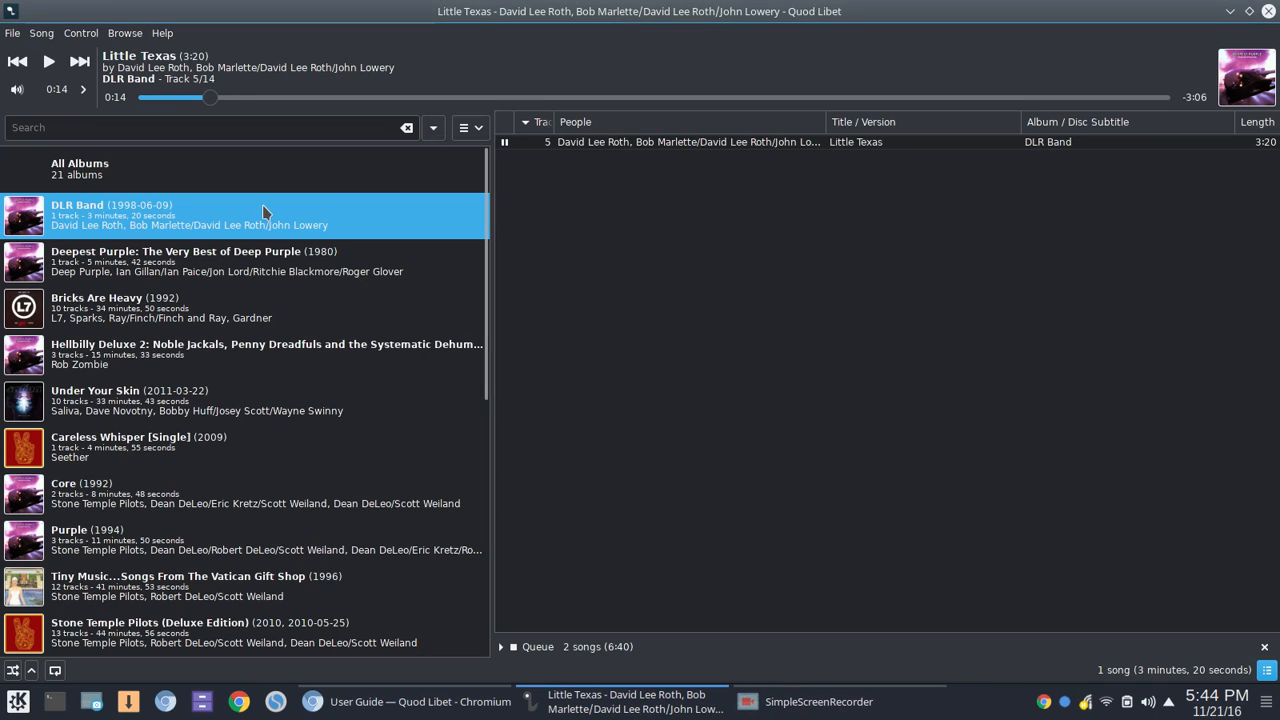
- Reopen the Album Art Downloader for DLR Band and set the filename to cover.jpg
right_click(264, 212)
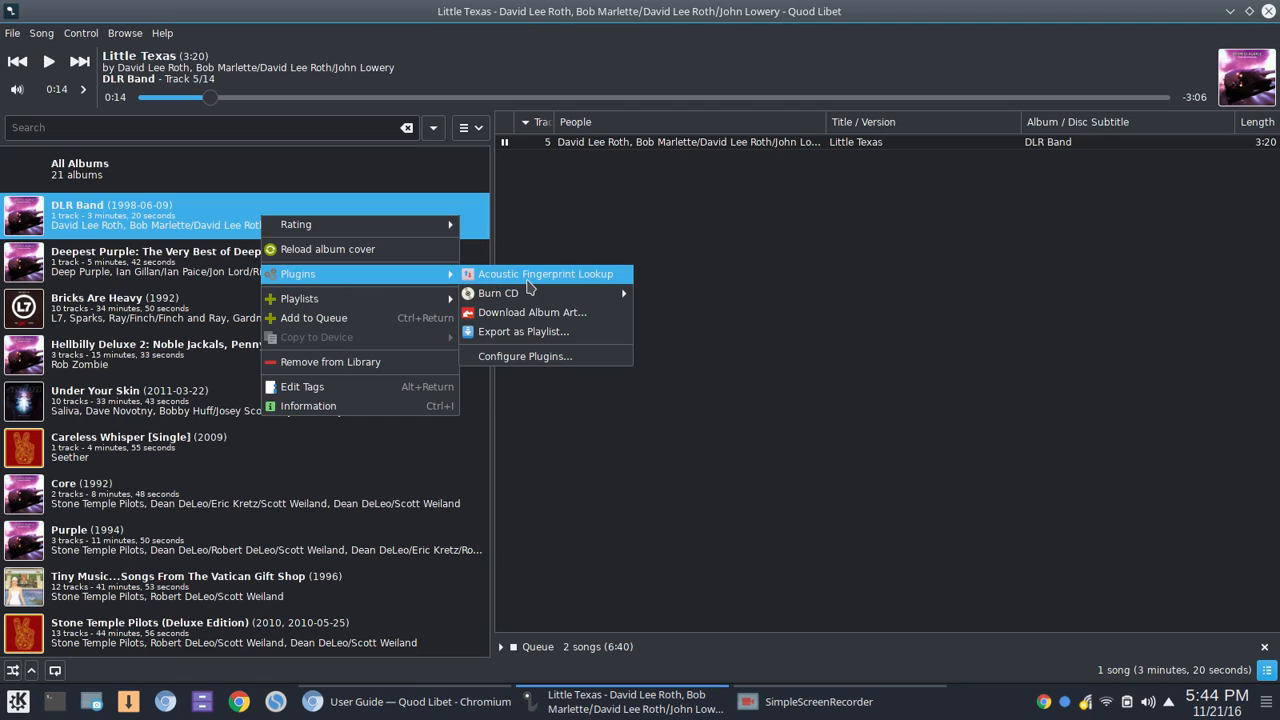
left_click(532, 312)
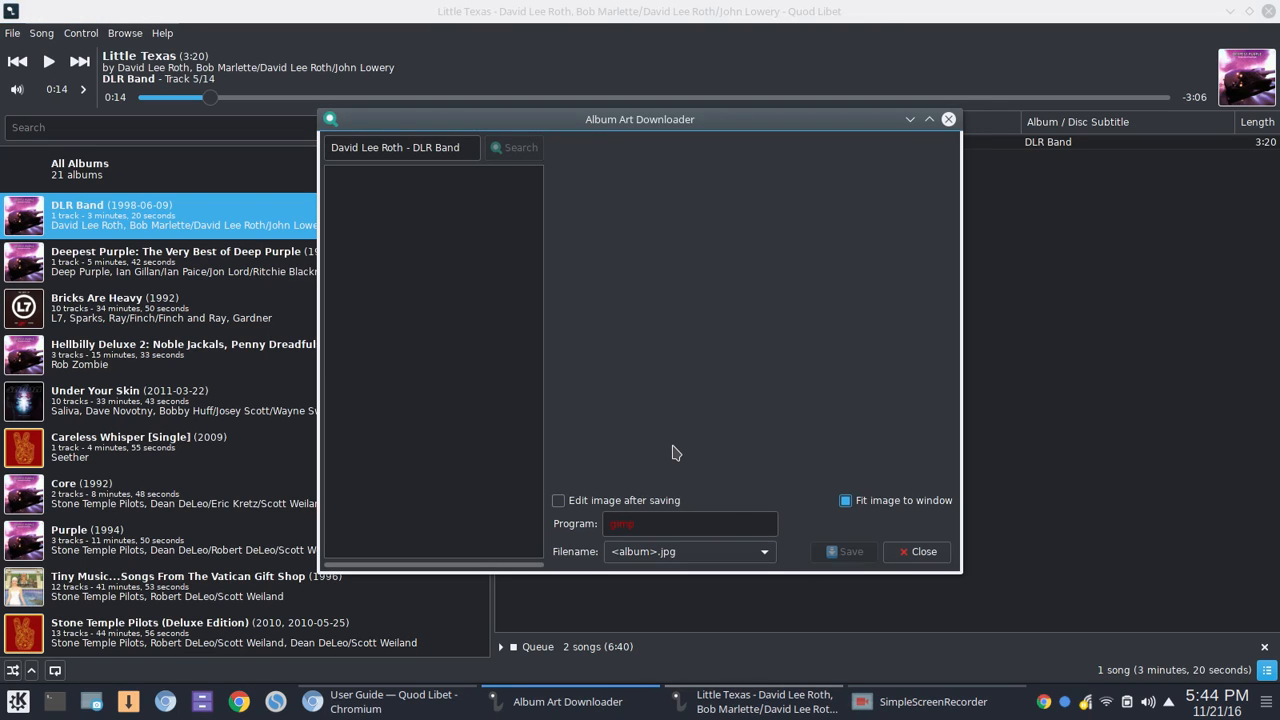
left_click(764, 552)
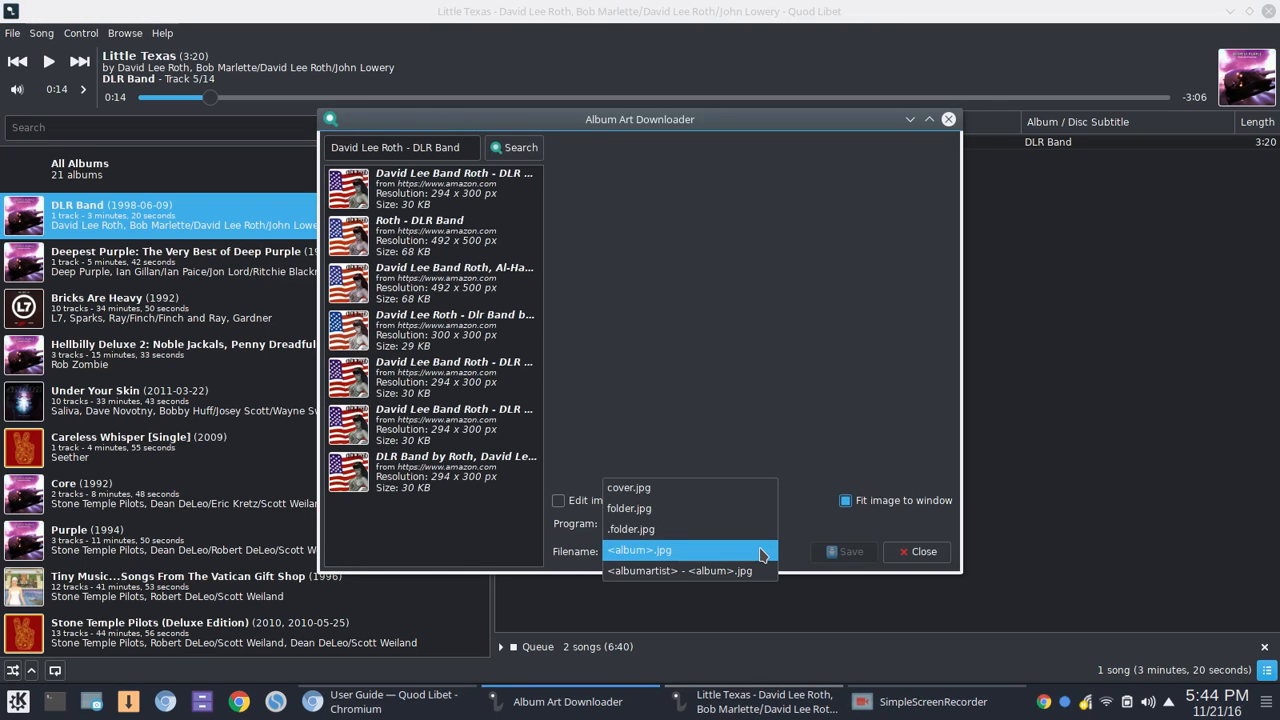
left_click(628, 488)
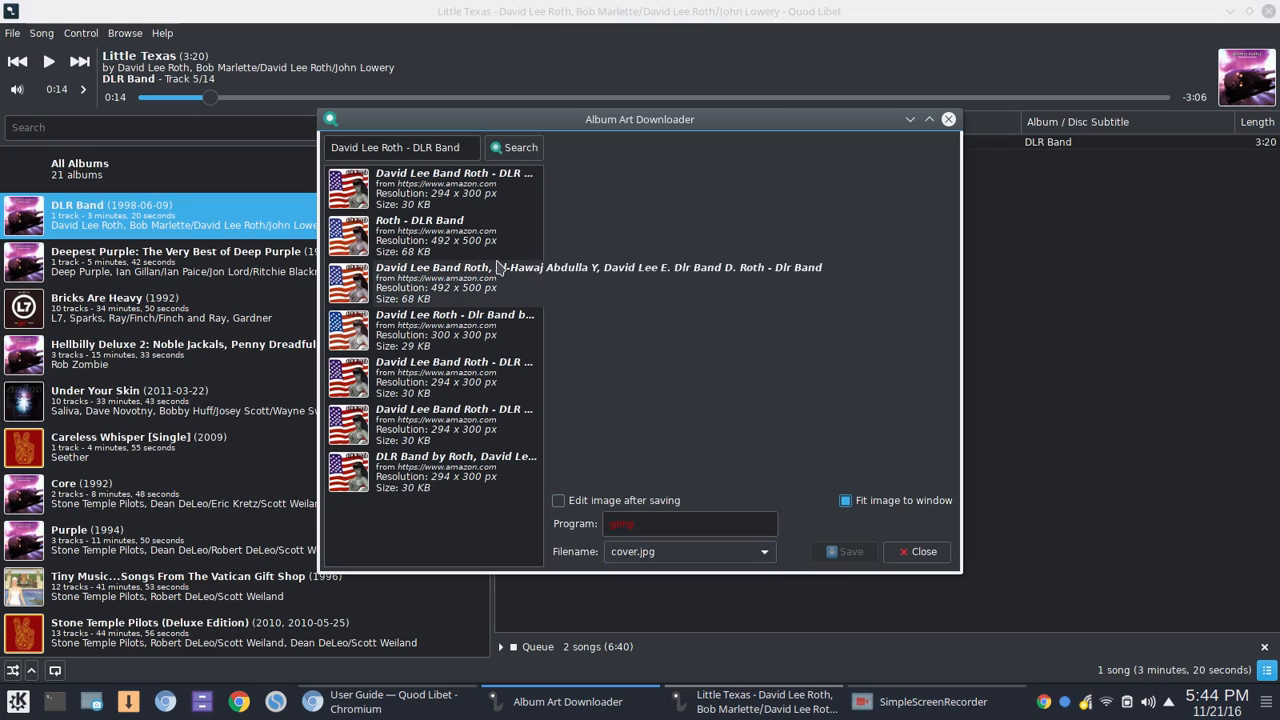
mouse_move(432, 356)
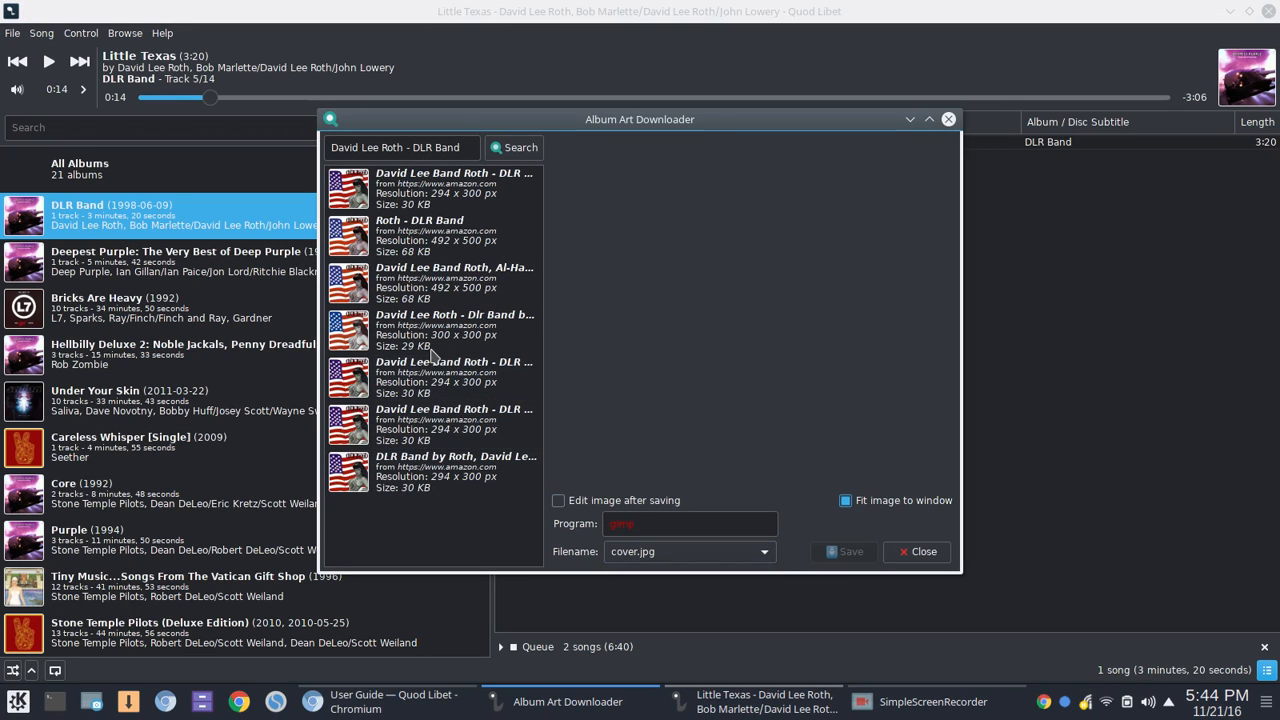
- Choose the larger 492x500 third cover result, save it and replace the existing cover file
left_click(456, 330)
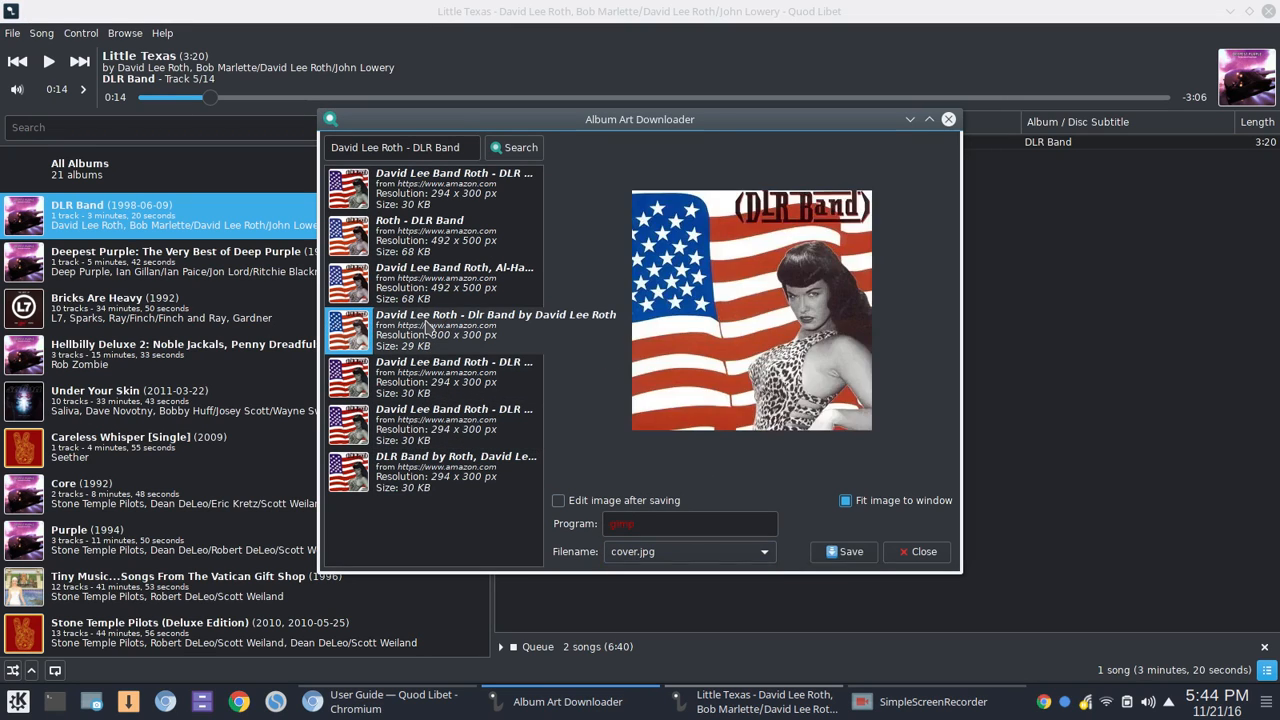
left_click(456, 282)
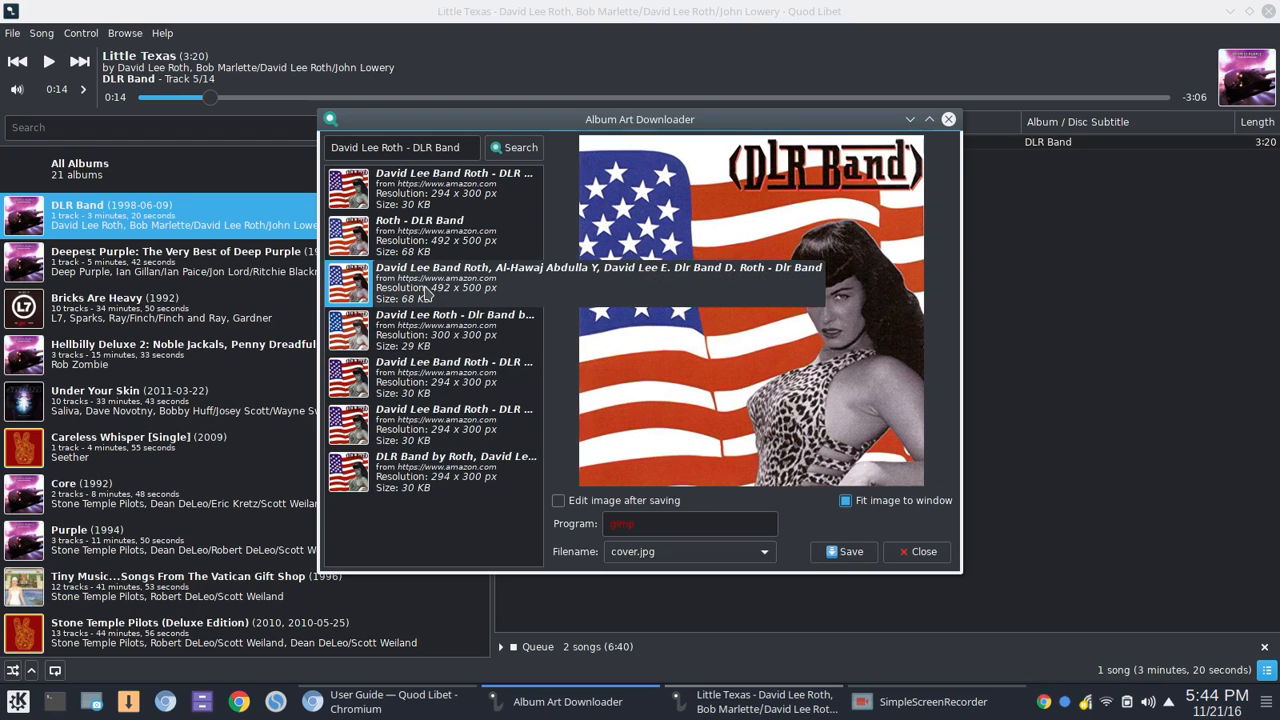
left_click(456, 284)
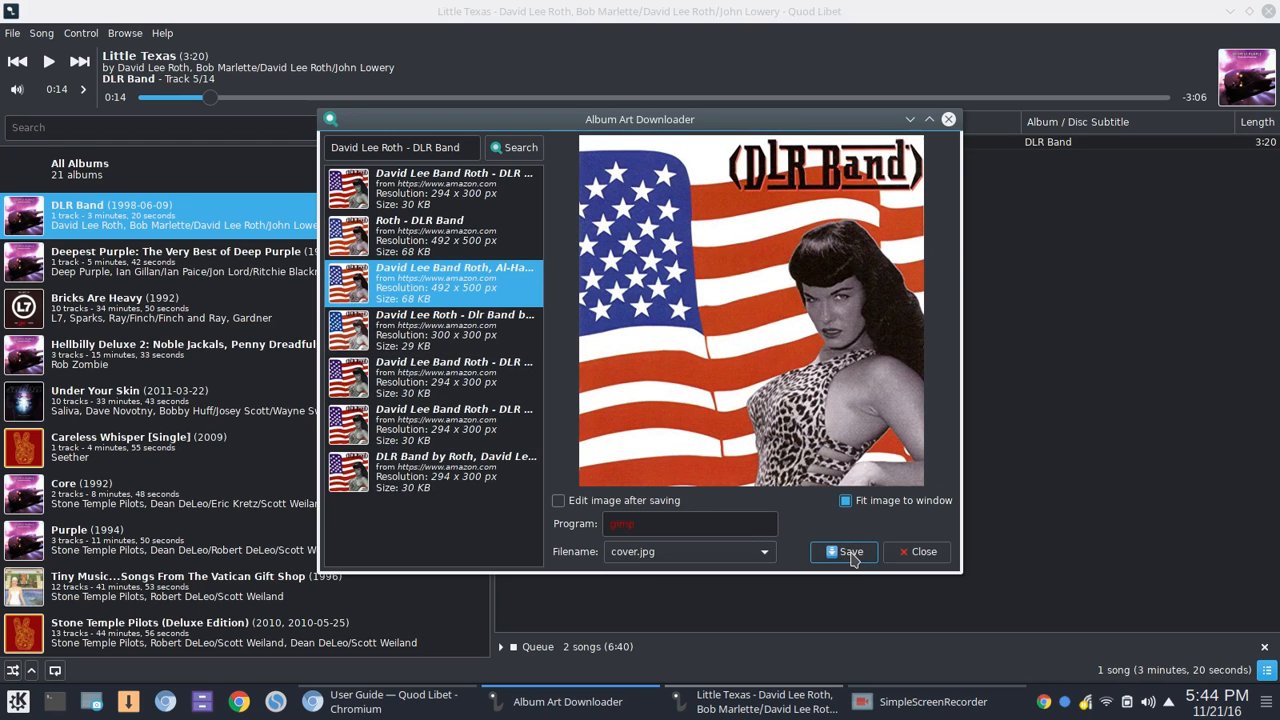
left_click(850, 552)
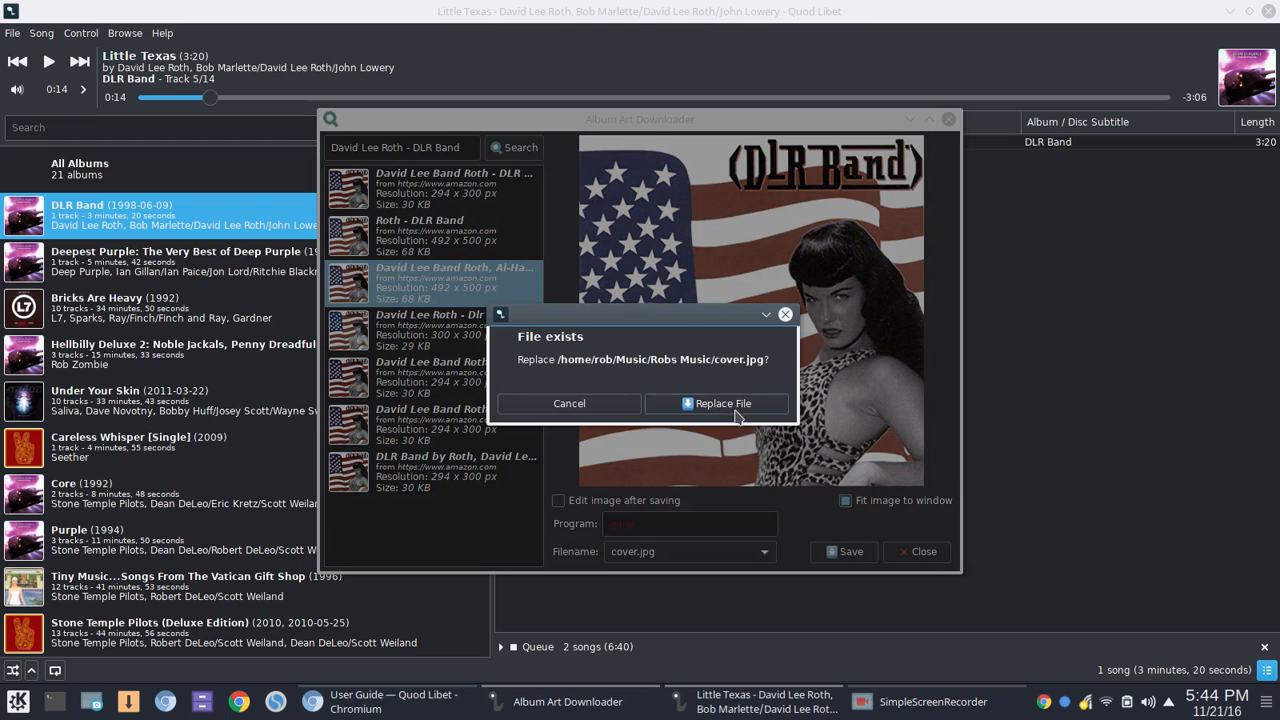
left_click(716, 404)
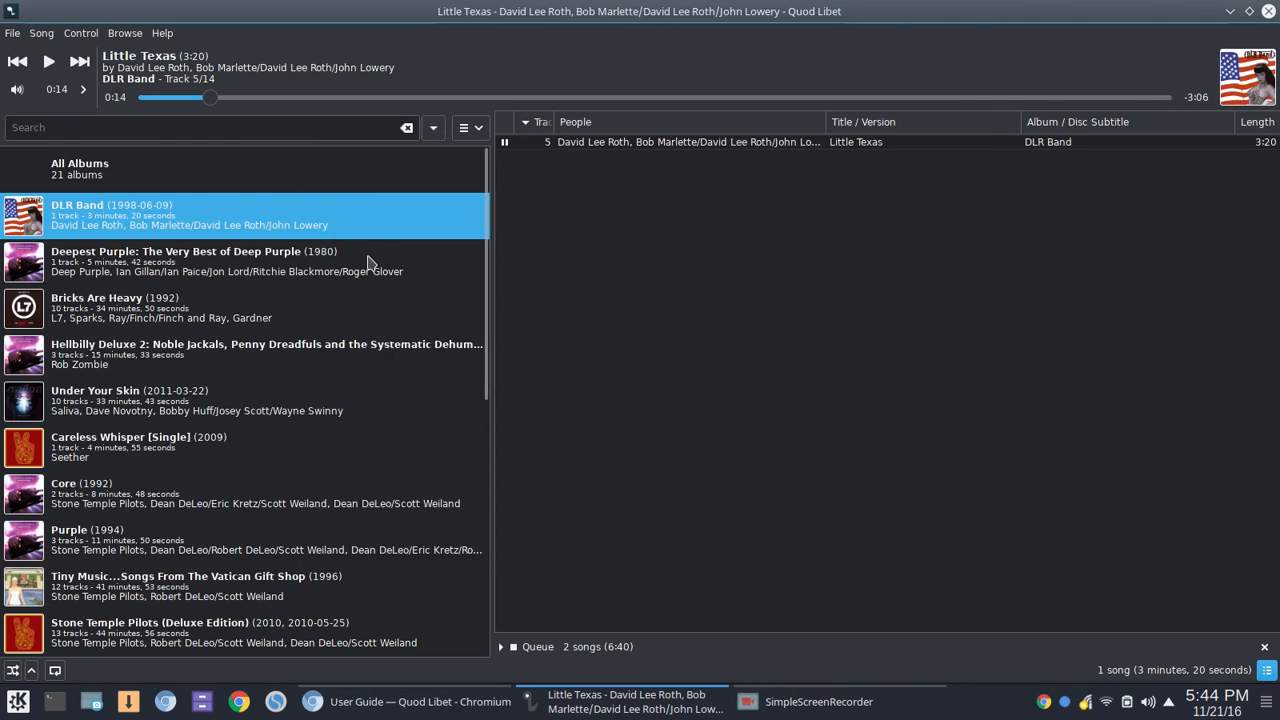
mouse_move(96, 220)
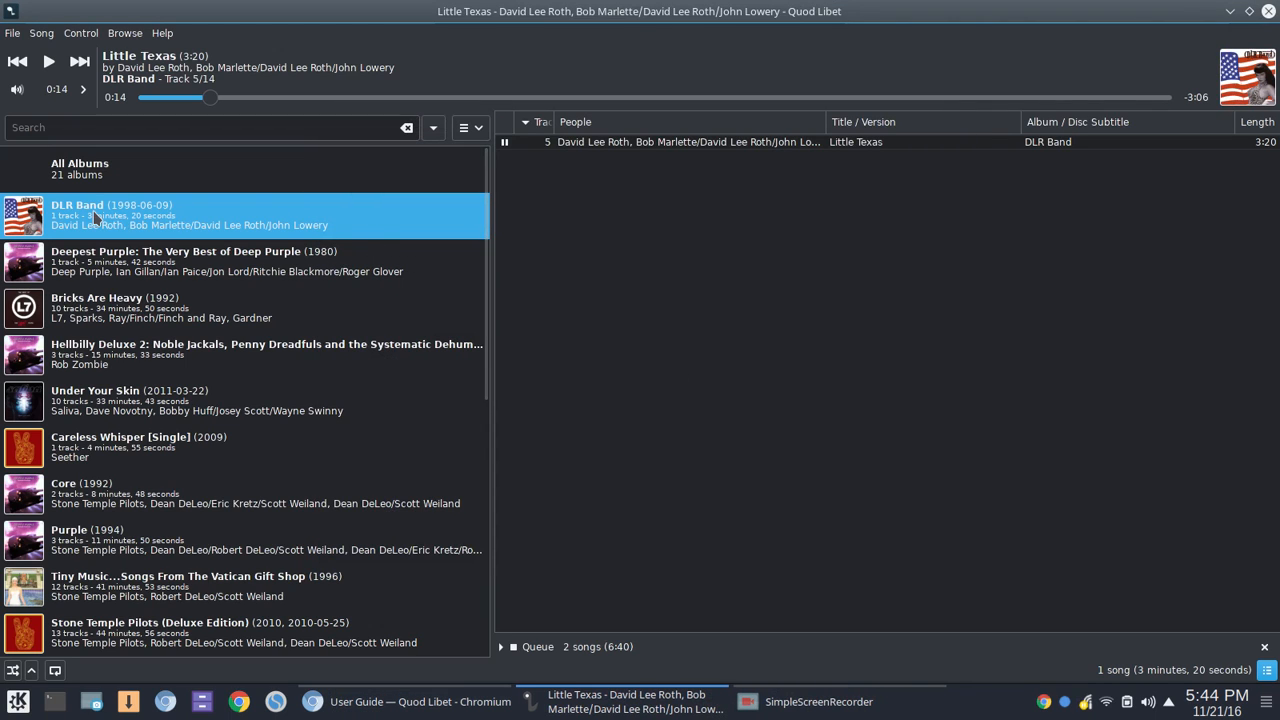
scroll("down", 3)
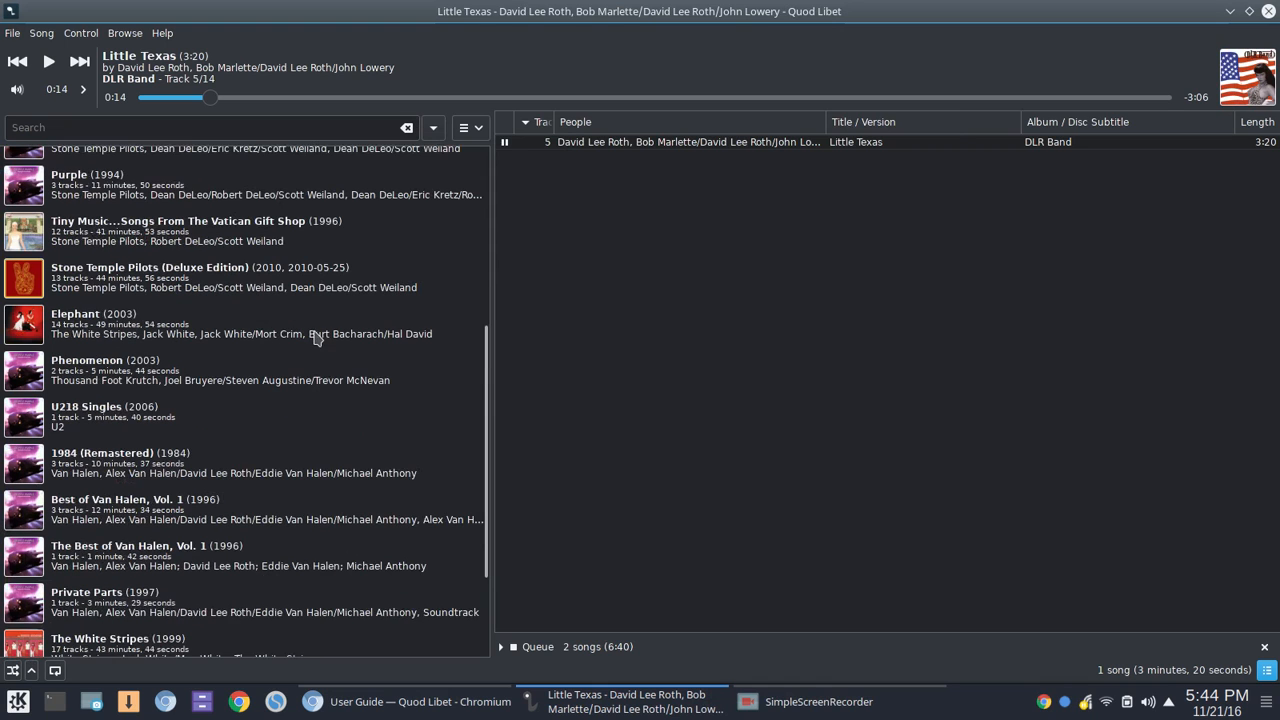
- Scroll the album list down to its final entries near Astro Creep: 2000
scroll("down", 3)
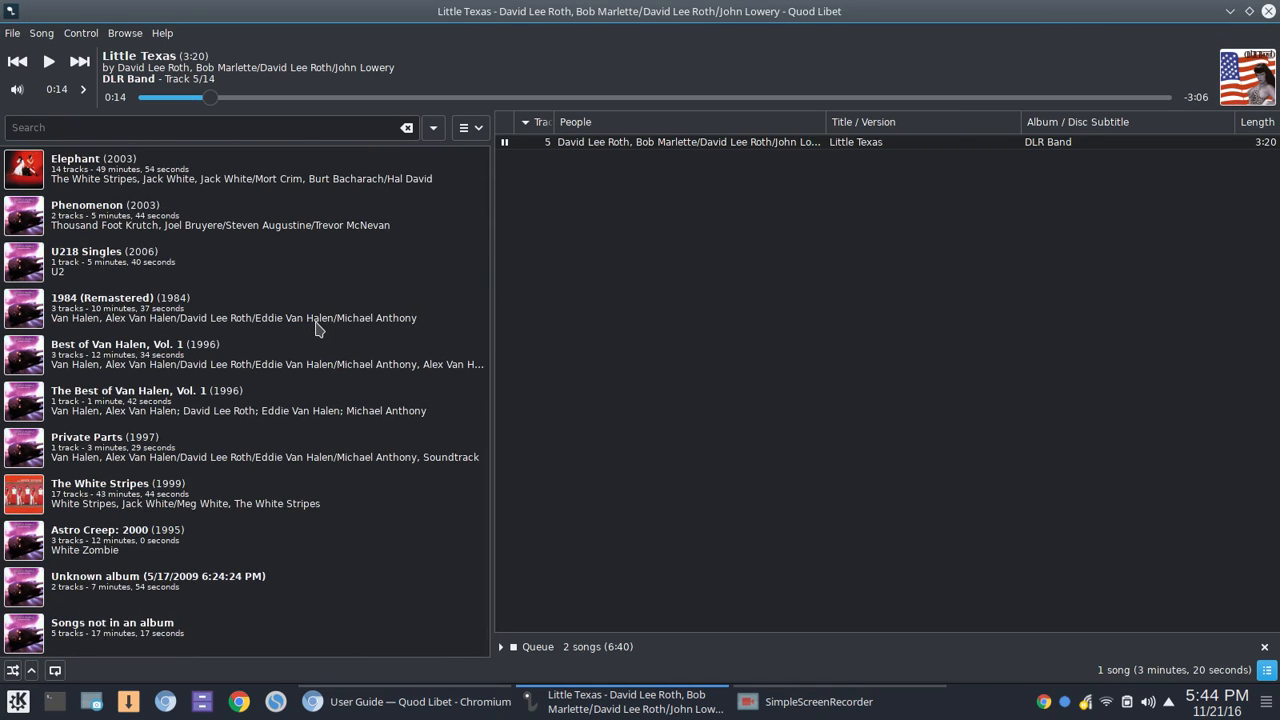
mouse_move(158, 550)
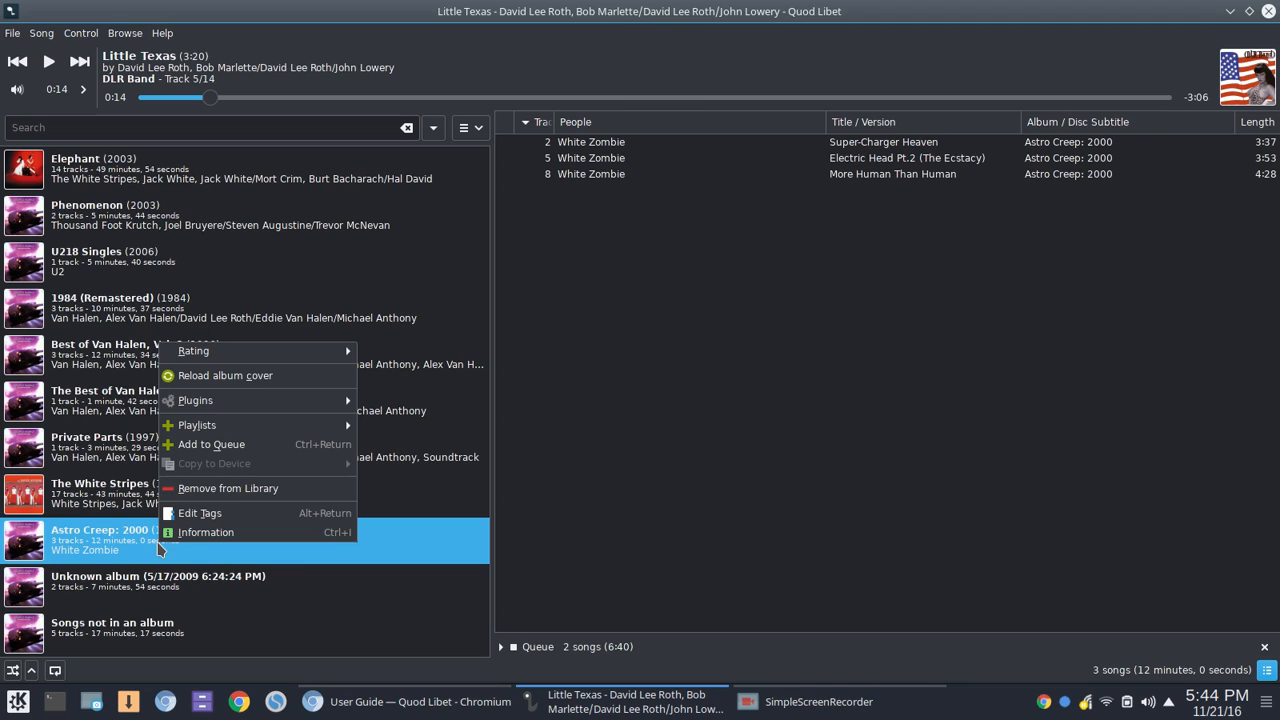
mouse_move(310, 418)
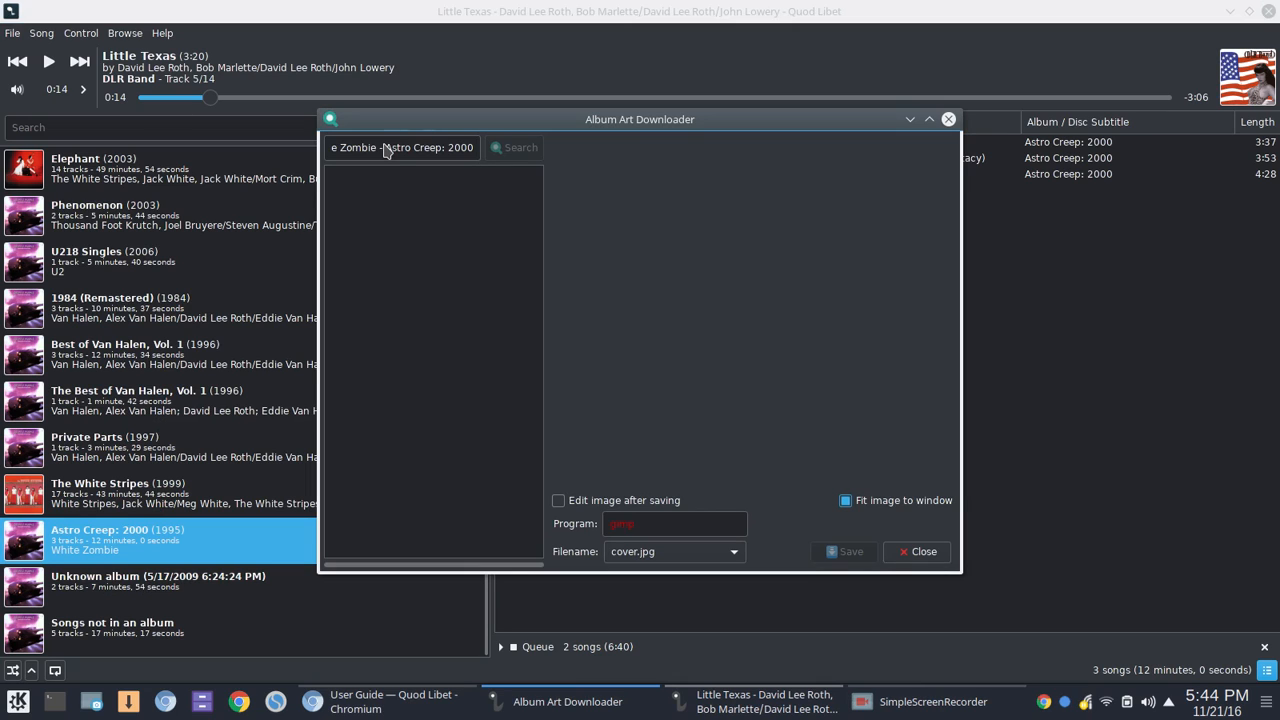
- Save the first, larger 498x500 White Zombie cover result, overwriting the existing cover.jpg
left_click(516, 148)
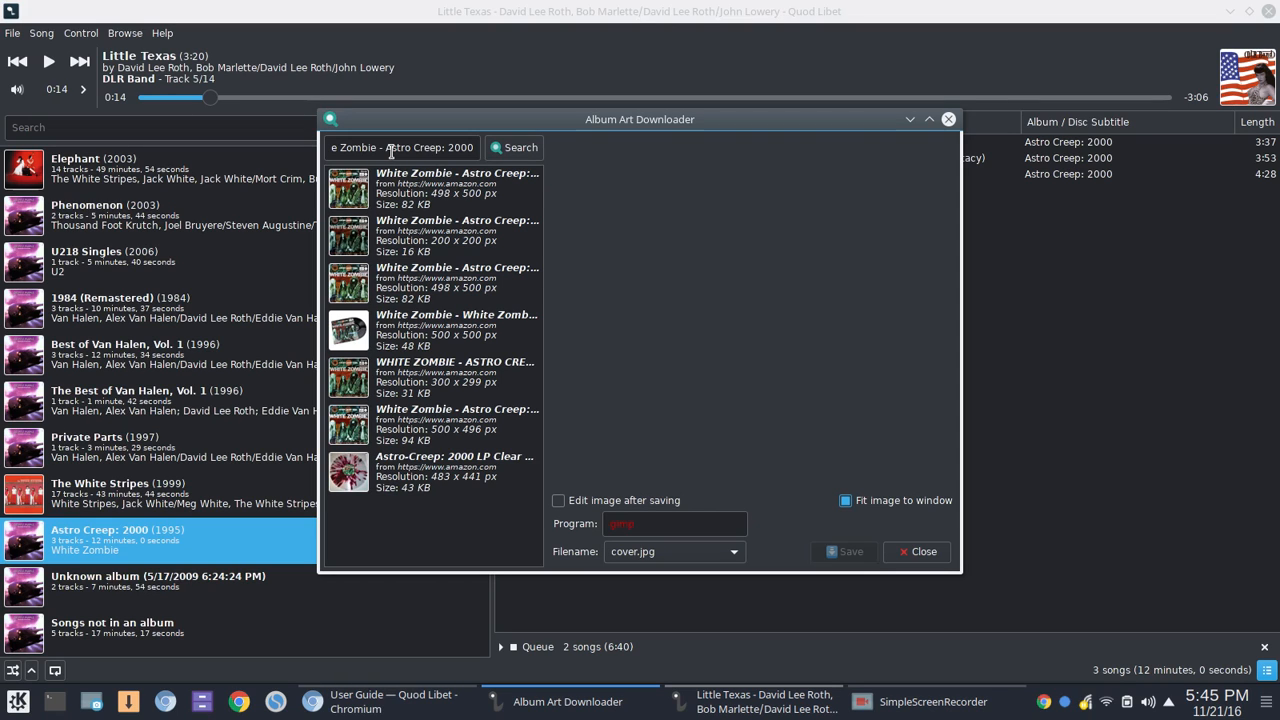
left_click(348, 188)
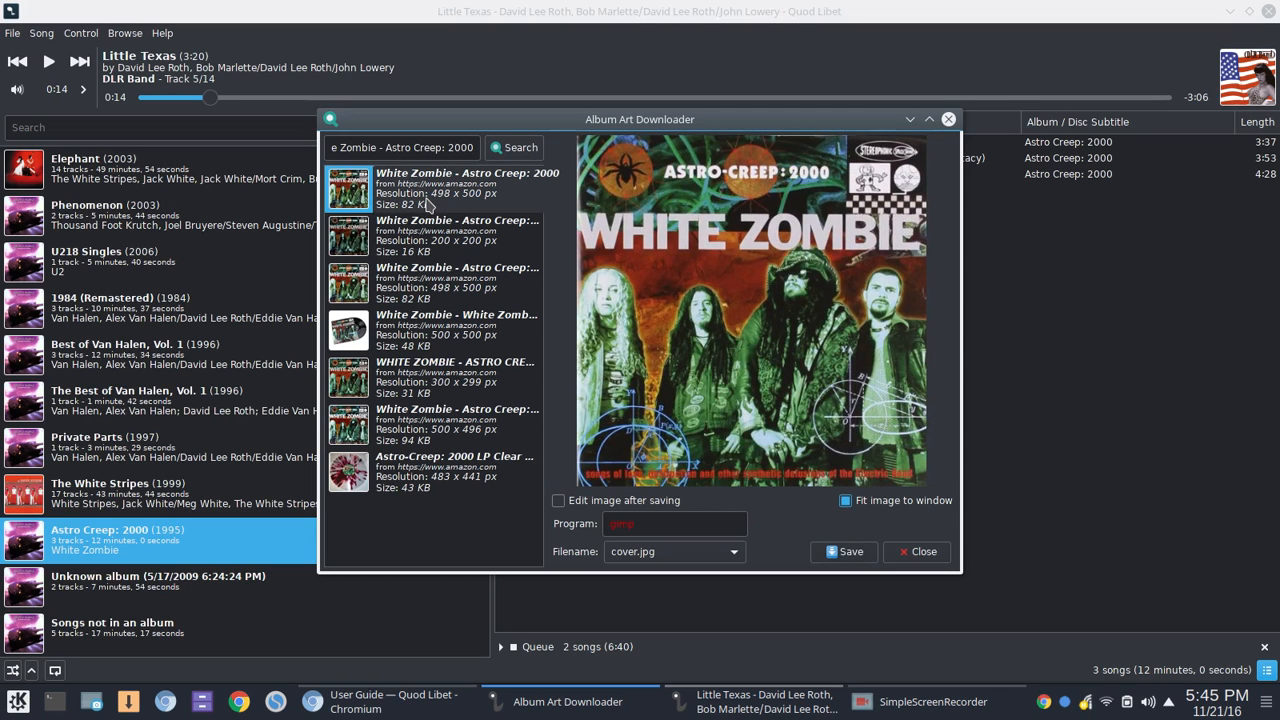
left_click(456, 236)
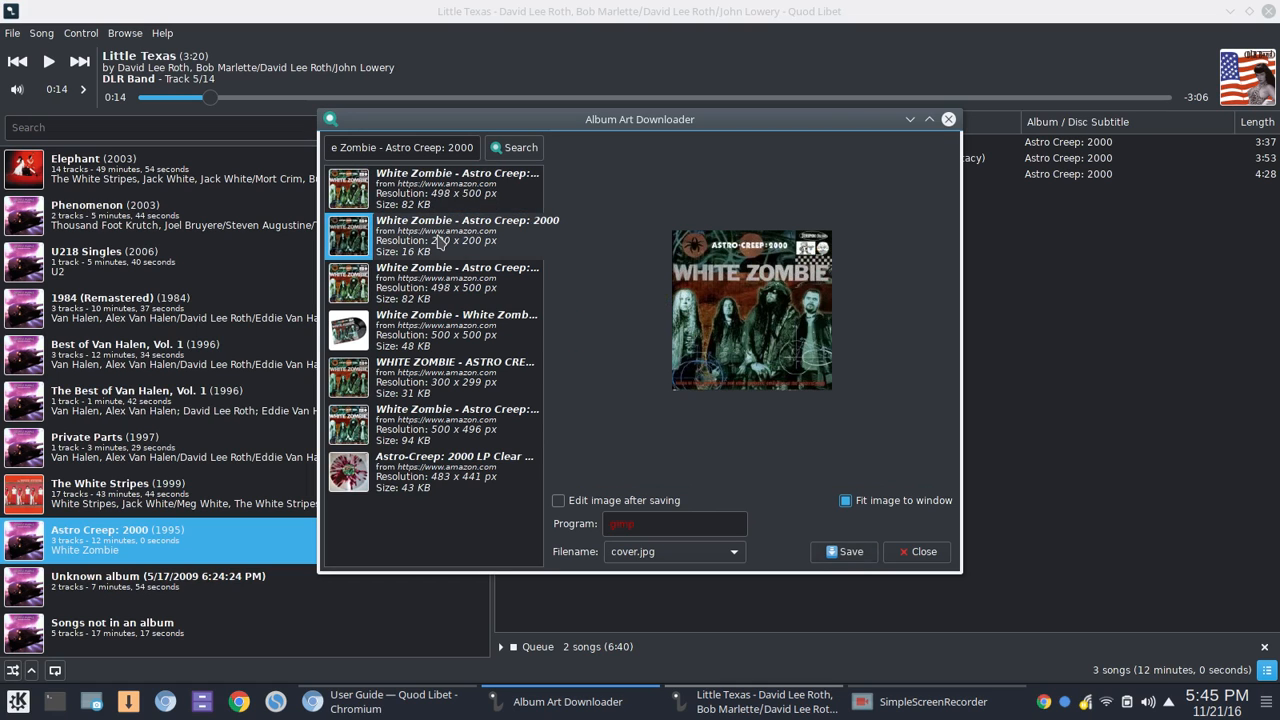
left_click(456, 188)
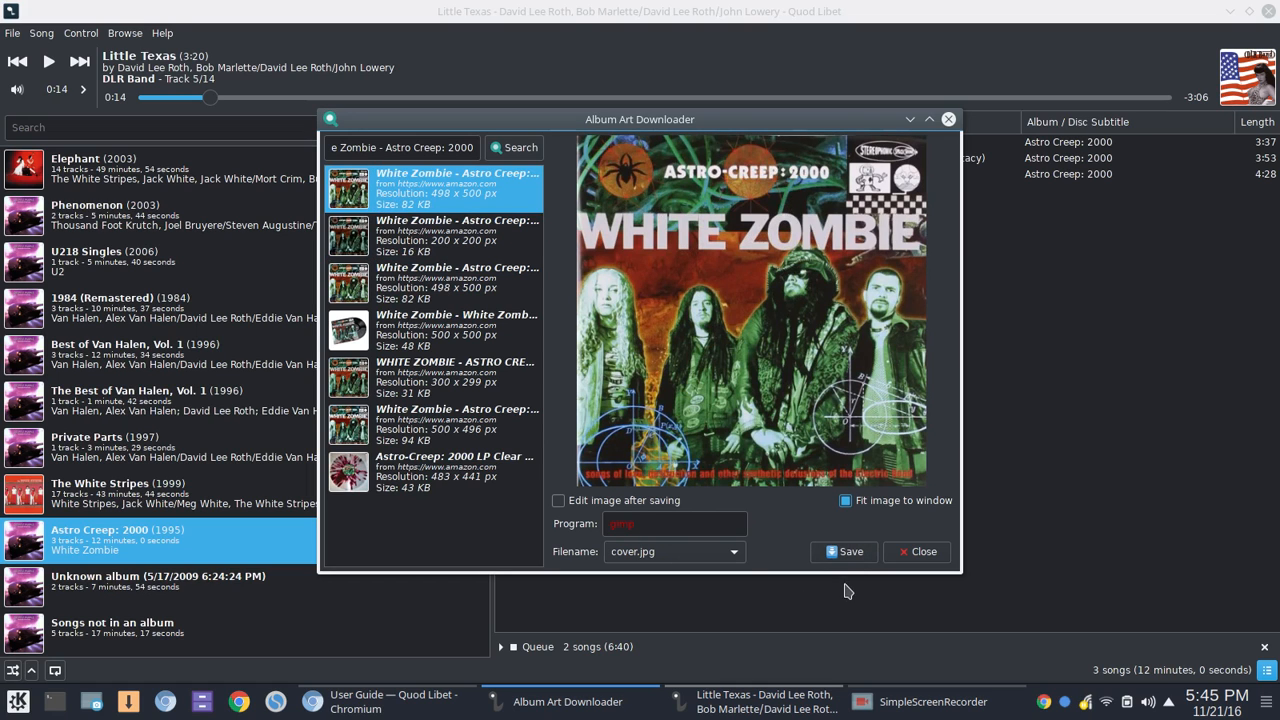
left_click(850, 552)
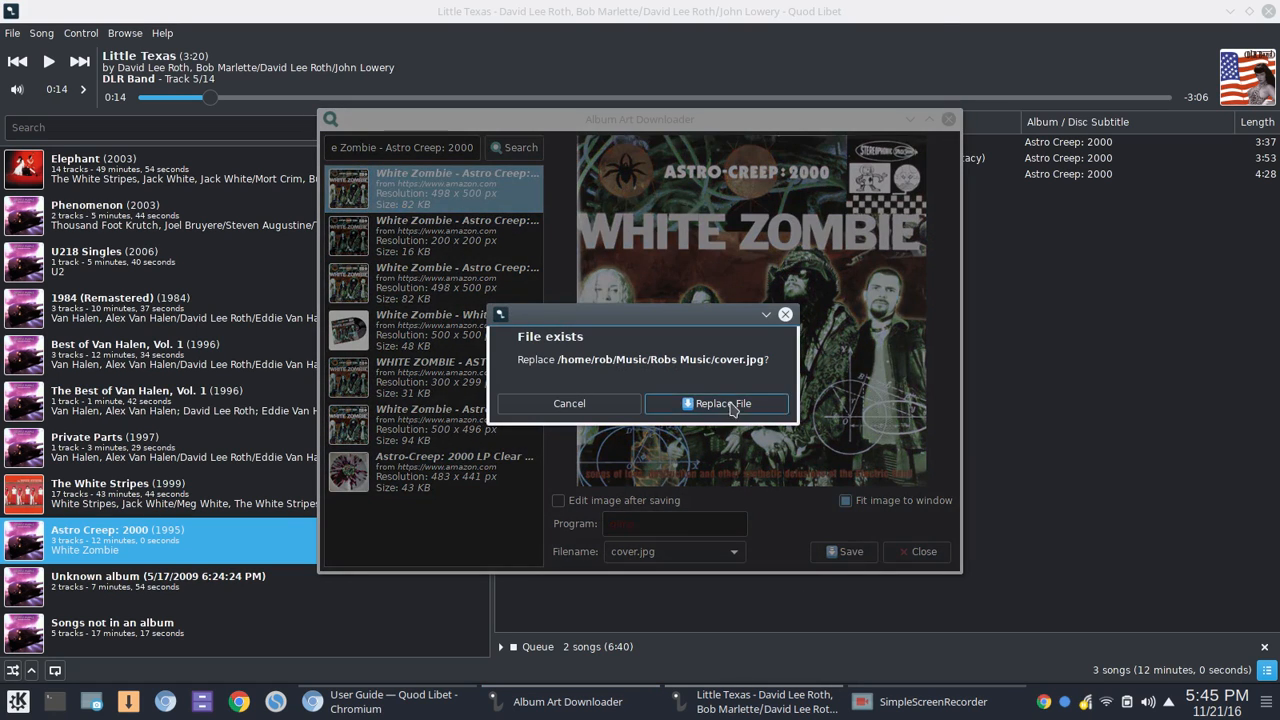
left_click(716, 404)
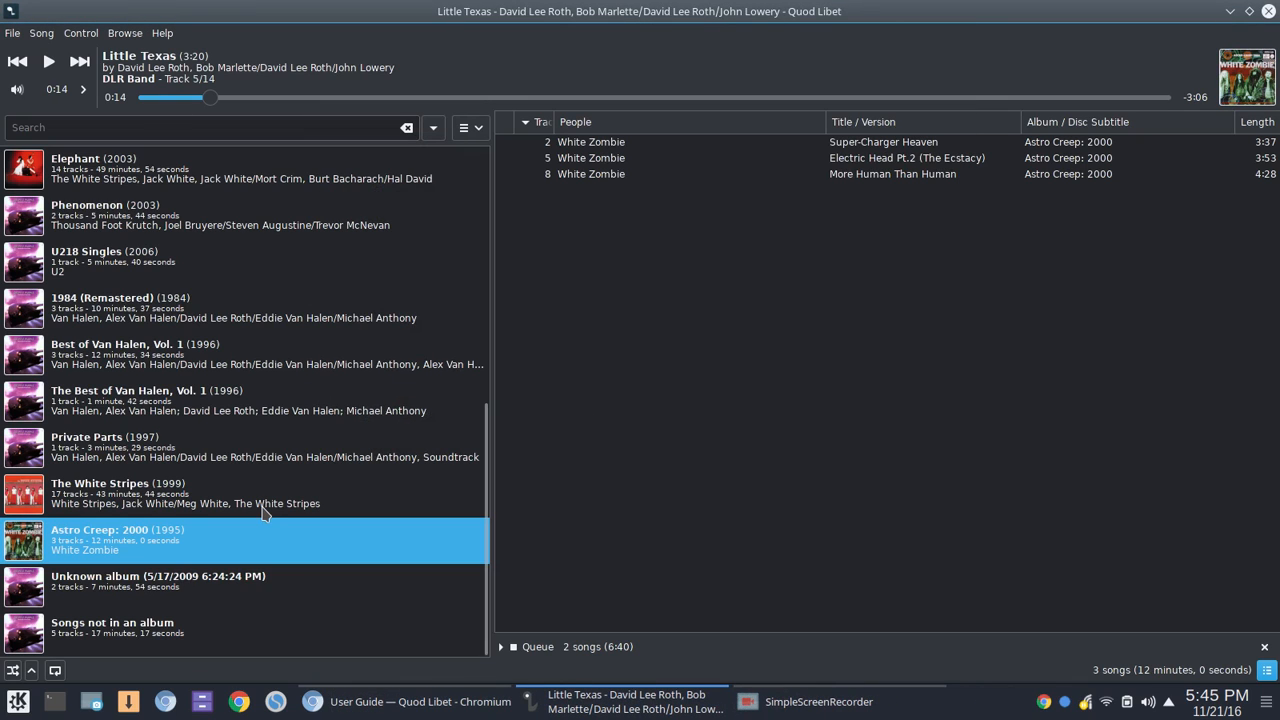
mouse_move(252, 500)
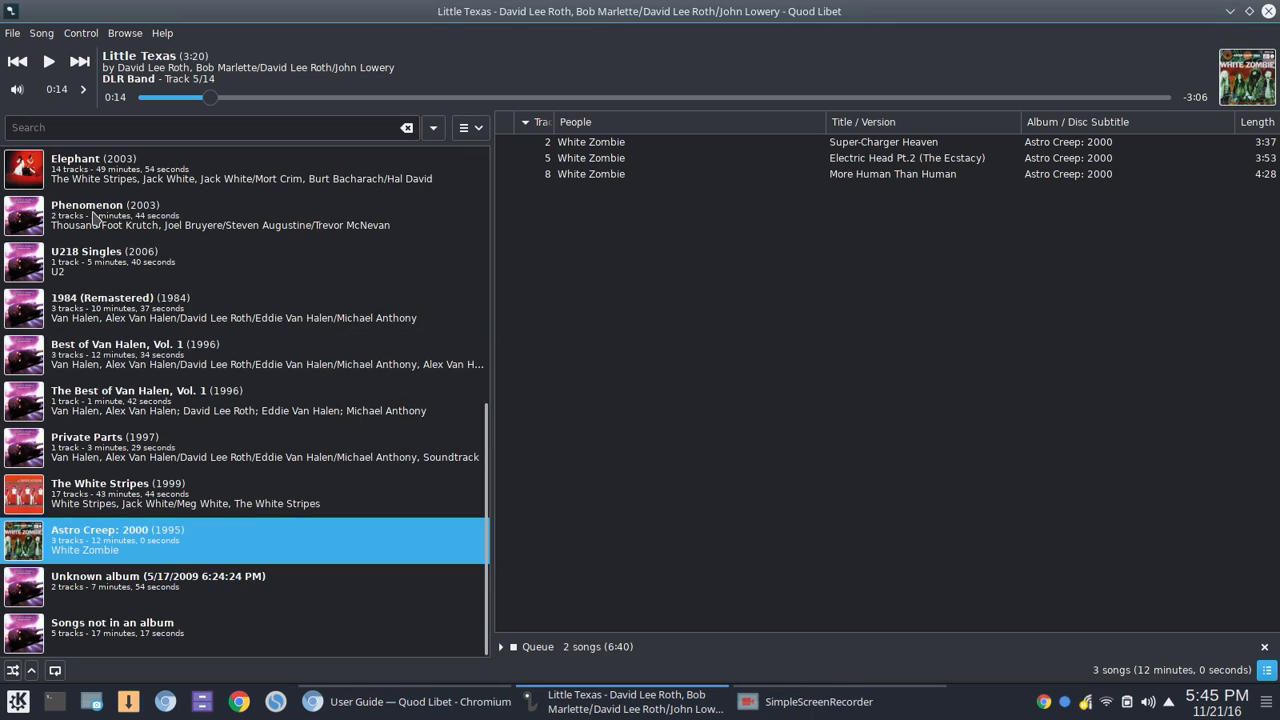
mouse_move(140, 492)
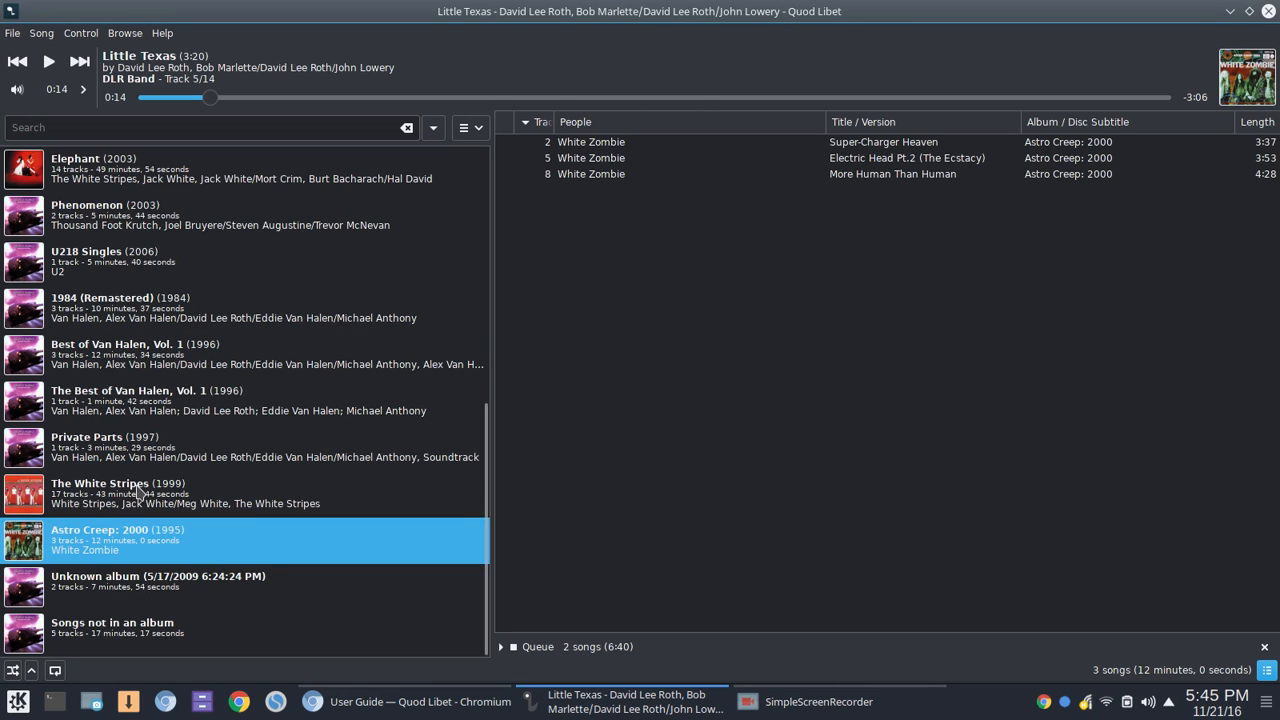
- Scroll the album list back to the top showing All Albums and DLR Band's new cover
scroll("up", 3)
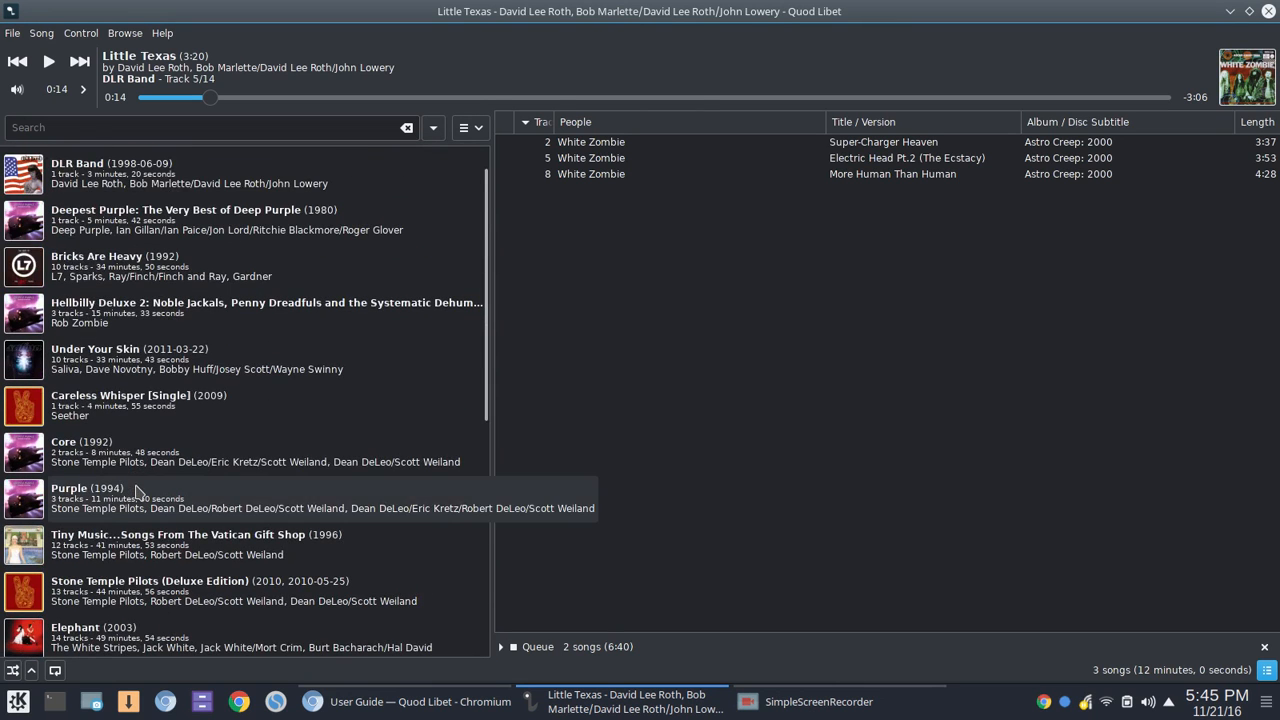
scroll("up", 3)
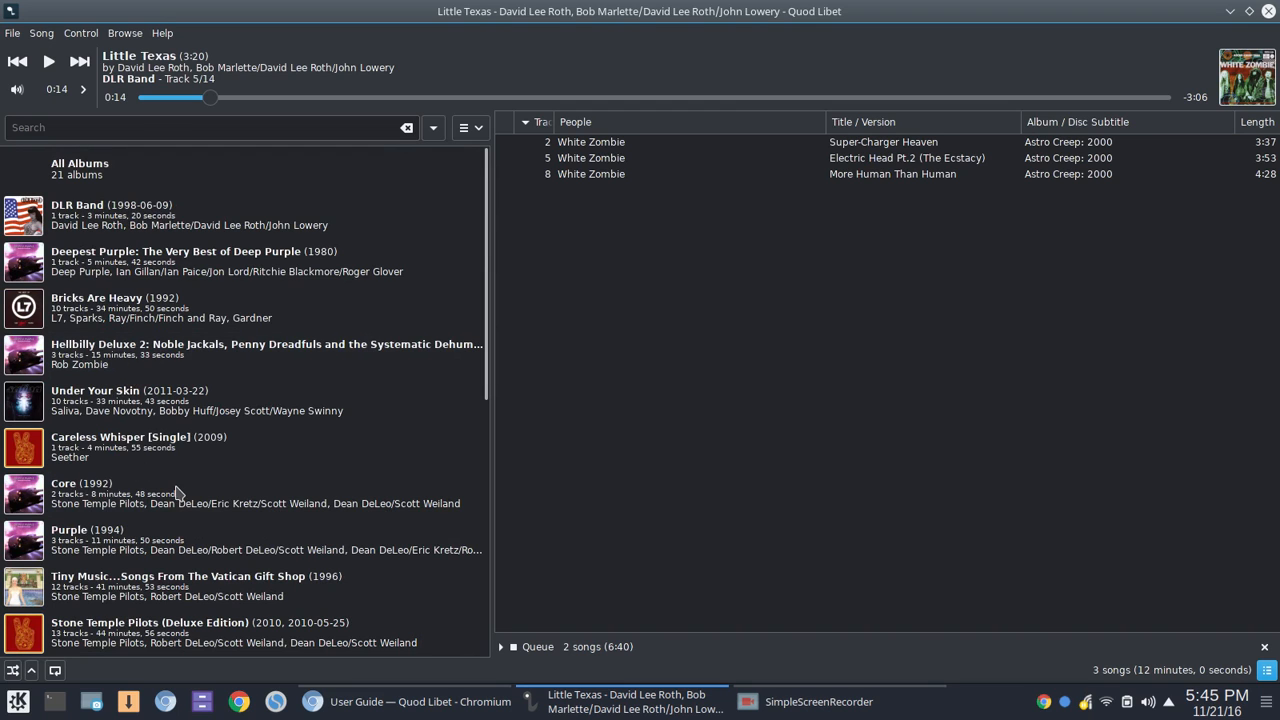
scroll("down", 3)
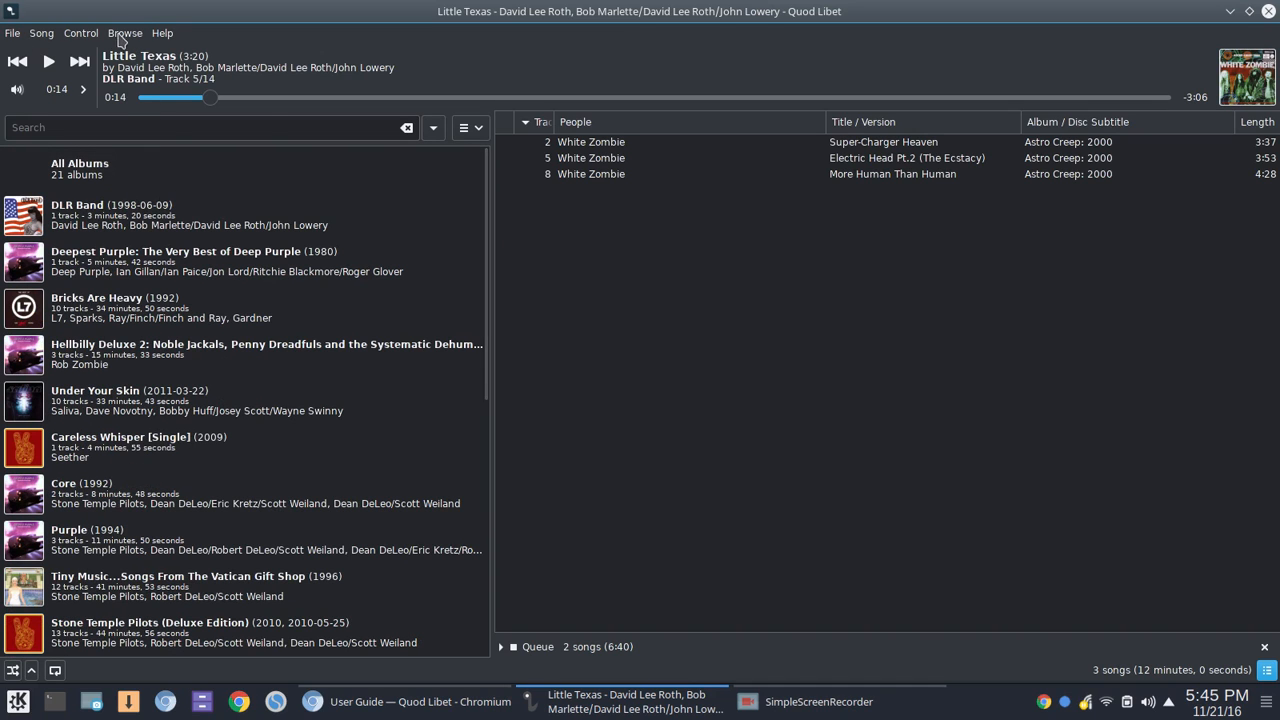
- Switch the browser view to Internet Radio and choose the Jazz genre
left_click(124, 32)
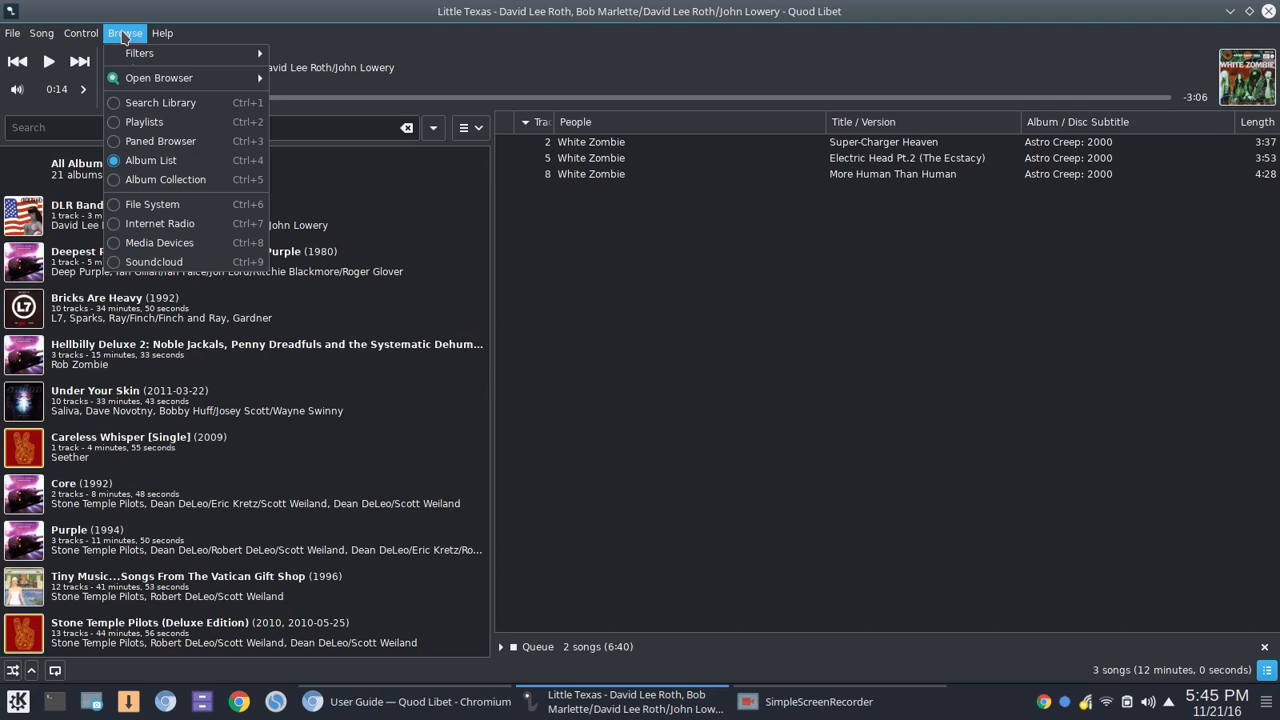
mouse_move(160, 224)
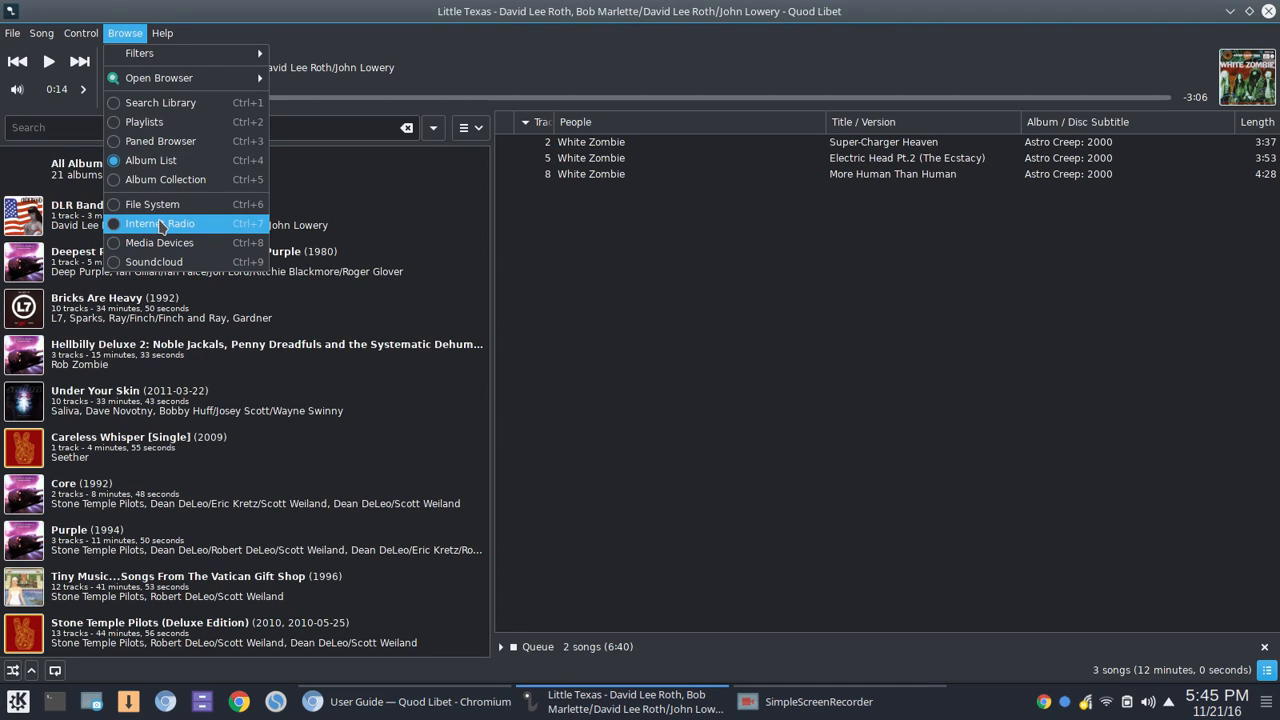
left_click(158, 224)
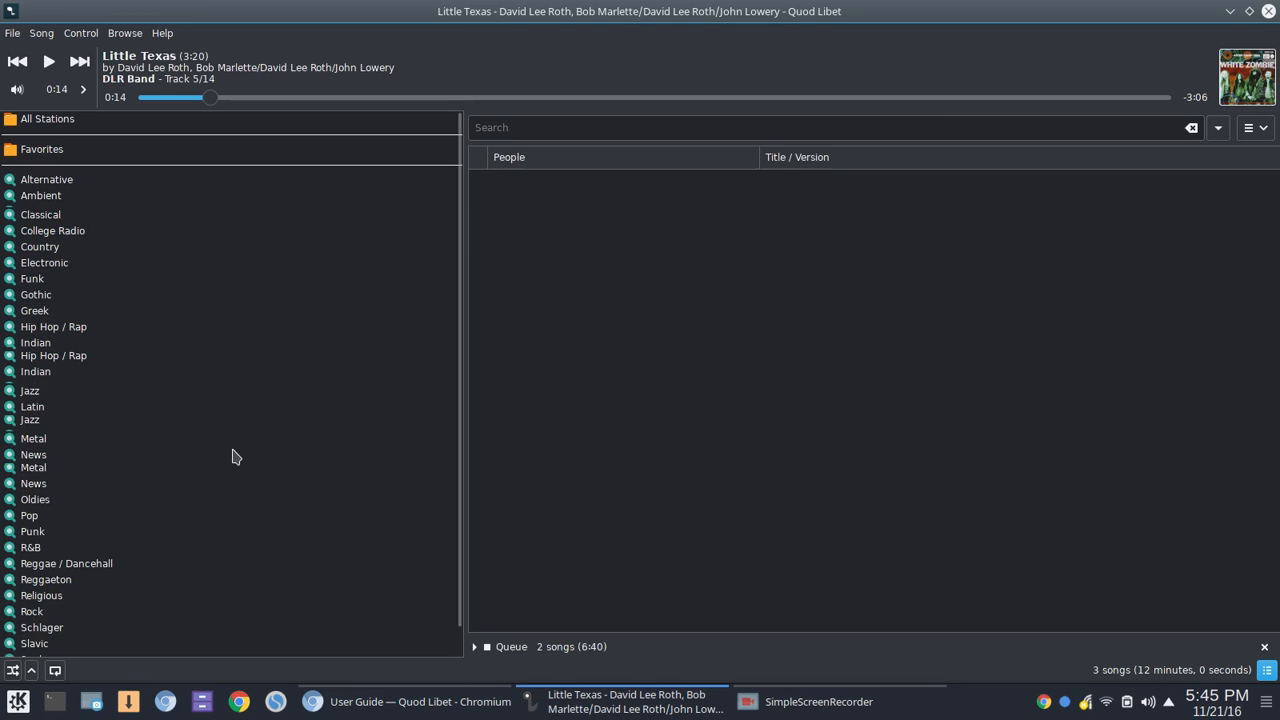
mouse_move(252, 448)
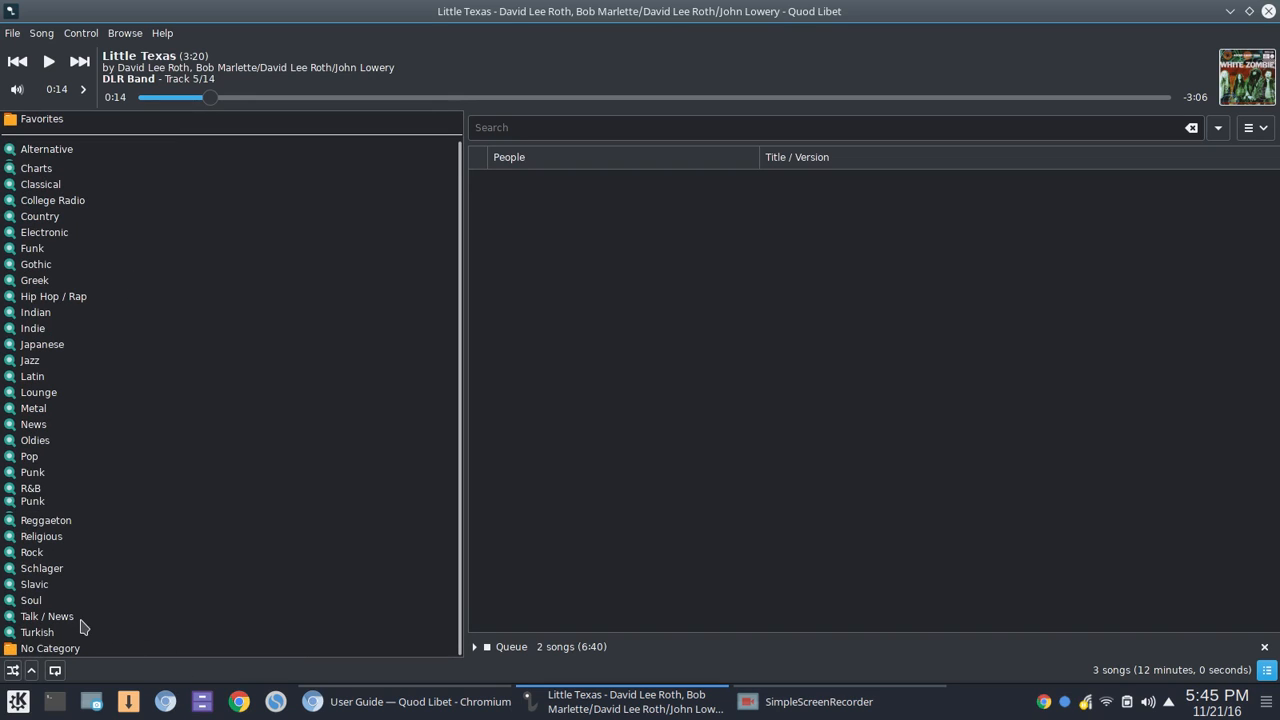
mouse_move(40, 620)
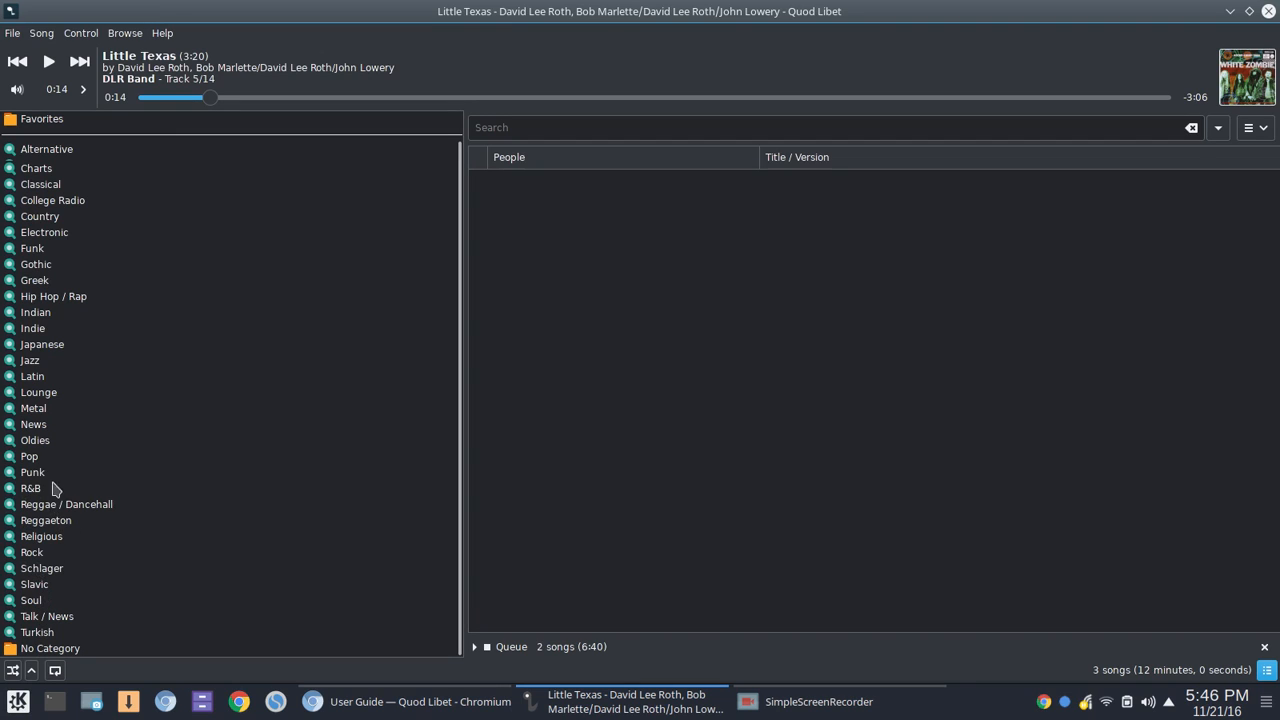
mouse_move(102, 296)
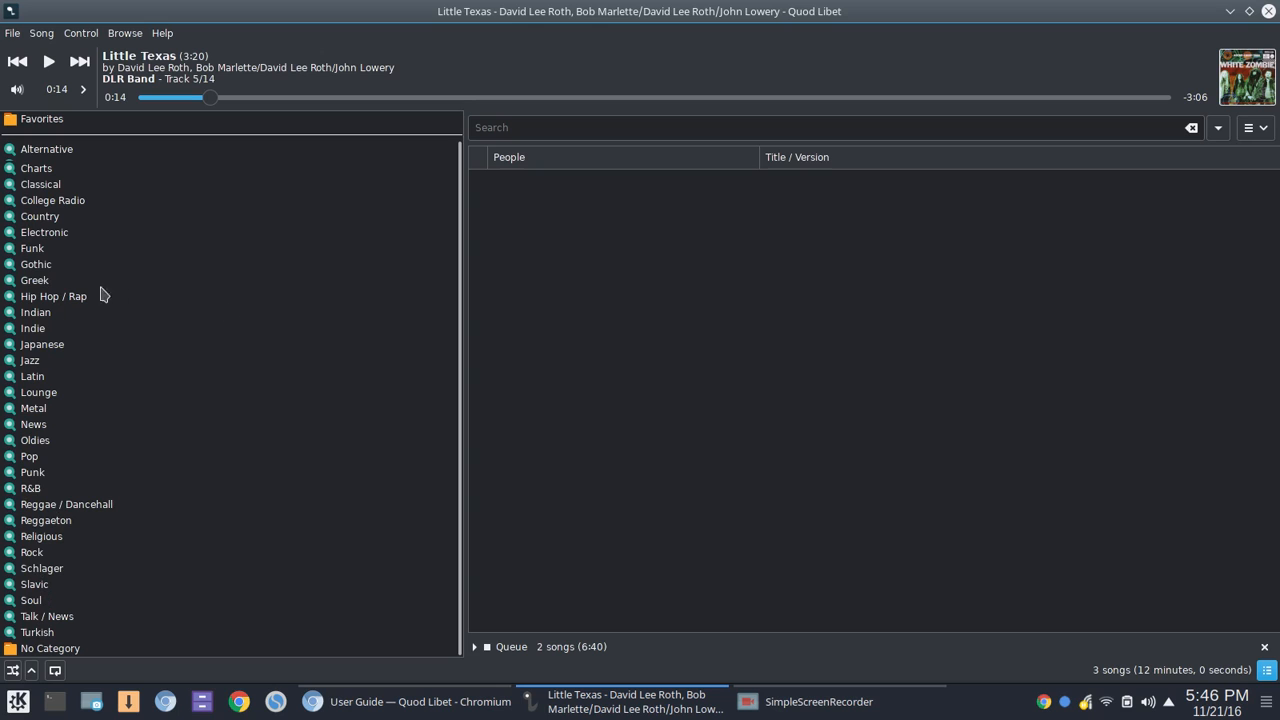
left_click(30, 360)
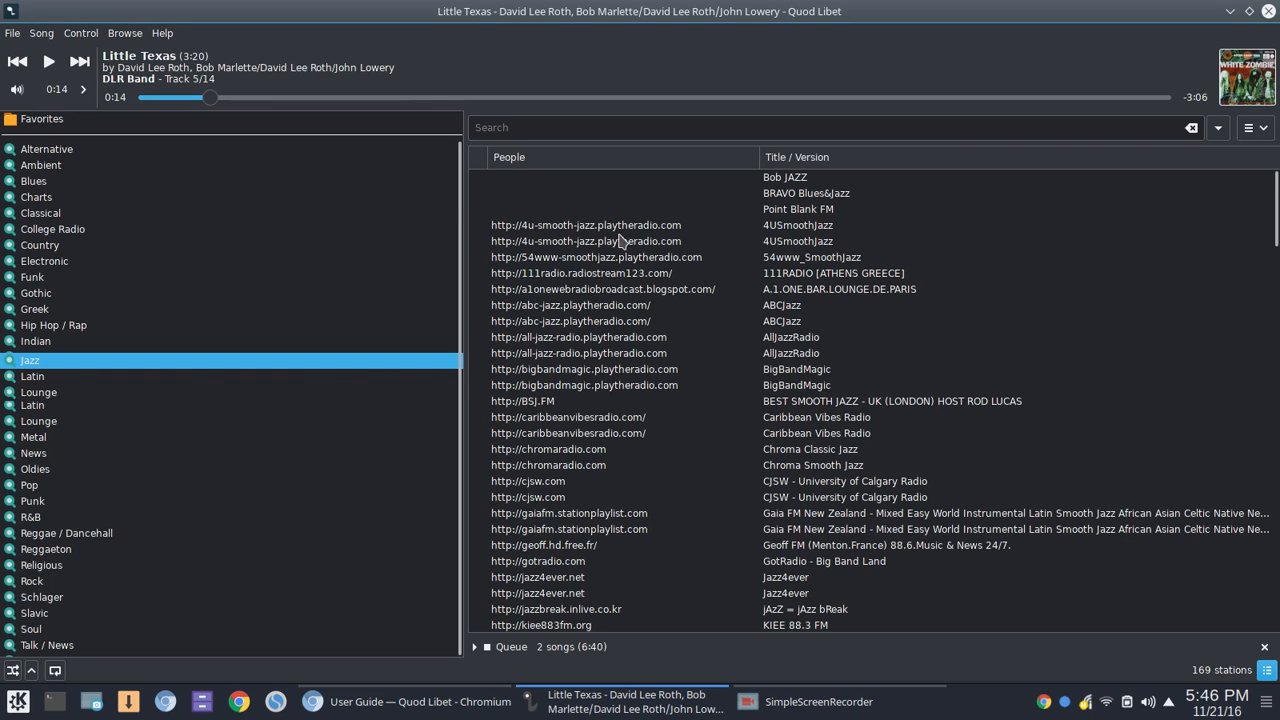
- Start the 4USmoothjazz station, then switch playback to ABCJazz
double_click(584, 224)
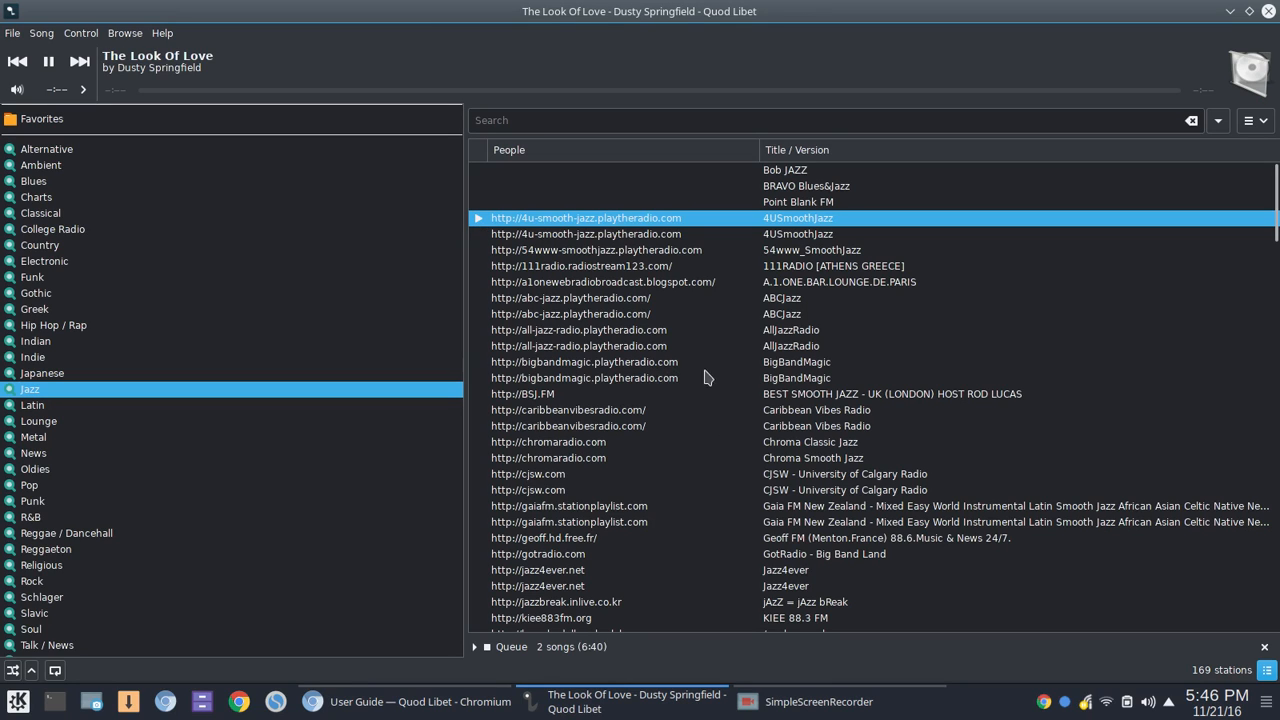
mouse_move(614, 304)
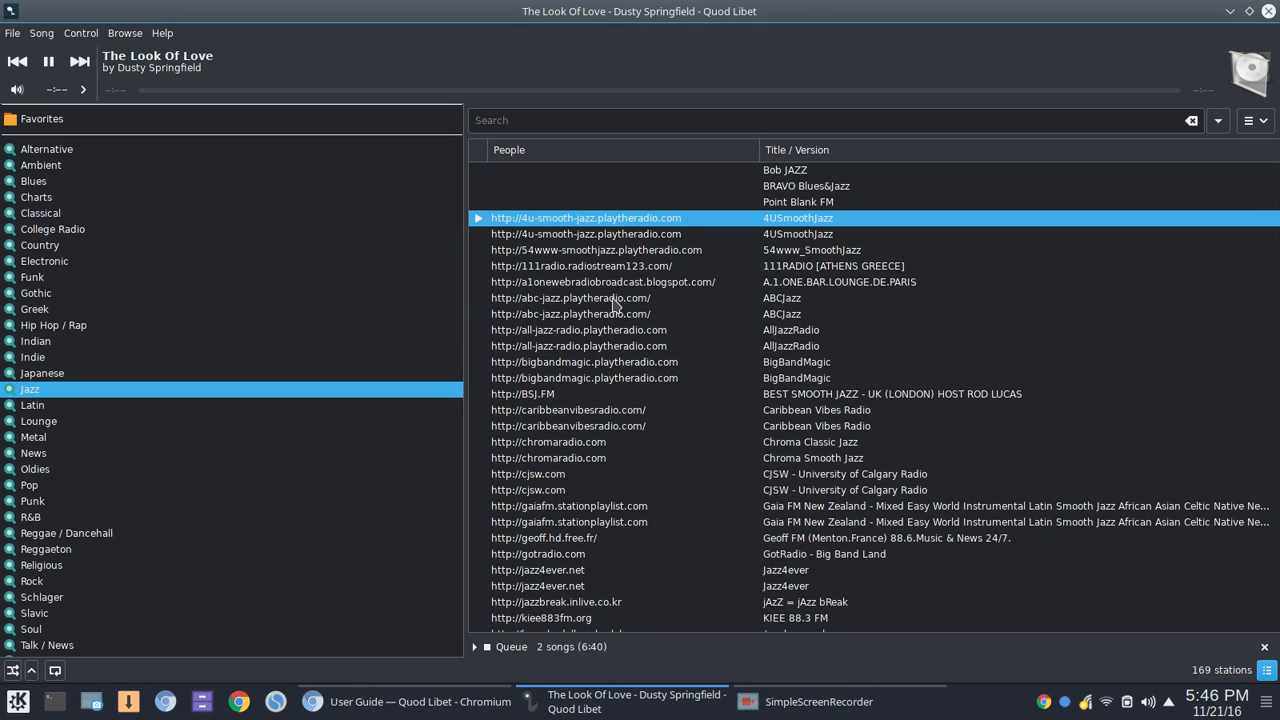
double_click(572, 298)
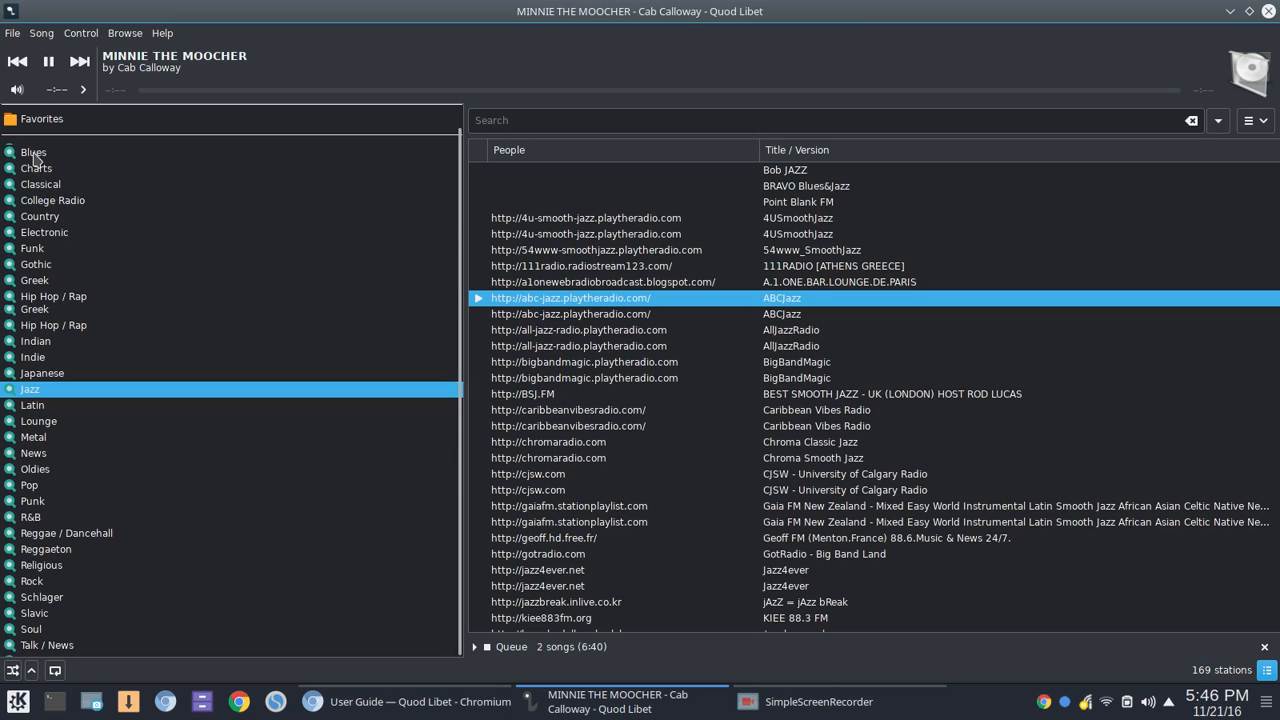
- Choose the Blues genre and play CJSW University of Calgary Radio, then Dirty Waves Radio
left_click(32, 152)
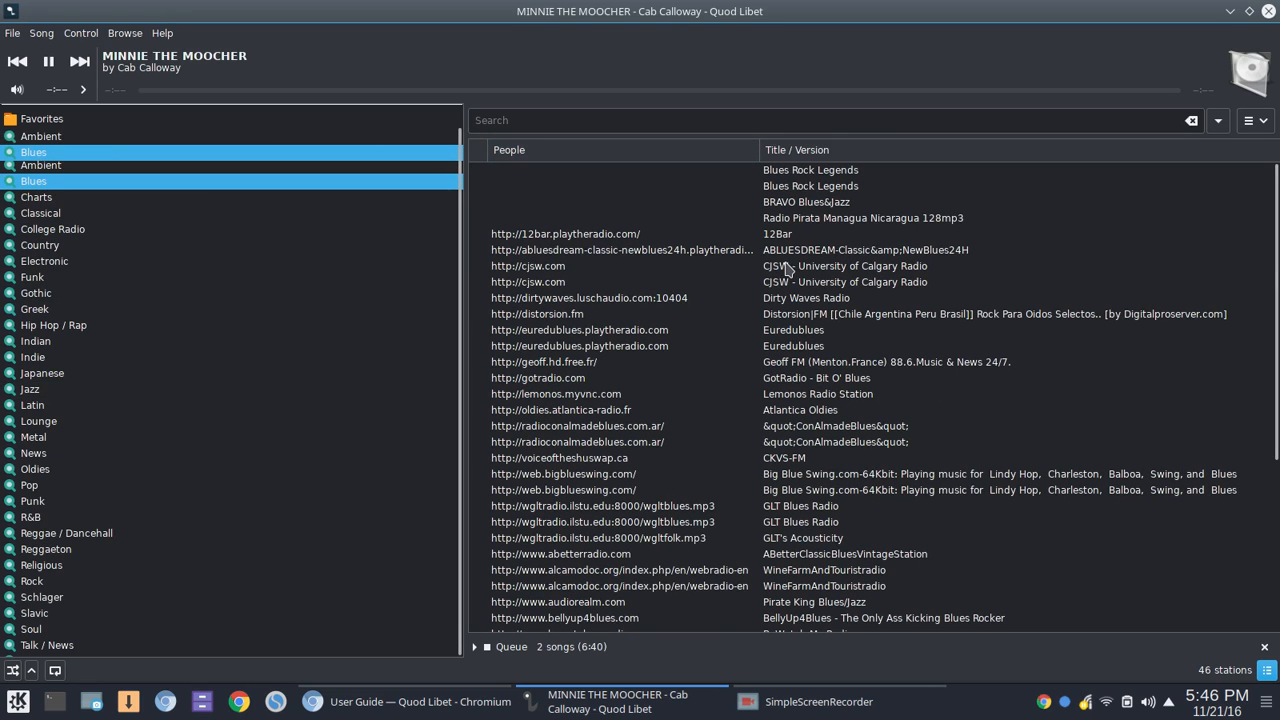
double_click(844, 266)
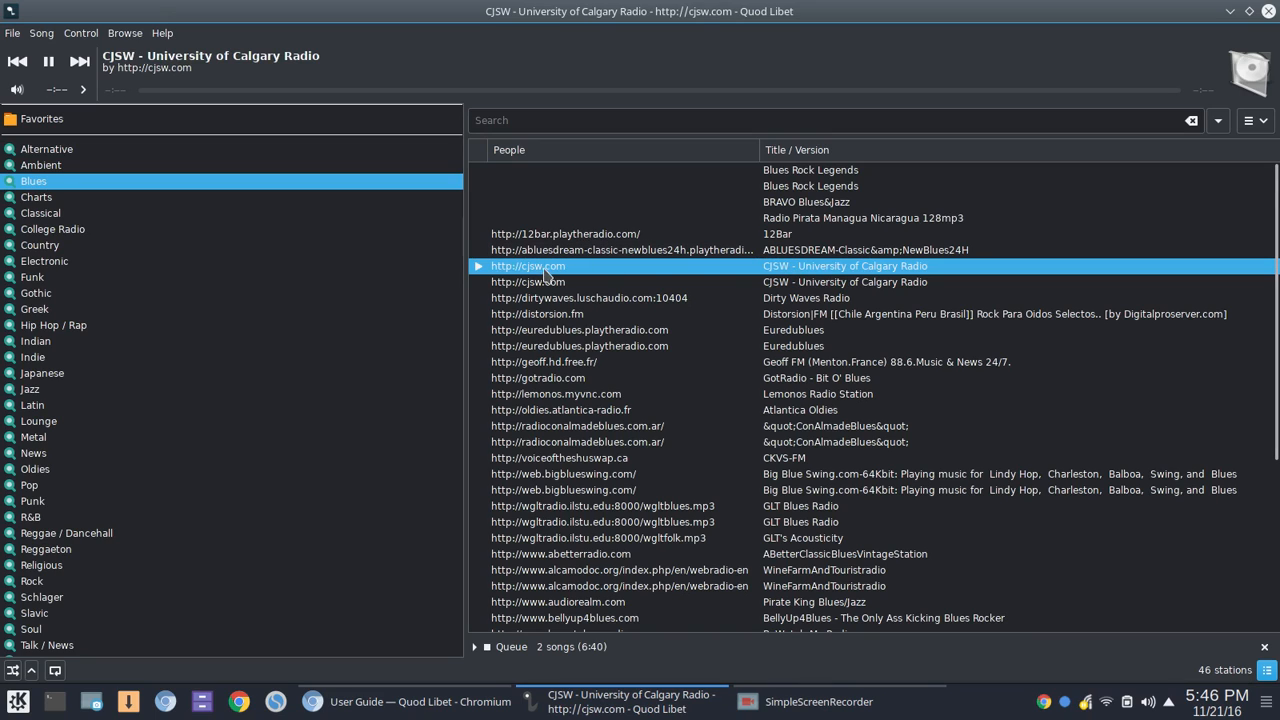
double_click(588, 298)
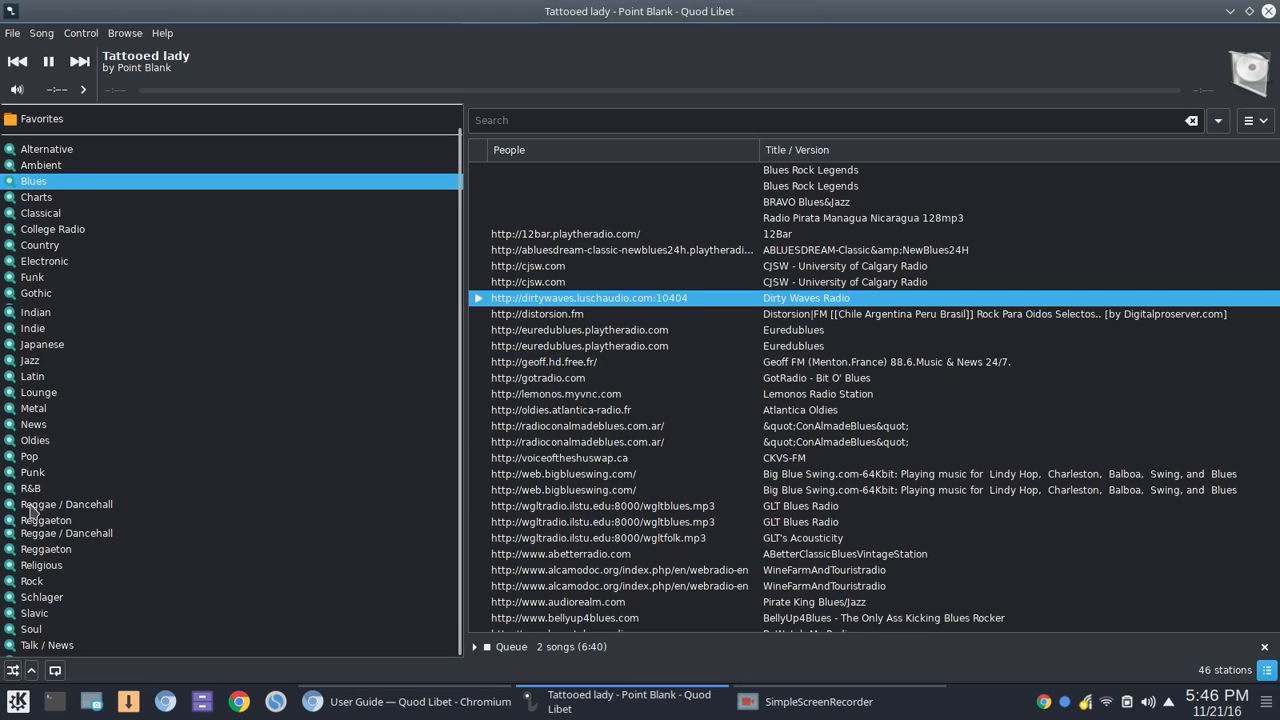
- Choose the R&B genre, play RnBPartyRadio, then pause the stream
left_click(32, 488)
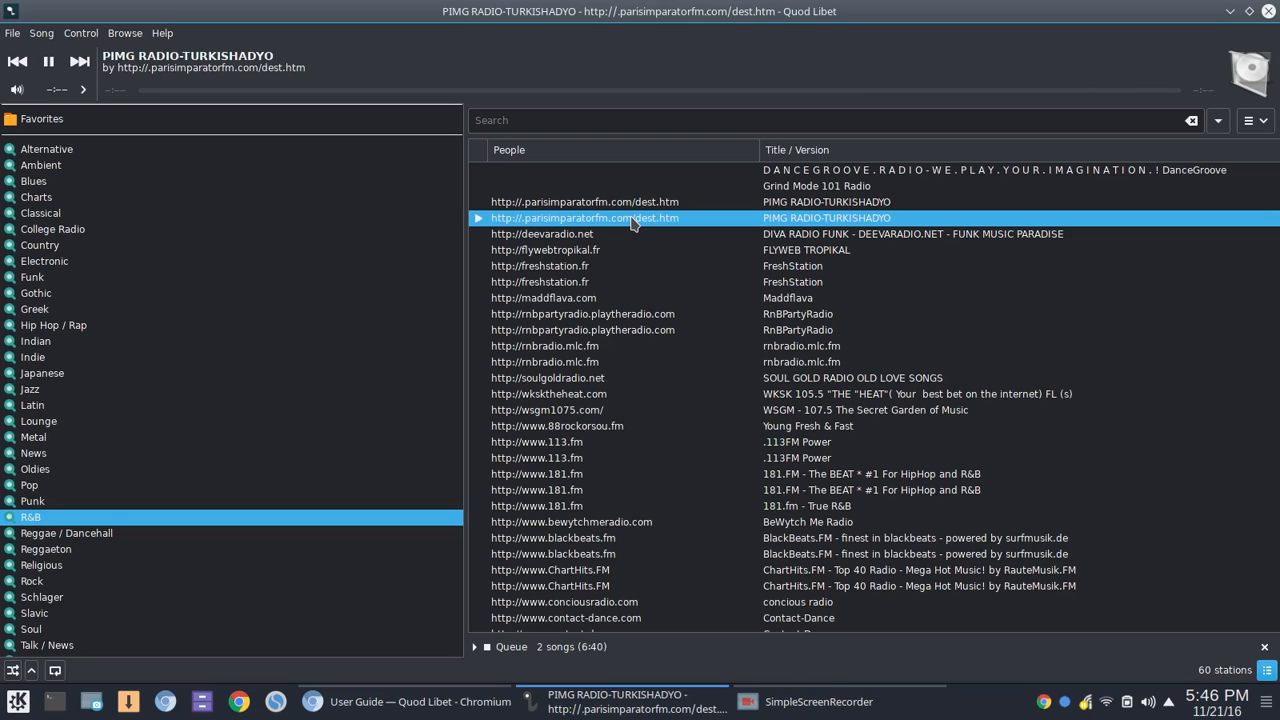
mouse_move(584, 256)
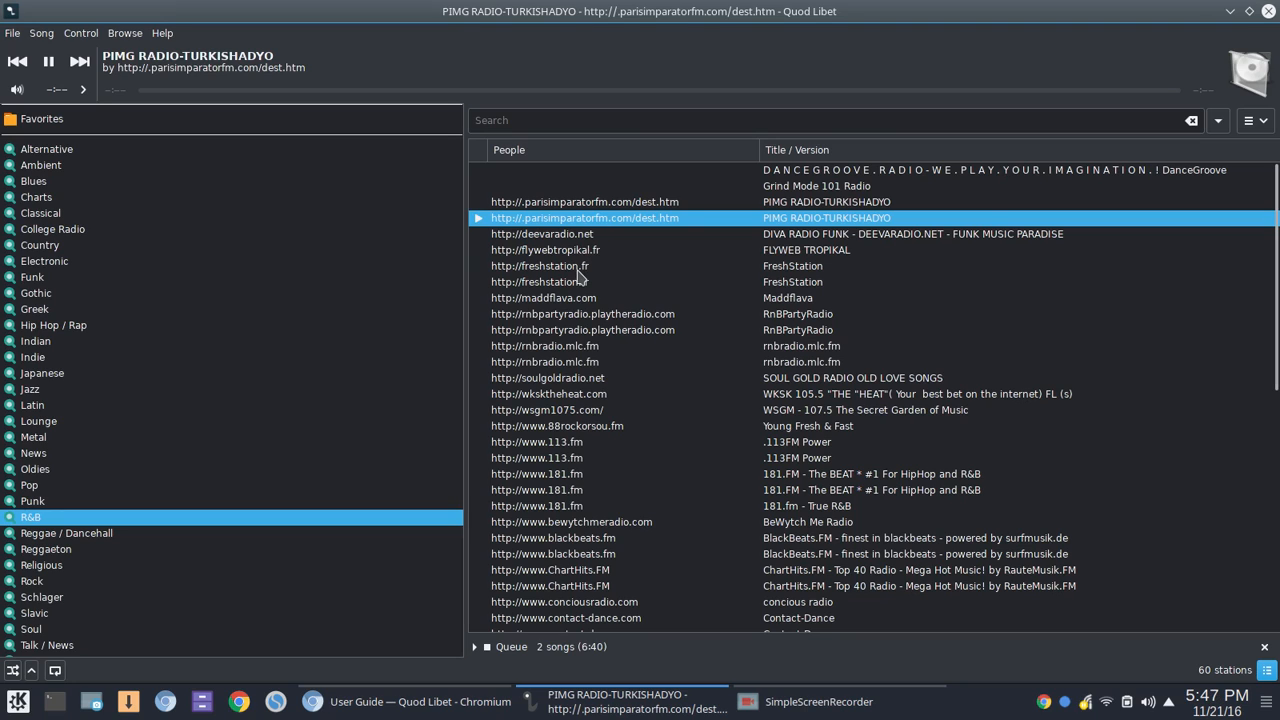
left_click(540, 266)
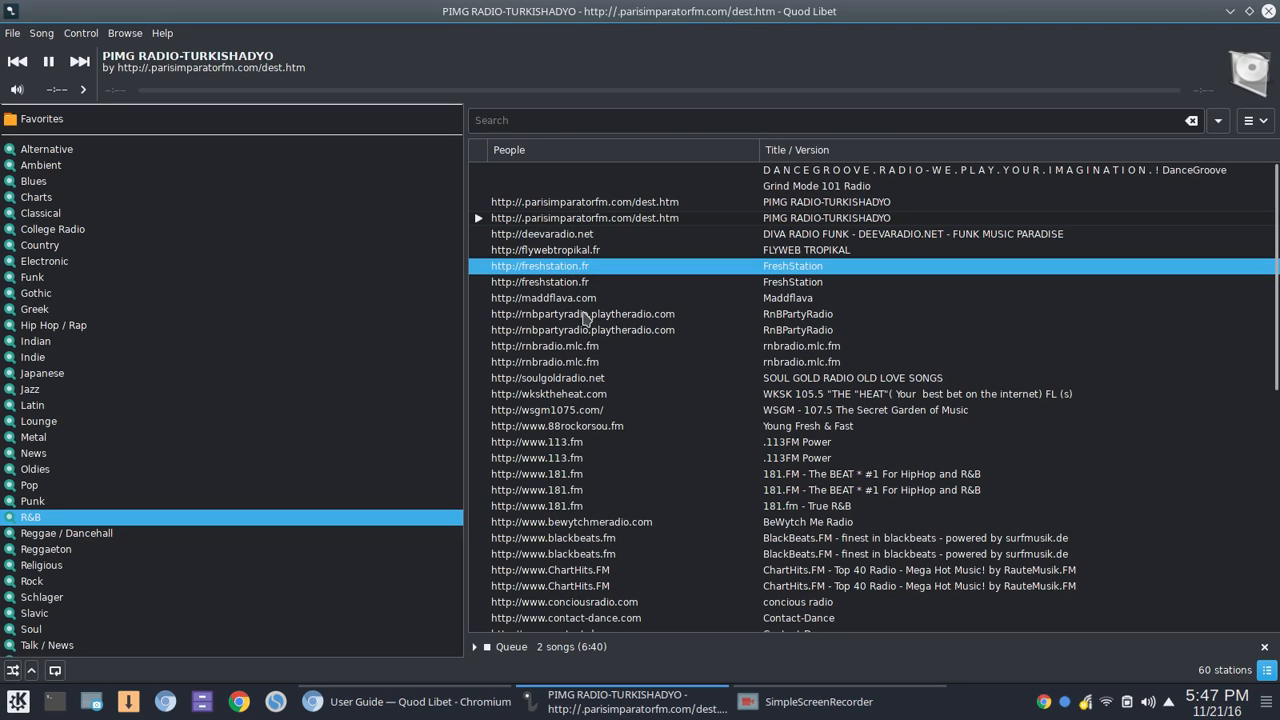
double_click(582, 314)
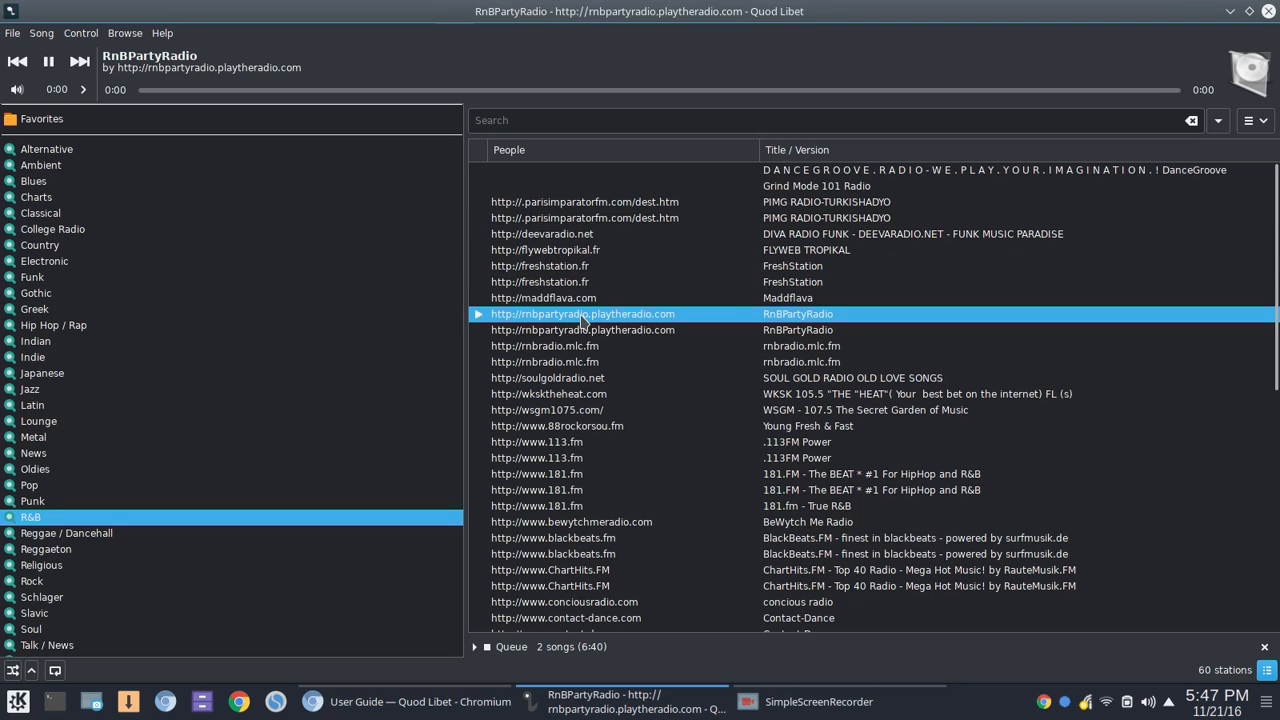
mouse_move(492, 328)
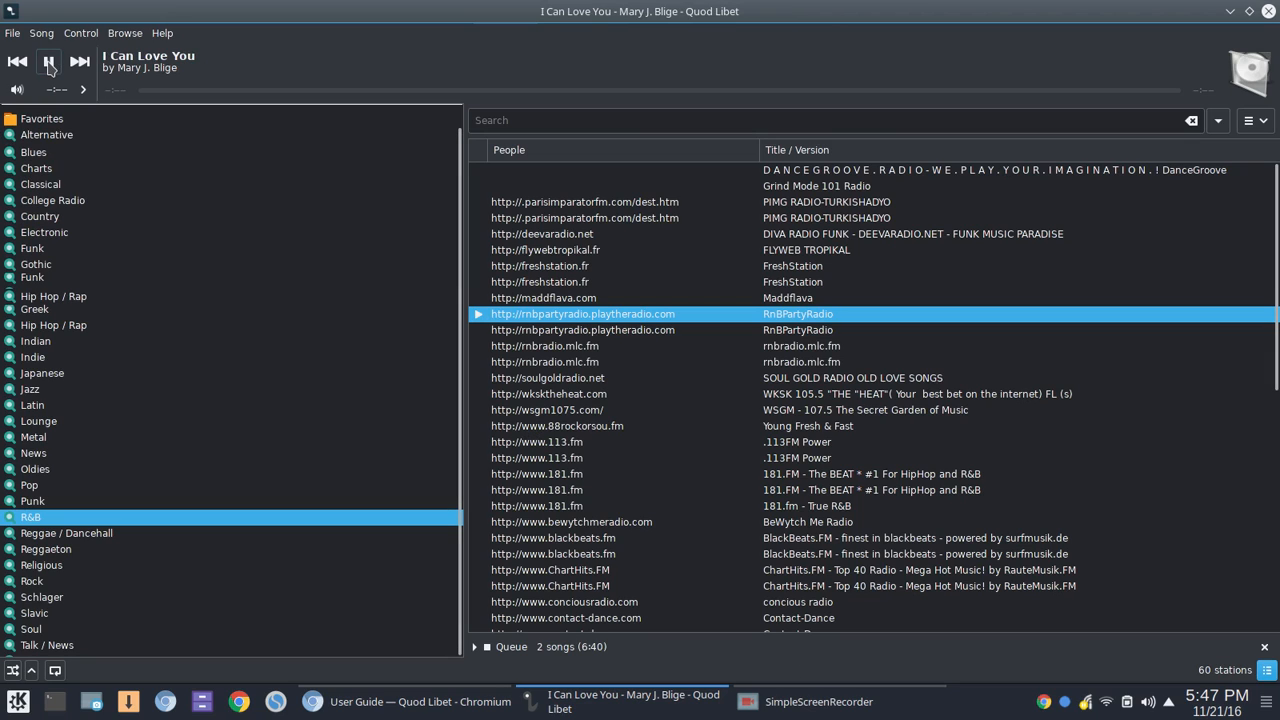
left_click(48, 60)
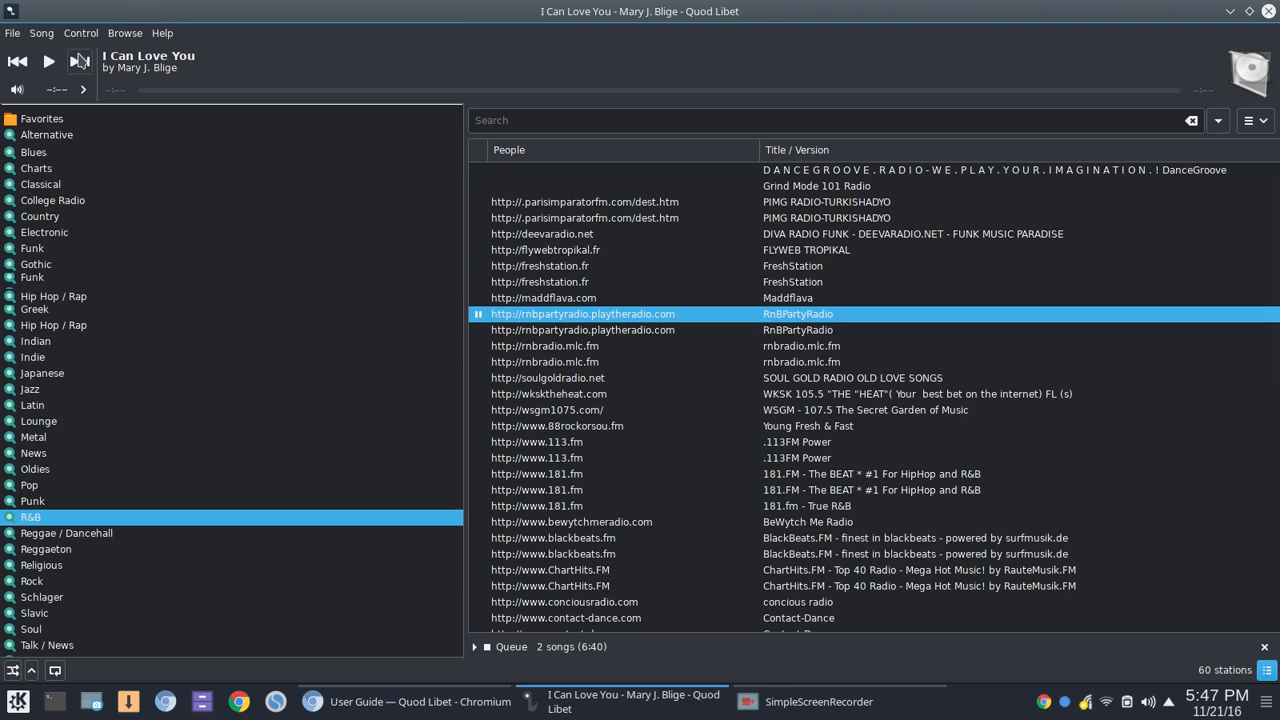
- Switch the browser view to Media Devices, then to the SoundCloud browser
left_click(124, 32)
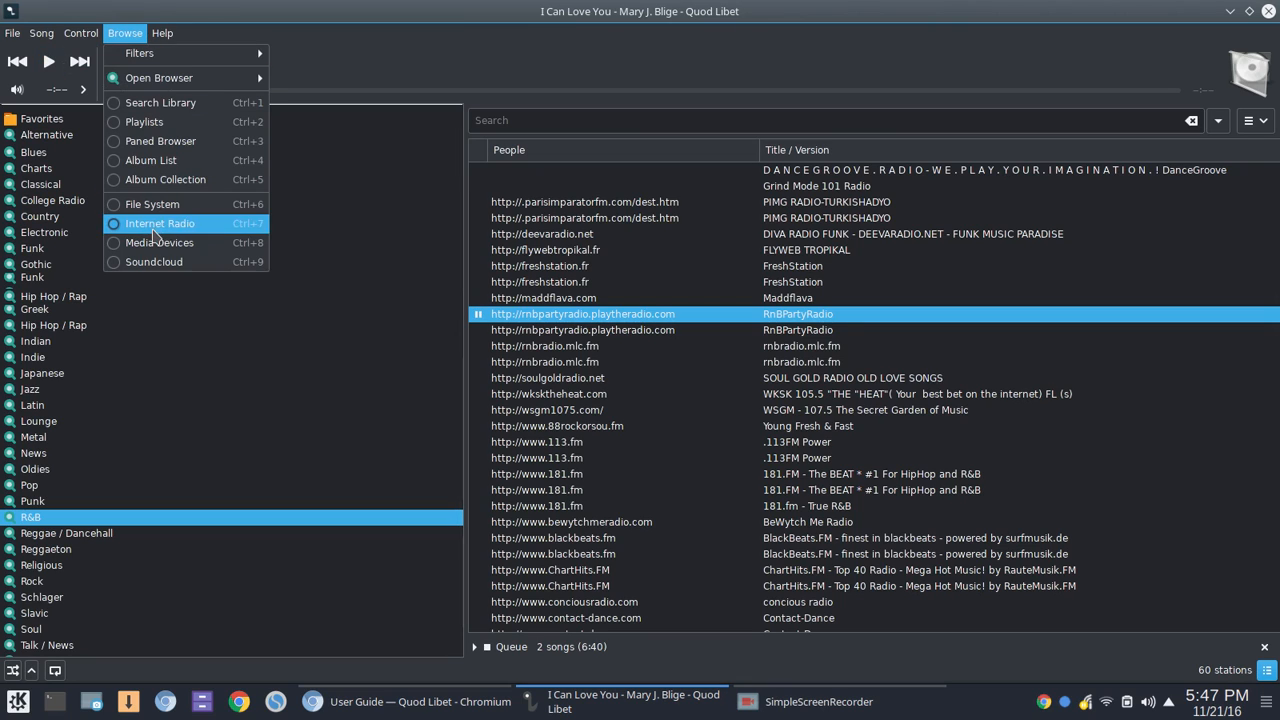
left_click(160, 242)
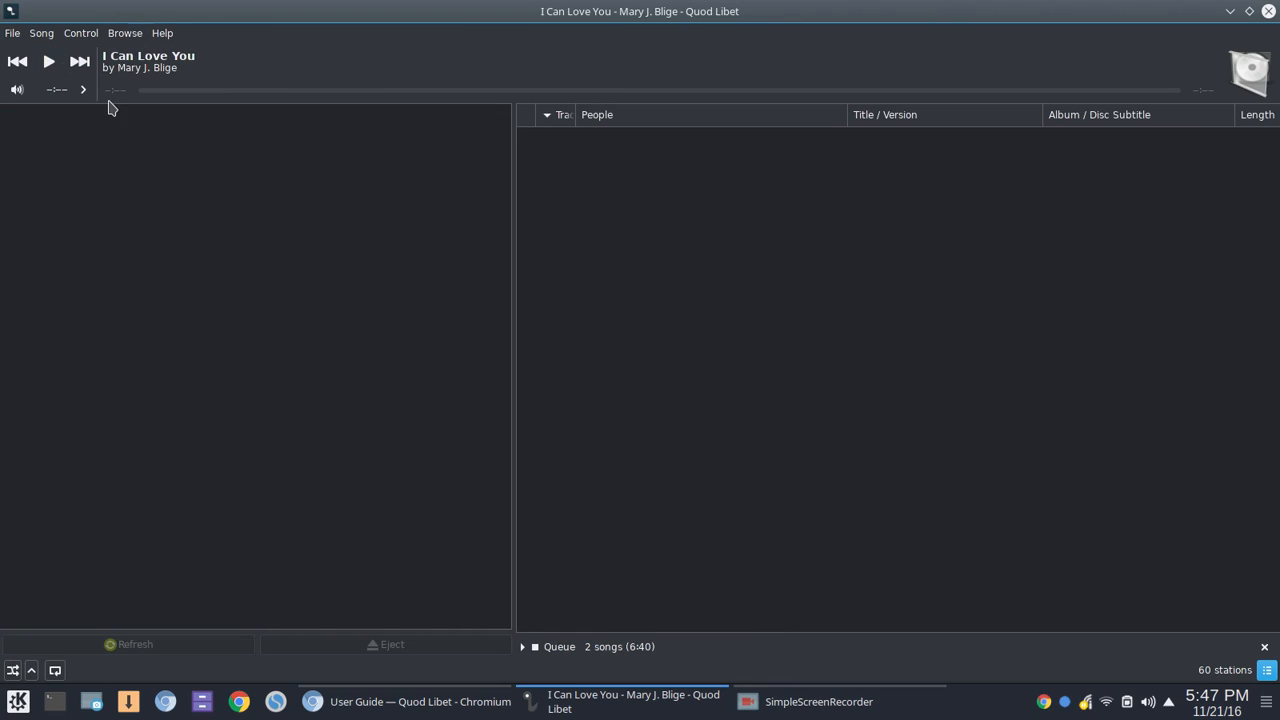
left_click(124, 32)
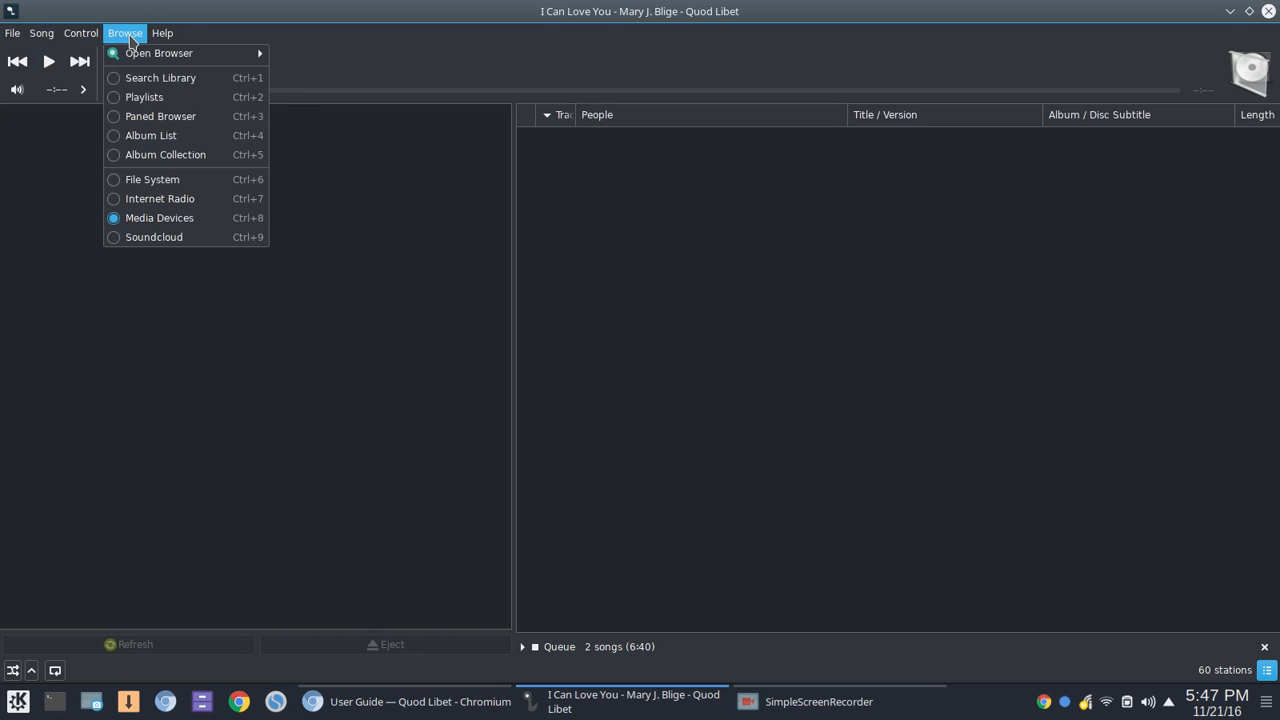
mouse_move(154, 236)
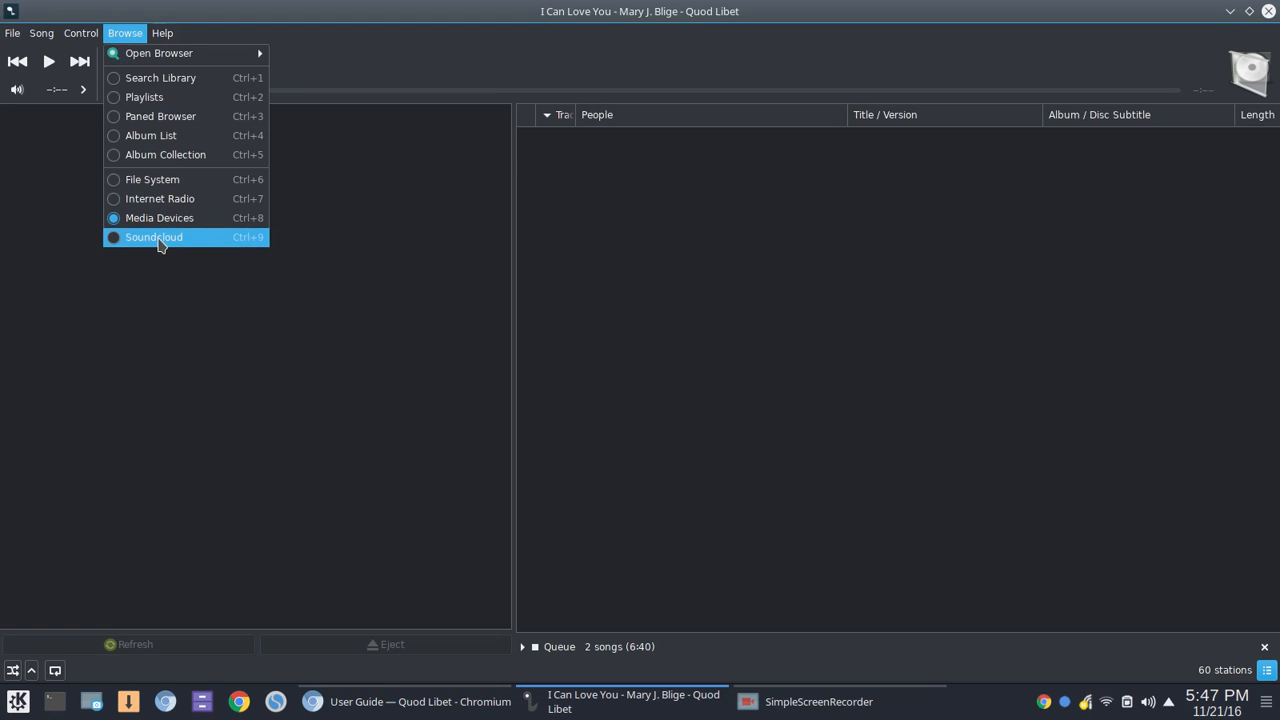
left_click(154, 236)
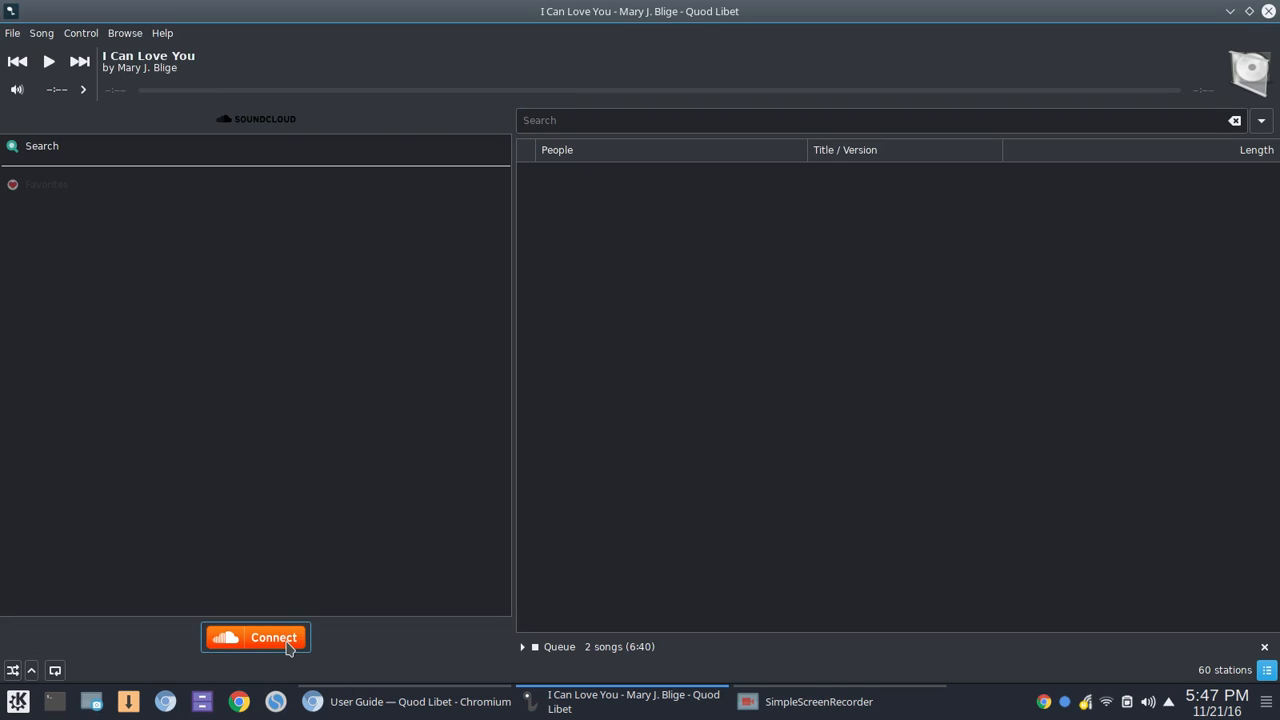
mouse_move(284, 292)
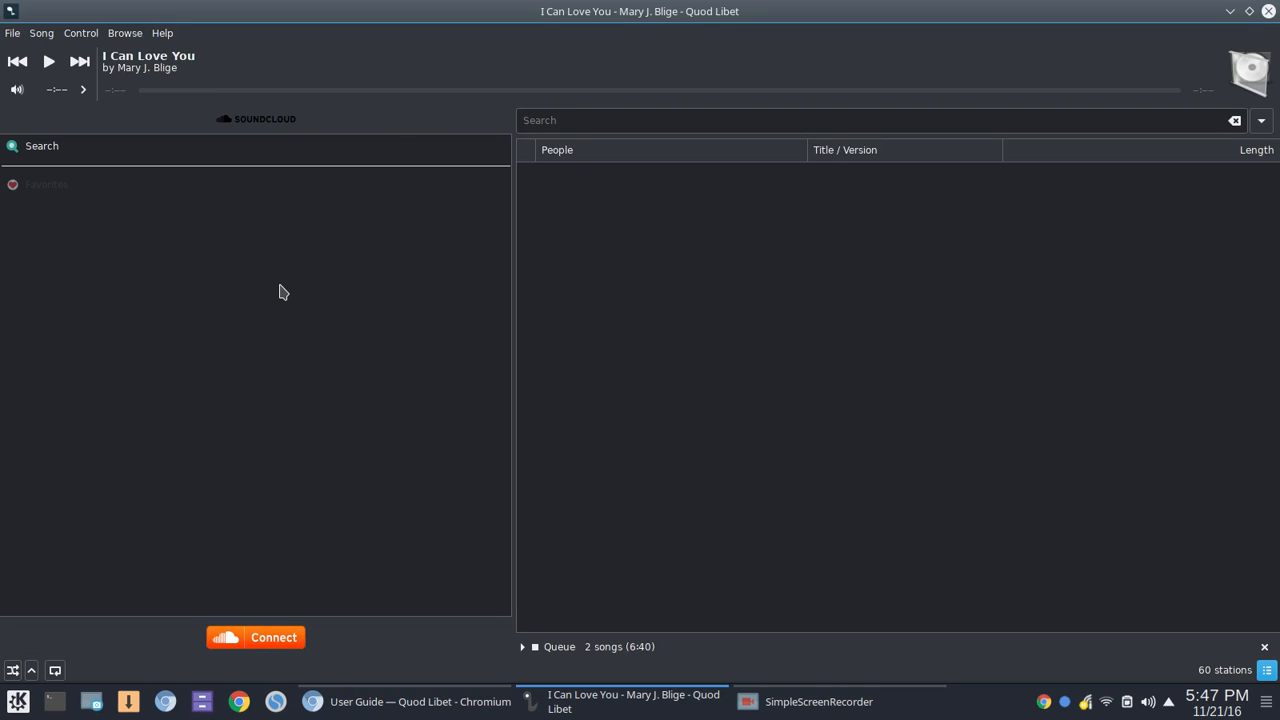
mouse_move(270, 272)
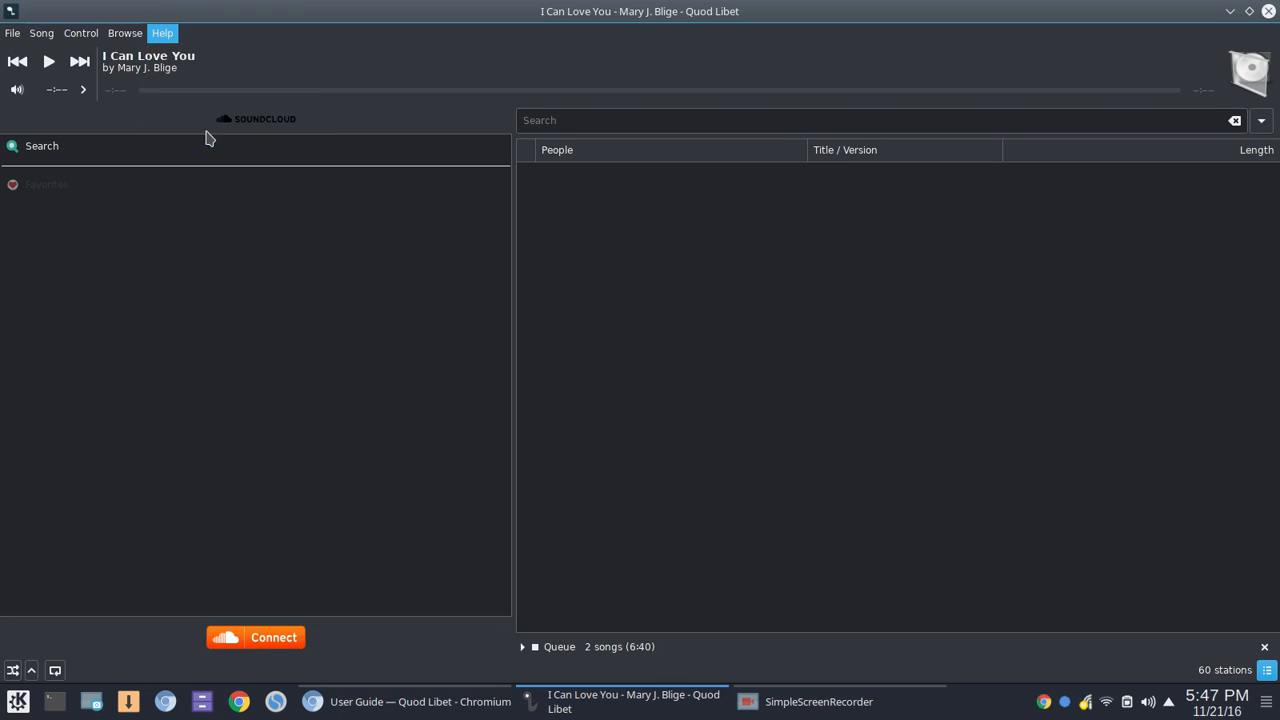
left_click(162, 32)
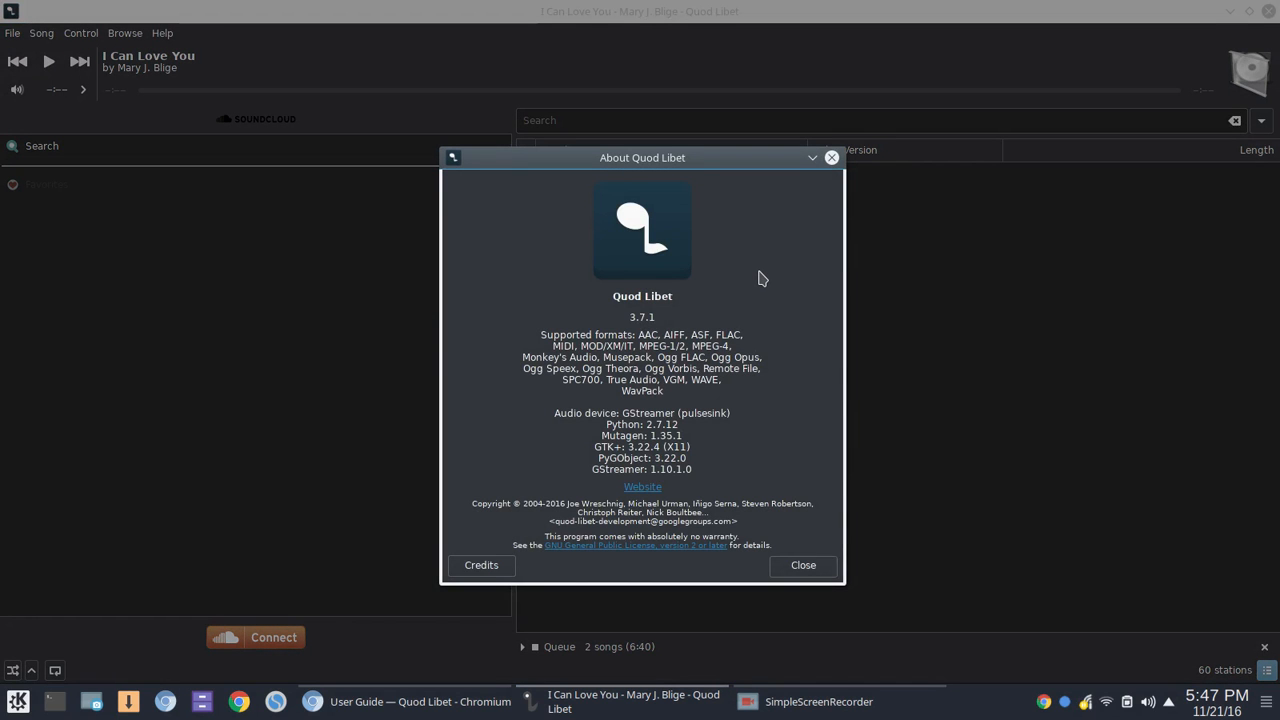
left_click(804, 564)
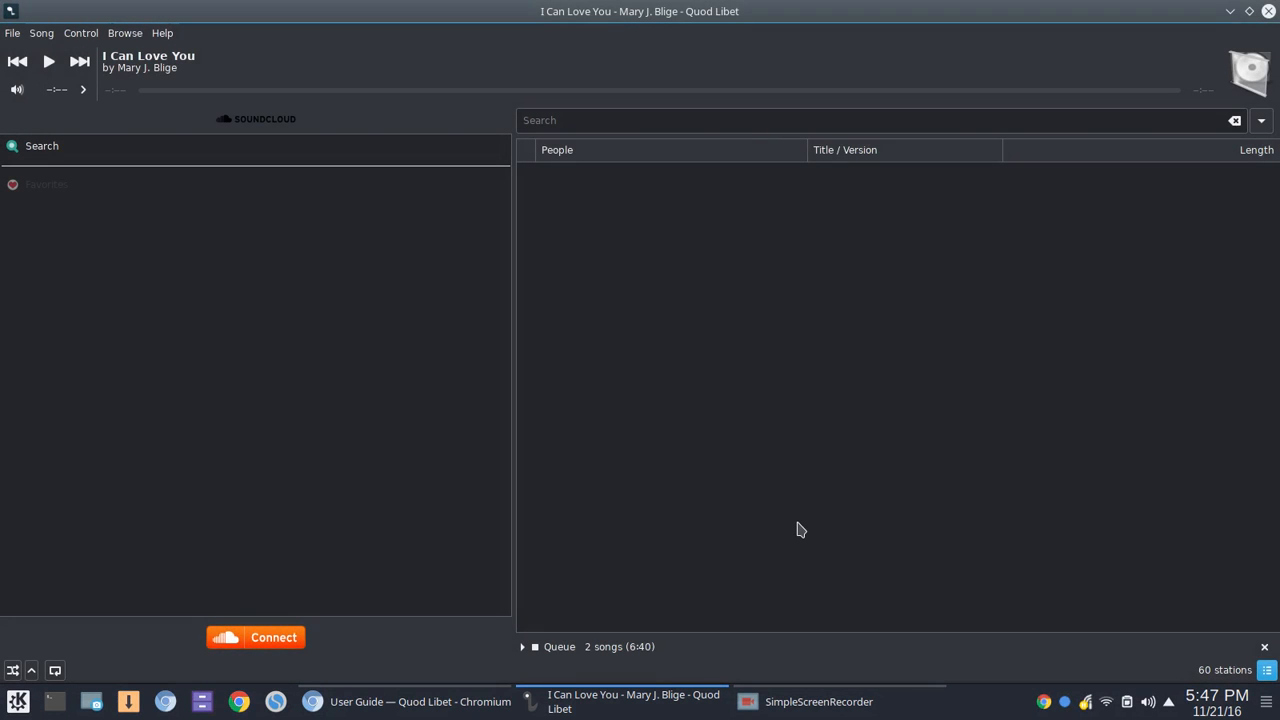